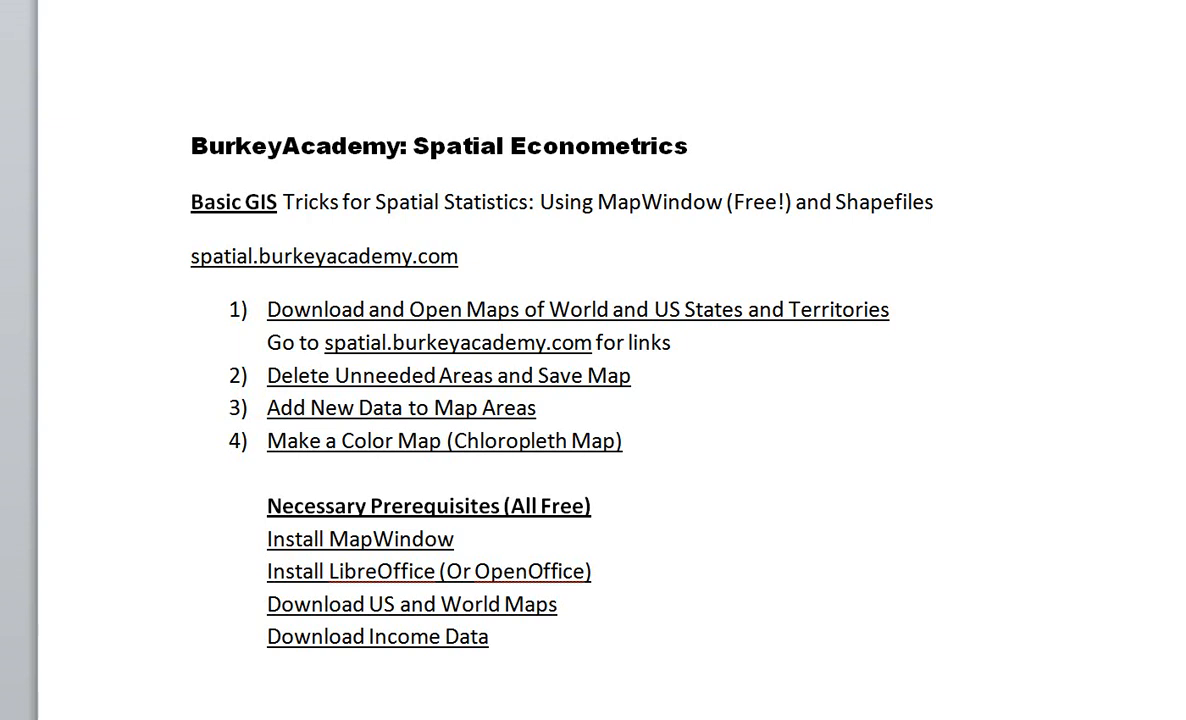
pyautogui.moveTo(392, 236)
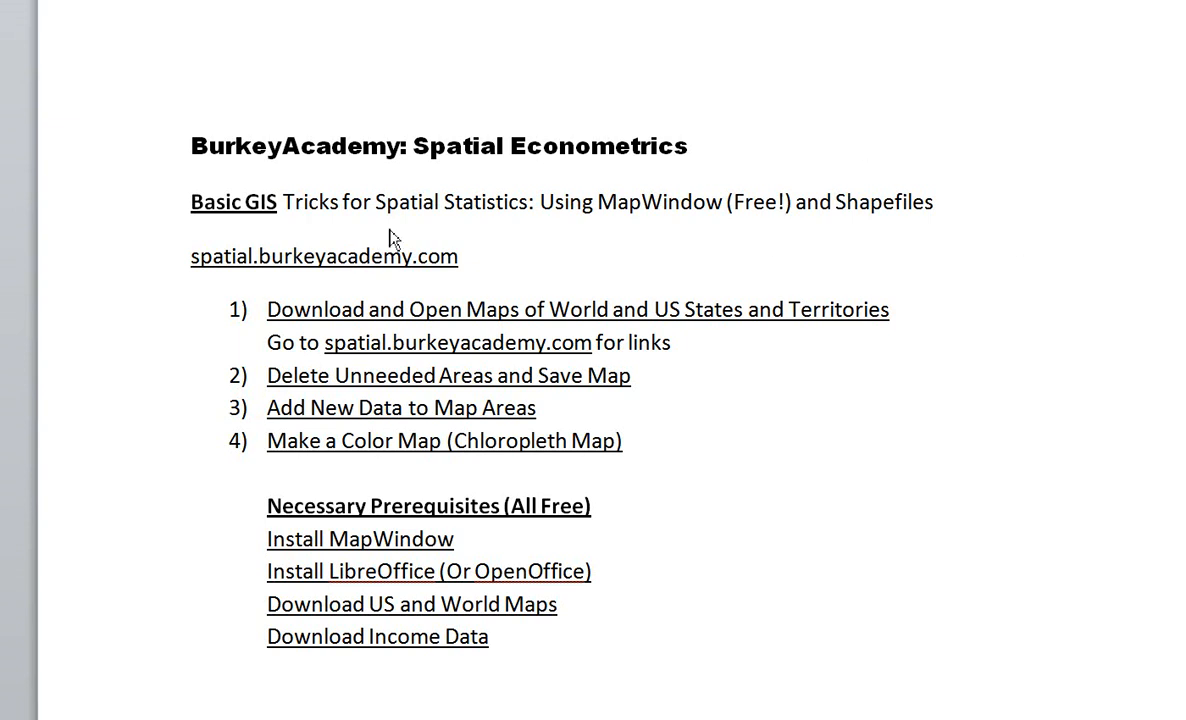
pyautogui.moveTo(176, 272)
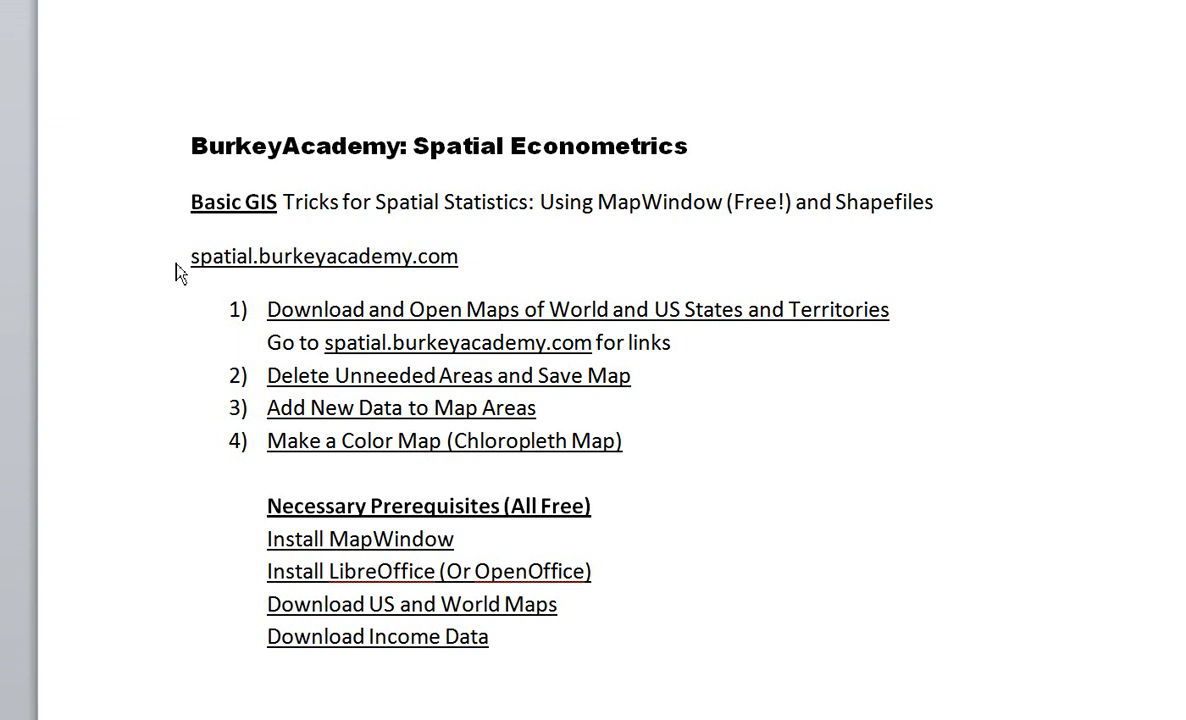
pyautogui.moveTo(186, 268)
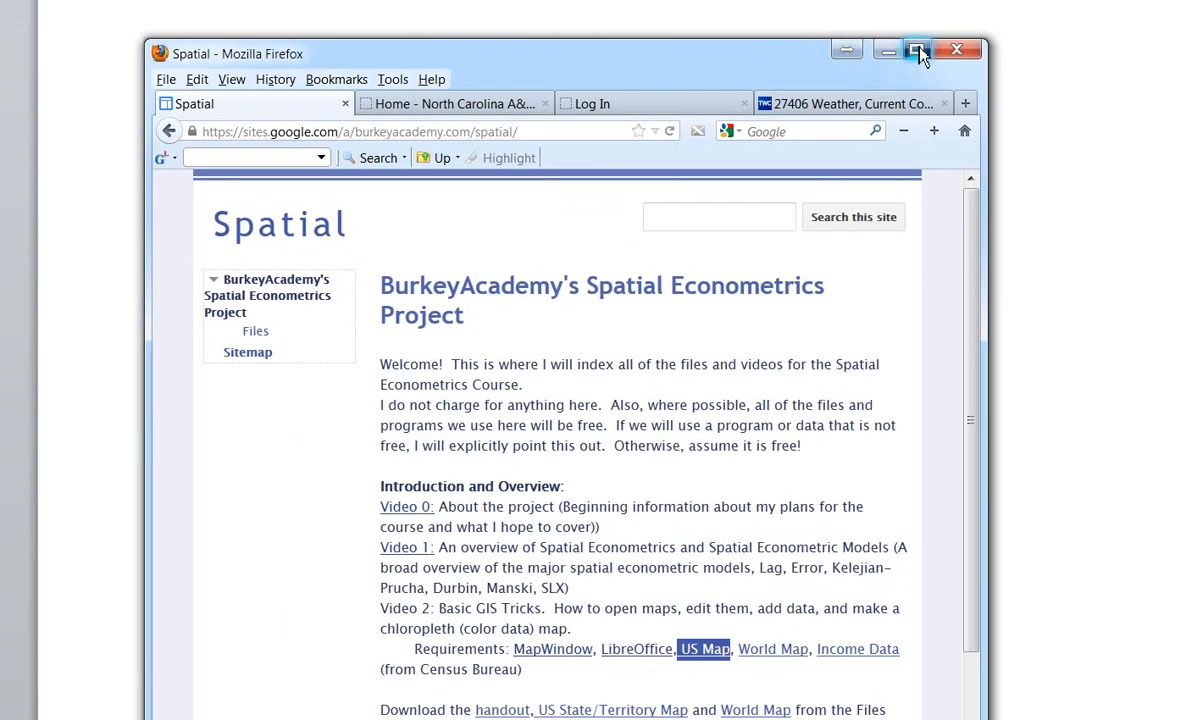
# Maximize the Firefox window so the Spatial Econometrics project page fills the screen.
pyautogui.click(912, 48)
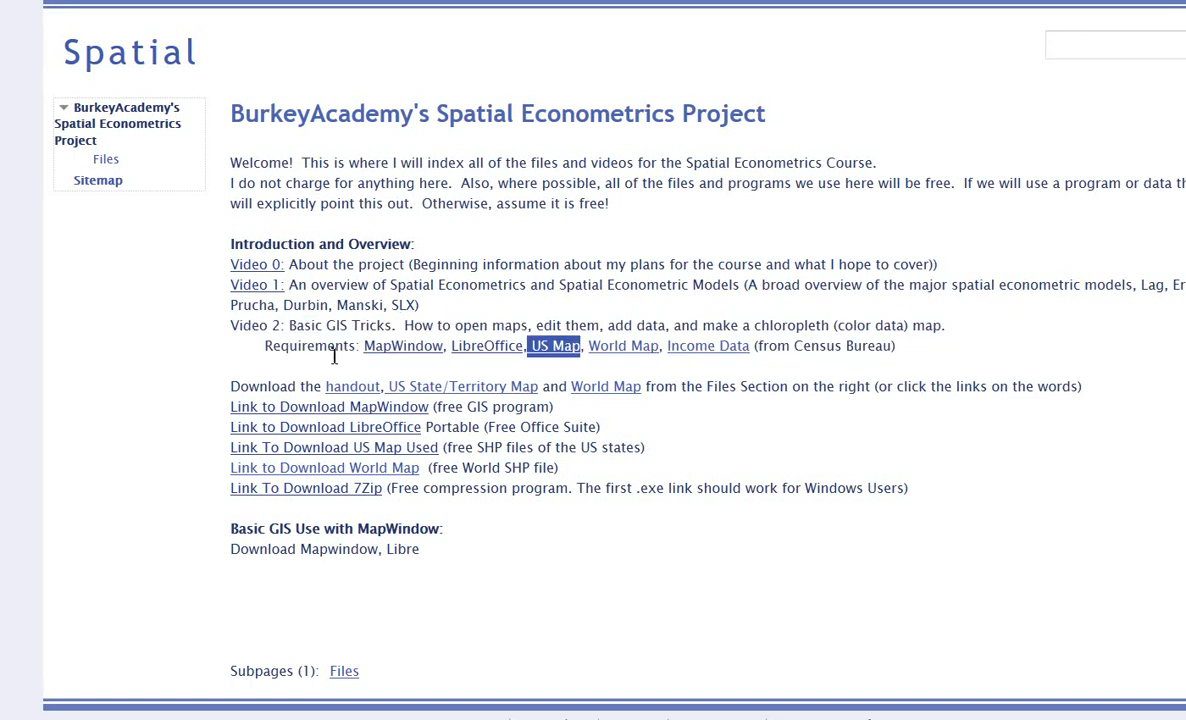
pyautogui.moveTo(412, 324)
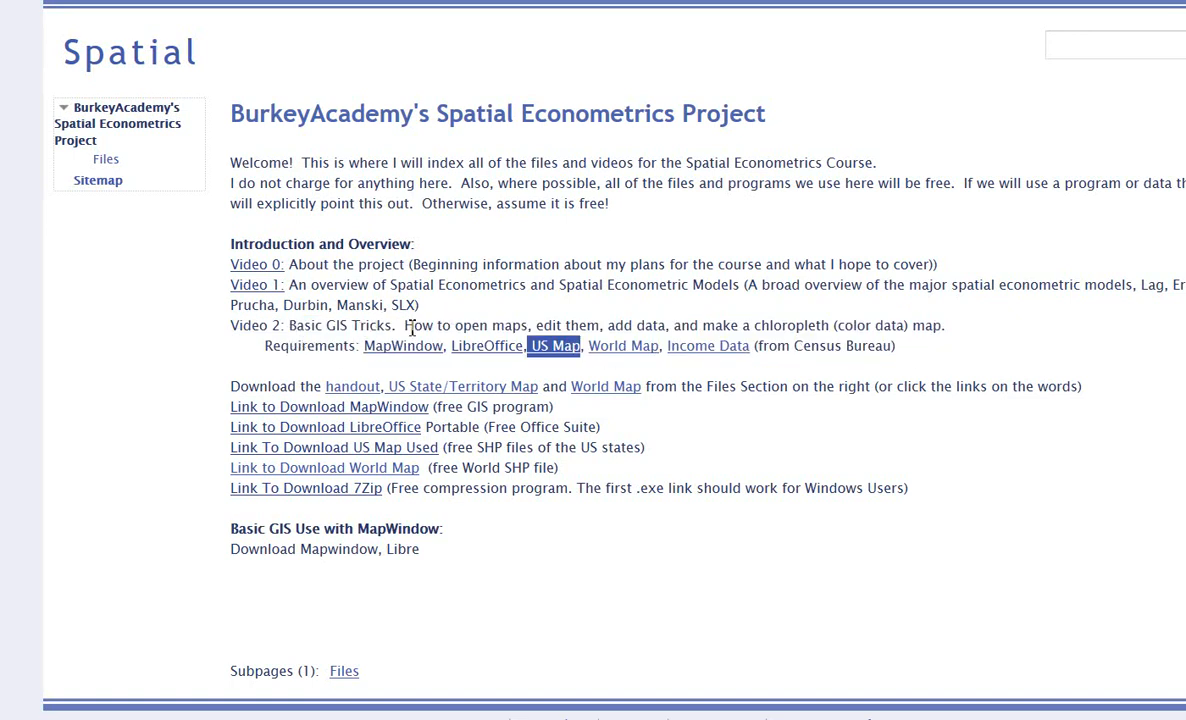
pyautogui.moveTo(210, 312)
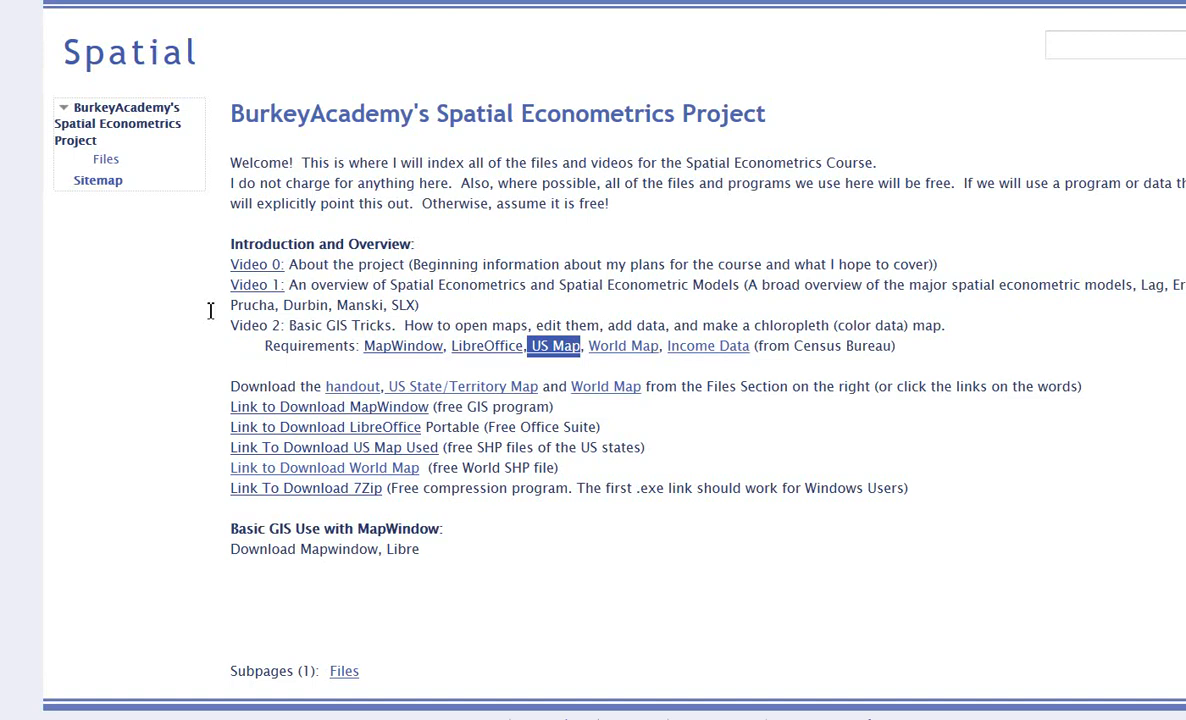
pyautogui.moveTo(304, 344)
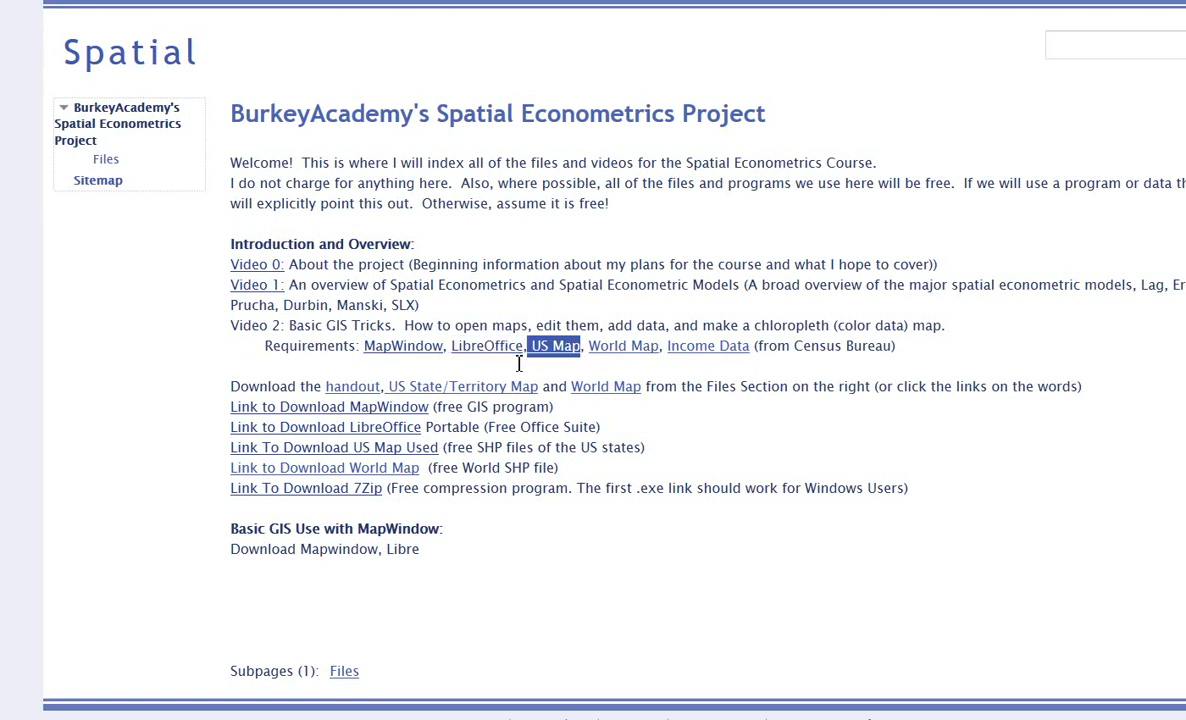
pyautogui.moveTo(556, 362)
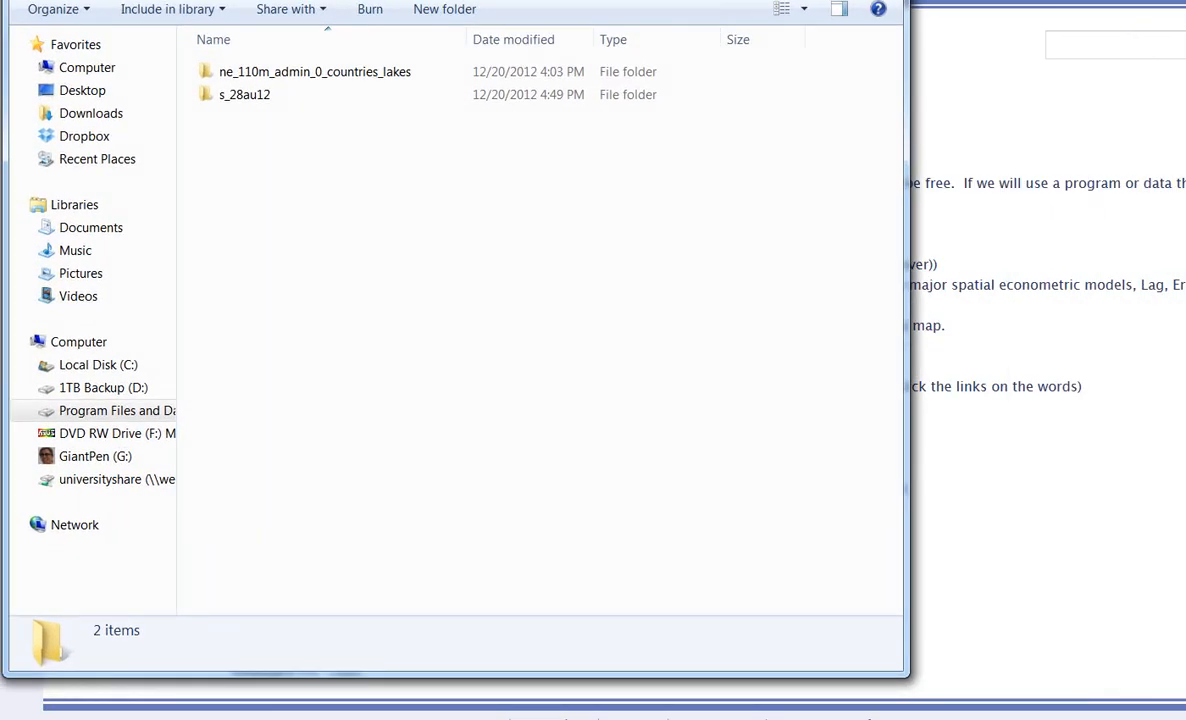
# Look through the ne_110m_admin_0_countries_lakes and s_28au12 map folders in Explorer.
pyautogui.click(314, 72)
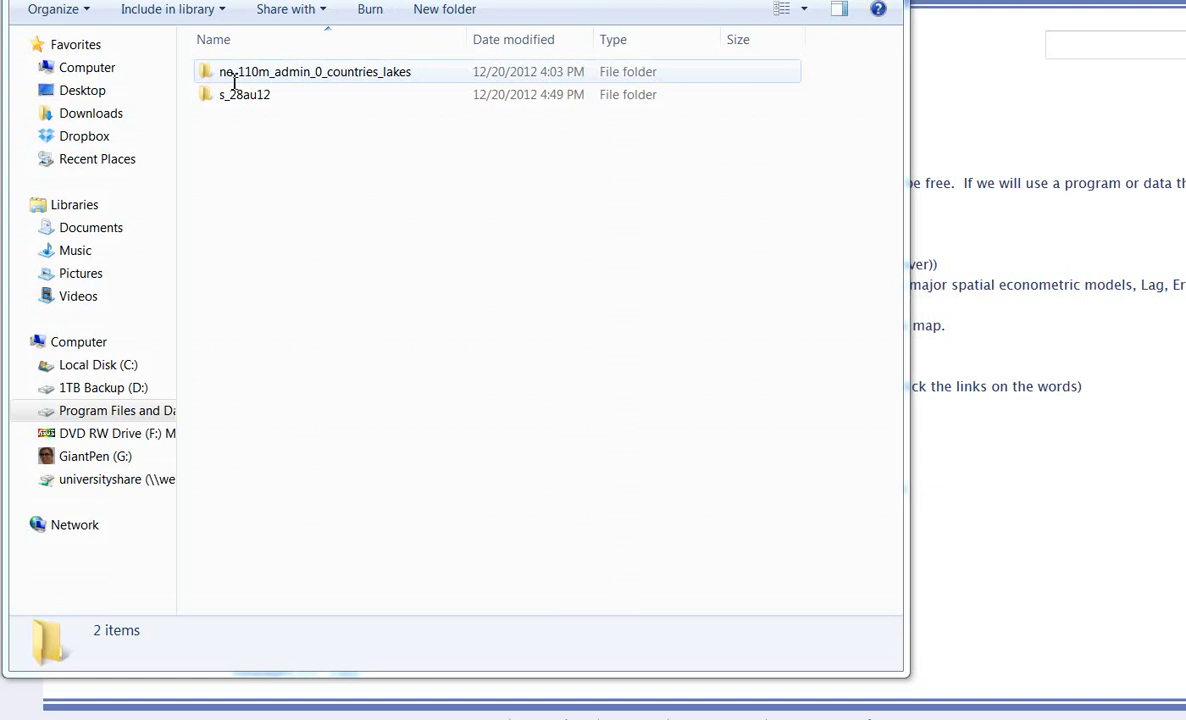
pyautogui.moveTo(242, 78)
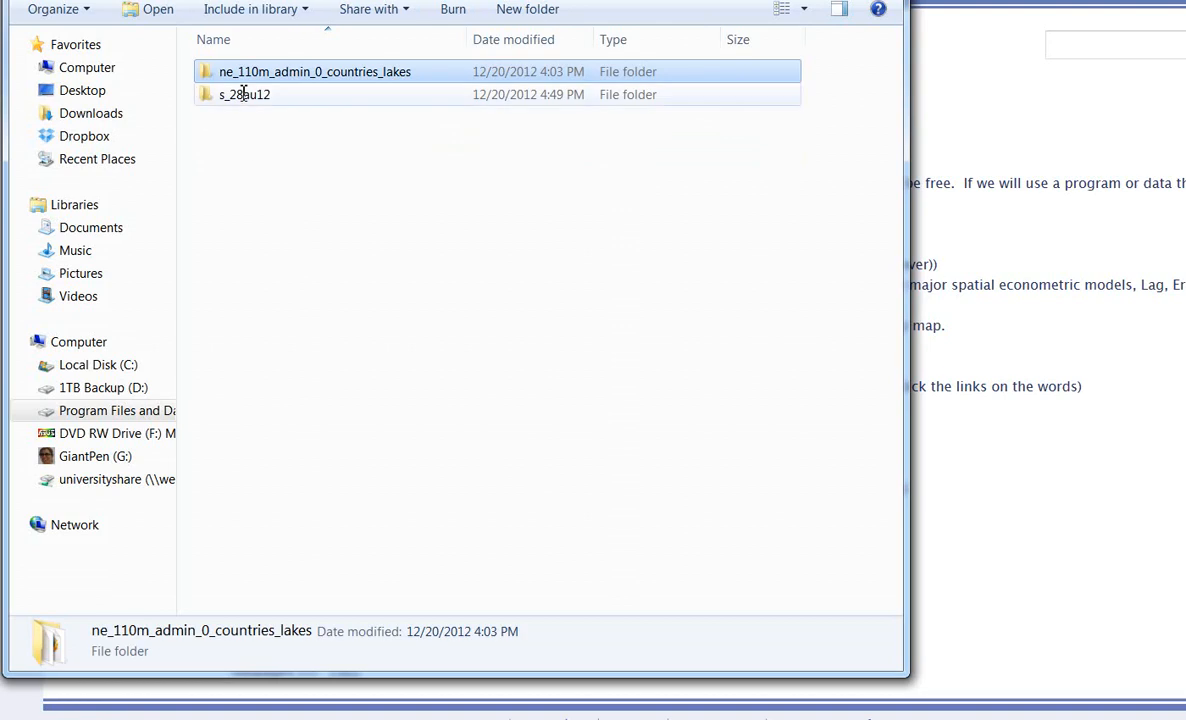
pyautogui.doubleClick(246, 94)
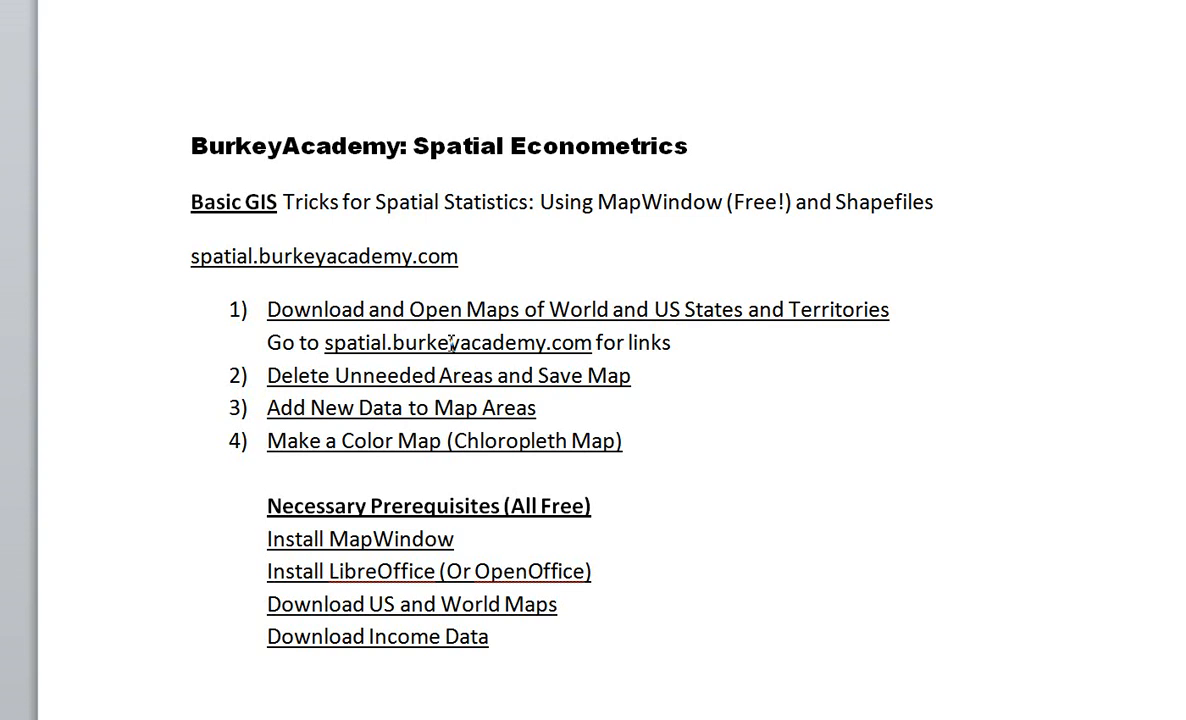
# Focus the Word outline on the Delete Unneeded Areas step.
pyautogui.click(590, 376)
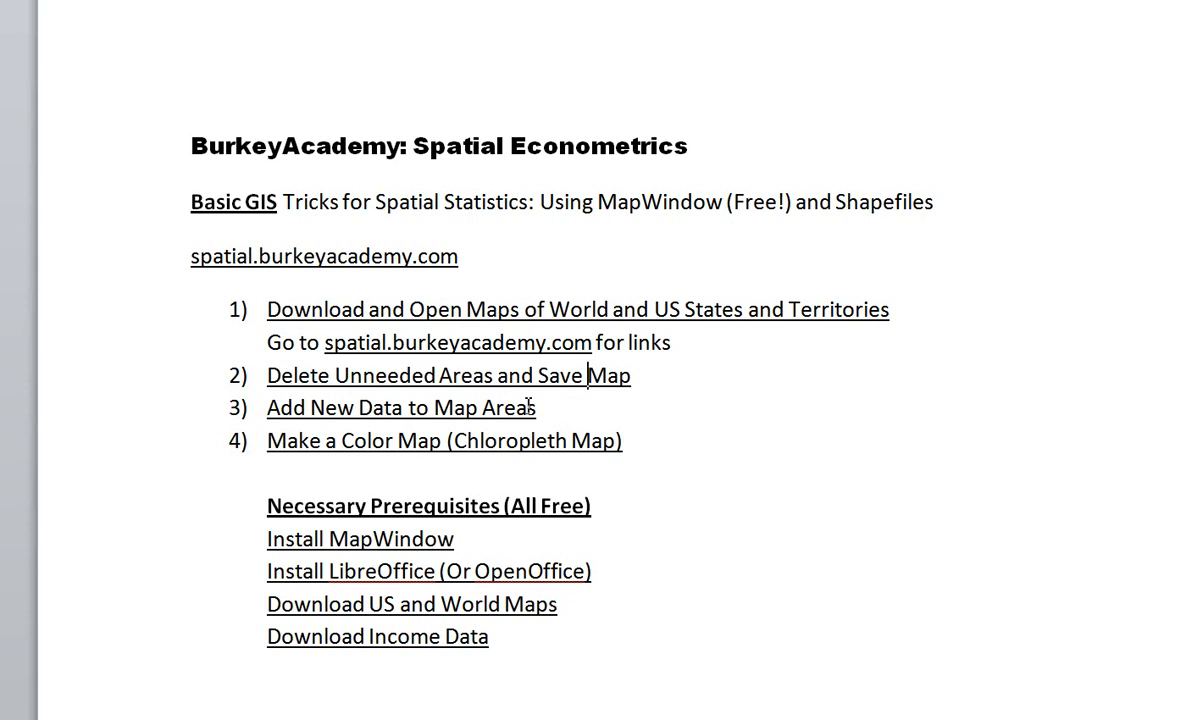
pyautogui.moveTo(338, 460)
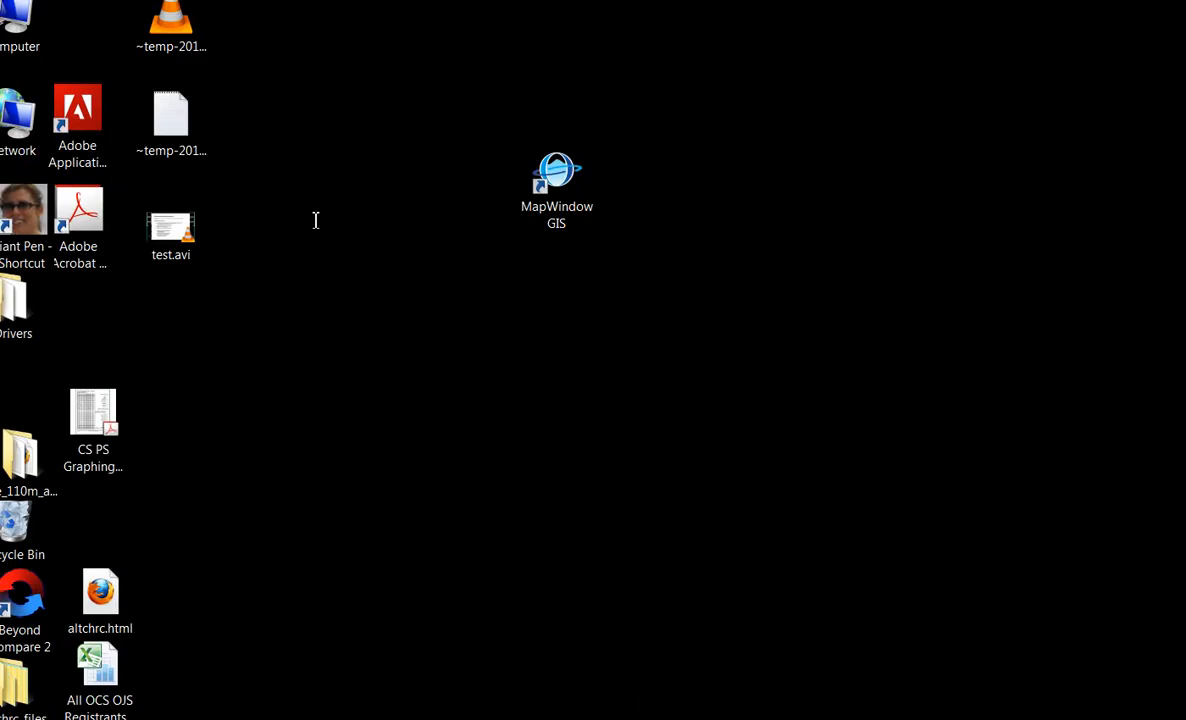
# Launch MapWindow GIS from the desktop shortcut and dismiss its welcome screen.
pyautogui.click(556, 180)
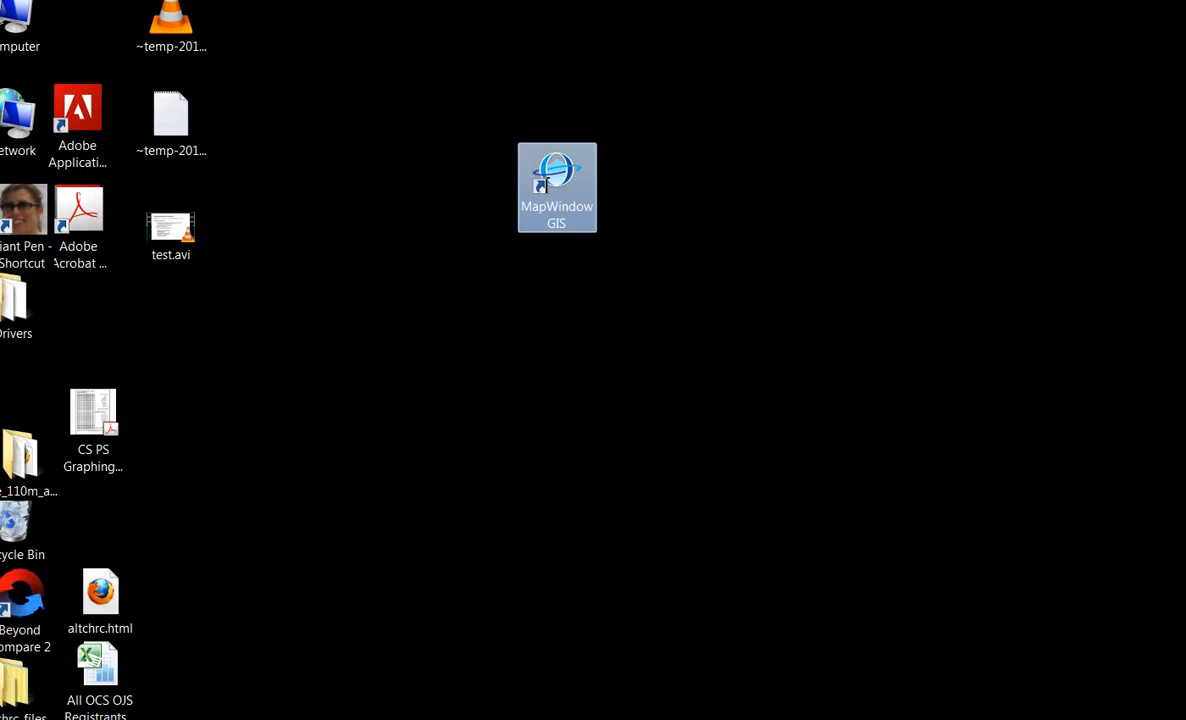
pyautogui.doubleClick(556, 180)
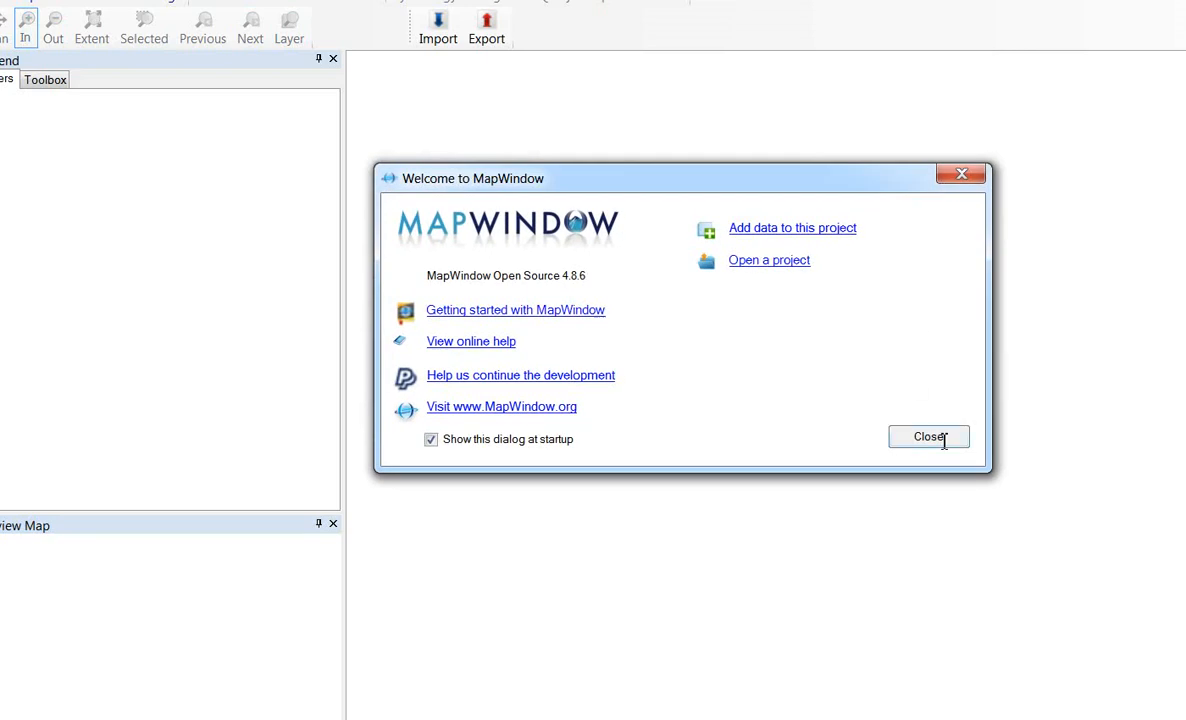
pyautogui.click(928, 436)
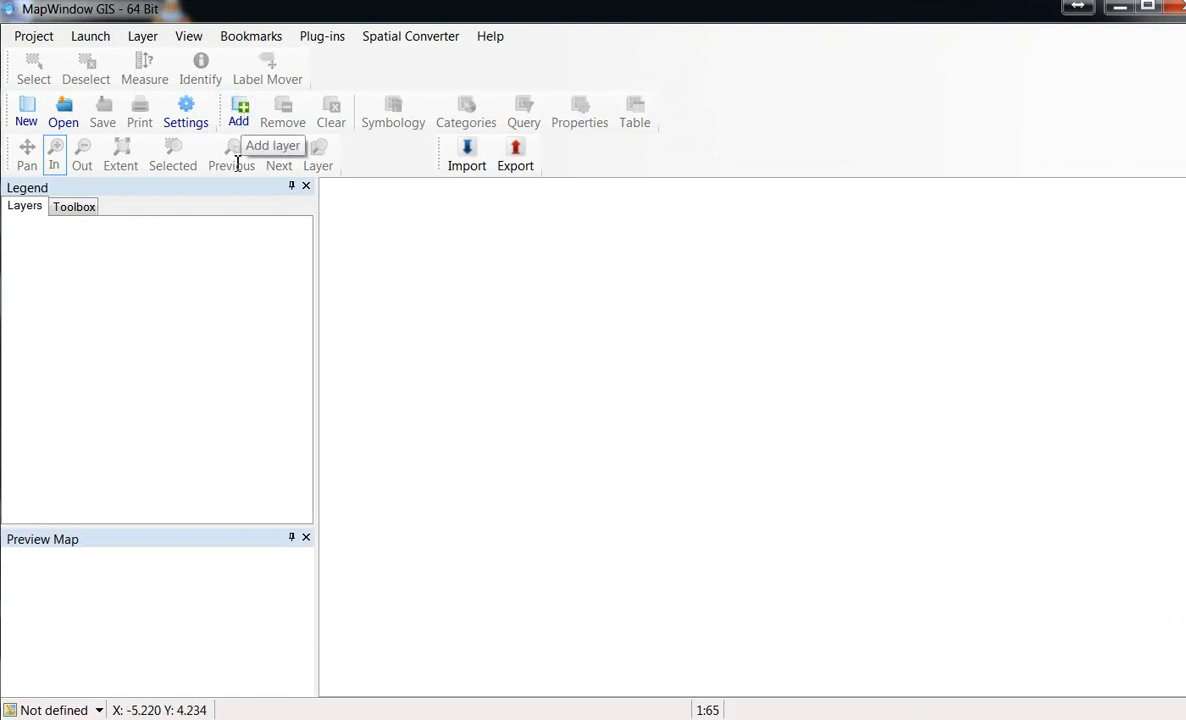
# Add the ne_110m_admin_0_countries_lakes .shp from Map Files as the first map layer.
pyautogui.click(240, 104)
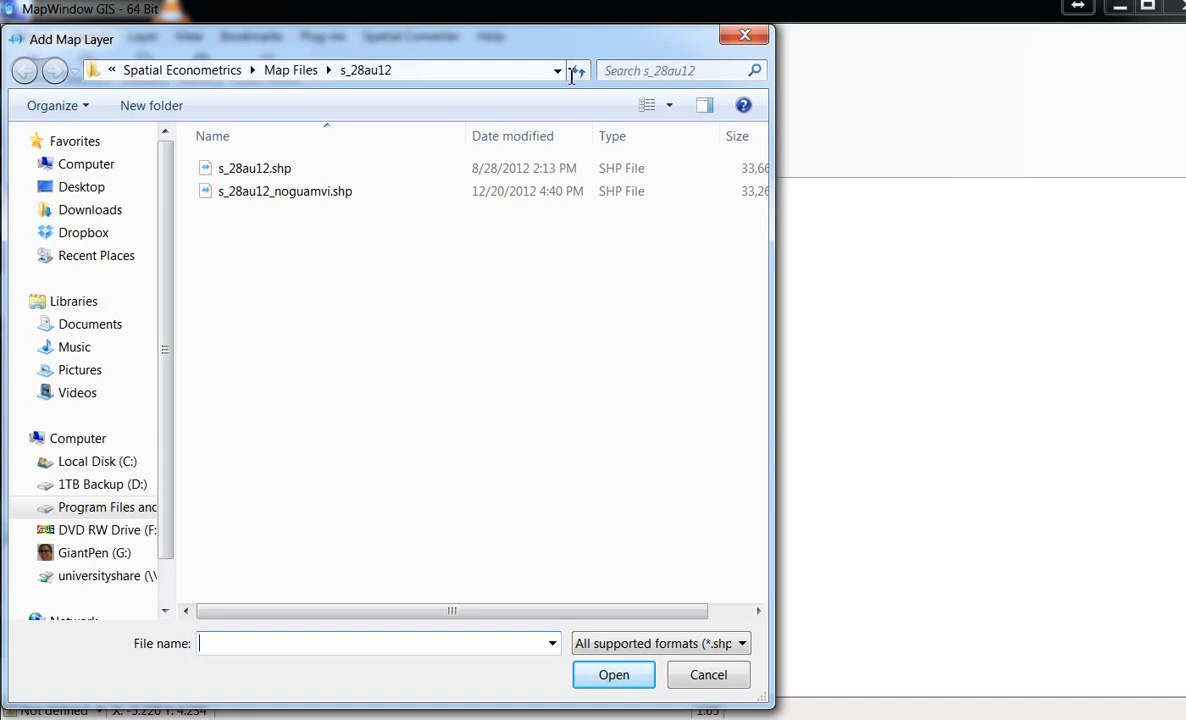
pyautogui.click(290, 70)
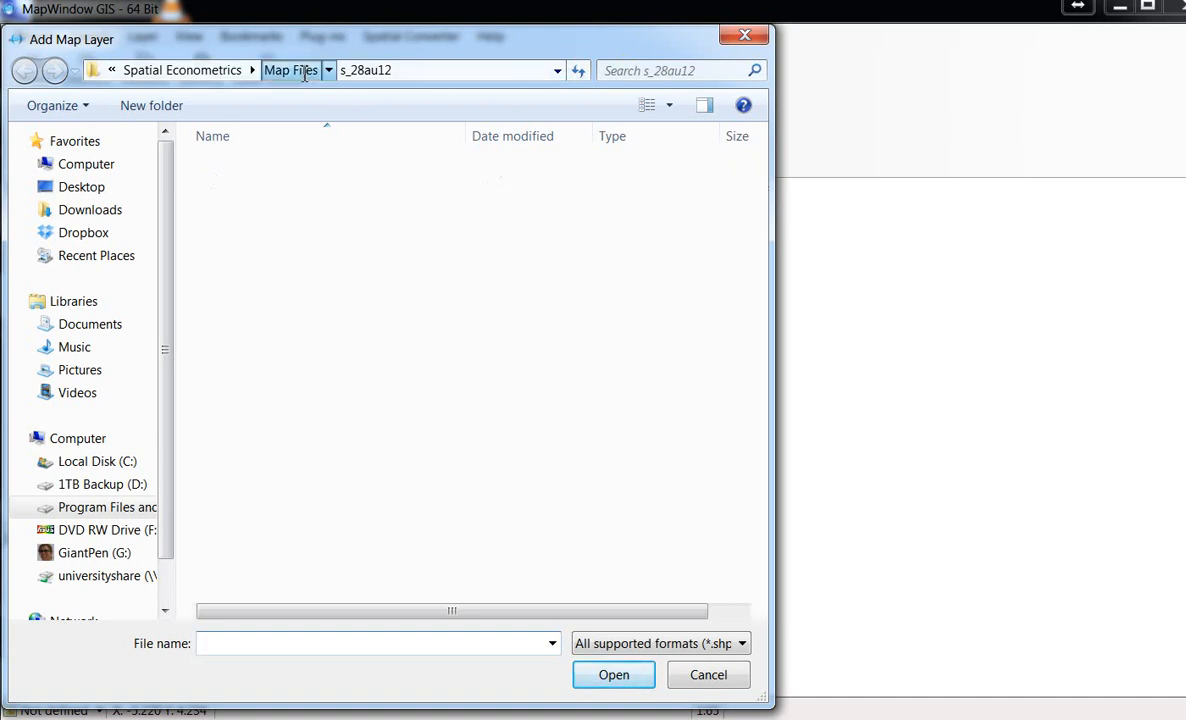
pyautogui.click(292, 70)
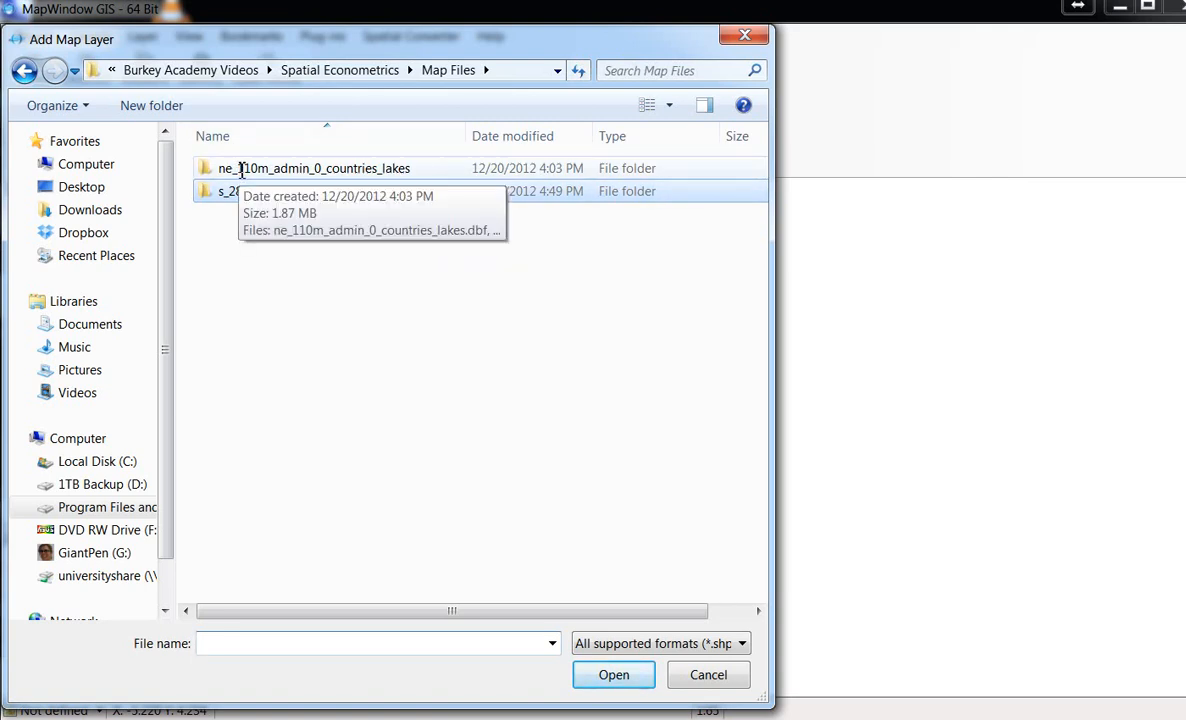
pyautogui.doubleClick(316, 168)
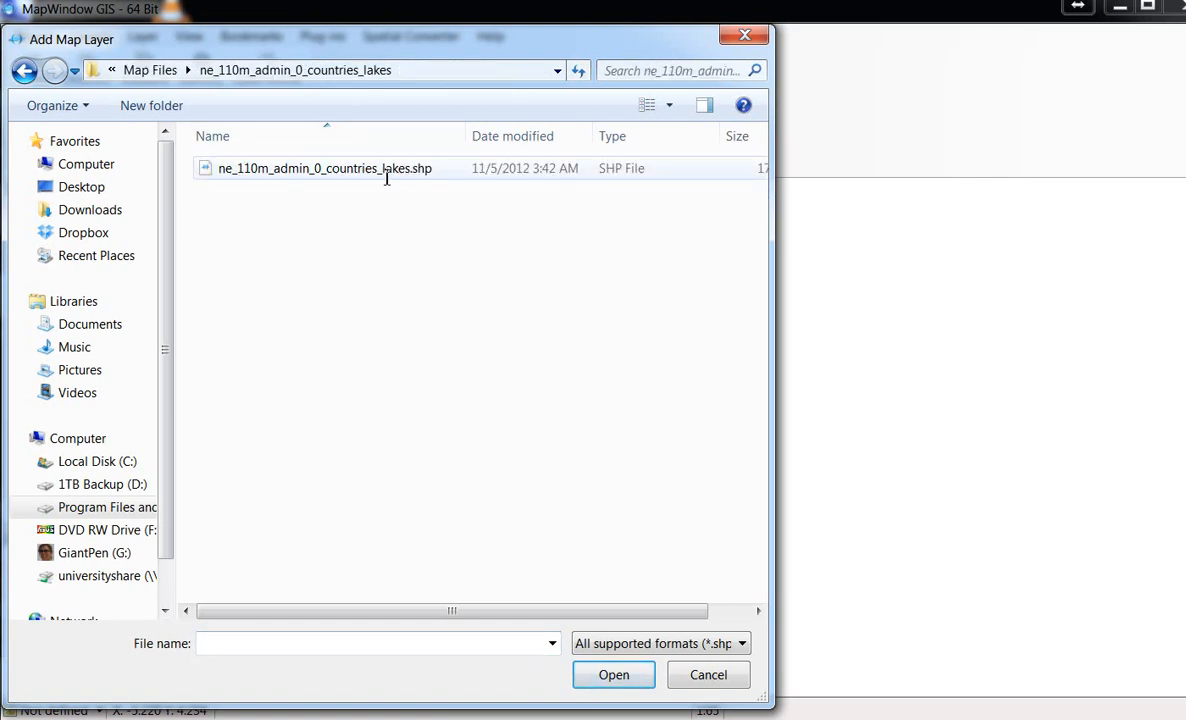
pyautogui.click(616, 676)
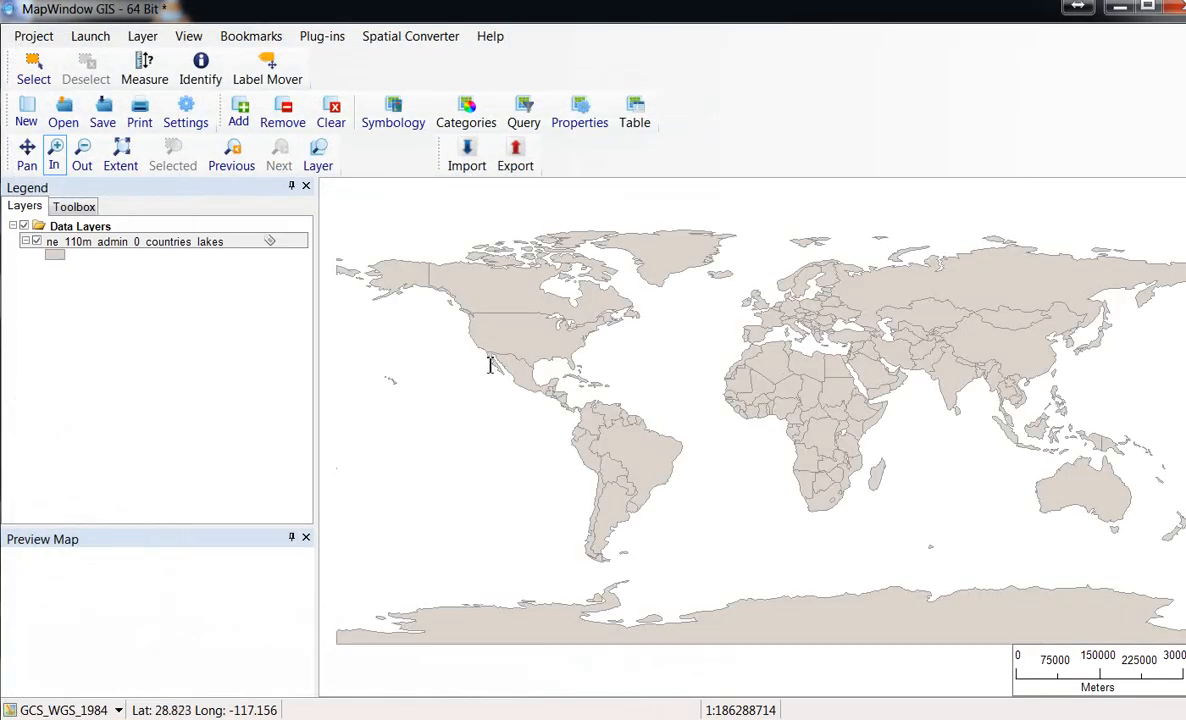
pyautogui.moveTo(772, 444)
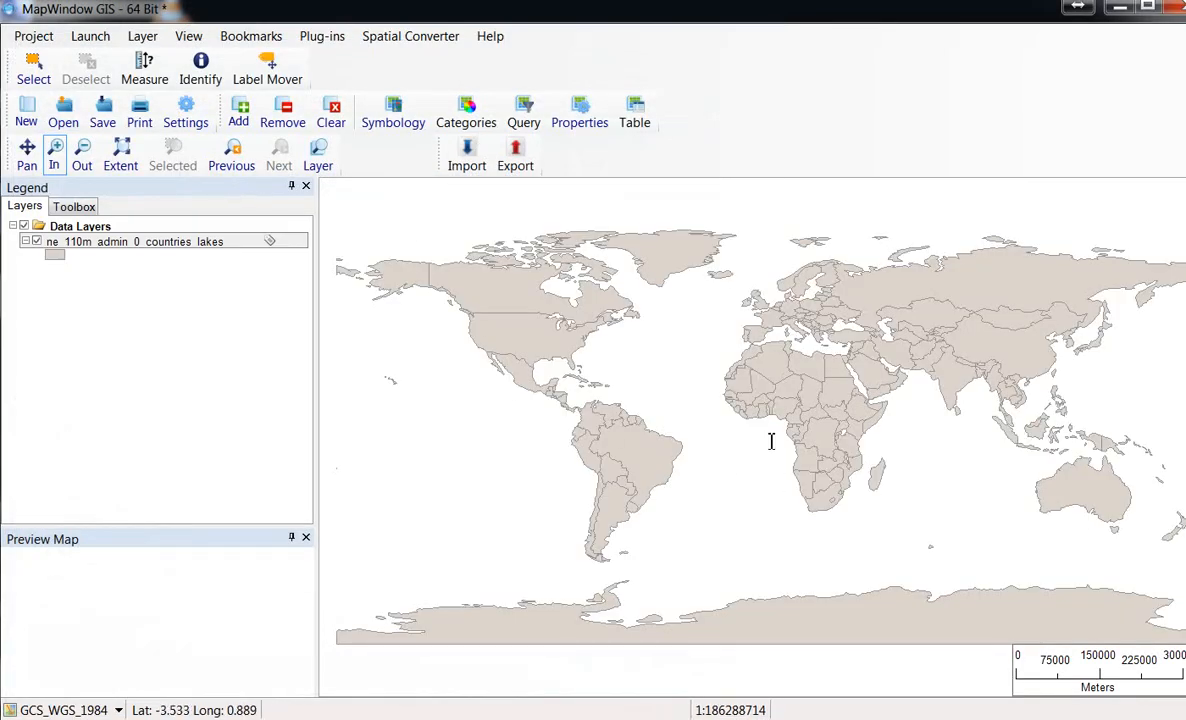
pyautogui.moveTo(512, 374)
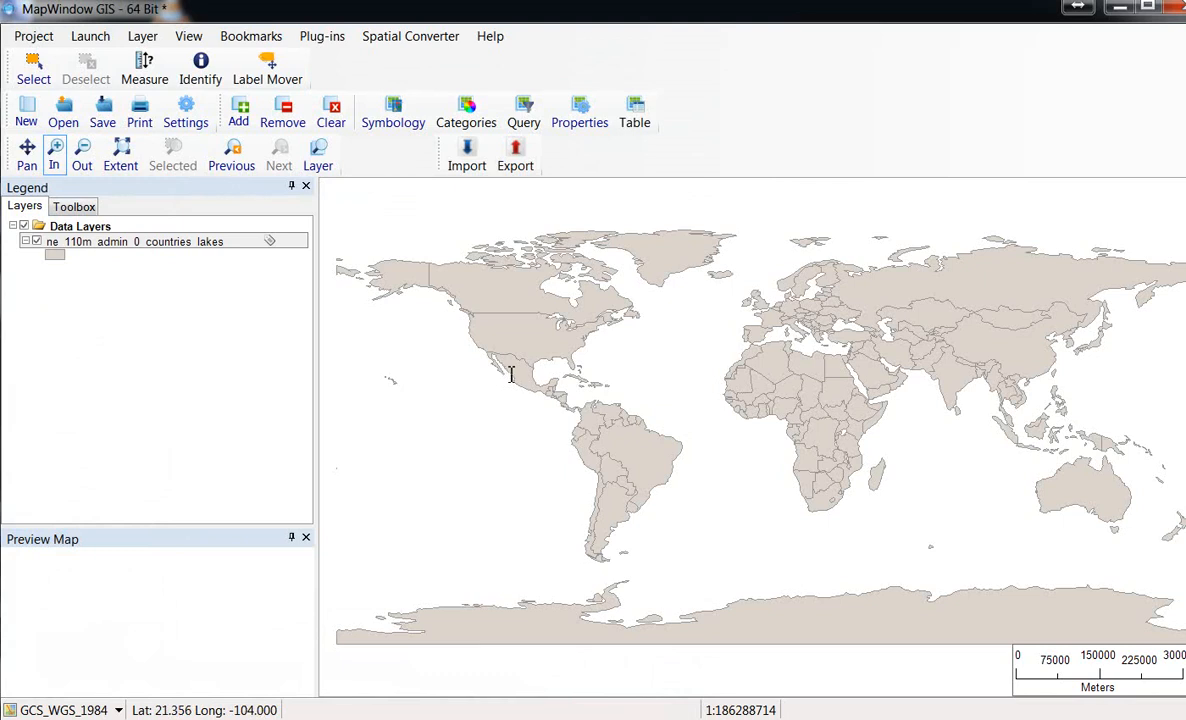
pyautogui.moveTo(776, 320)
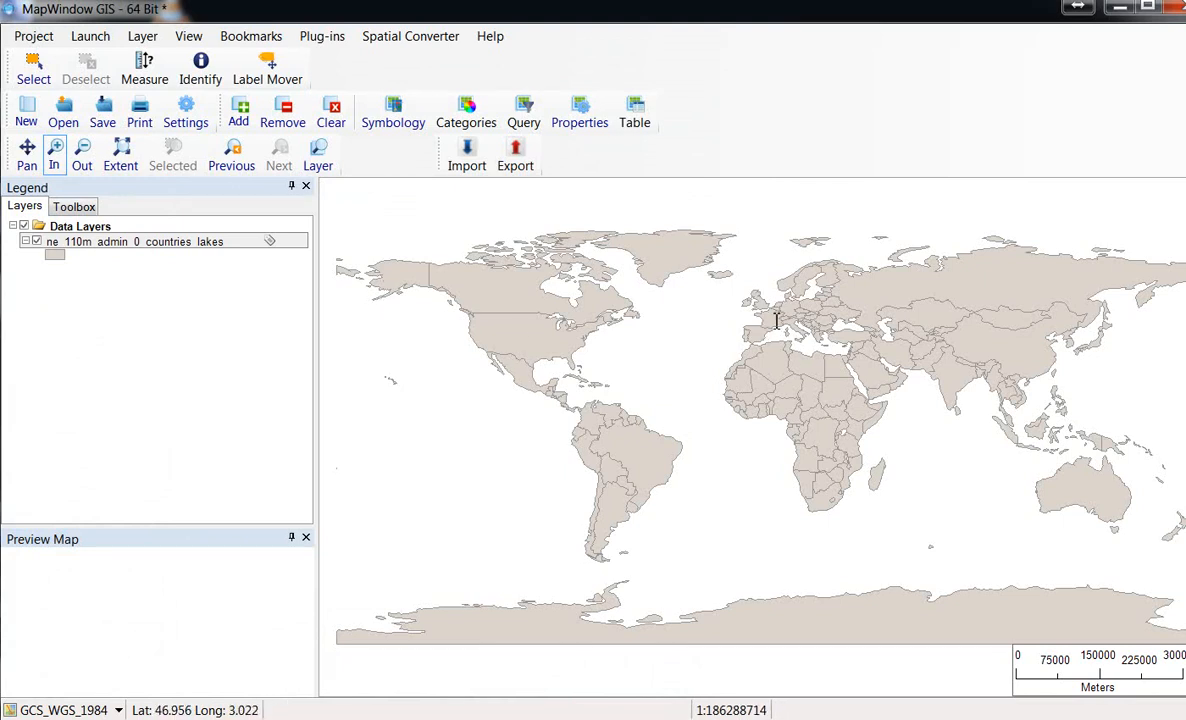
pyautogui.moveTo(238, 108)
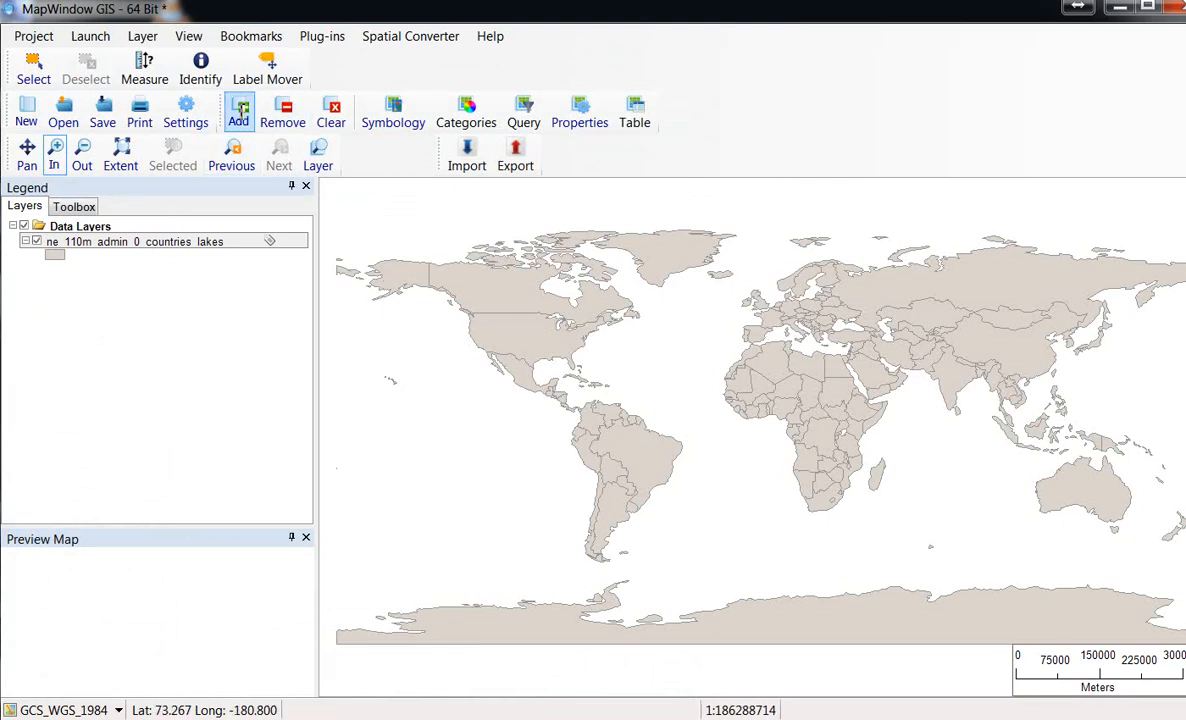
# Add the s_28au12.shp US states shapefile as a second layer over the world map.
pyautogui.click(238, 110)
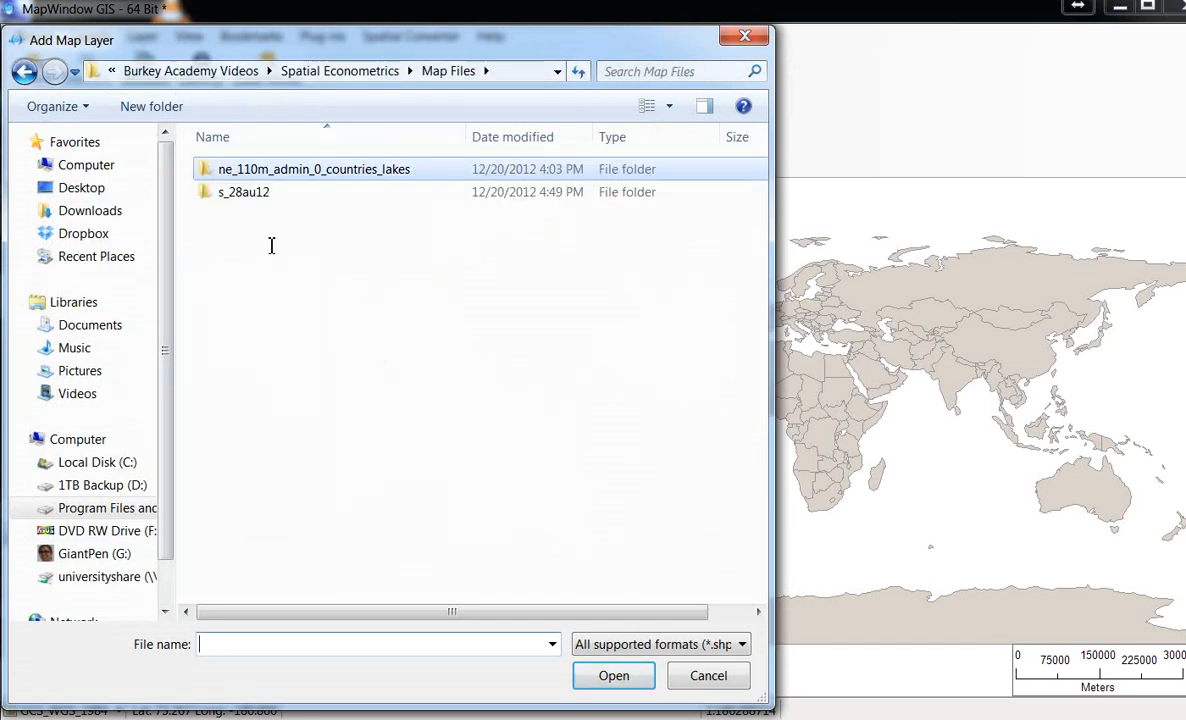
pyautogui.moveTo(242, 192)
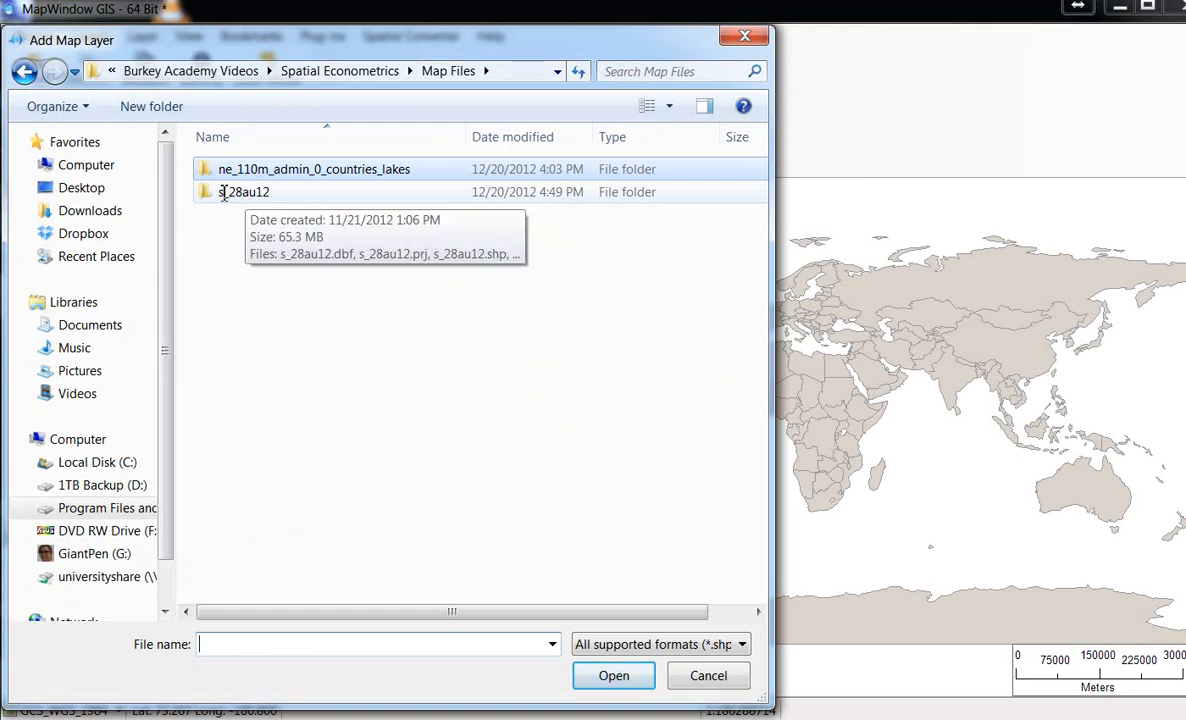
pyautogui.doubleClick(244, 192)
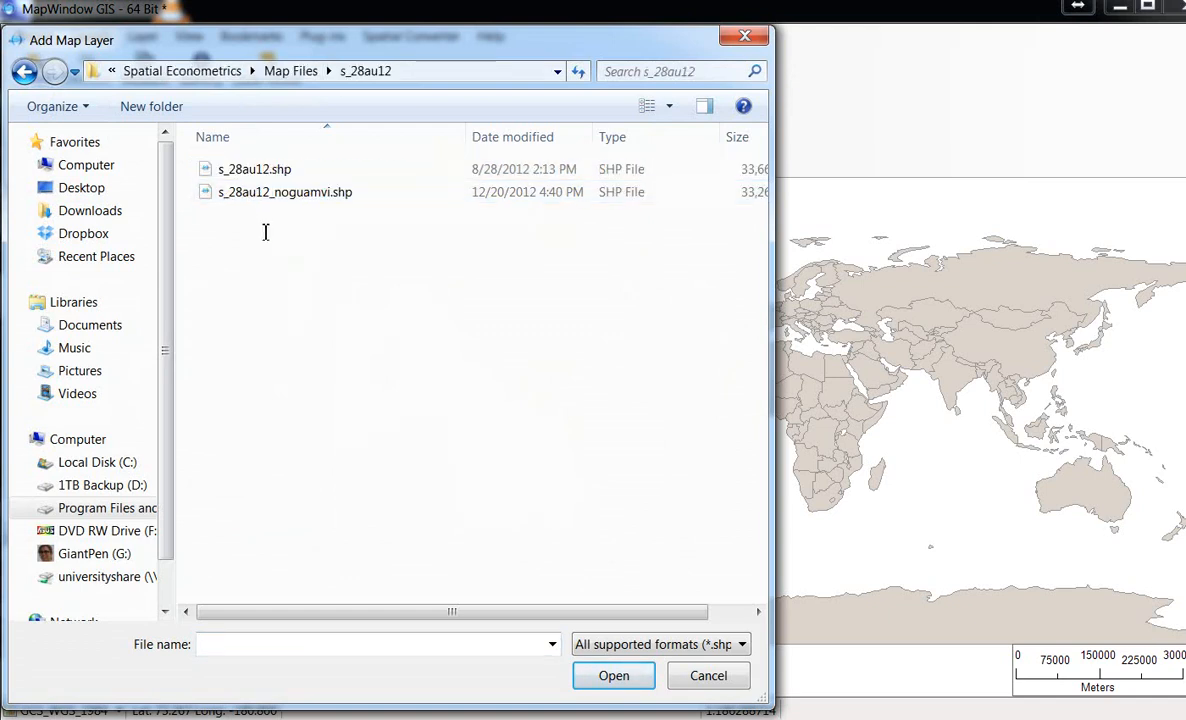
pyautogui.click(254, 168)
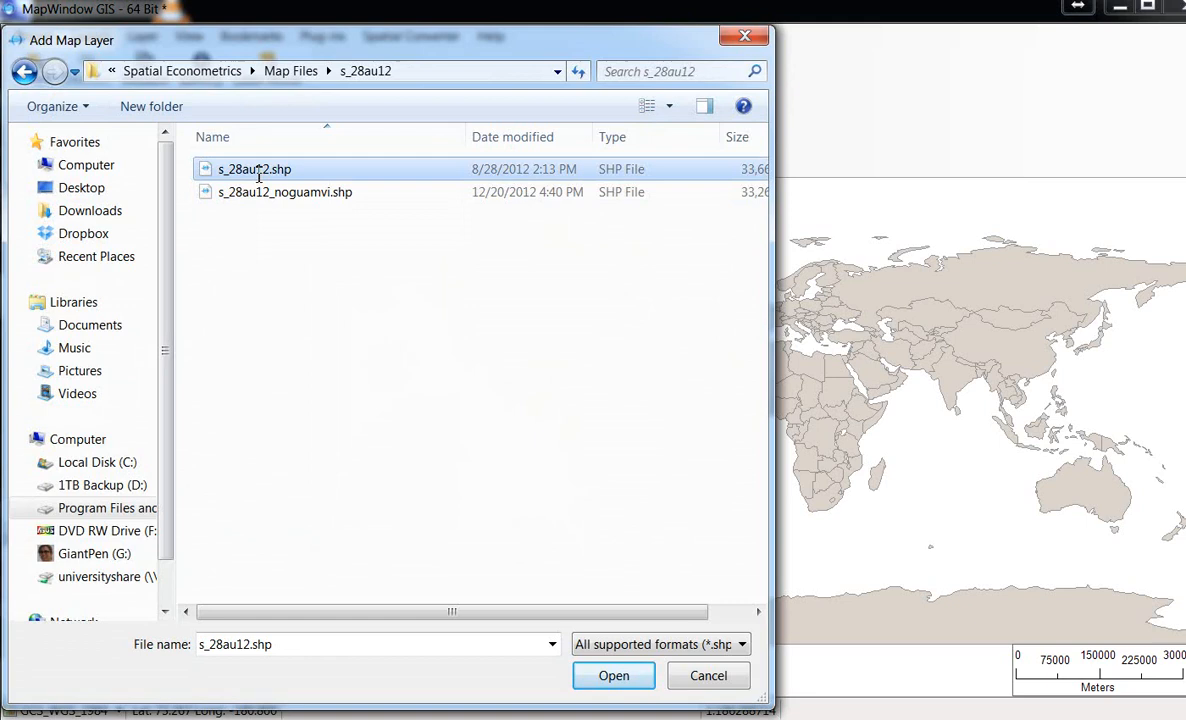
pyautogui.click(612, 676)
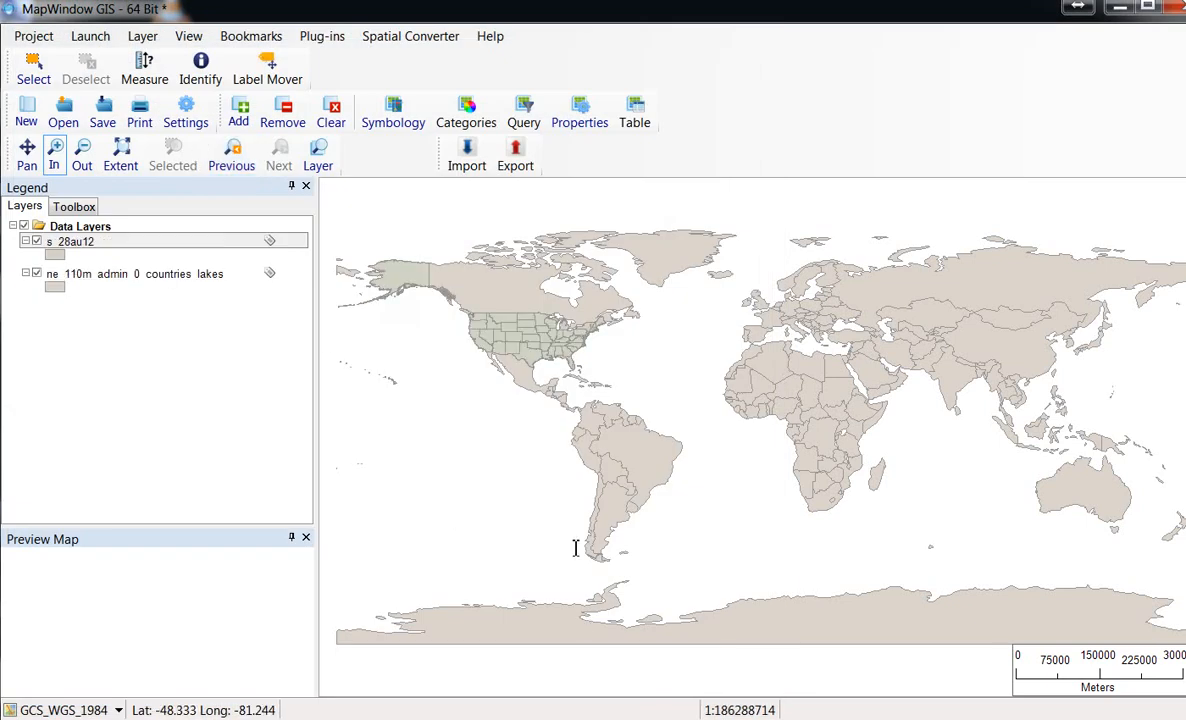
pyautogui.moveTo(404, 276)
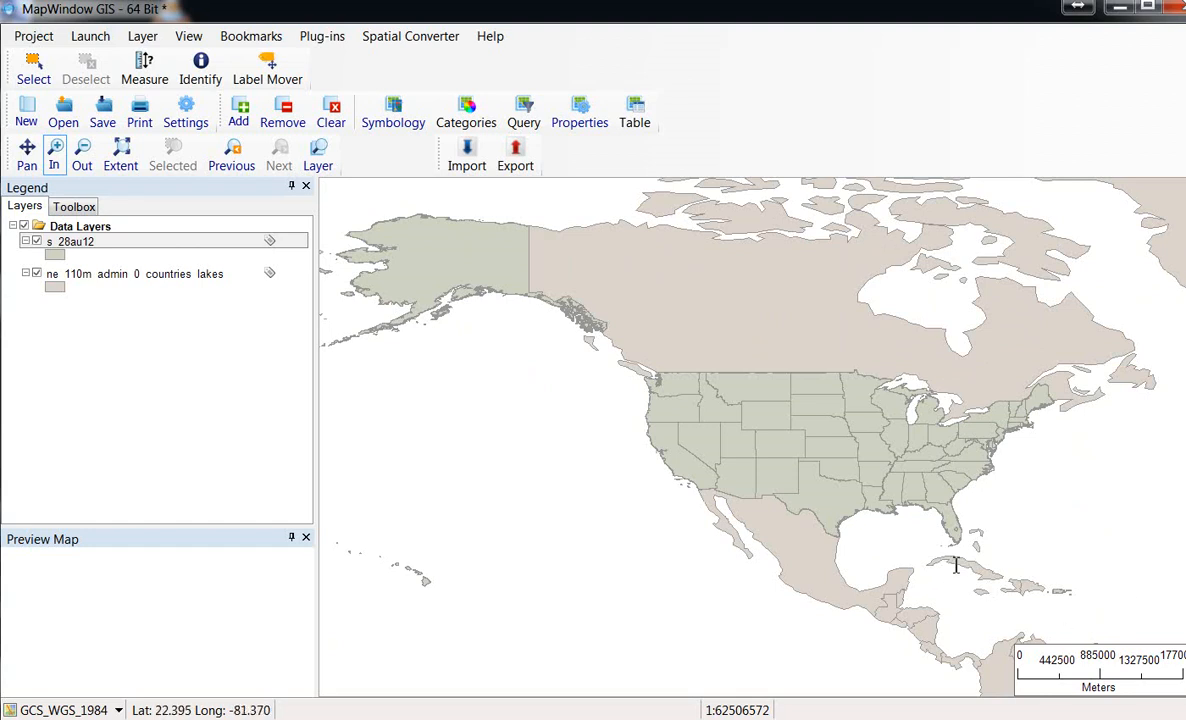
pyautogui.moveTo(742, 444)
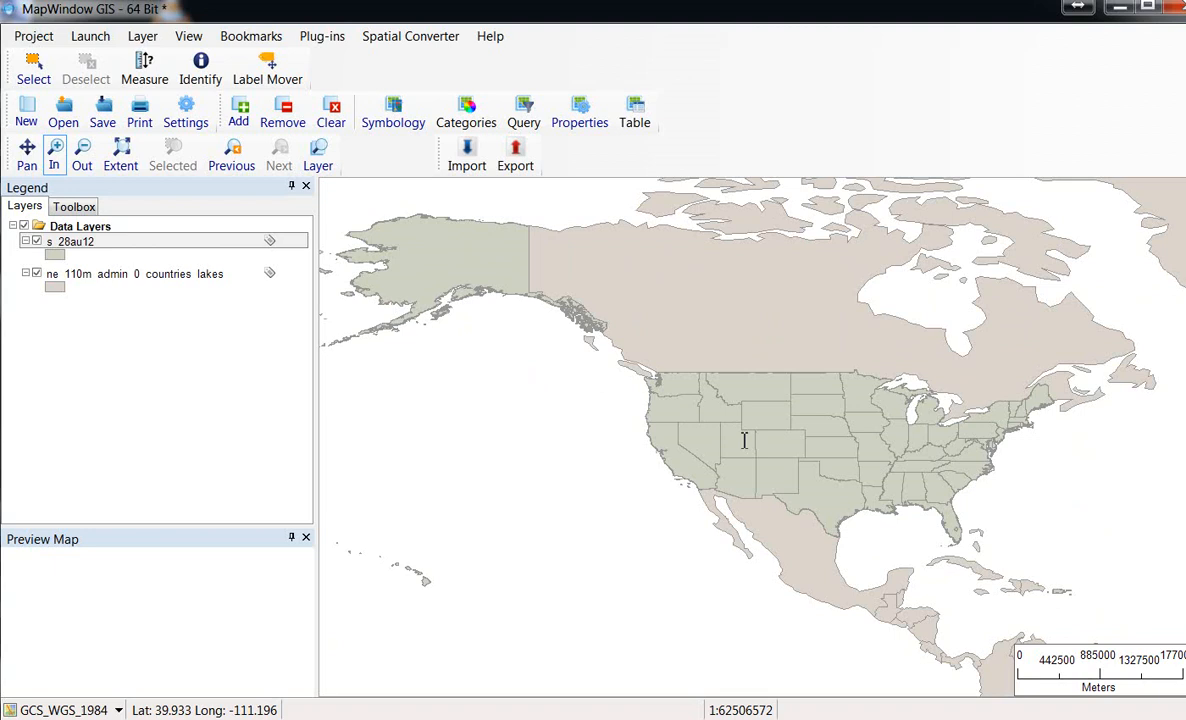
pyautogui.moveTo(124, 386)
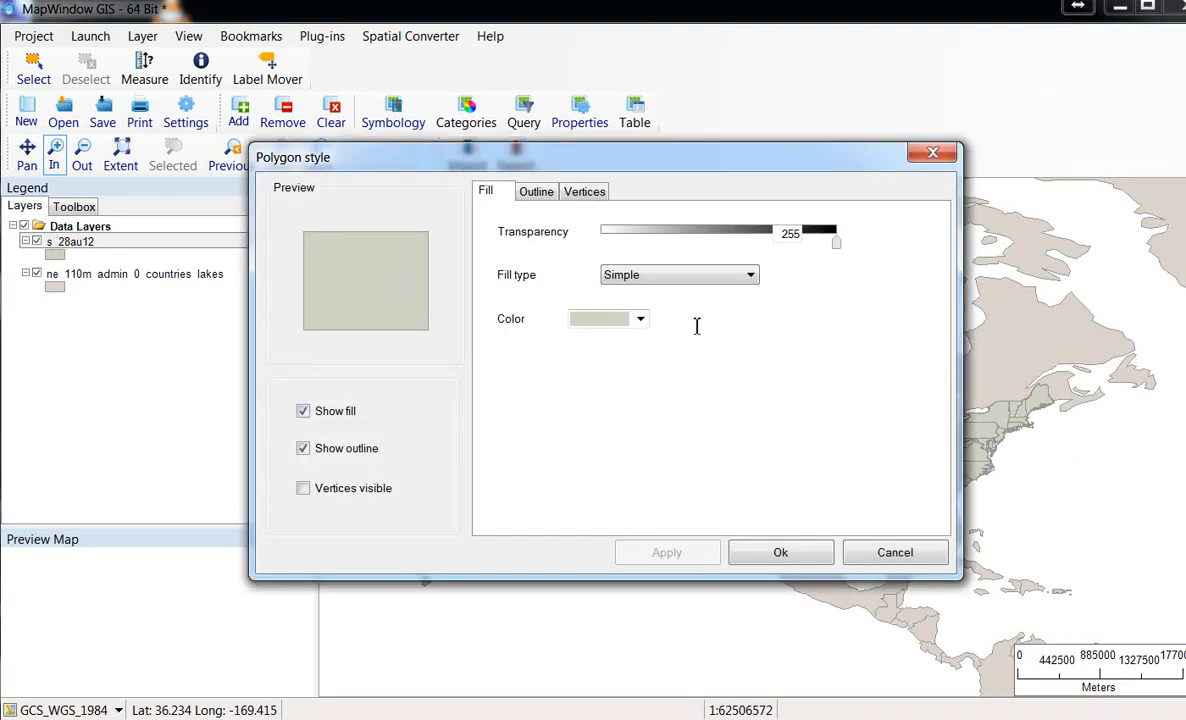
# Give the US states layer a red fill colour and confirm the polygon style.
pyautogui.click(640, 318)
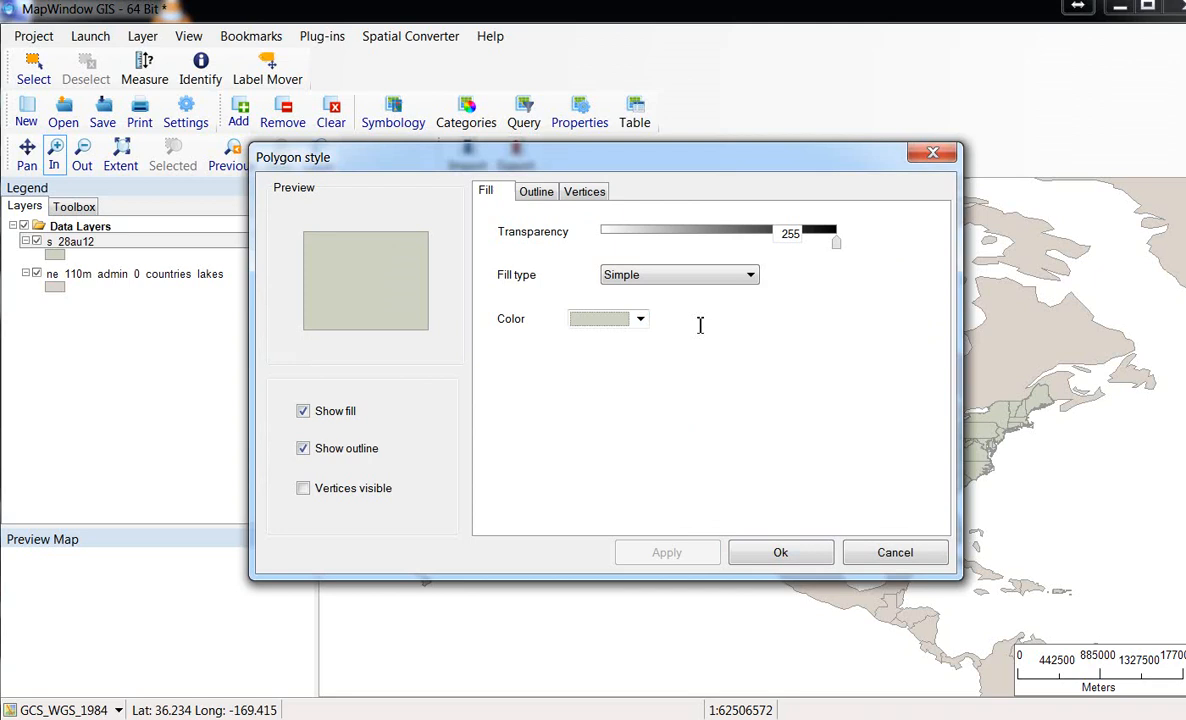
pyautogui.click(600, 318)
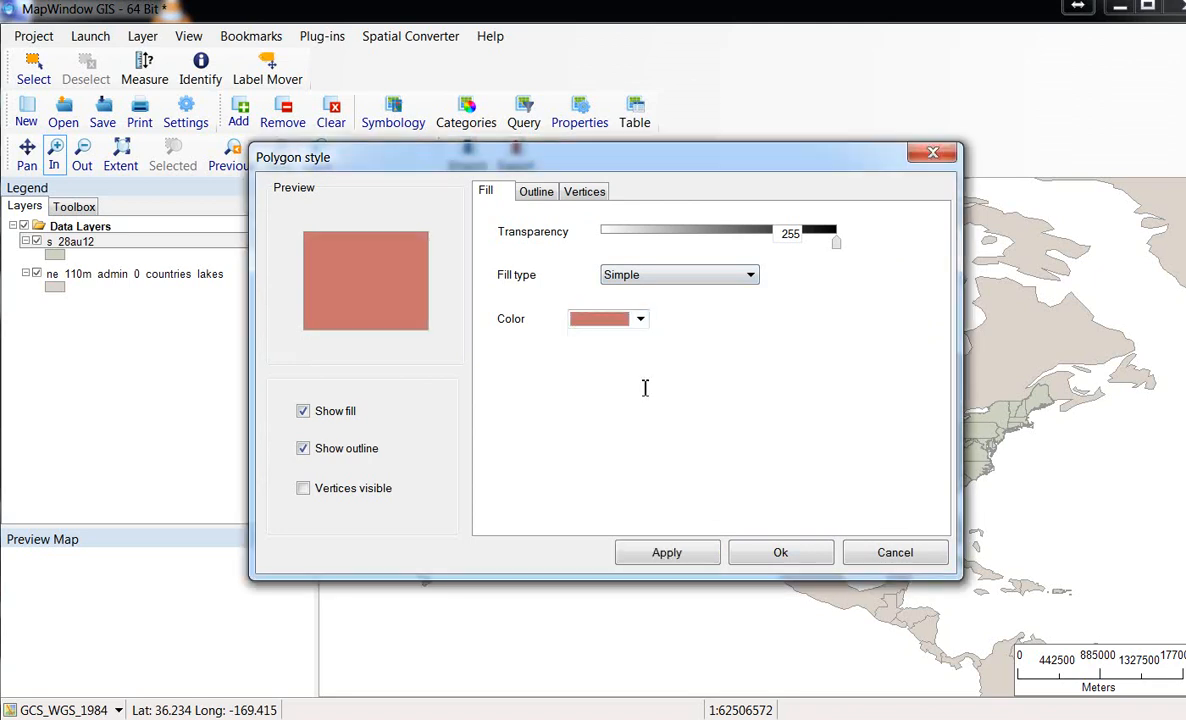
pyautogui.click(780, 552)
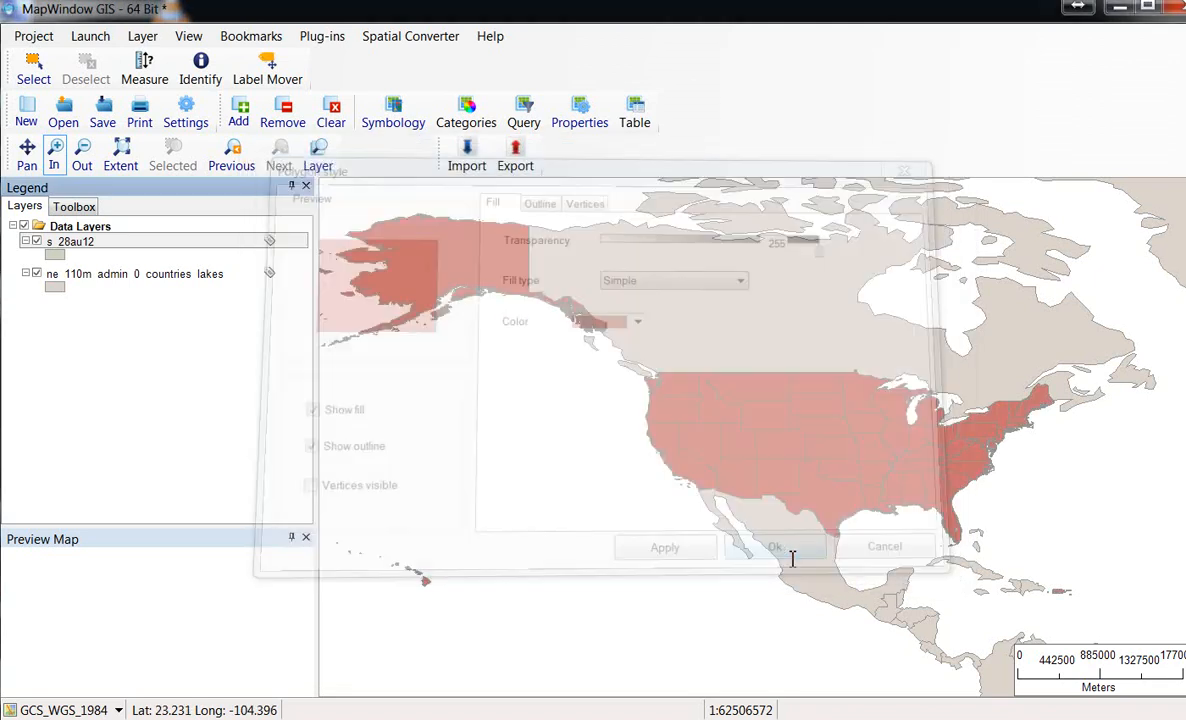
pyautogui.click(784, 546)
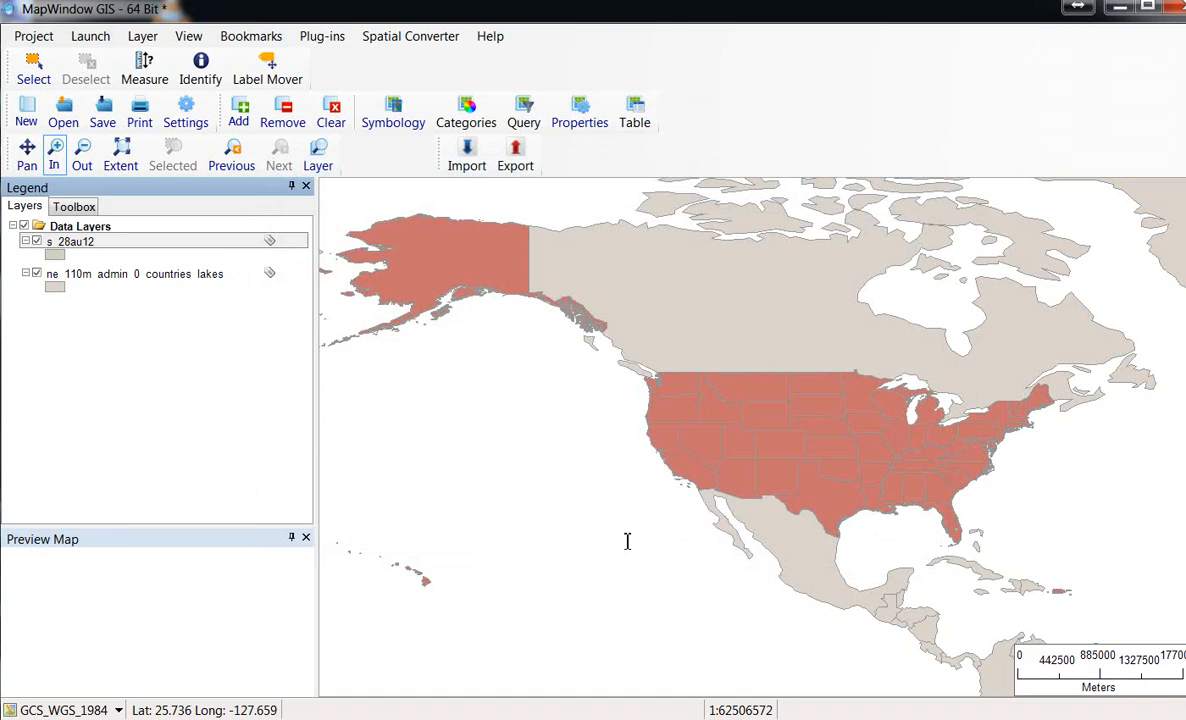
pyautogui.moveTo(850, 294)
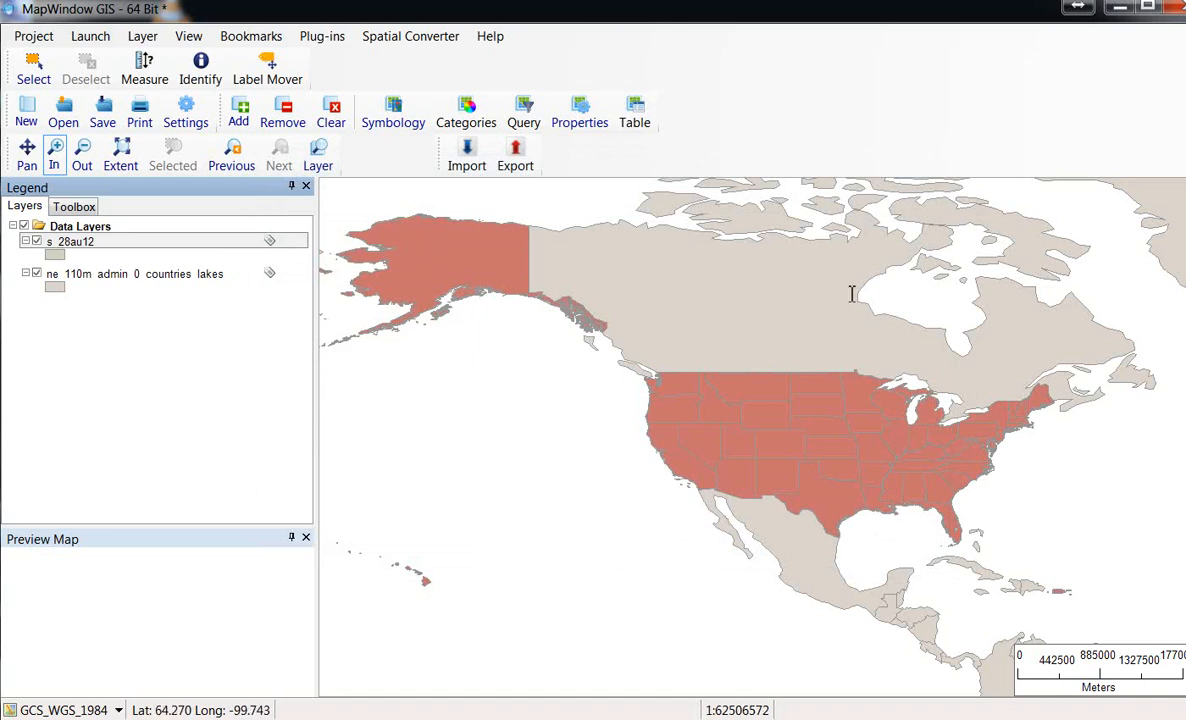
pyautogui.moveTo(550, 508)
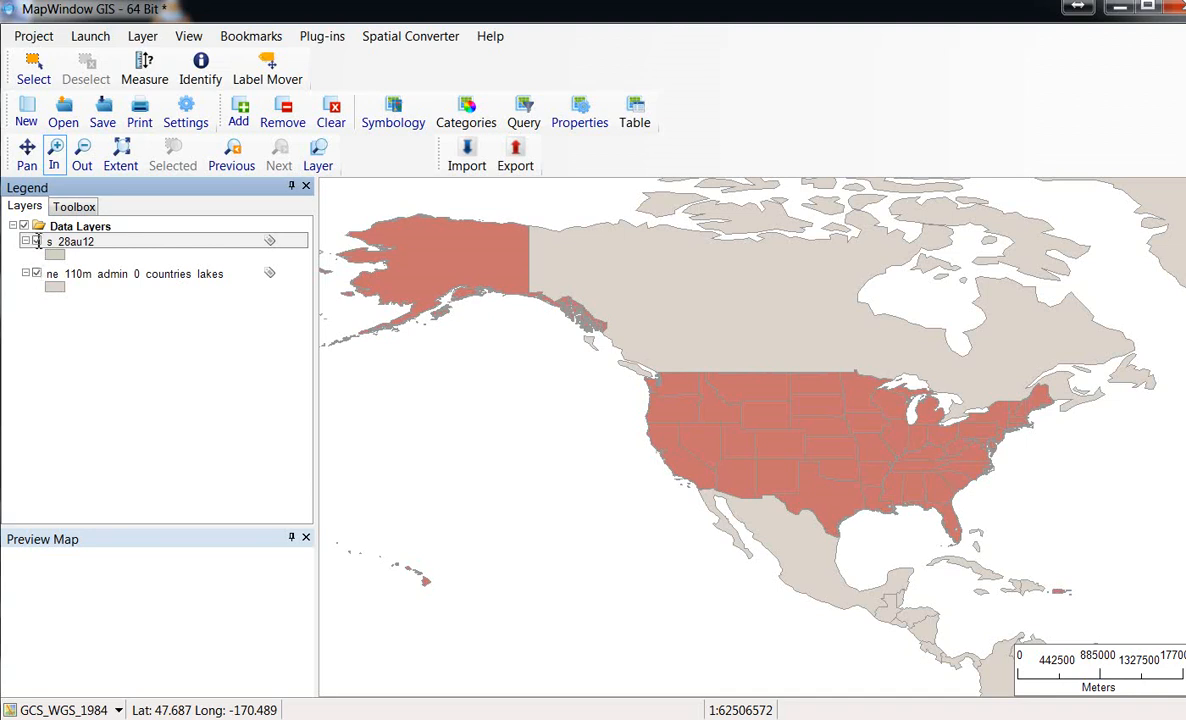
# Toggle the countries layer visibility and reach its fill style settings in the Legend.
pyautogui.click(36, 240)
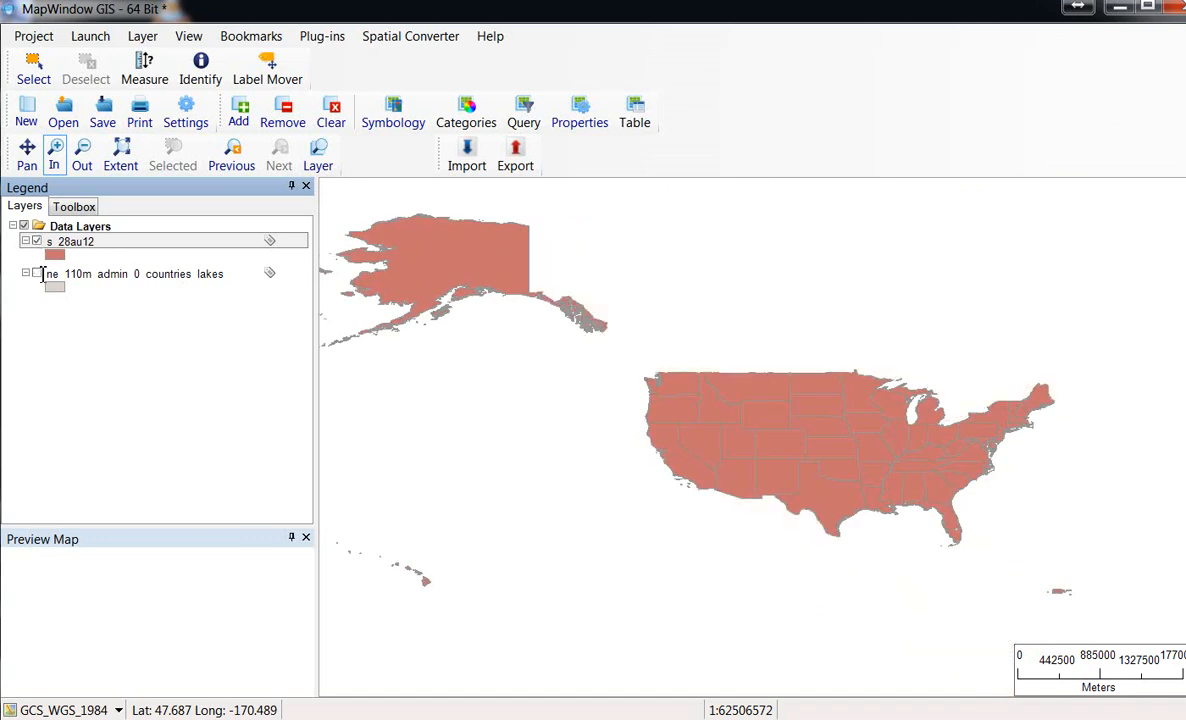
pyautogui.click(36, 272)
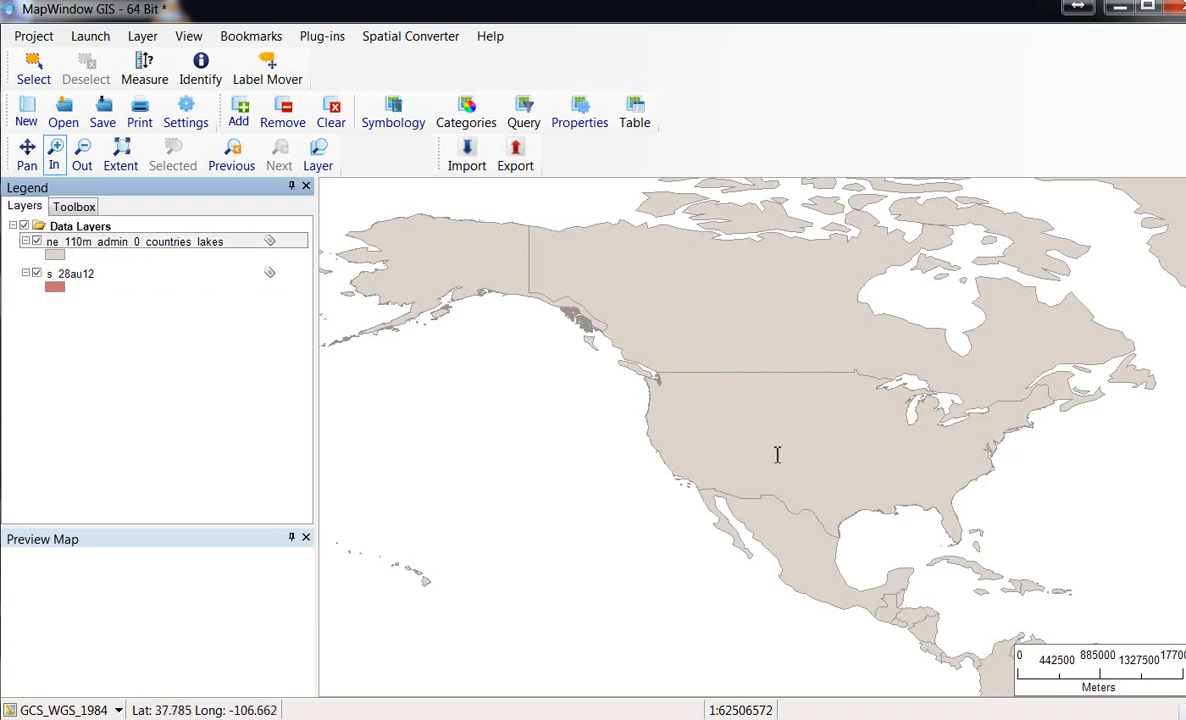
pyautogui.moveTo(714, 408)
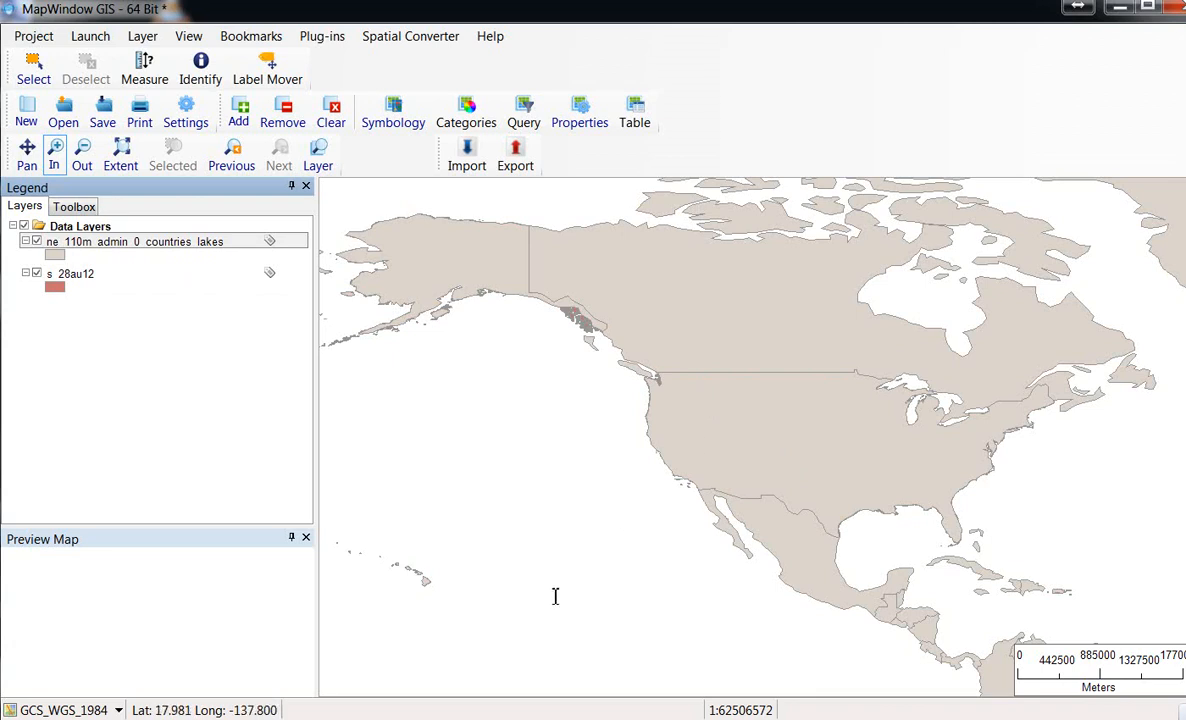
pyautogui.click(74, 272)
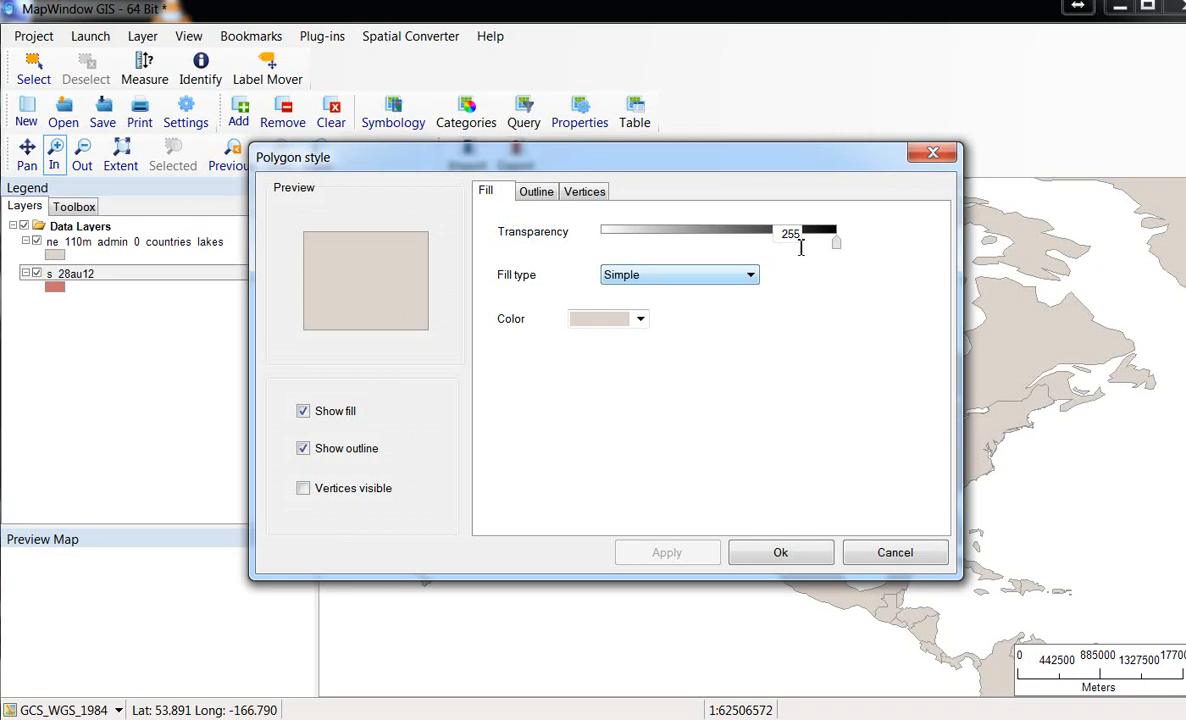
# Set the countries fill Transparency slider to about 121 and apply it.
pyautogui.moveTo(836, 242); pyautogui.dragTo(736, 242)
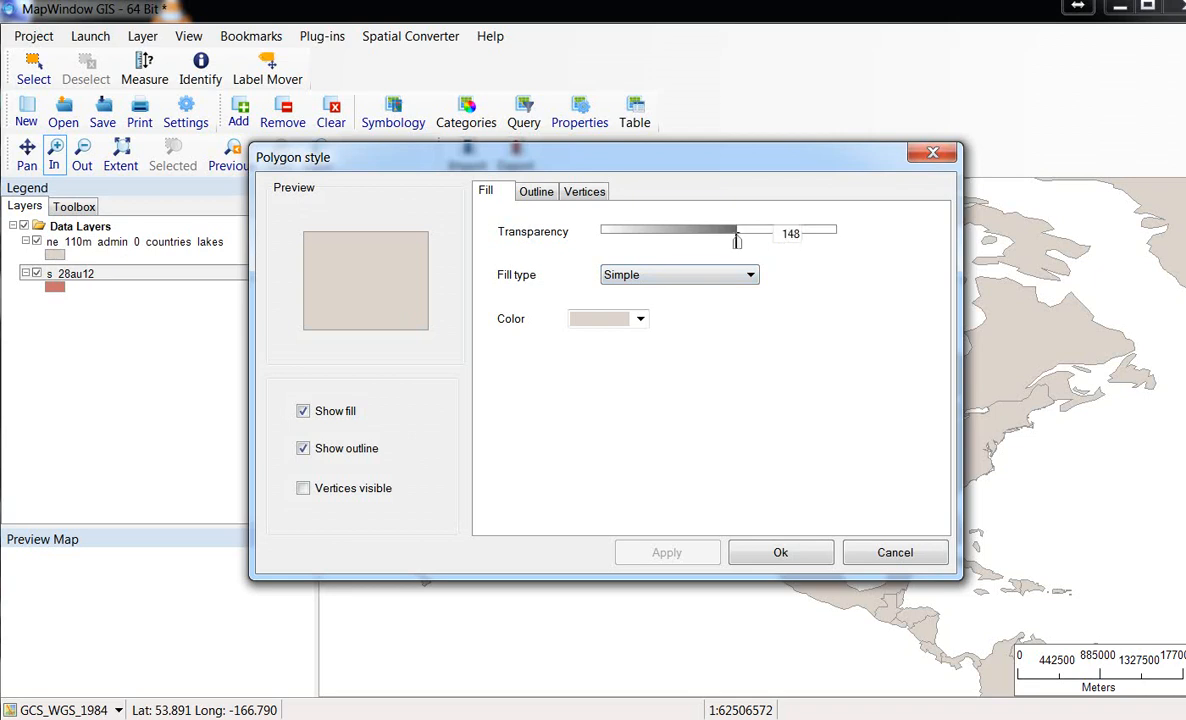
pyautogui.moveTo(738, 232); pyautogui.dragTo(668, 232)
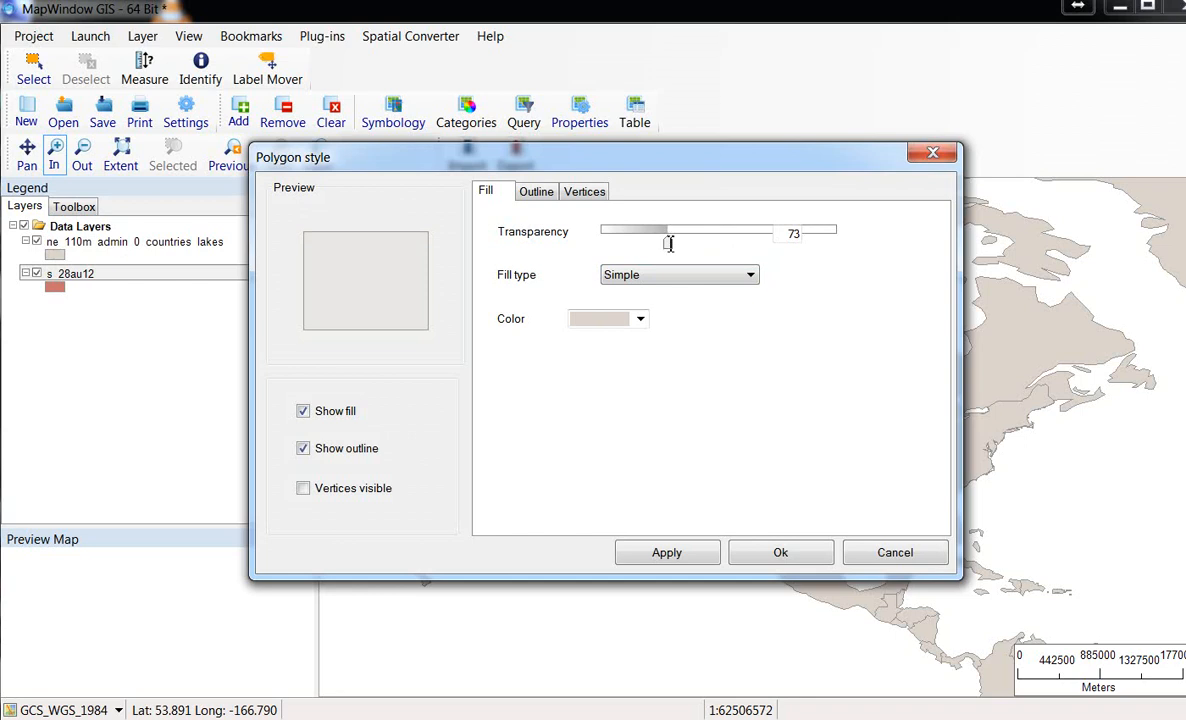
pyautogui.moveTo(668, 244); pyautogui.dragTo(686, 244)
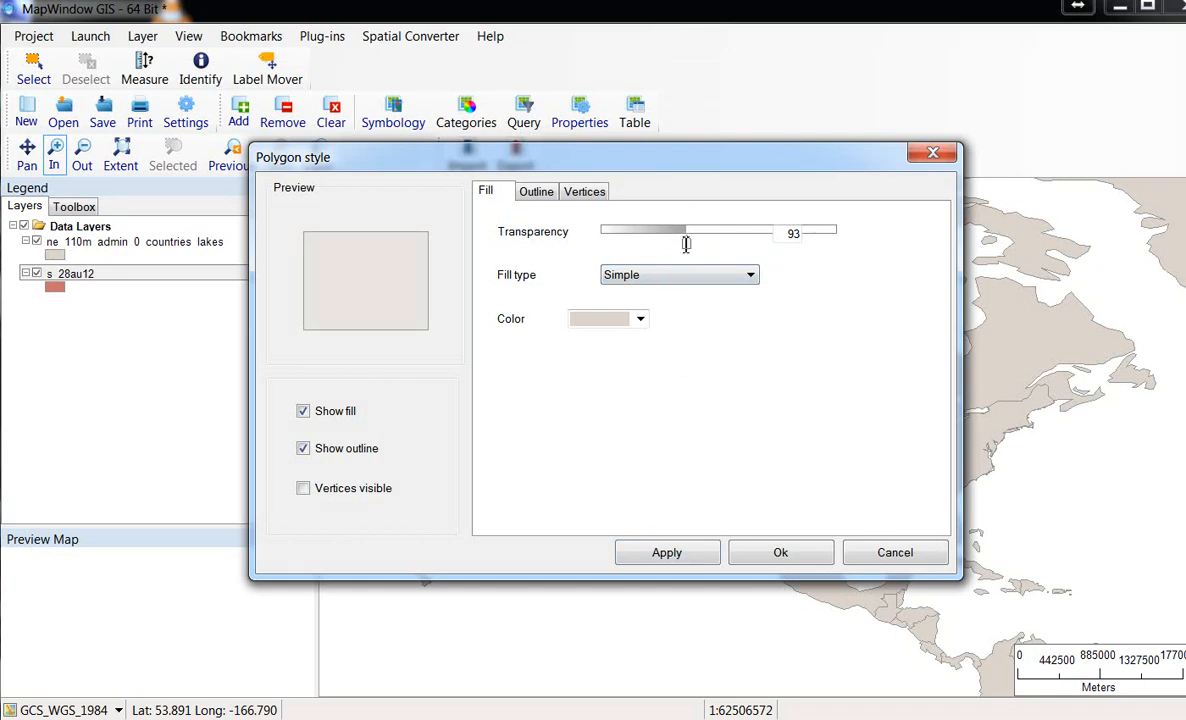
pyautogui.moveTo(686, 230); pyautogui.dragTo(836, 230)
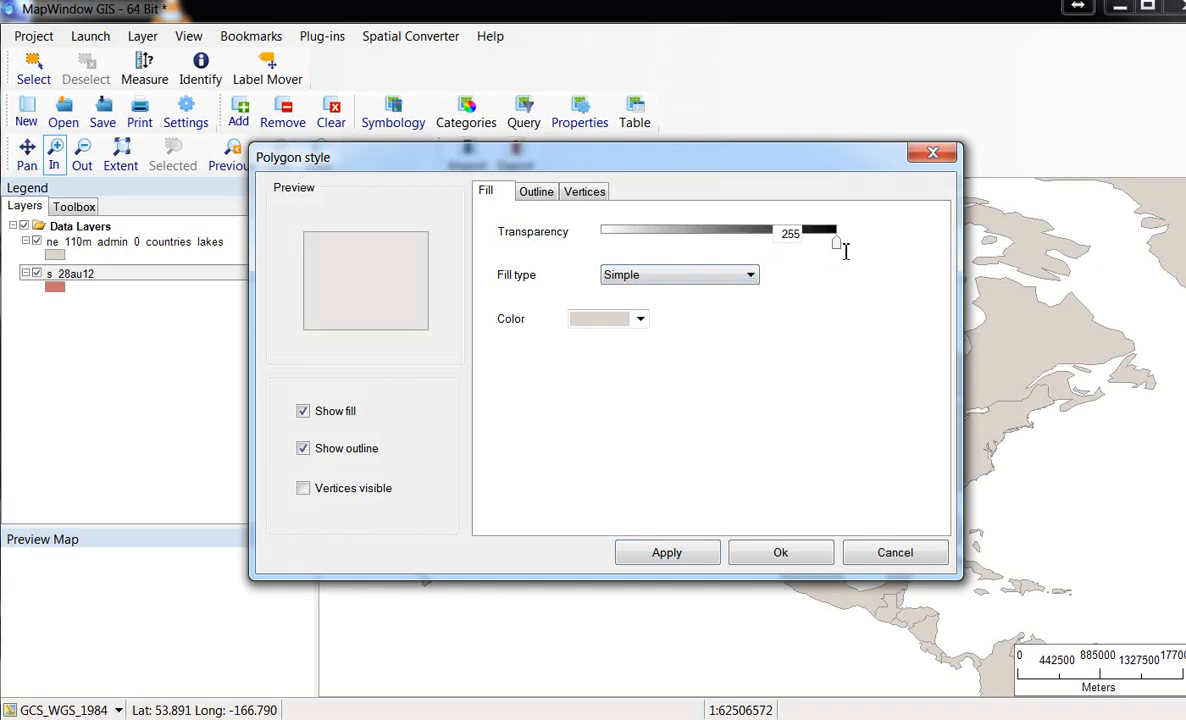
pyautogui.moveTo(830, 242); pyautogui.dragTo(698, 242)
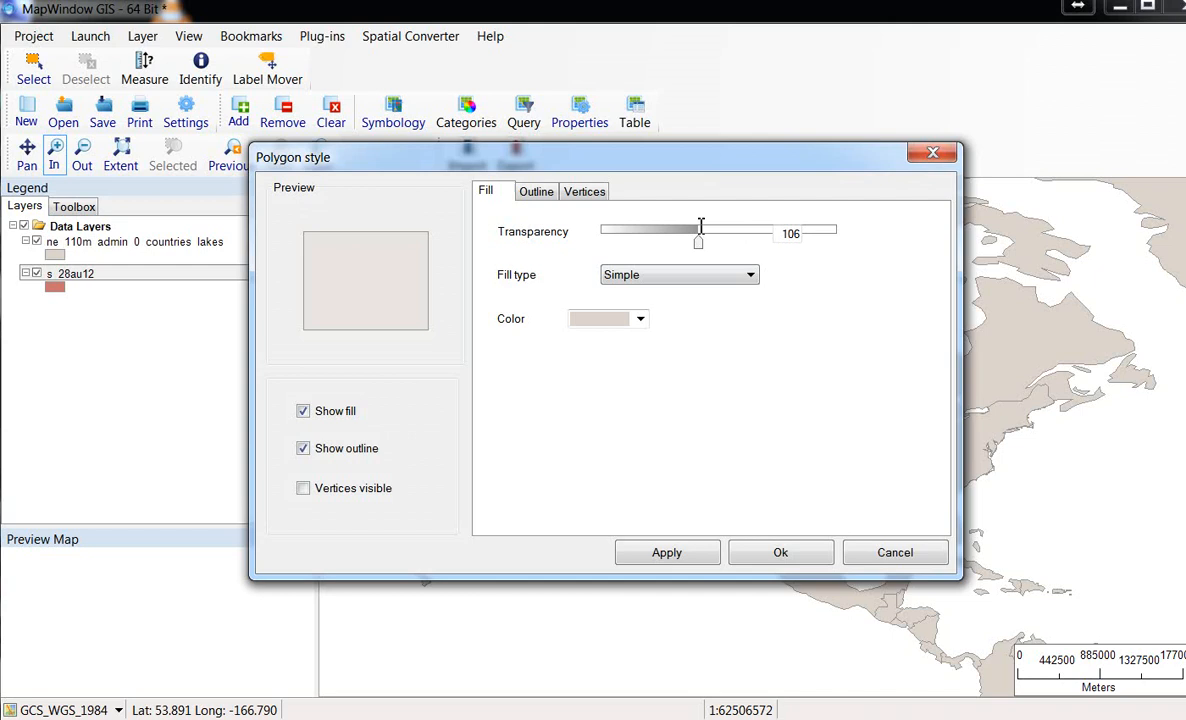
pyautogui.moveTo(780, 552)
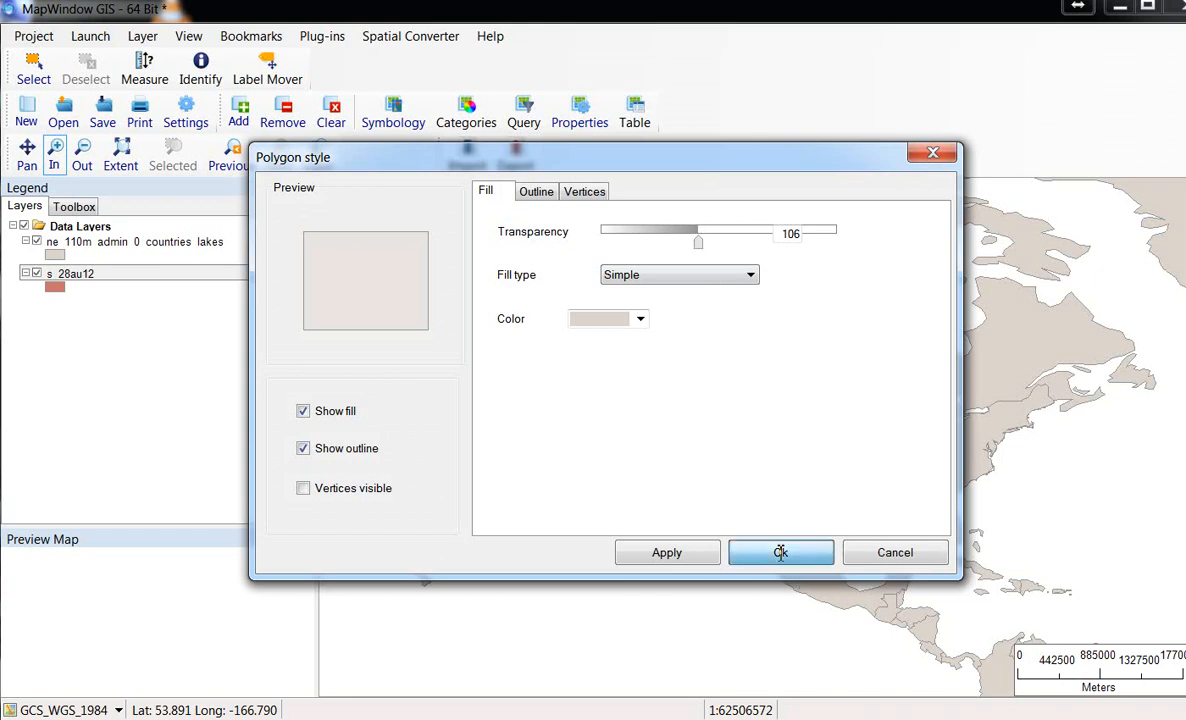
pyautogui.click(780, 552)
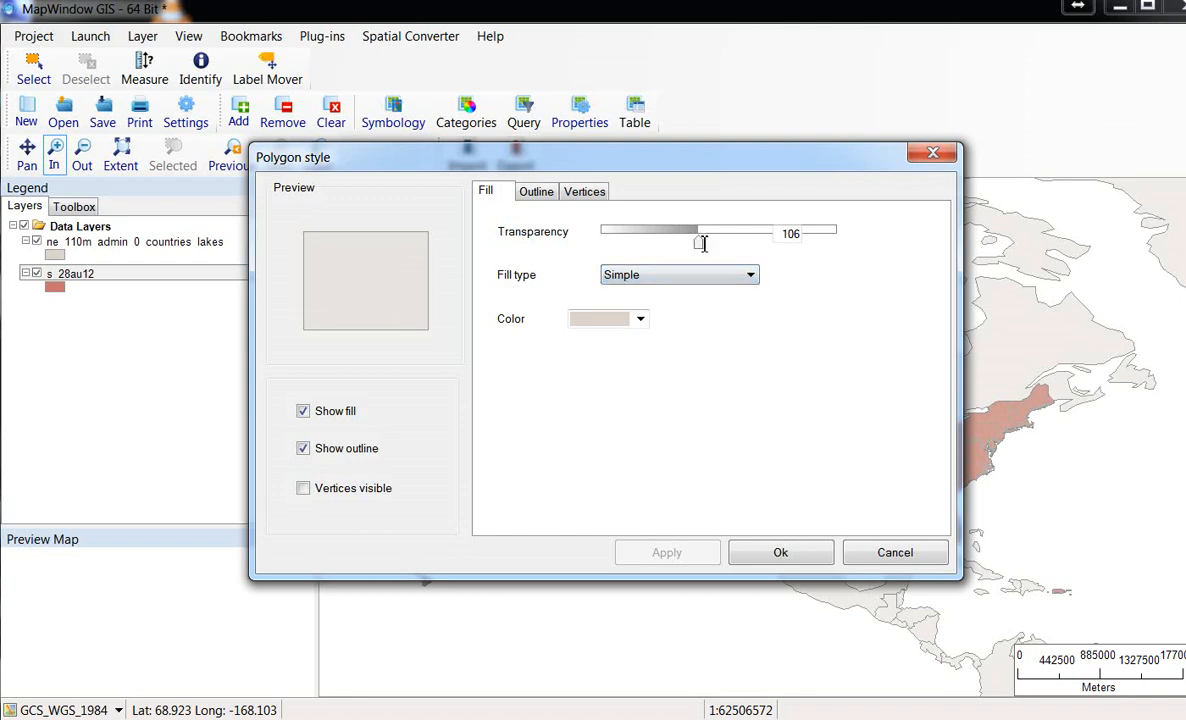
# Fine-tune the countries transparency, review its fill colour and confirm the style.
pyautogui.moveTo(700, 244); pyautogui.dragTo(718, 244)
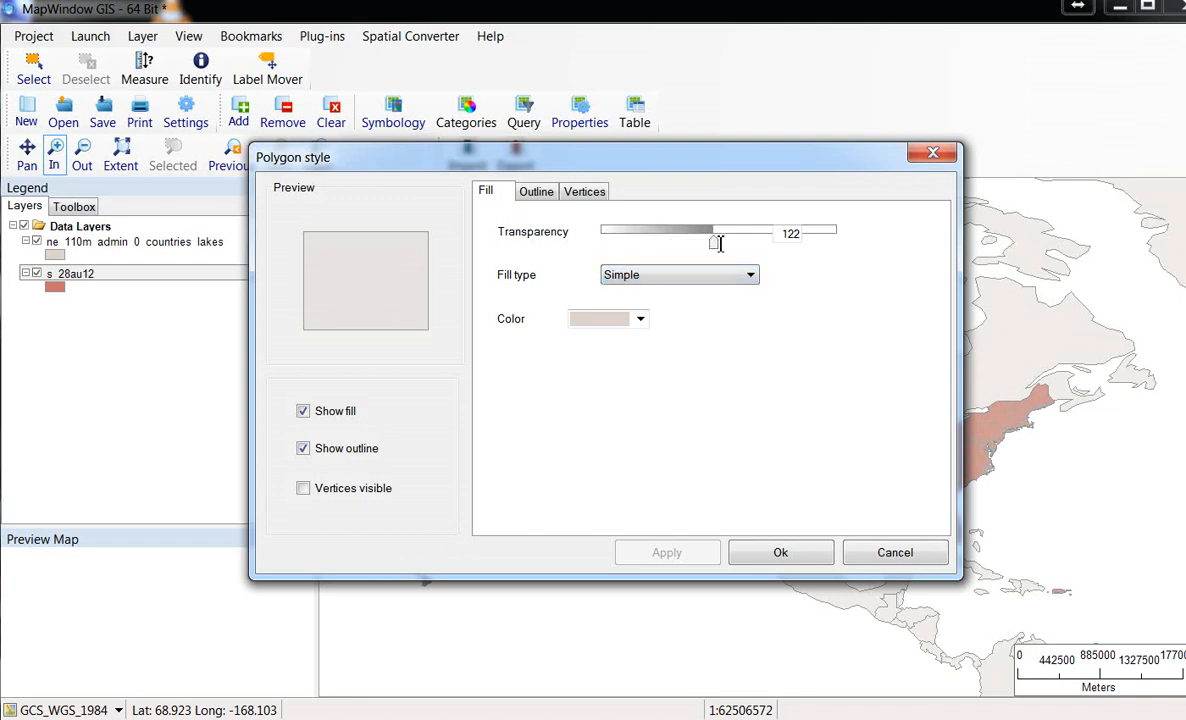
pyautogui.click(640, 318)
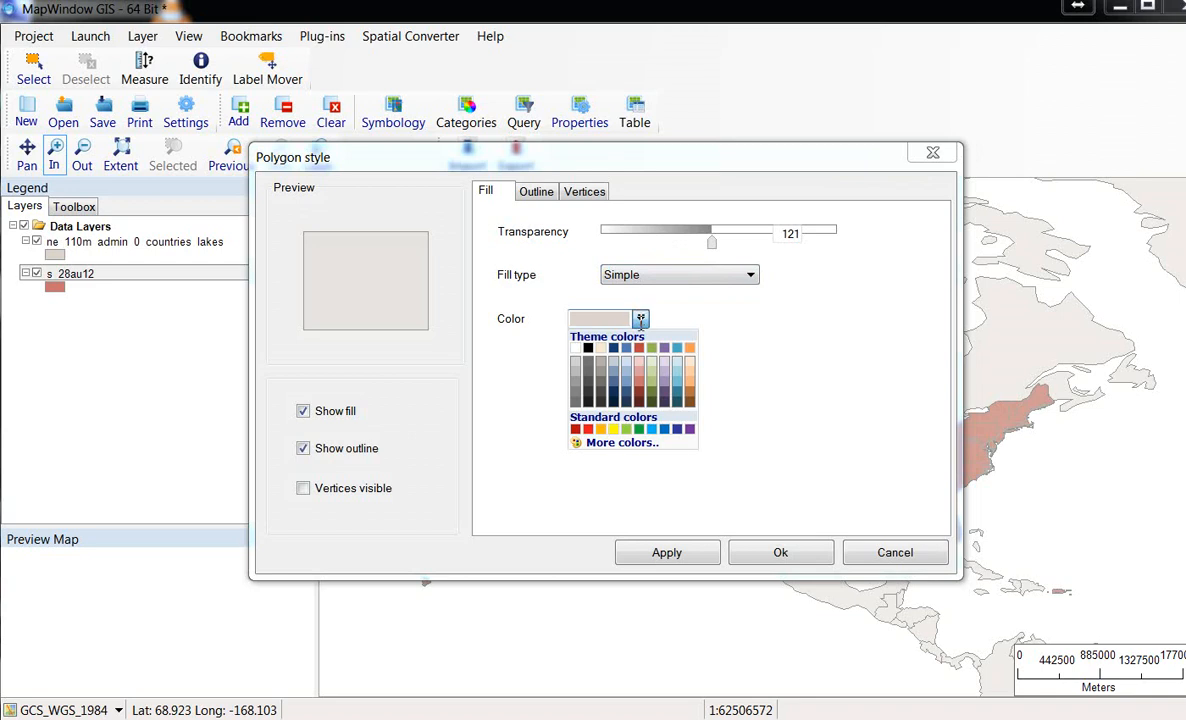
pyautogui.moveTo(612, 408)
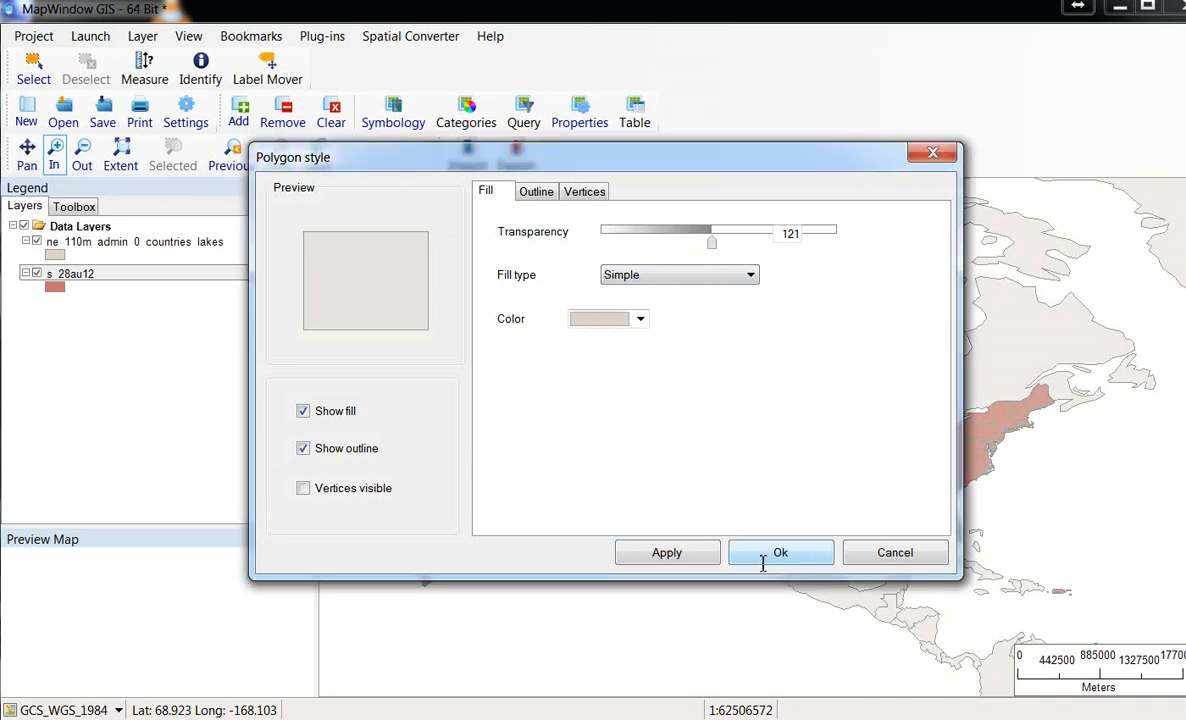
pyautogui.click(780, 552)
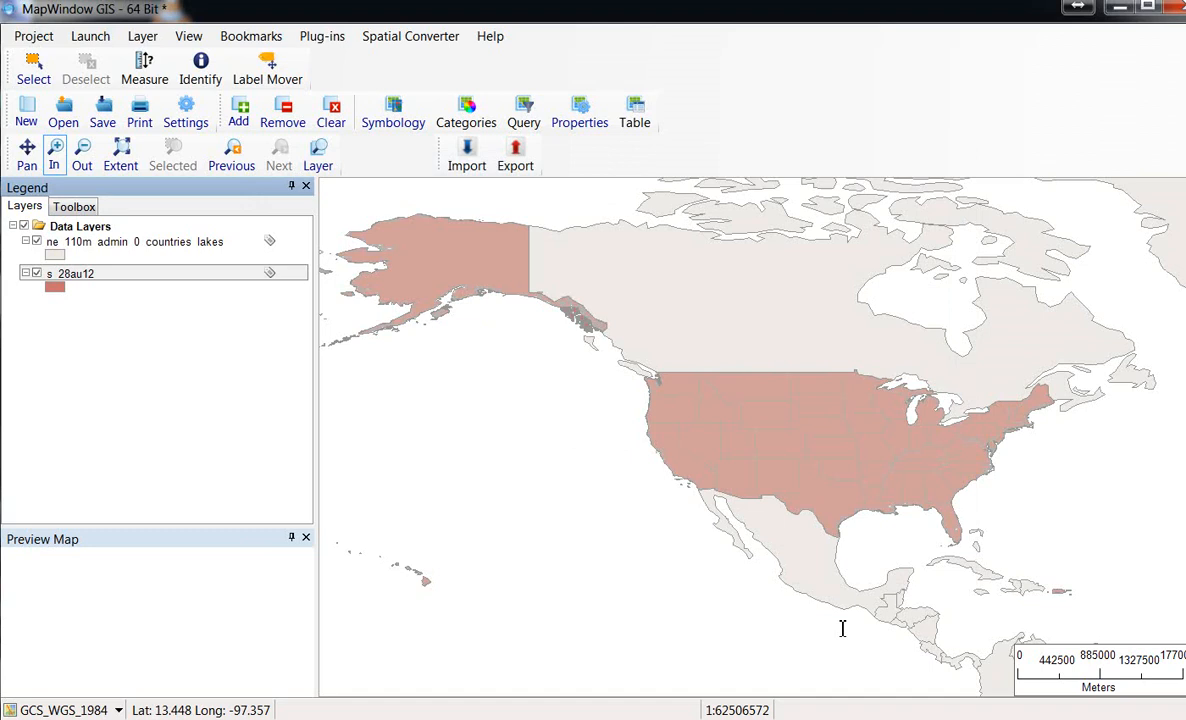
pyautogui.moveTo(82, 284)
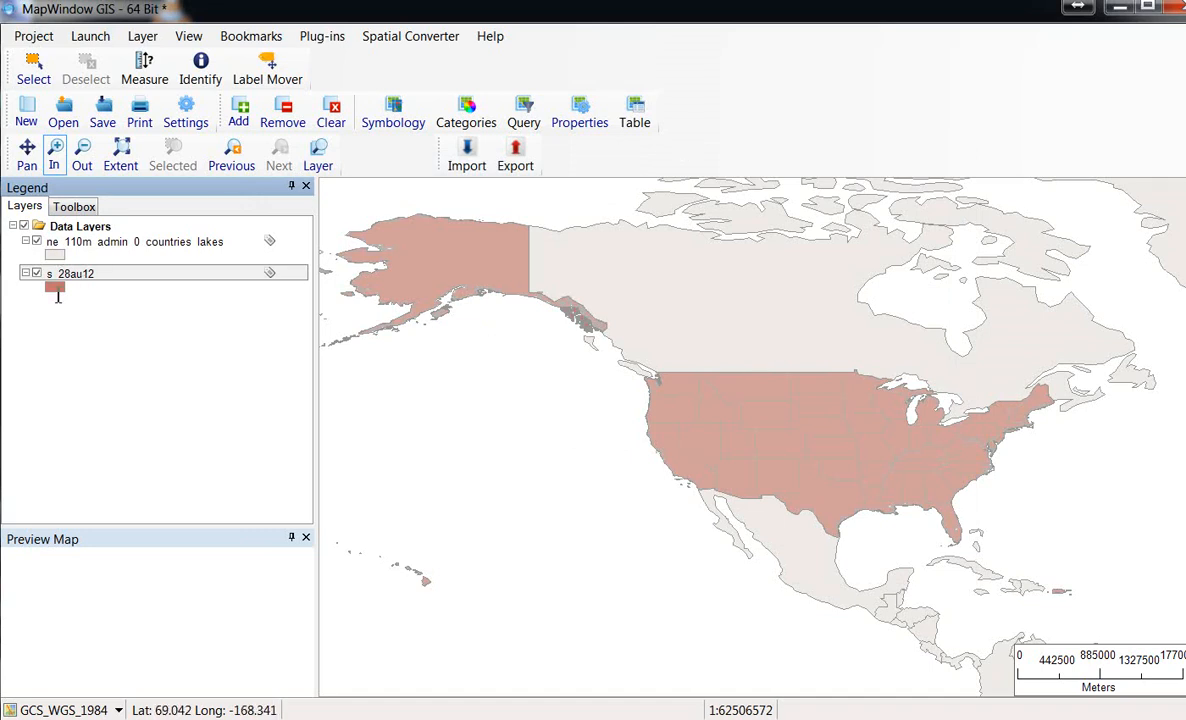
# Adjust the fill checkbox in the polygon style so country outlines show the red states beneath.
pyautogui.doubleClick(56, 288)
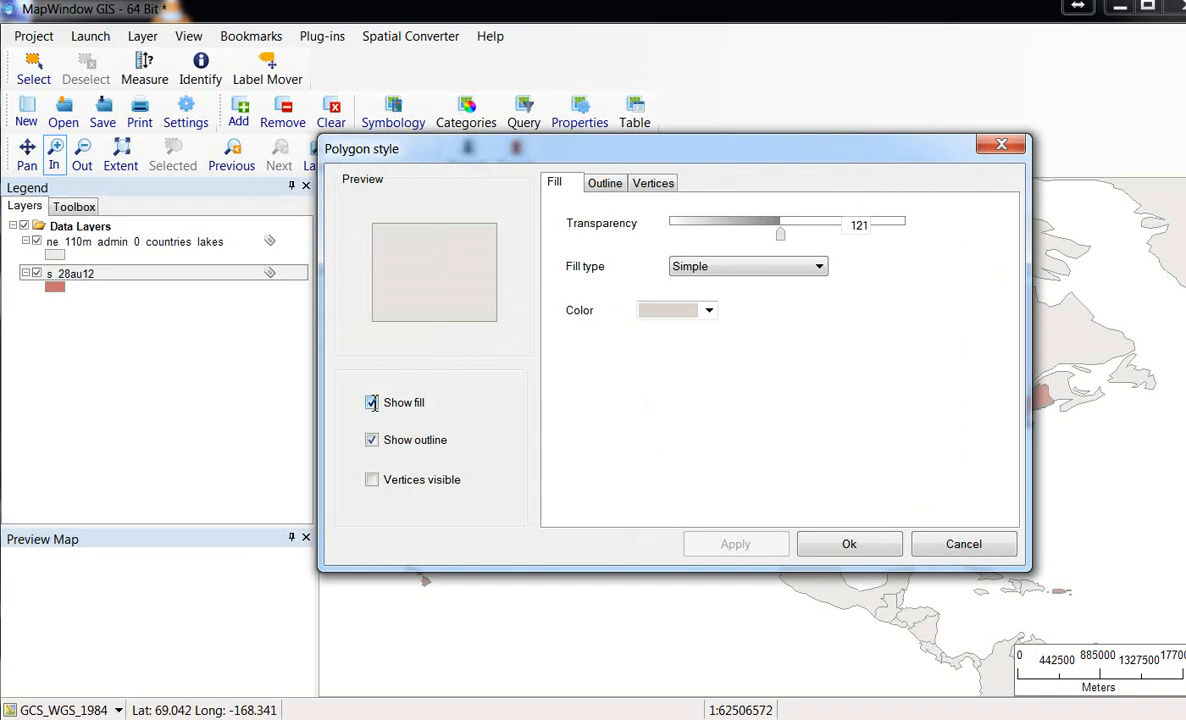
pyautogui.moveTo(450, 374)
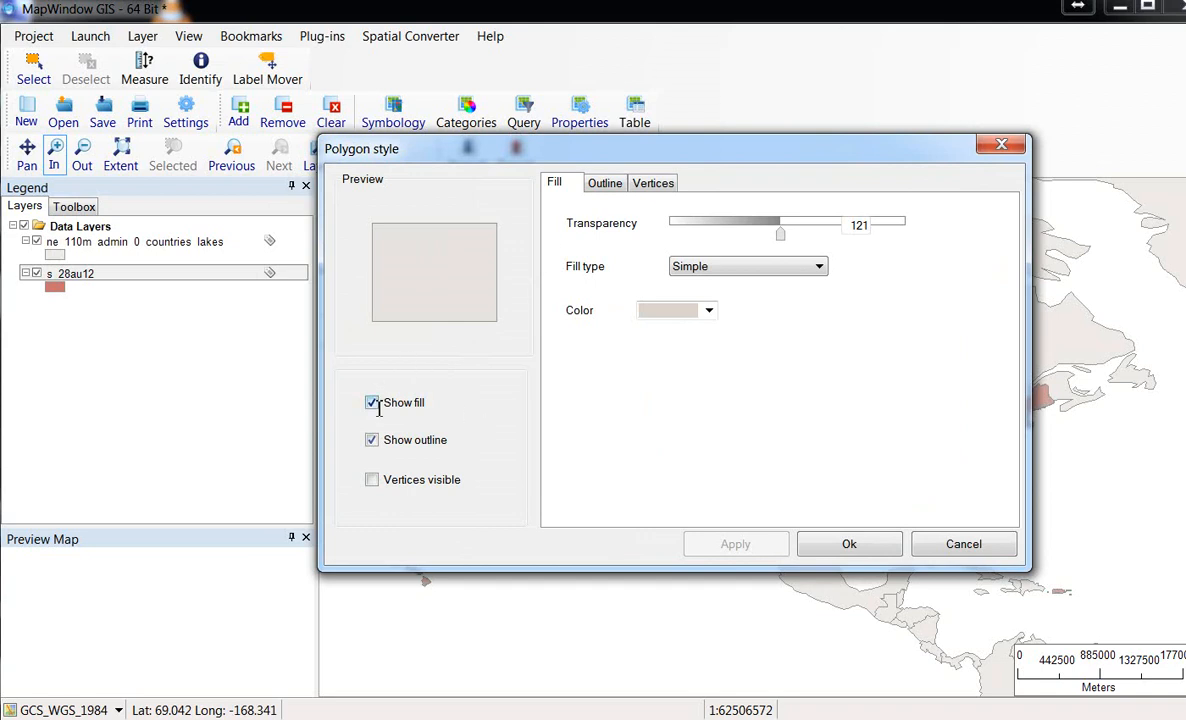
pyautogui.click(372, 404)
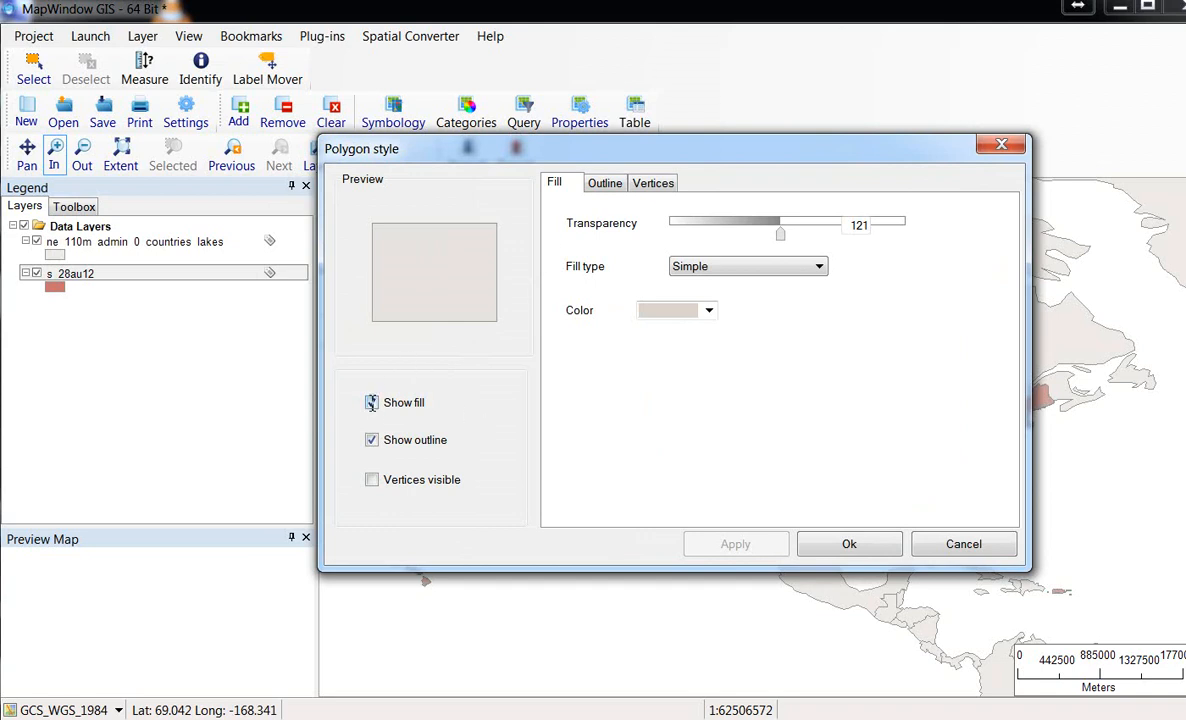
pyautogui.click(372, 404)
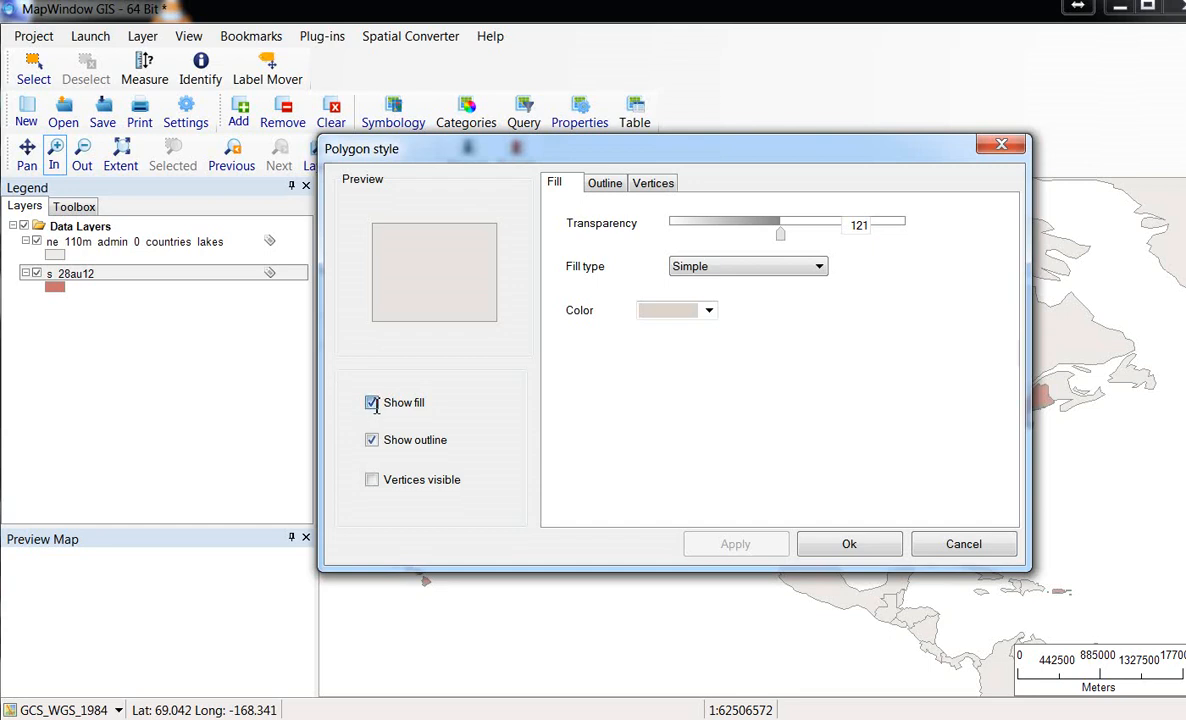
pyautogui.click(372, 404)
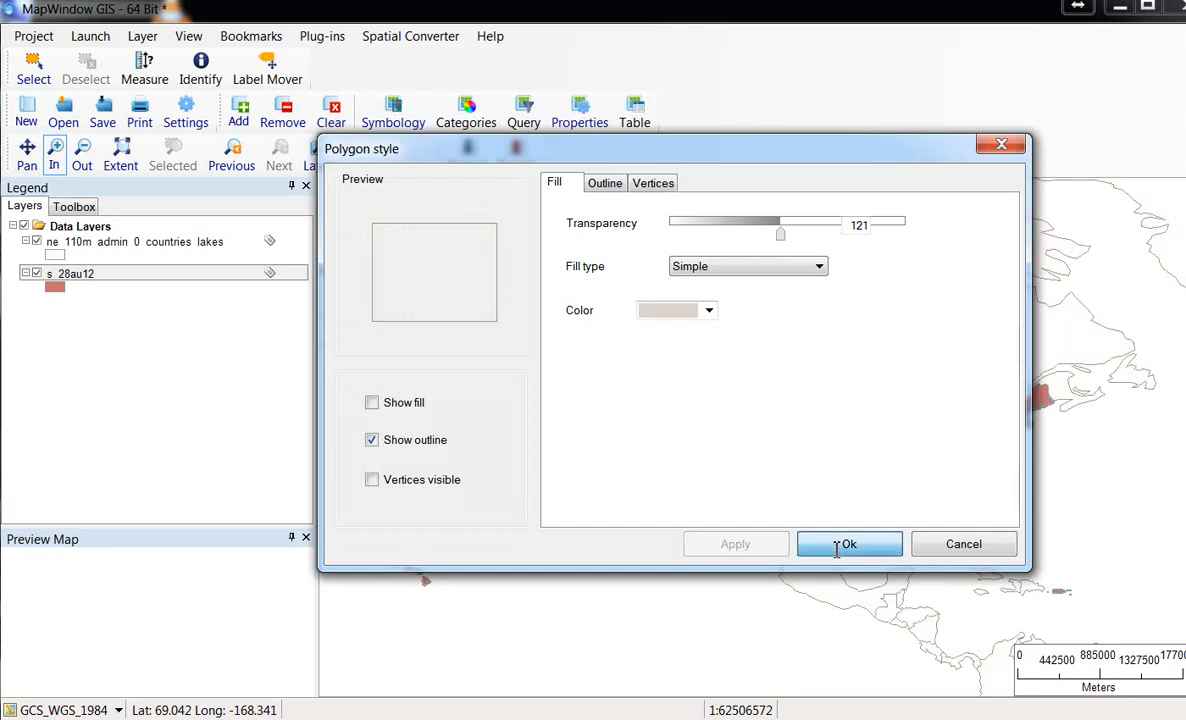
pyautogui.click(848, 544)
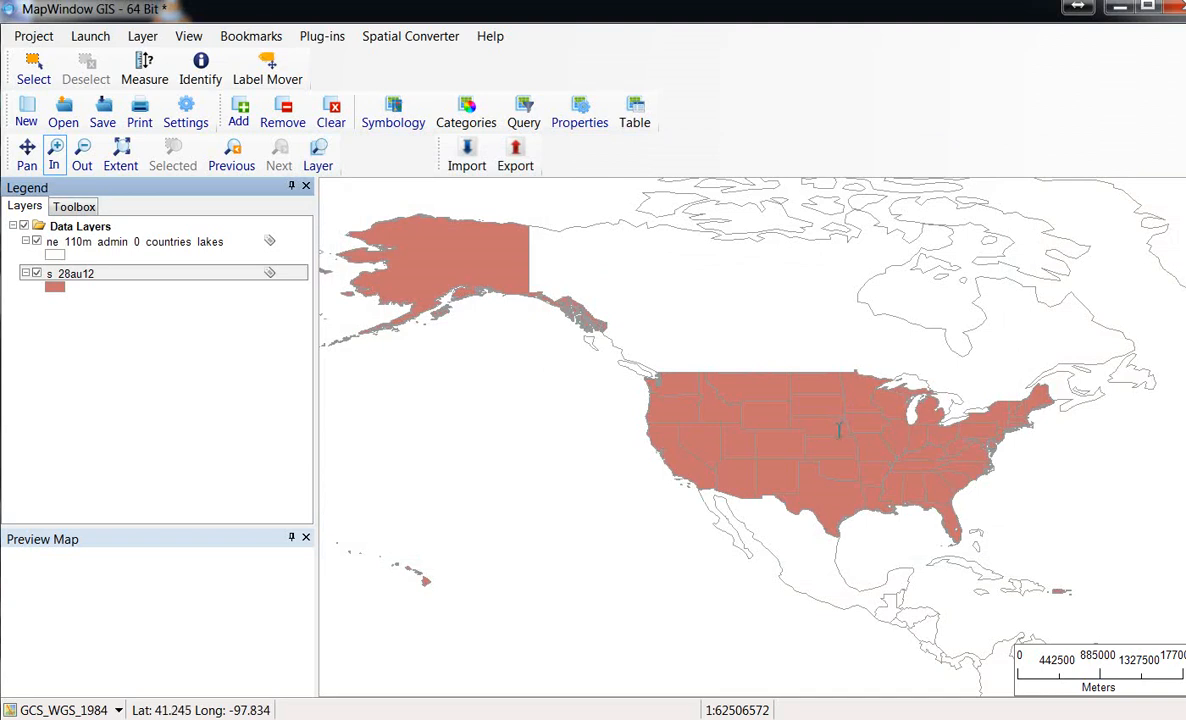
pyautogui.moveTo(880, 568)
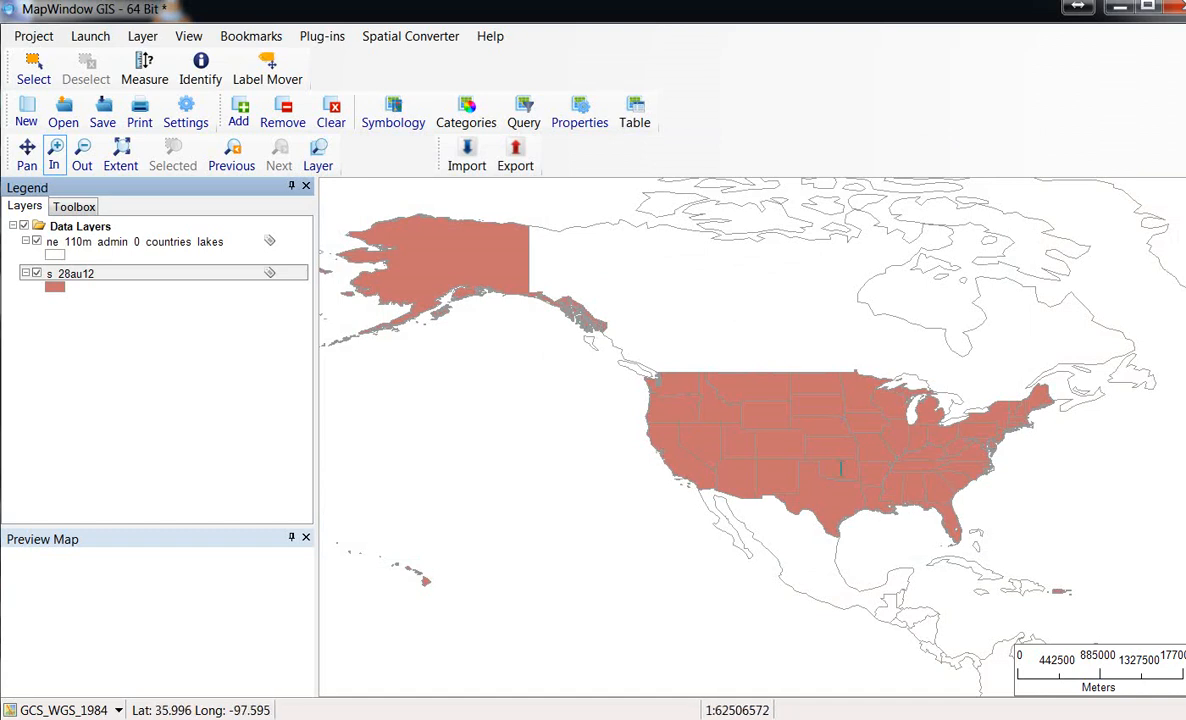
pyautogui.moveTo(814, 348)
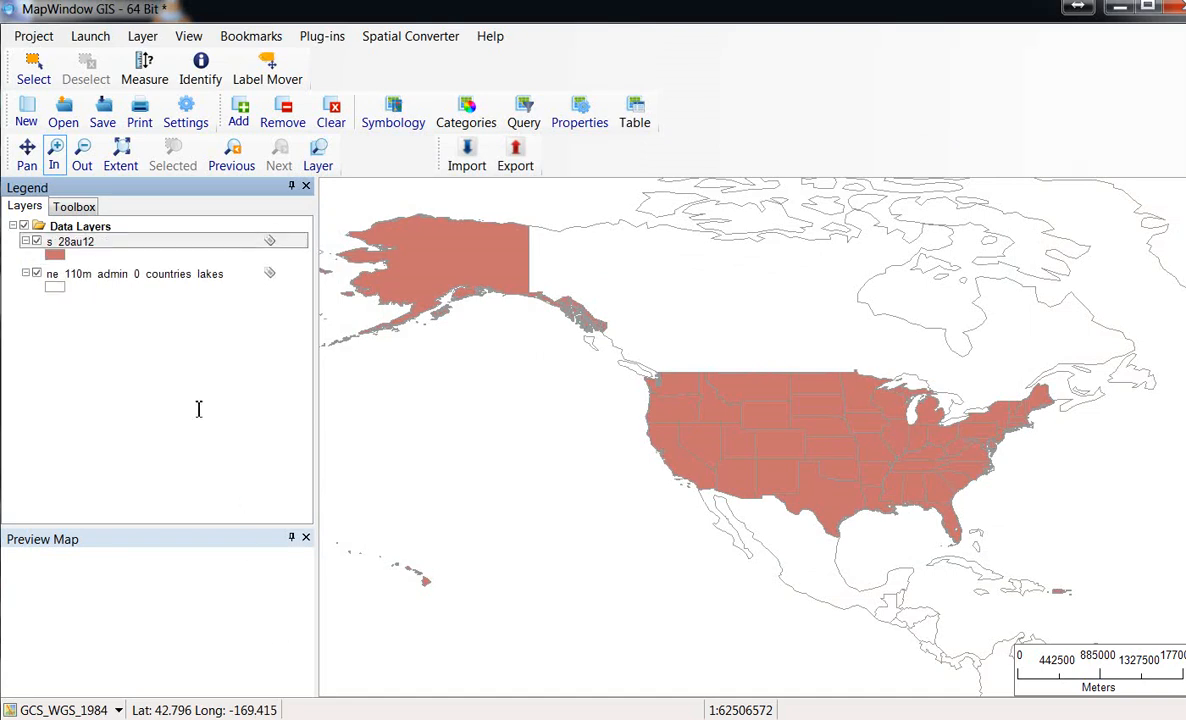
pyautogui.moveTo(106, 292)
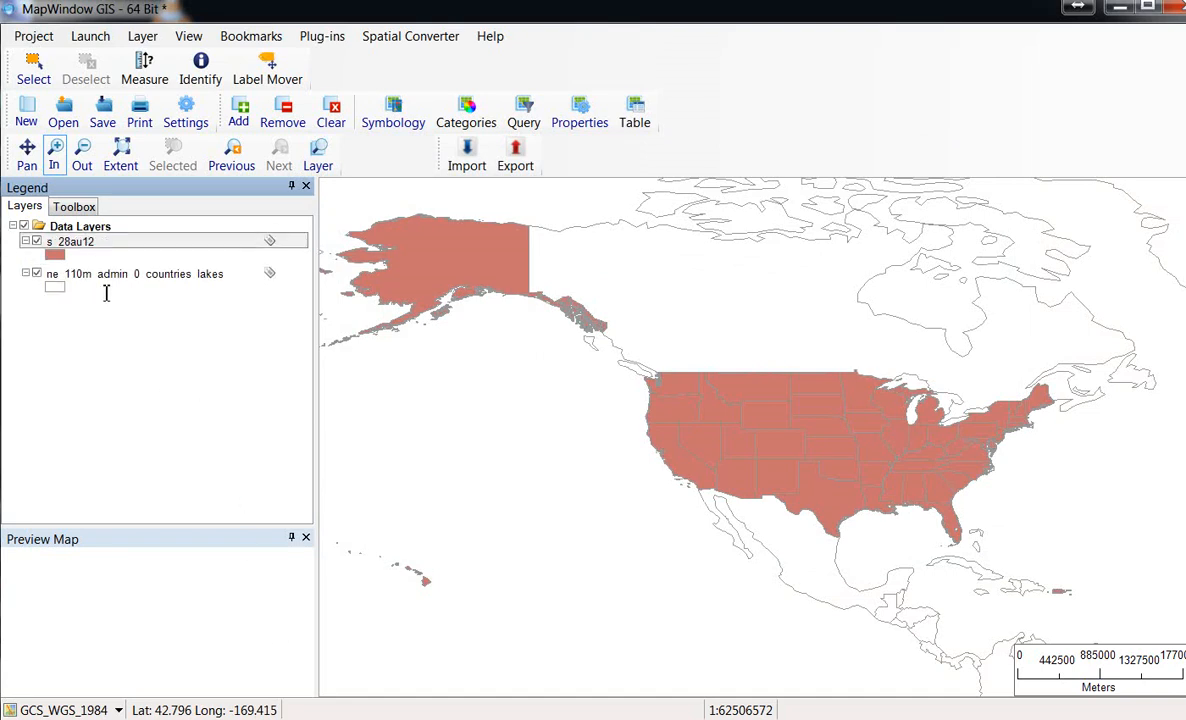
pyautogui.moveTo(168, 348)
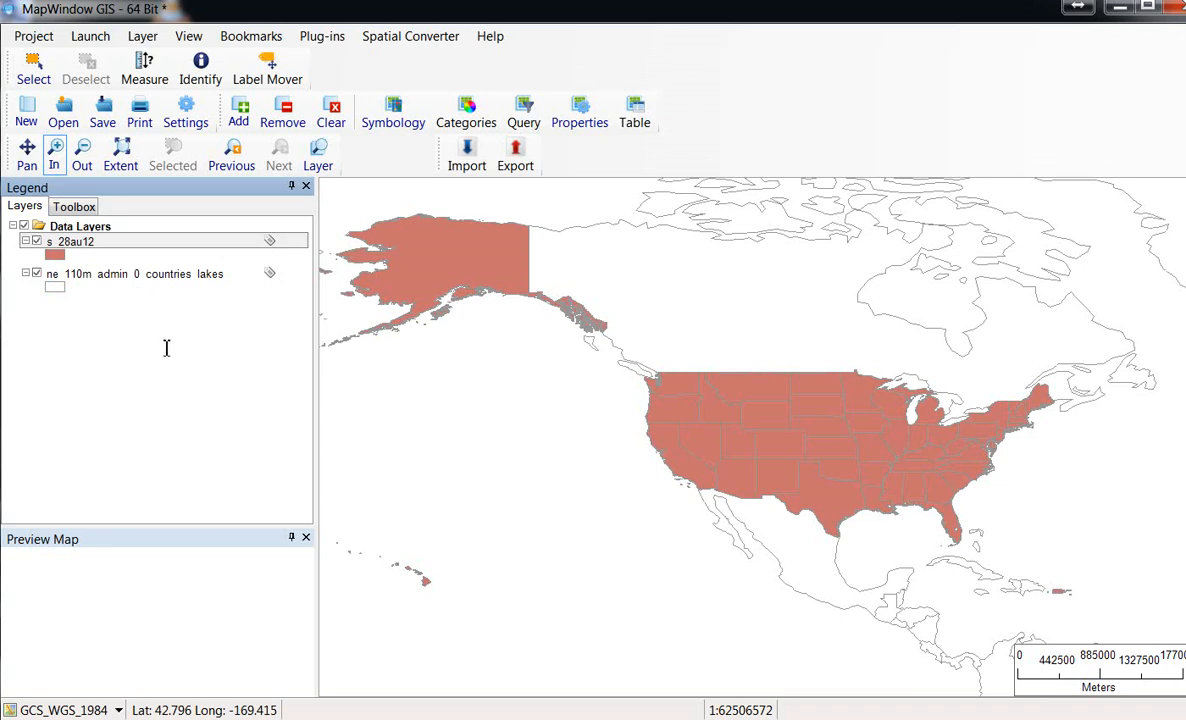
pyautogui.moveTo(180, 300)
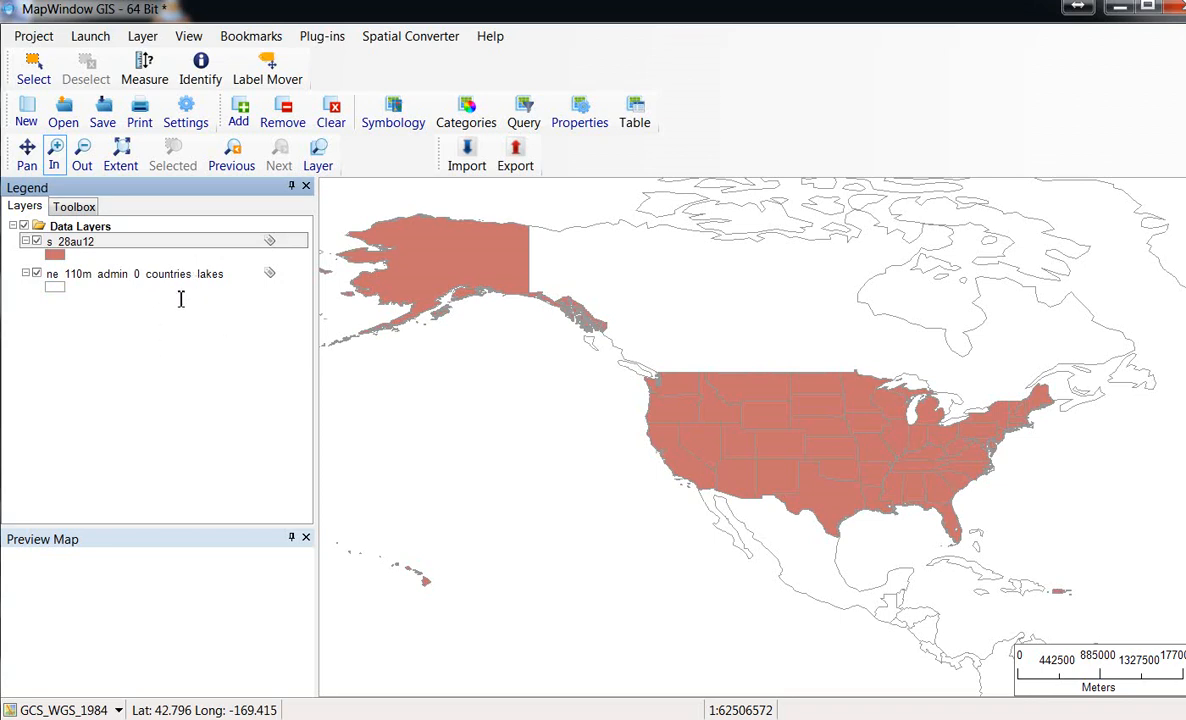
pyautogui.moveTo(232, 324)
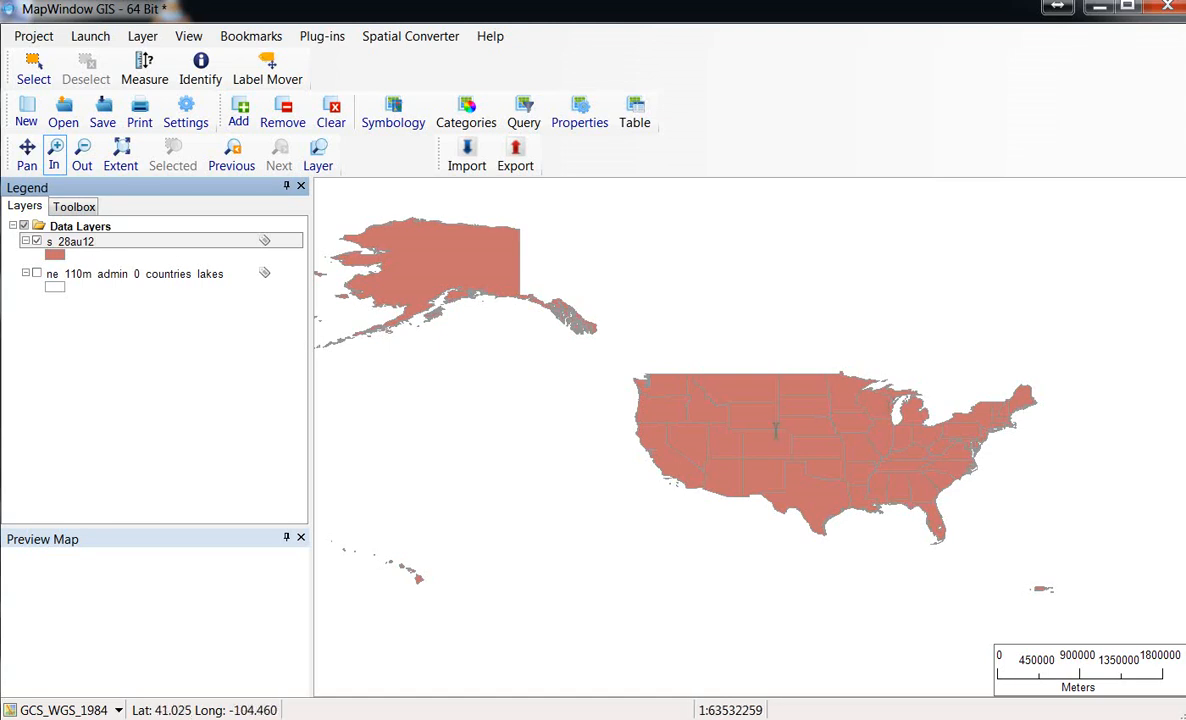
pyautogui.moveTo(764, 440)
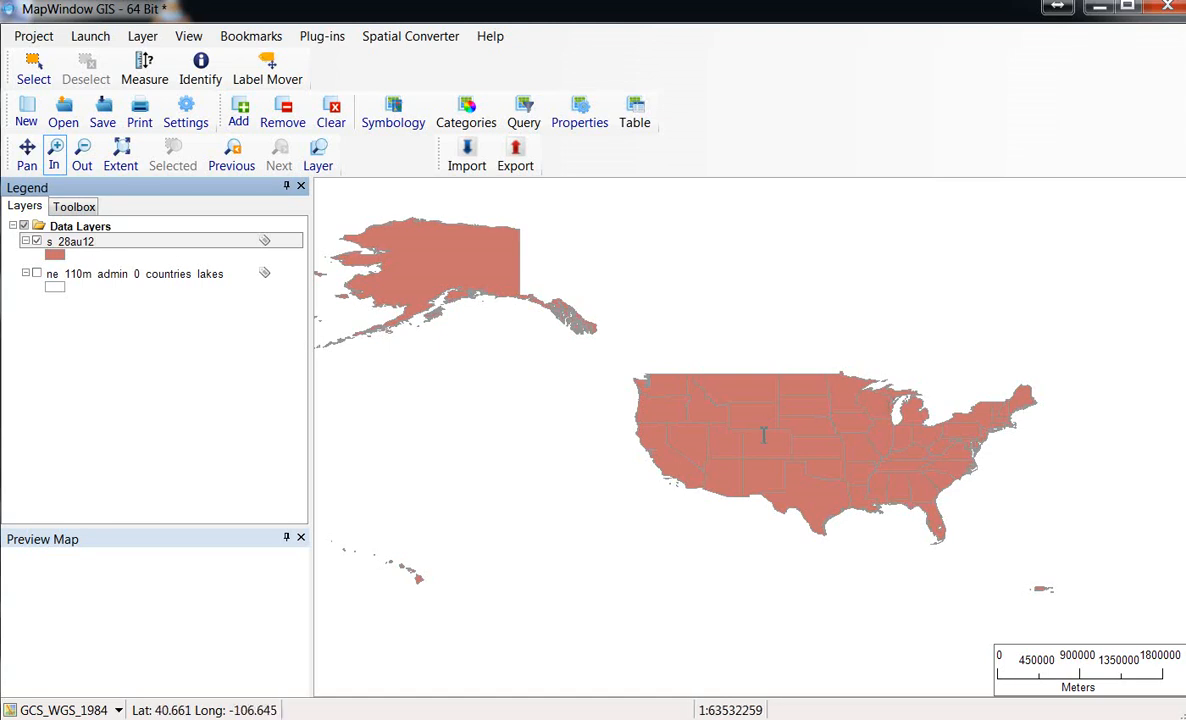
pyautogui.moveTo(476, 296)
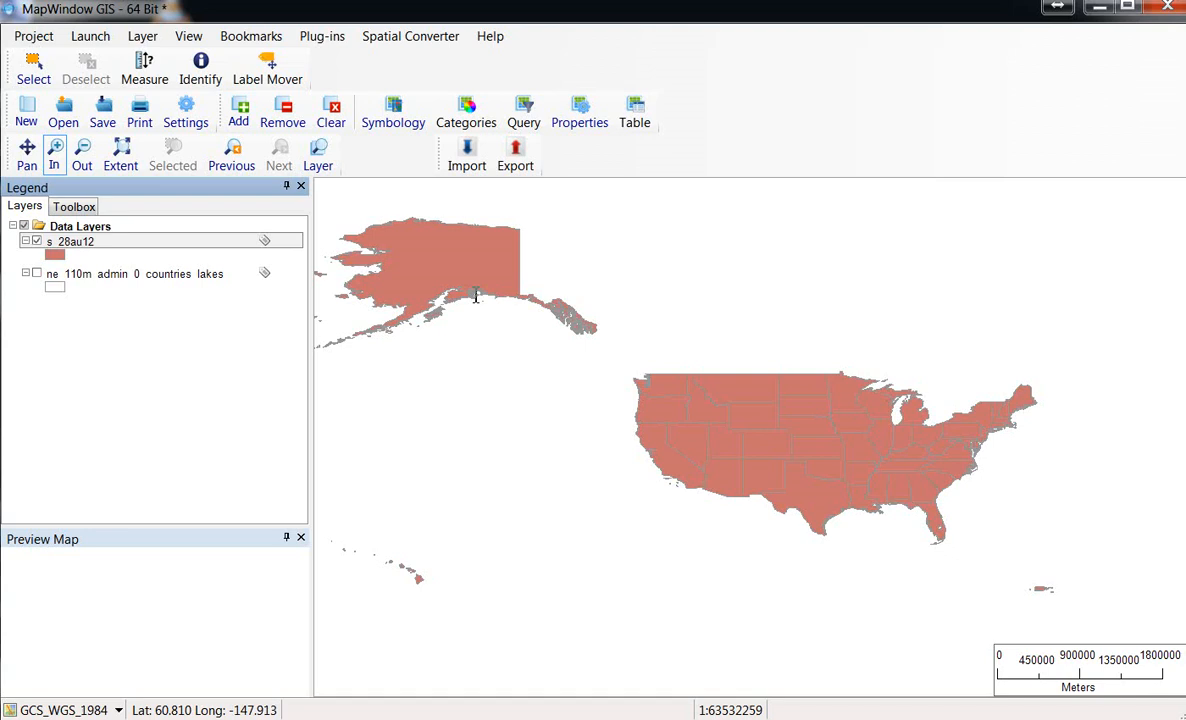
pyautogui.moveTo(714, 328)
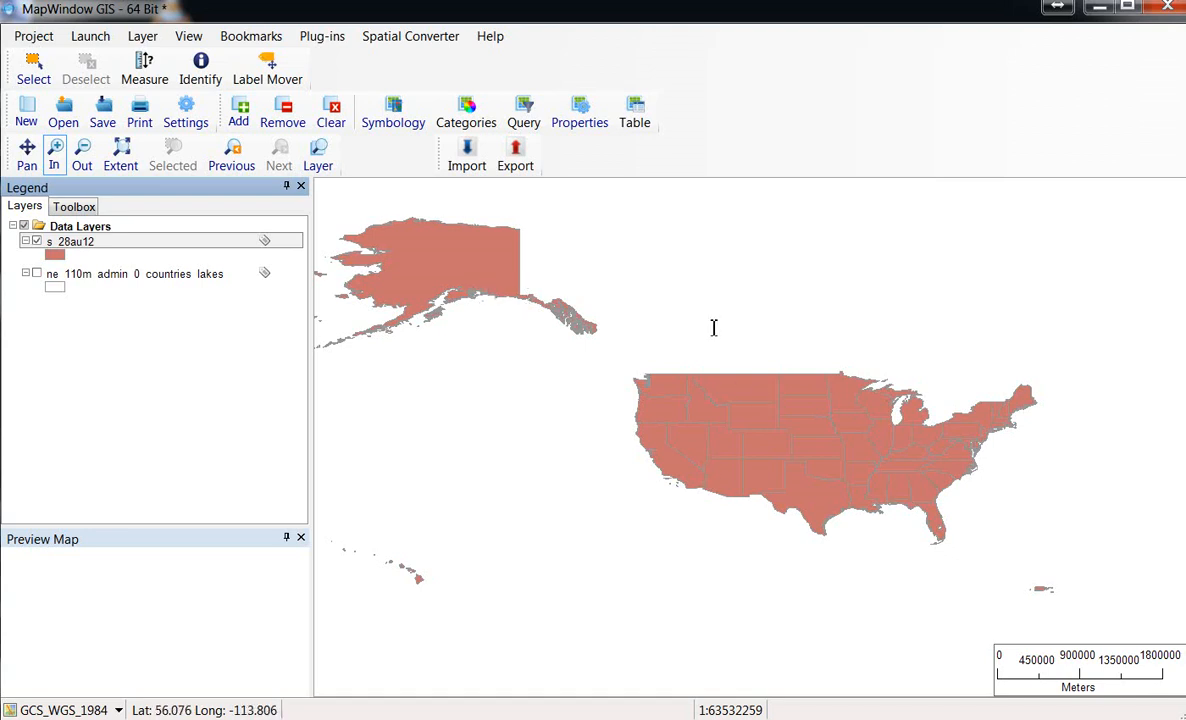
# Zoom in on the Caribbean islands southeast of Florida until Puerto Rico fills the view.
pyautogui.moveTo(930, 476); pyautogui.dragTo(1108, 636)
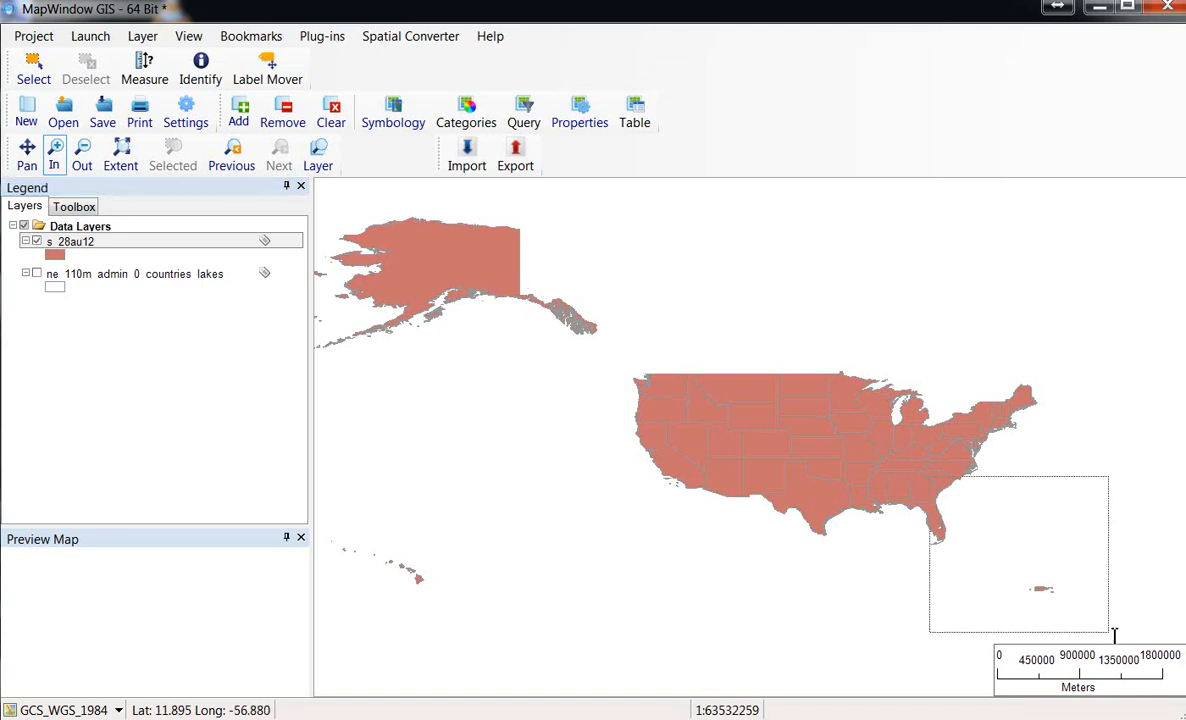
pyautogui.moveTo(930, 476); pyautogui.dragTo(1108, 636)
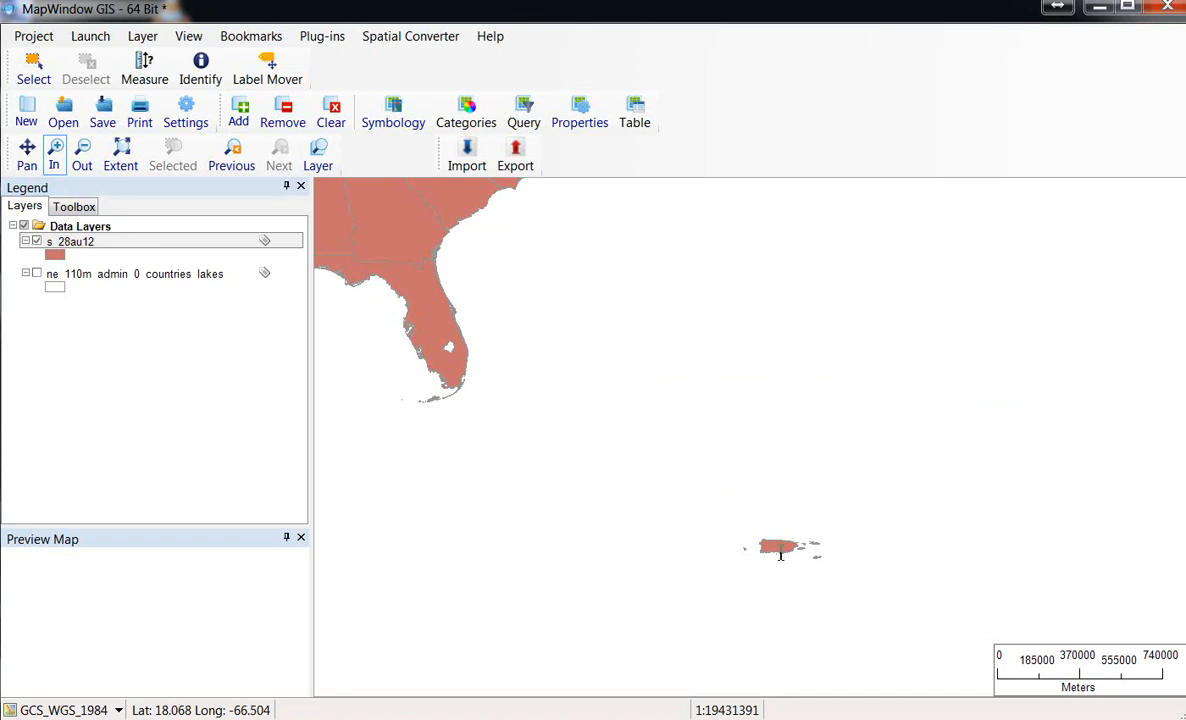
pyautogui.moveTo(760, 520)
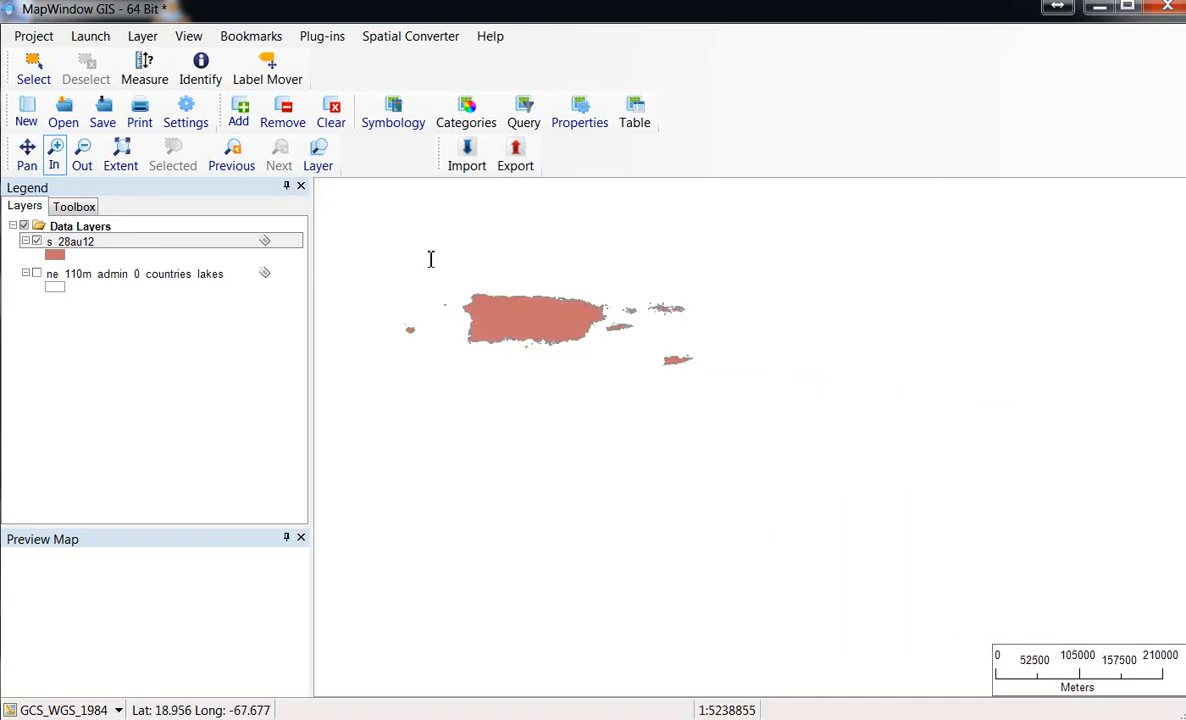
pyautogui.click(54, 146)
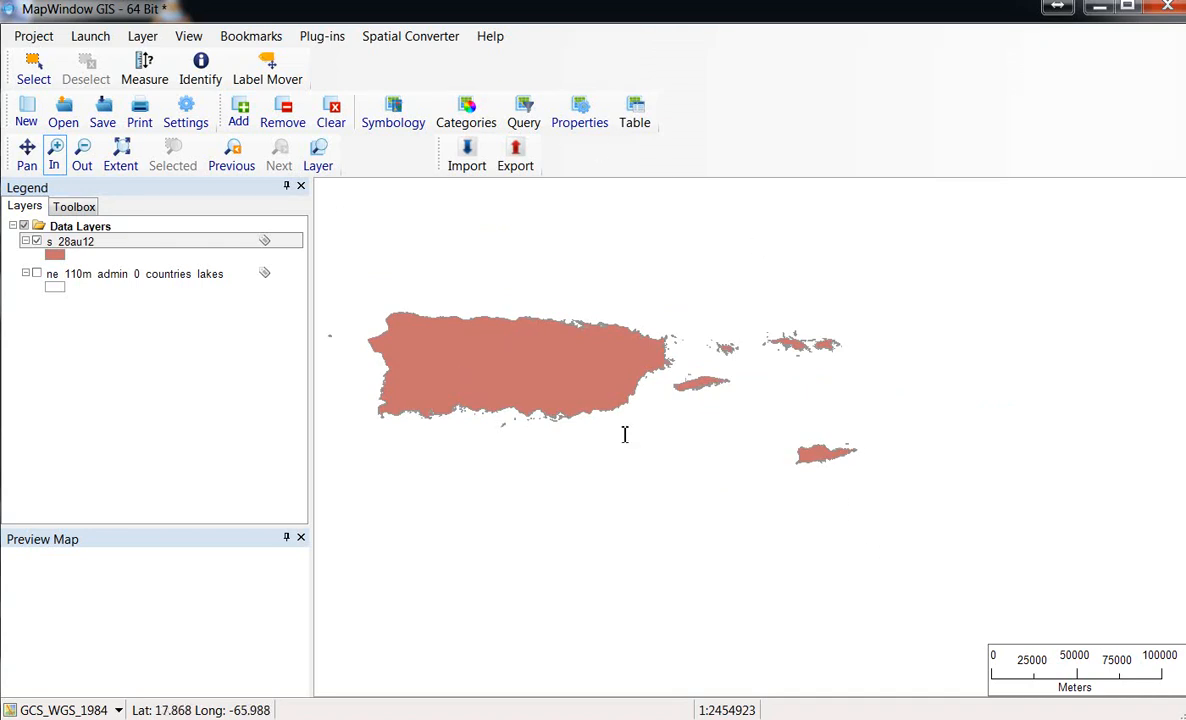
pyautogui.moveTo(702, 160)
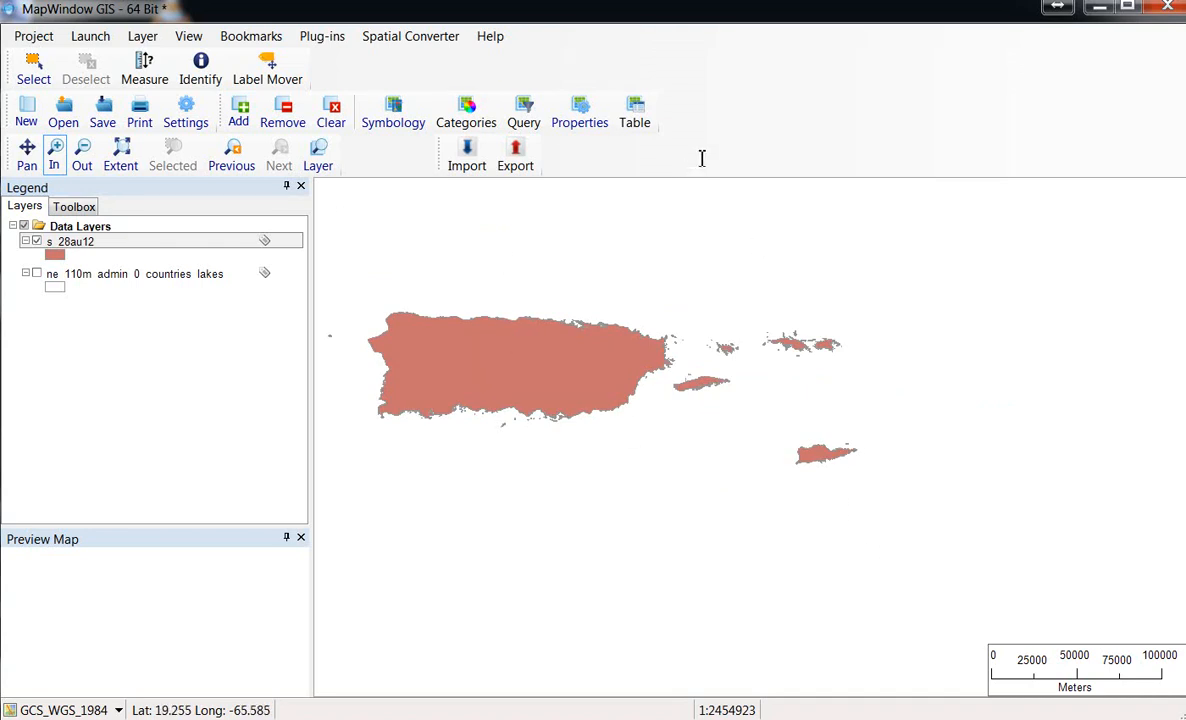
pyautogui.moveTo(200, 64)
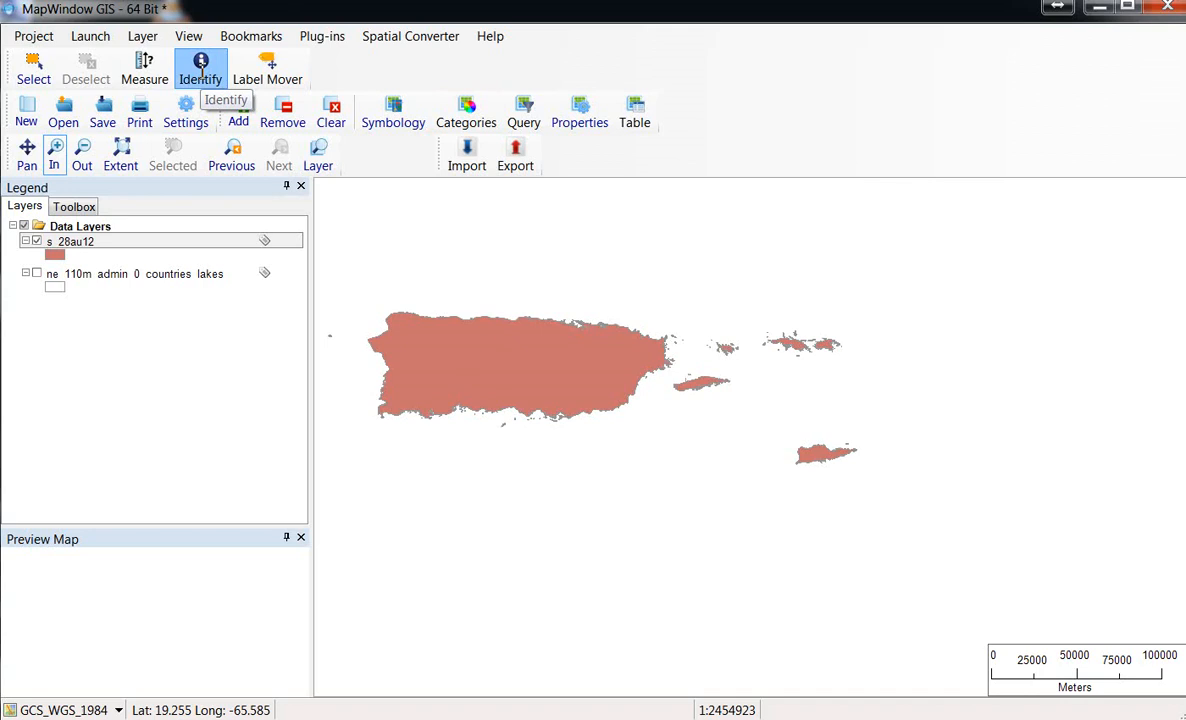
# Identify Puerto Rico (STATE PR, FIPS 72), then zoom back out toward the mainland.
pyautogui.click(818, 458)
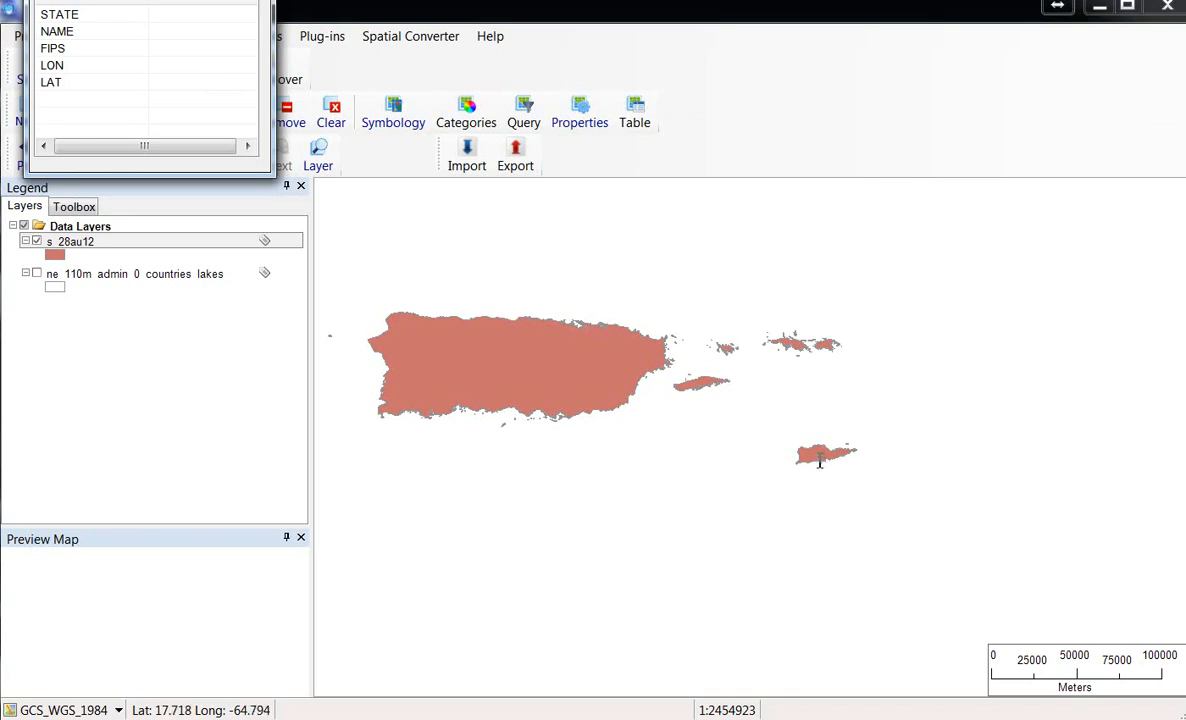
pyautogui.click(818, 454)
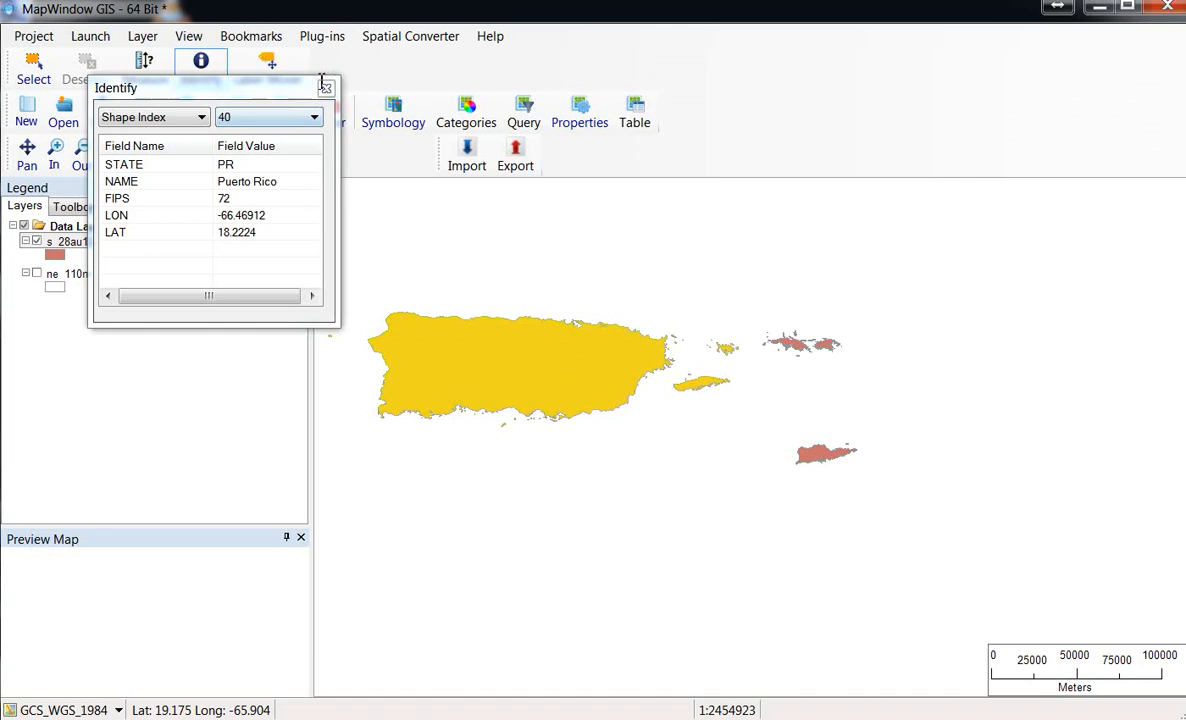
pyautogui.click(324, 88)
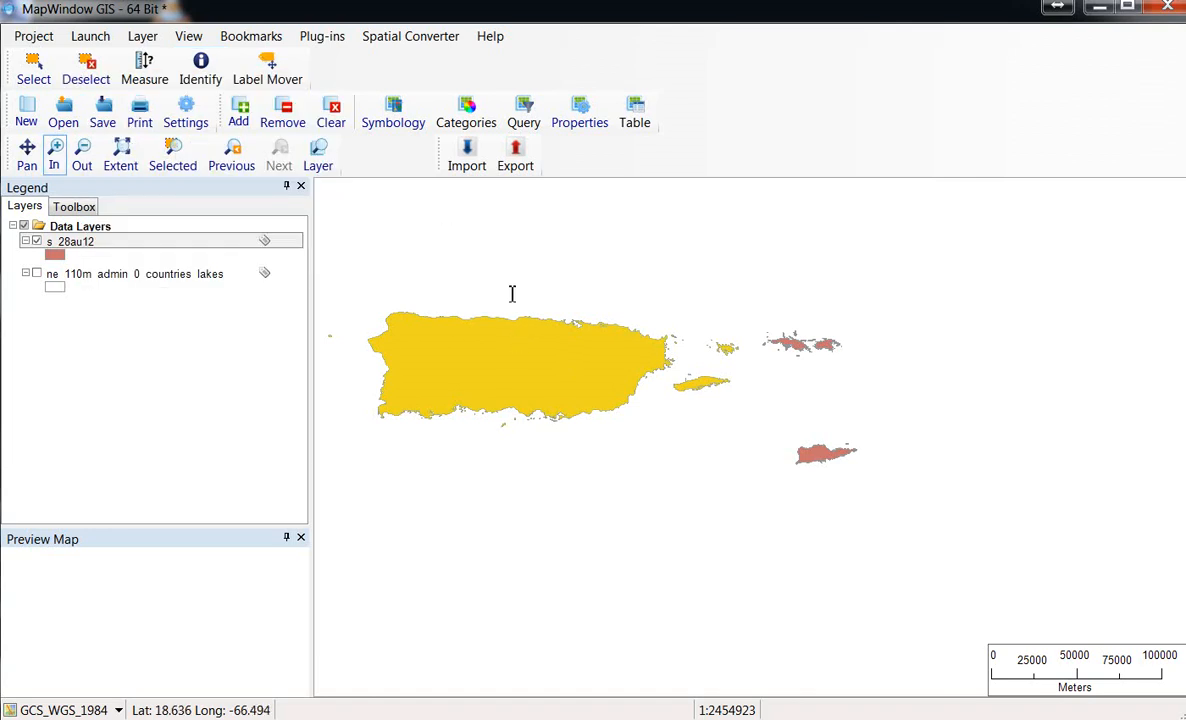
pyautogui.click(80, 146)
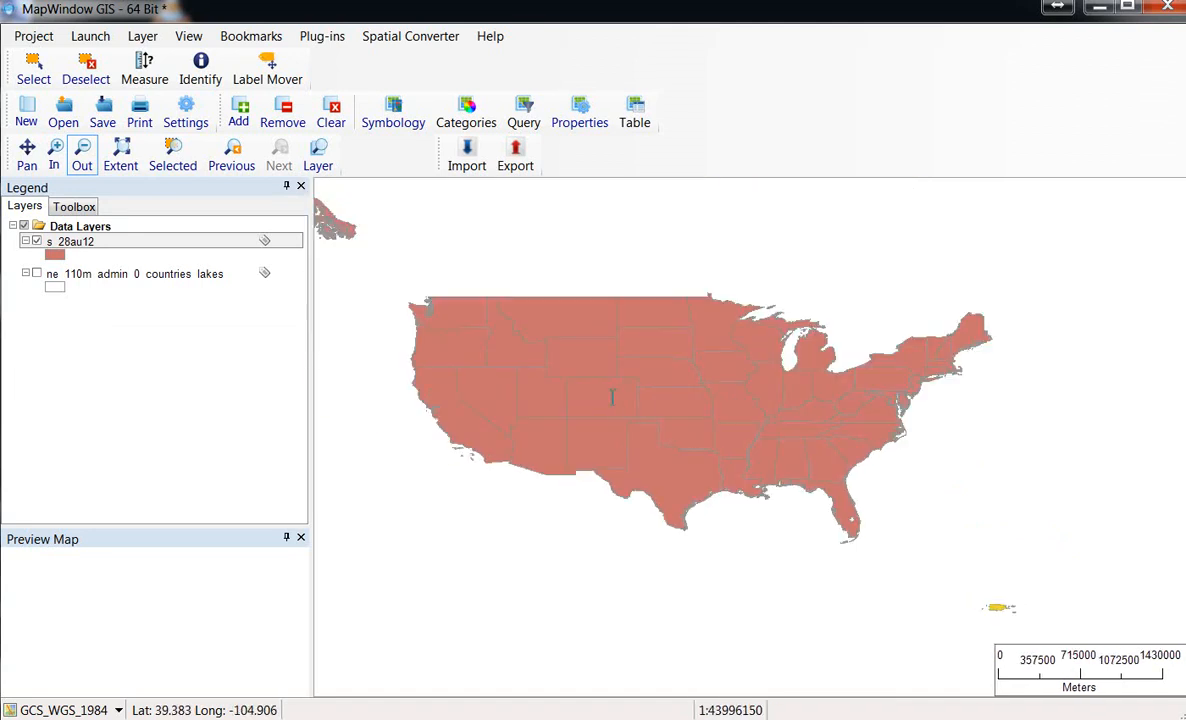
# Identify the tiny Pacific island shapes as American Samoa (AS, FIPS 60), then zoom out to the whole US.
pyautogui.click(82, 146)
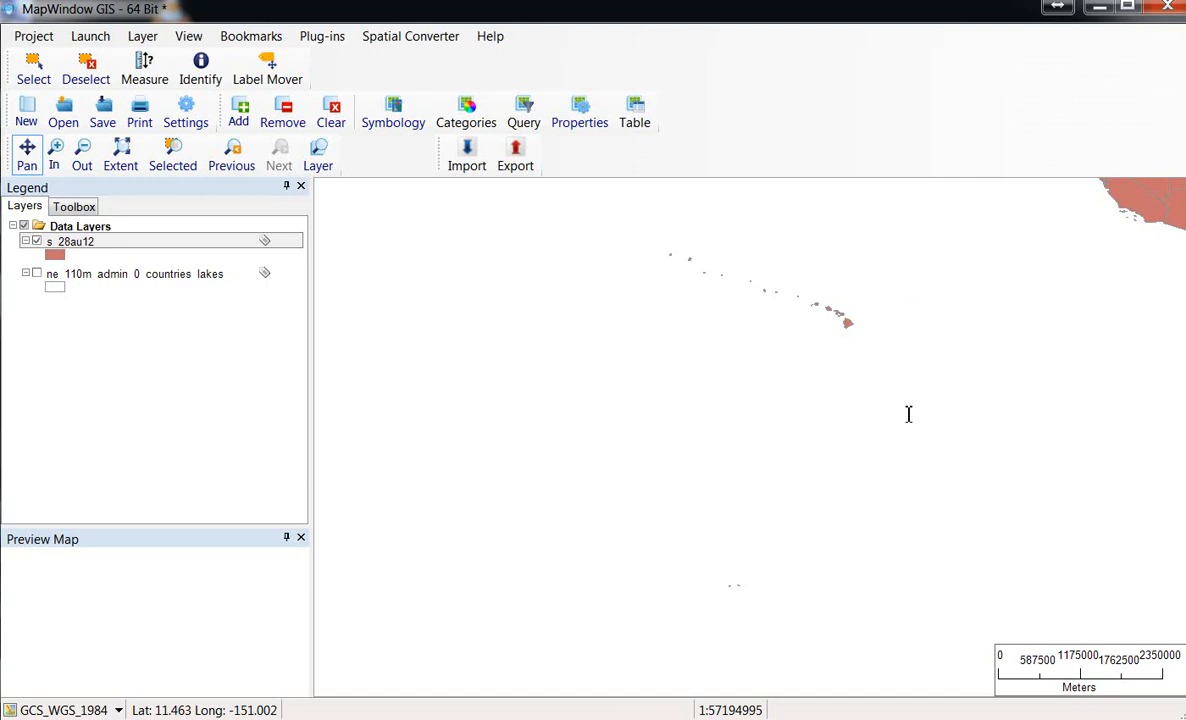
pyautogui.click(52, 148)
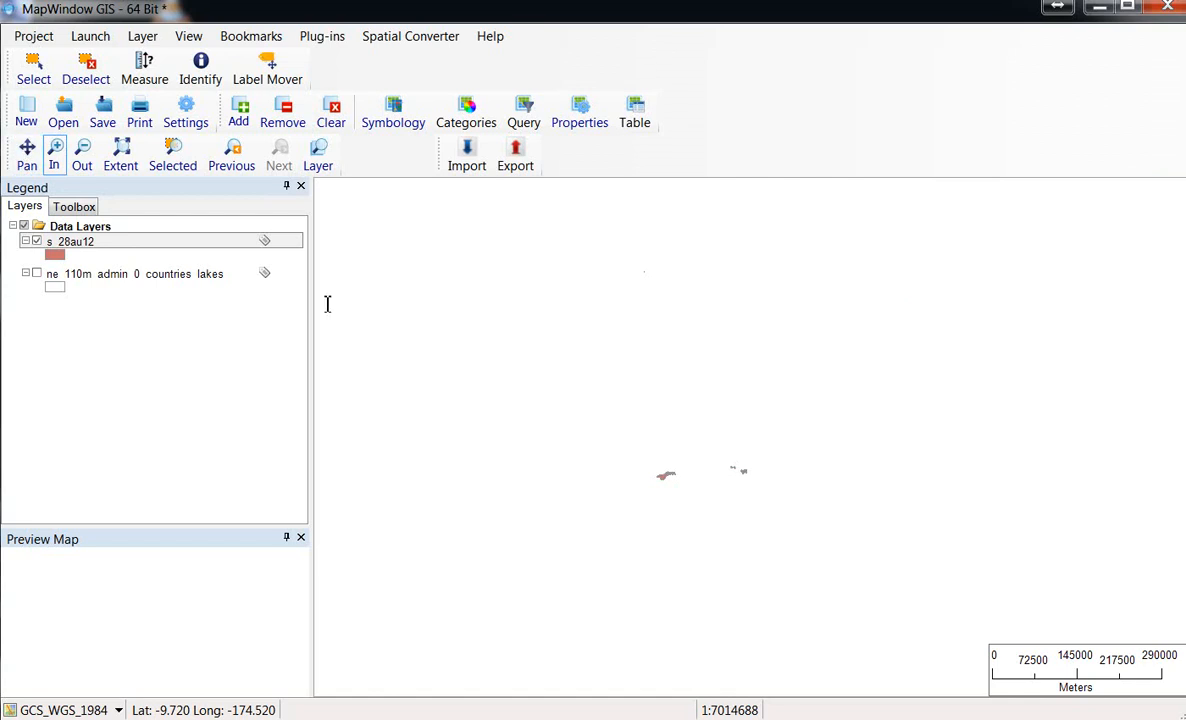
pyautogui.click(200, 64)
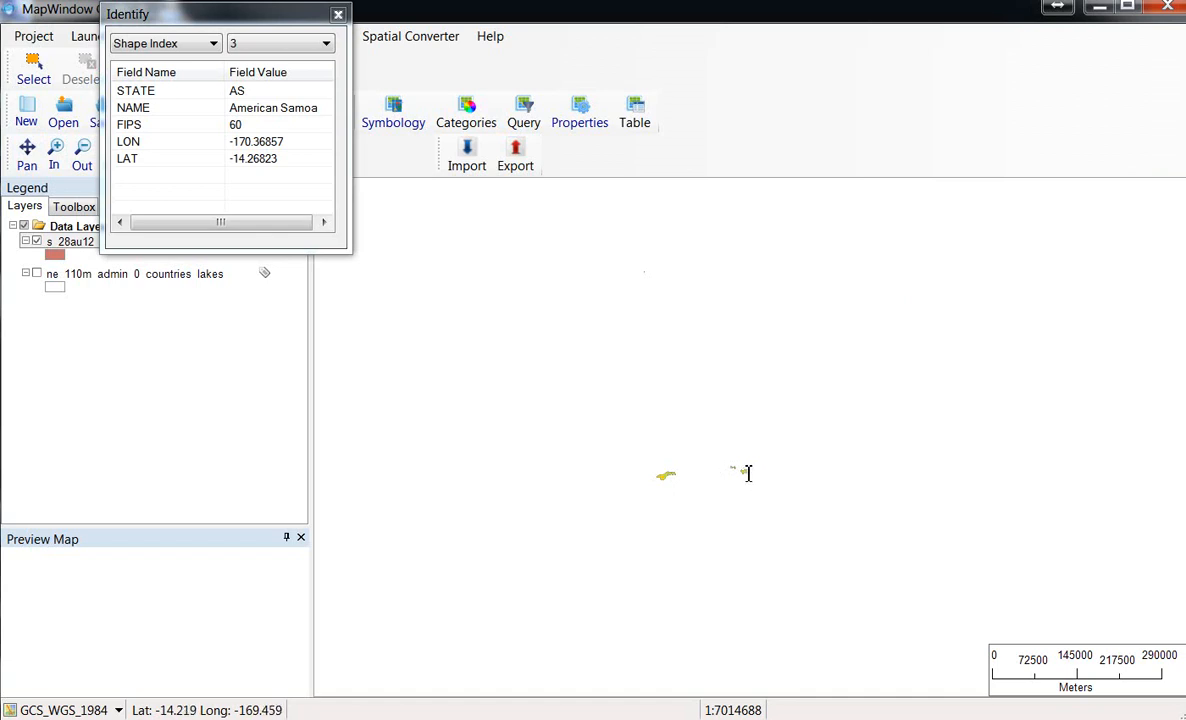
pyautogui.click(332, 12)
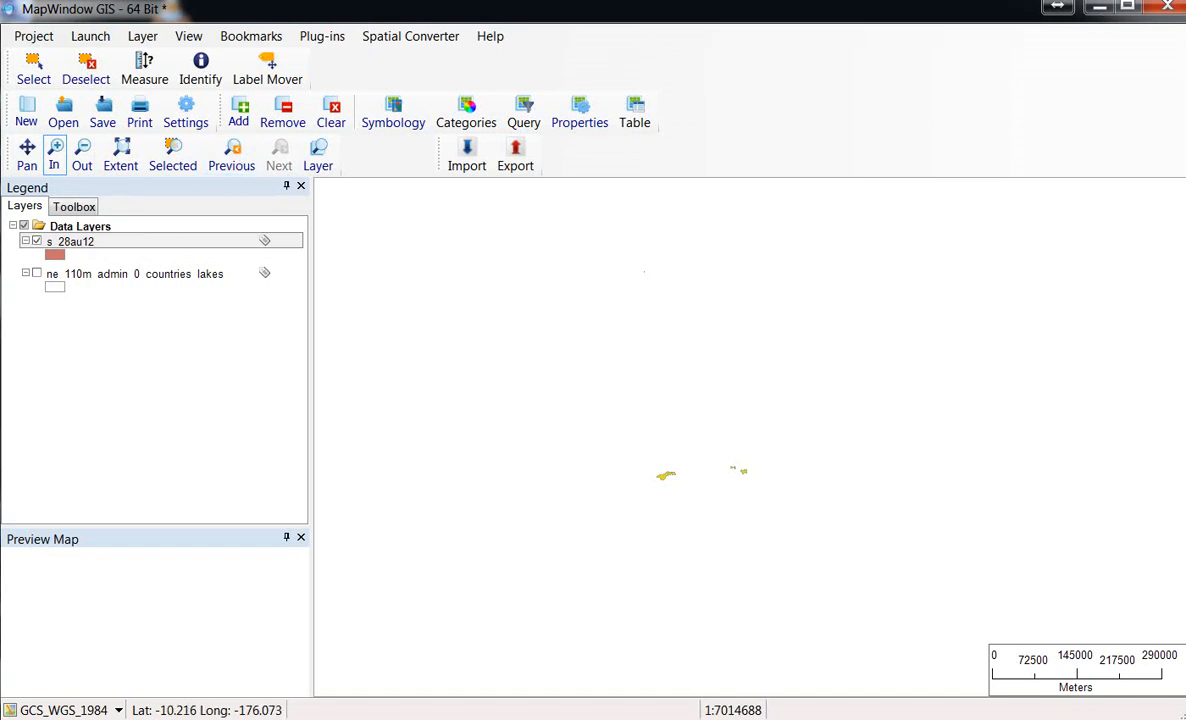
pyautogui.click(82, 146)
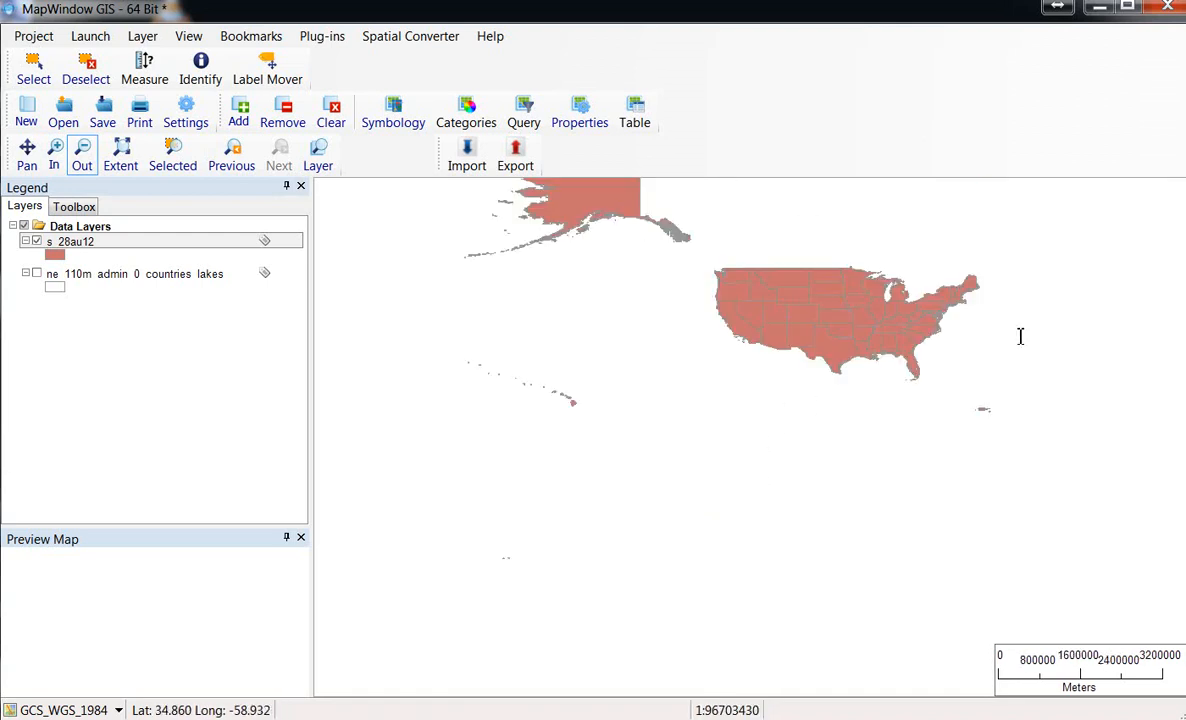
pyautogui.moveTo(668, 332)
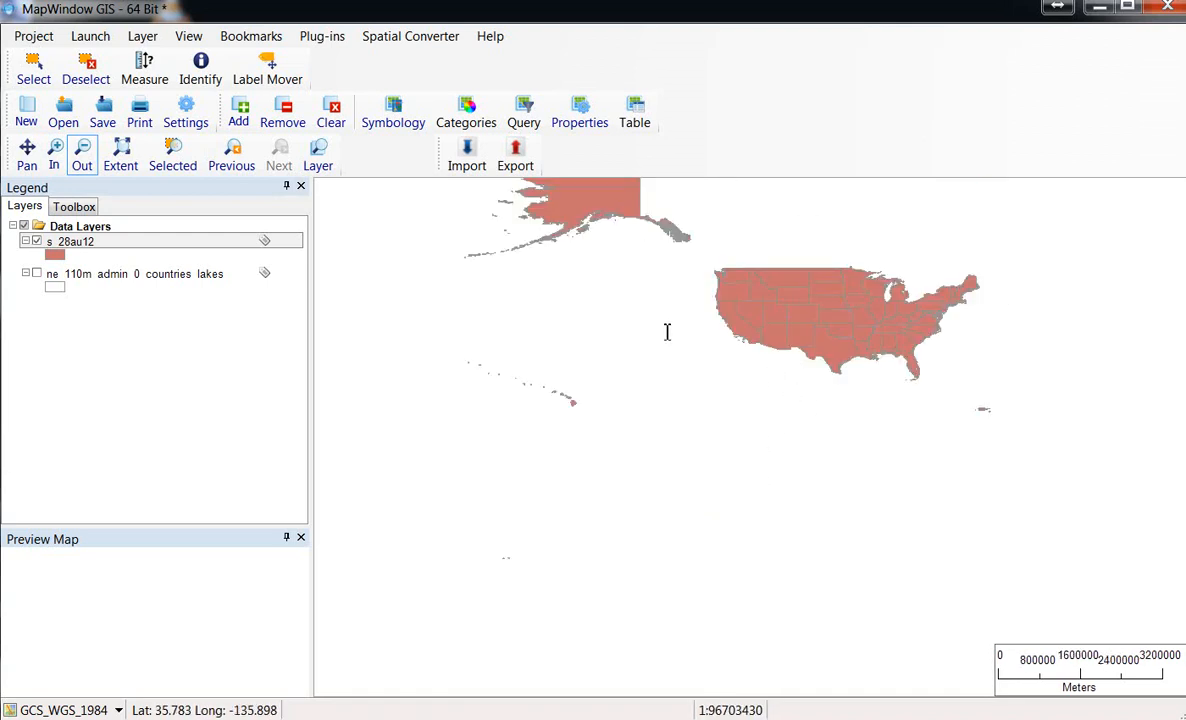
pyautogui.moveTo(1068, 374)
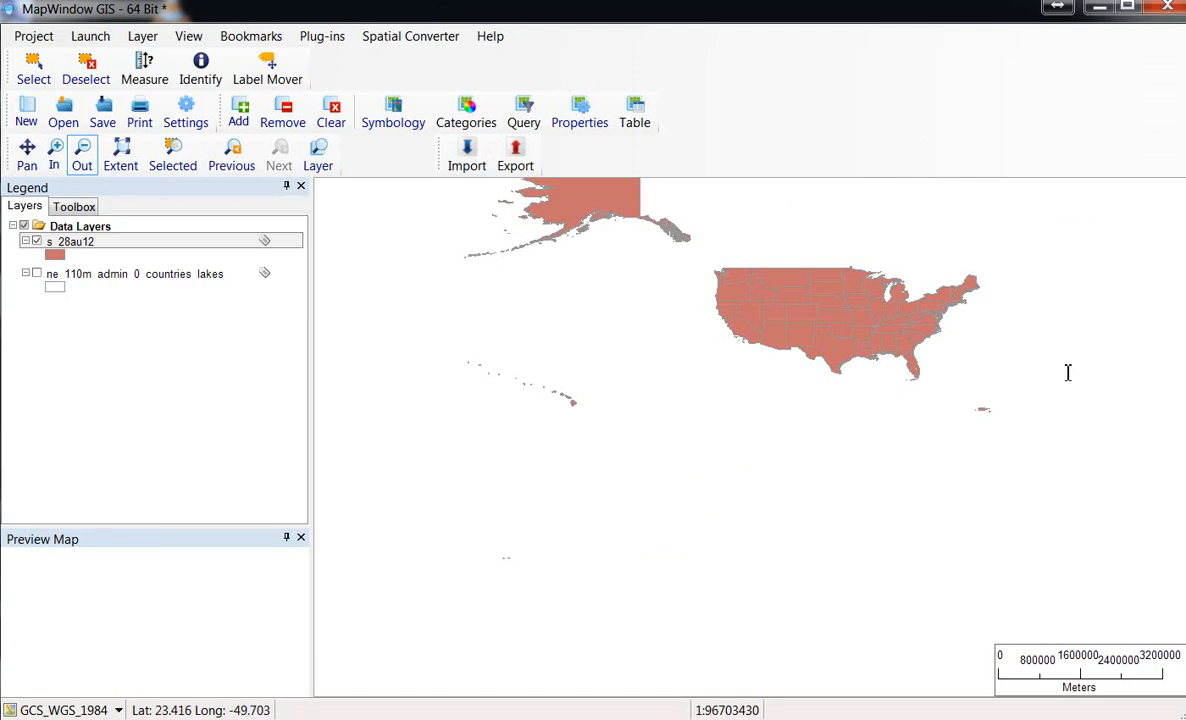
pyautogui.moveTo(500, 180)
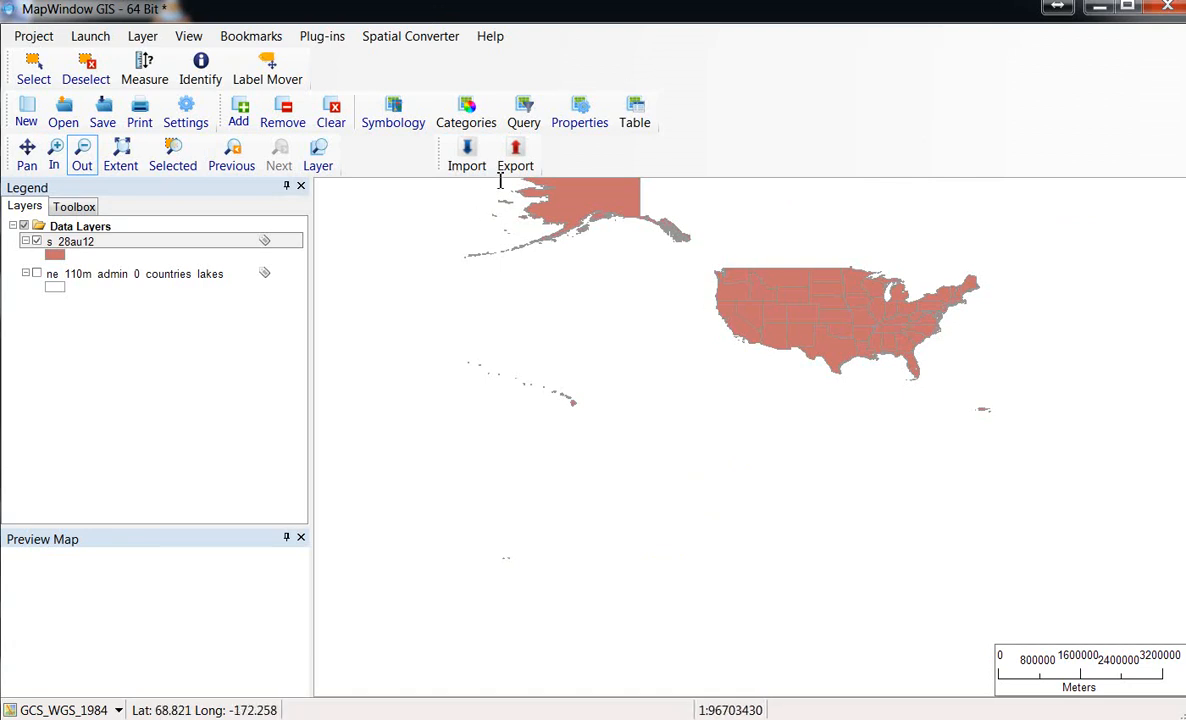
pyautogui.moveTo(604, 272)
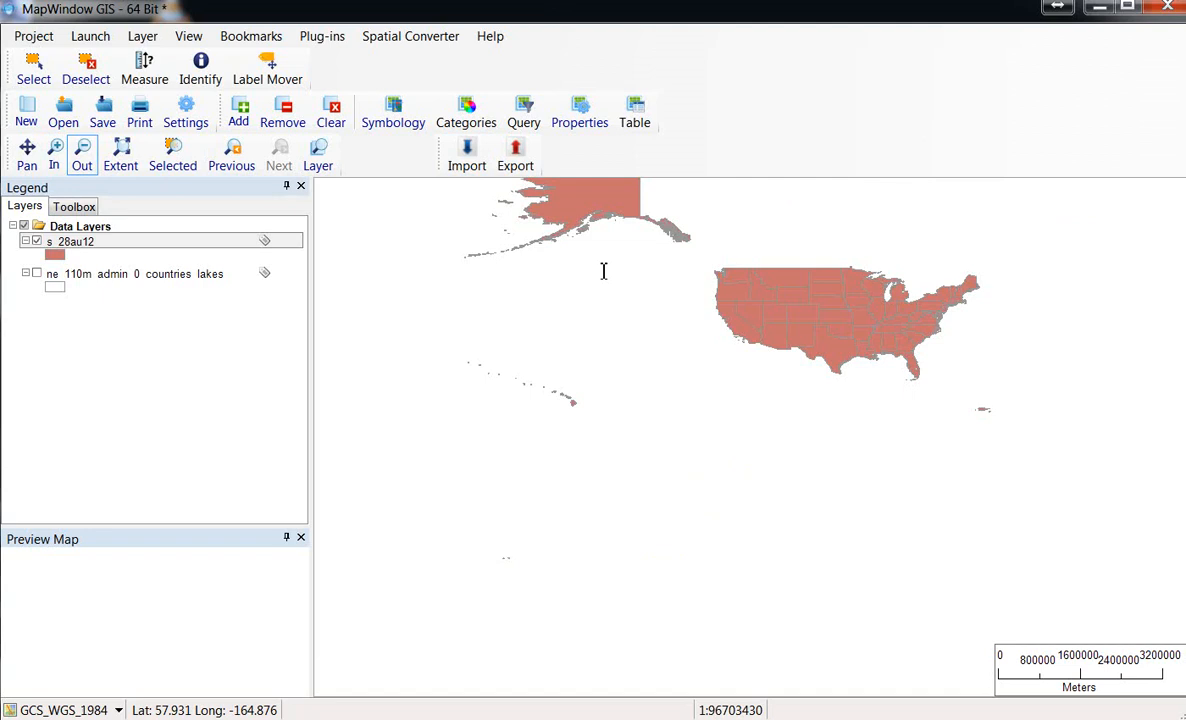
pyautogui.click(28, 148)
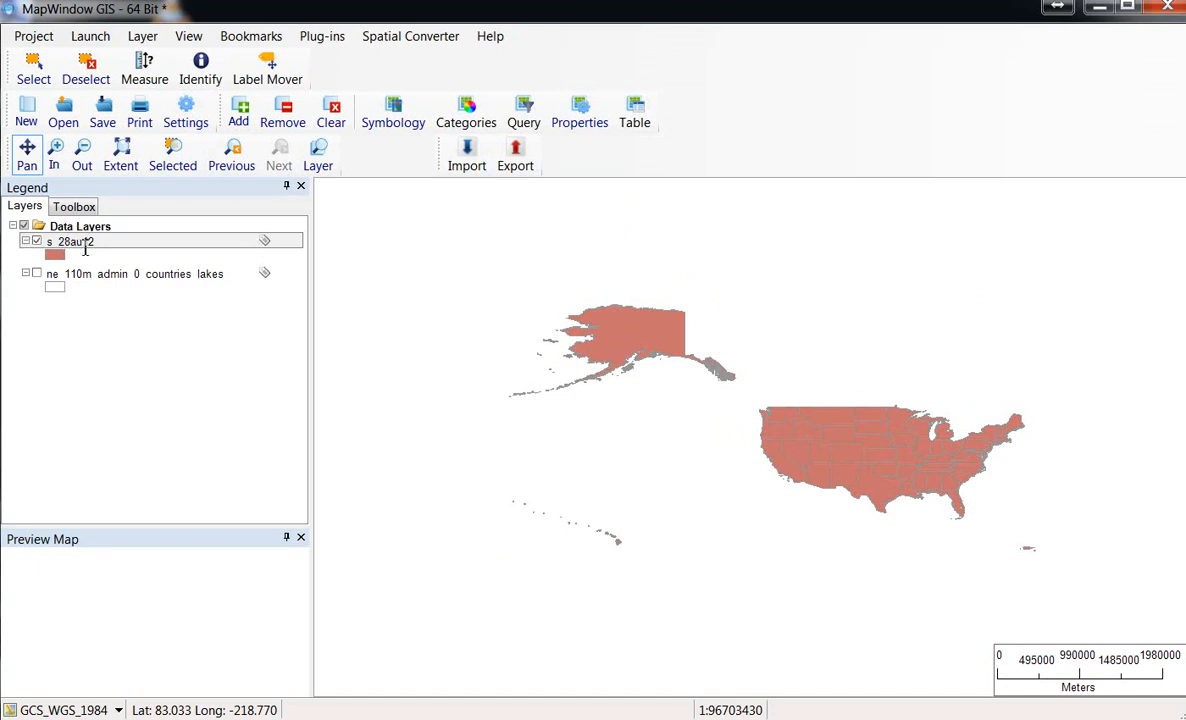
pyautogui.rightClick(76, 240)
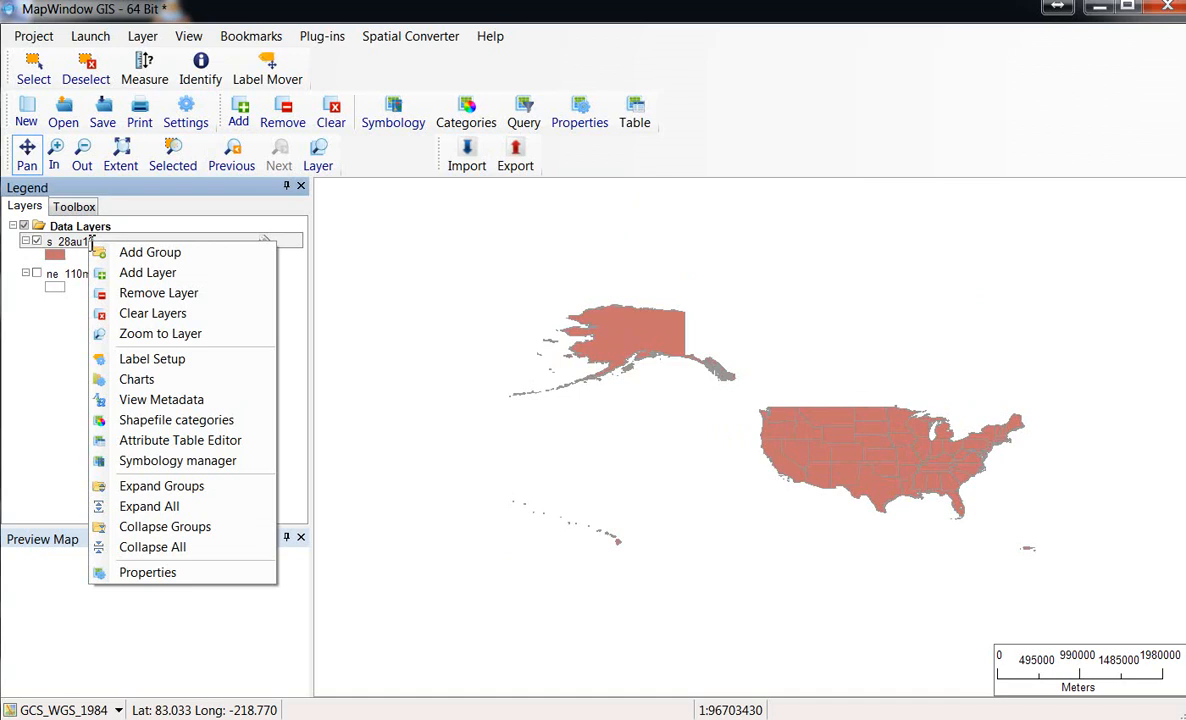
pyautogui.moveTo(150, 252)
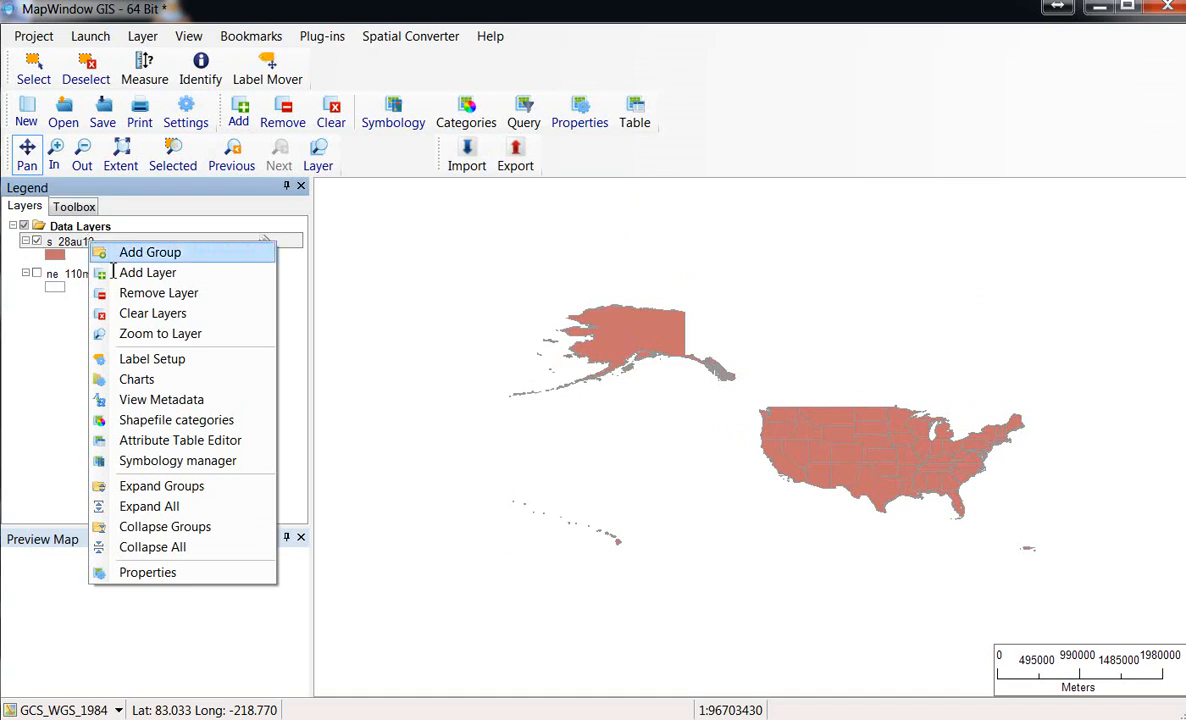
pyautogui.moveTo(136, 380)
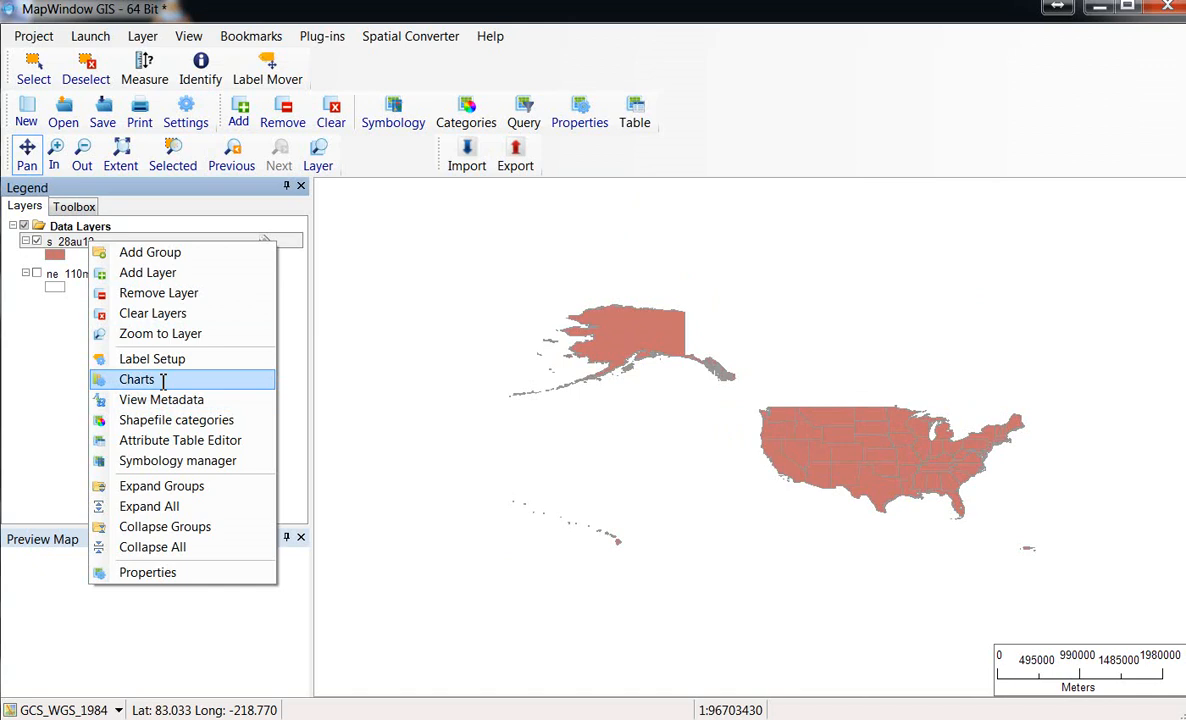
pyautogui.moveTo(164, 526)
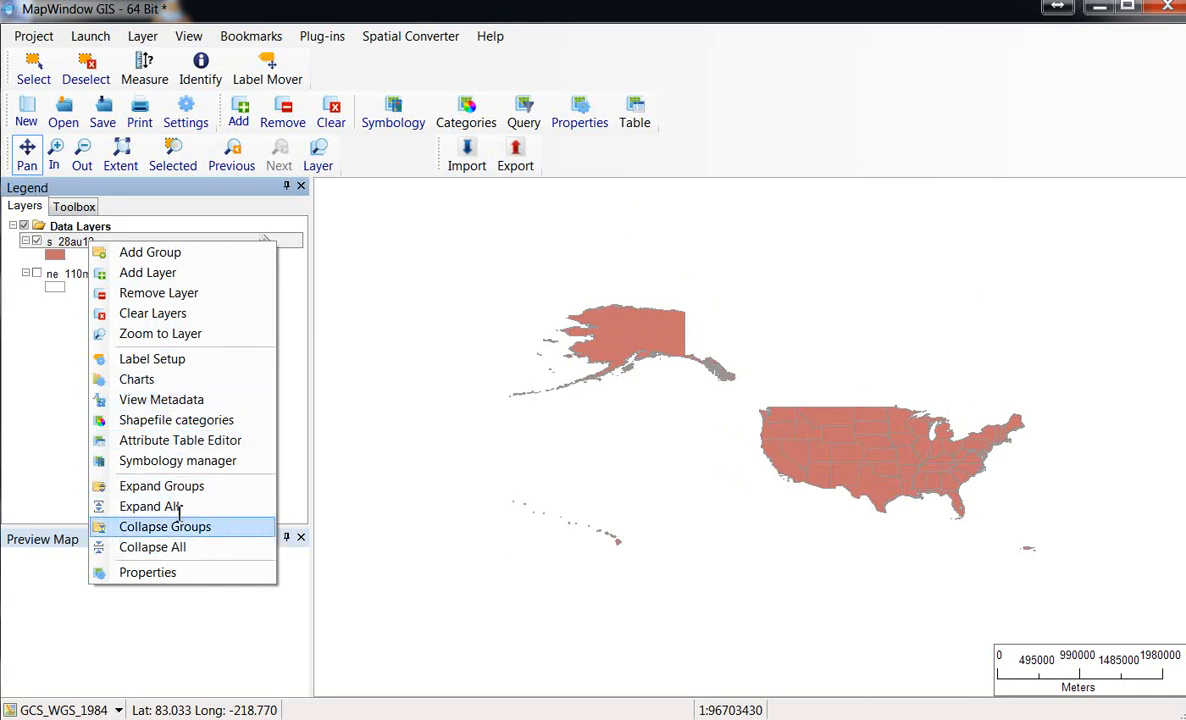
pyautogui.moveTo(136, 380)
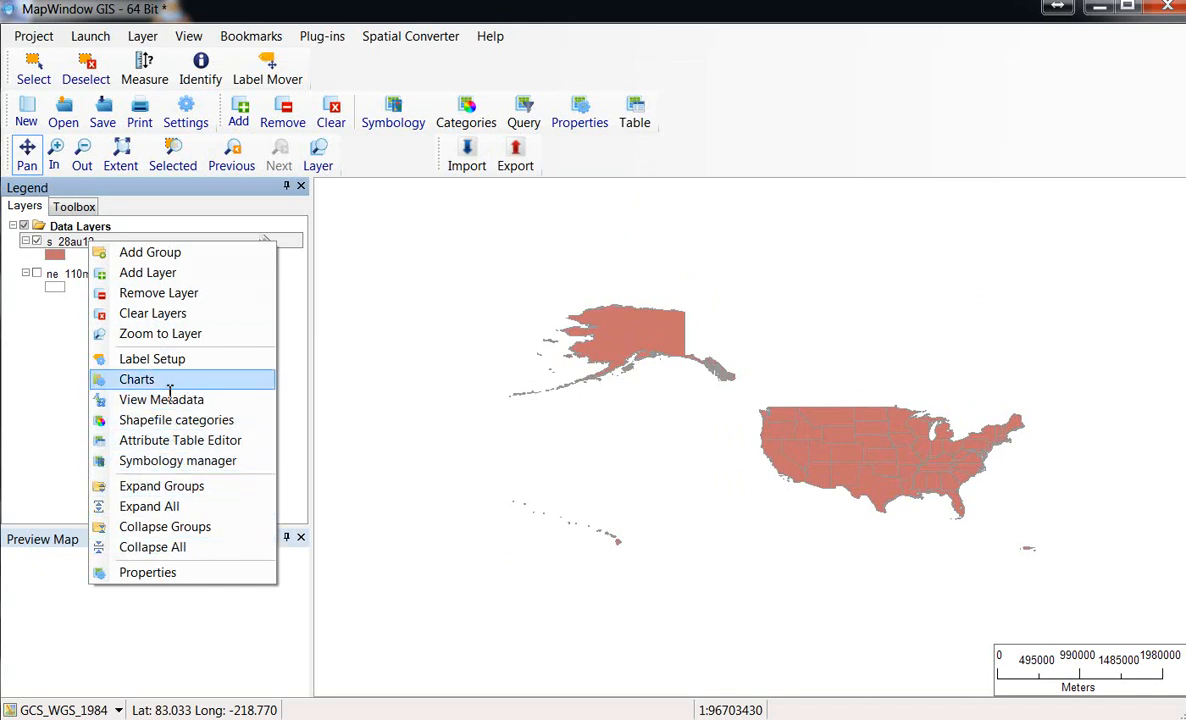
pyautogui.moveTo(154, 312)
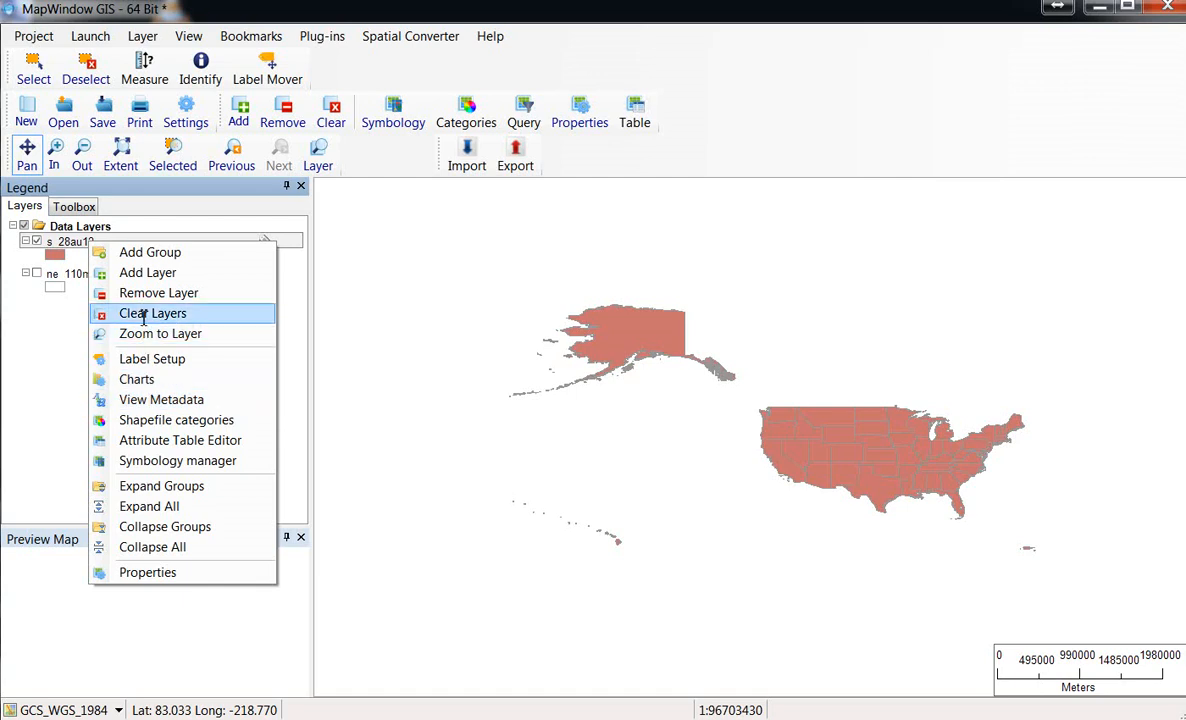
pyautogui.moveTo(160, 400)
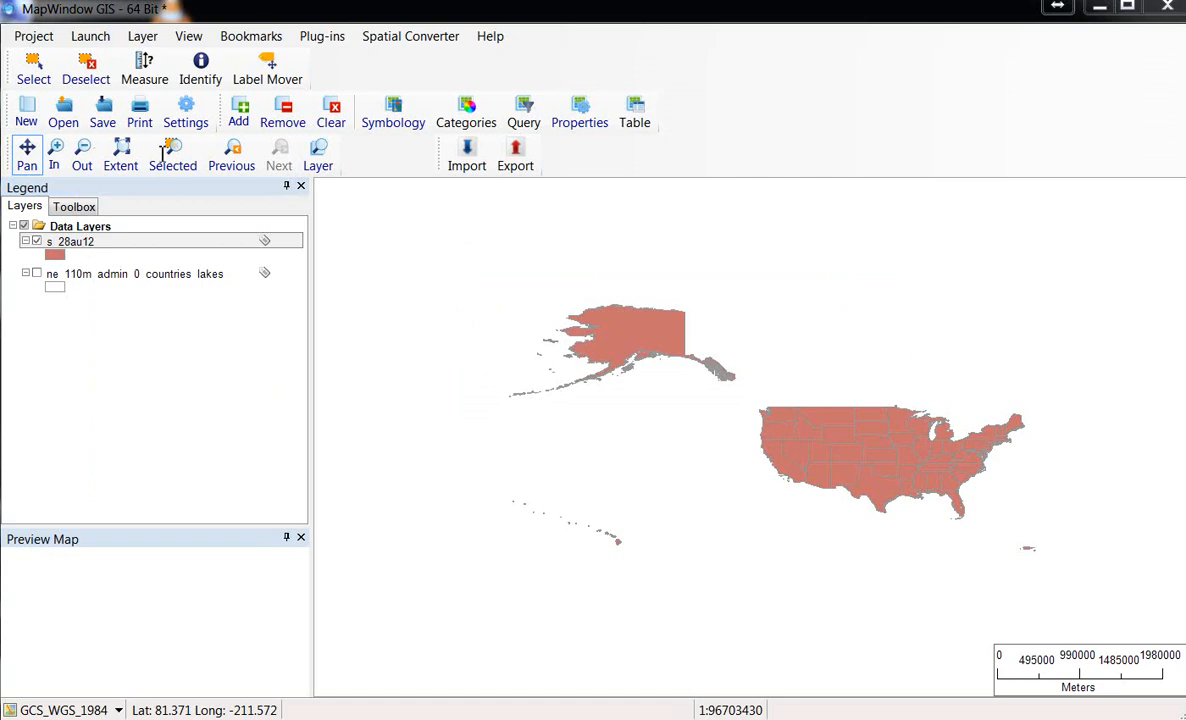
# Open the Attribute Table Editor for the s_28au12 states layer from the Legend.
pyautogui.rightClick(76, 240)
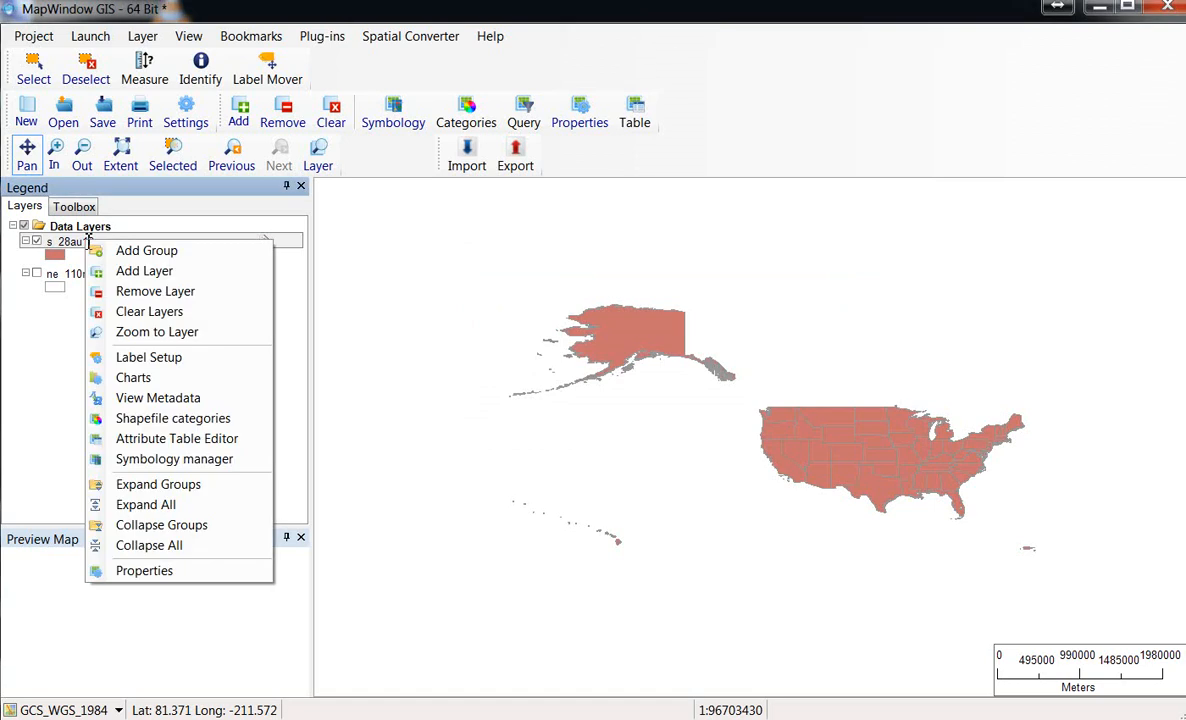
pyautogui.moveTo(184, 466)
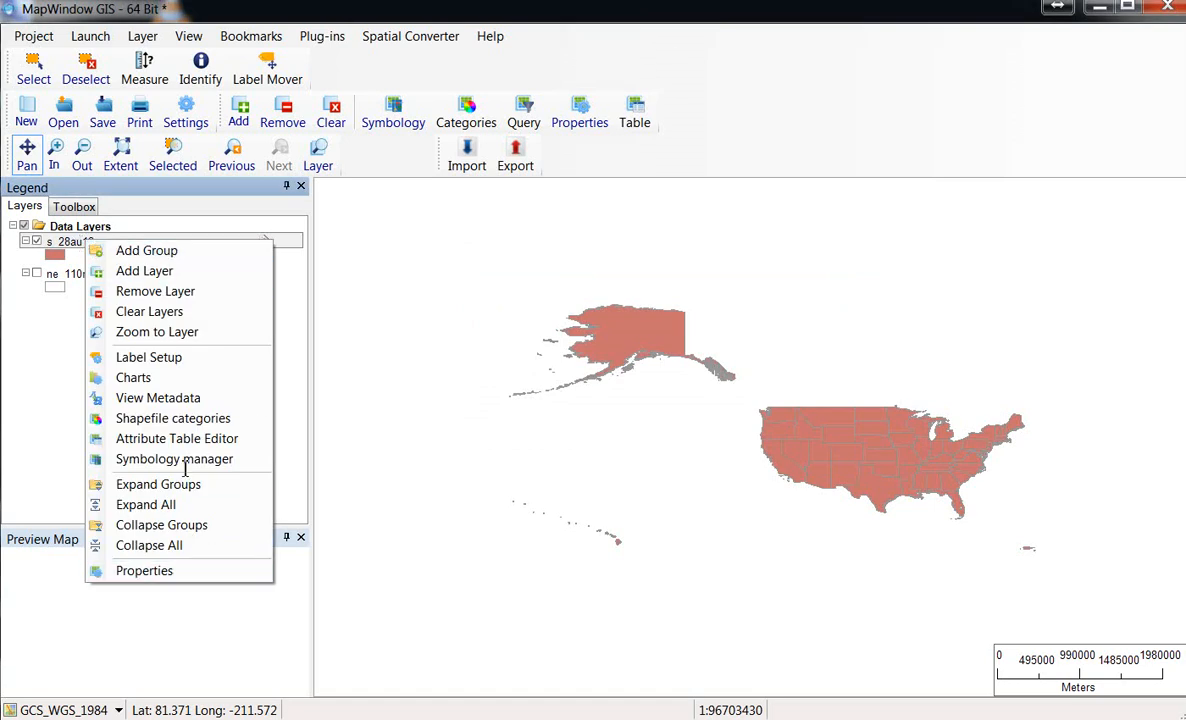
pyautogui.moveTo(176, 438)
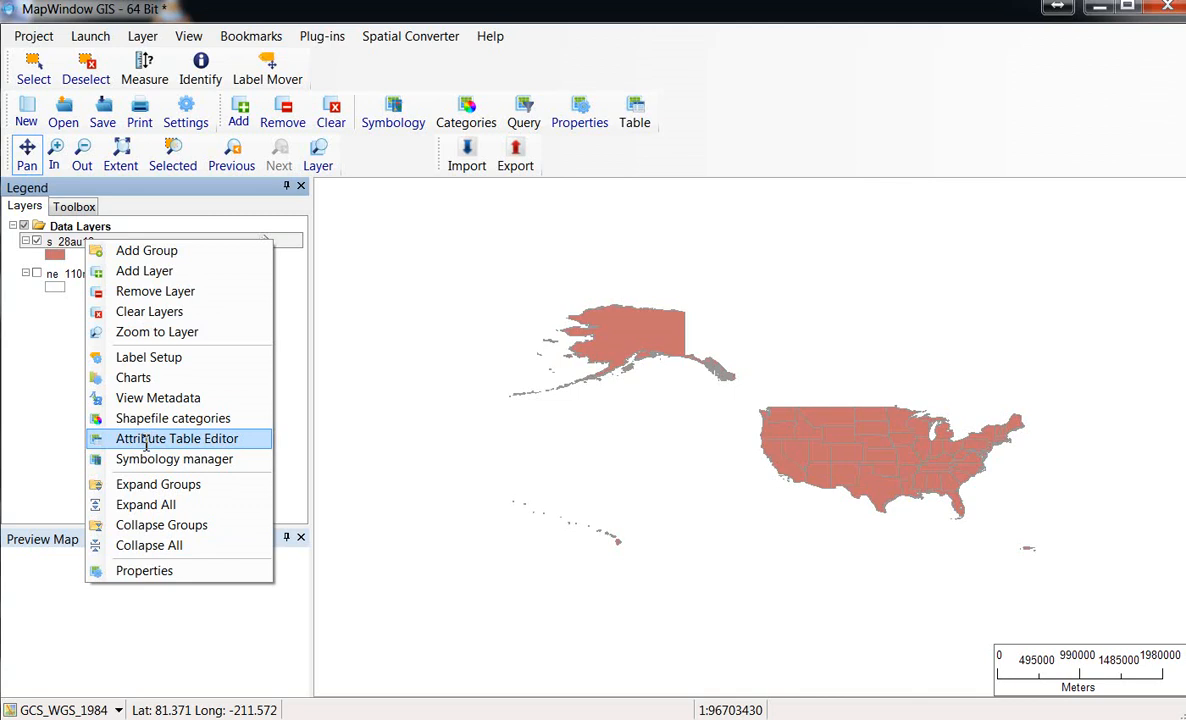
pyautogui.click(176, 438)
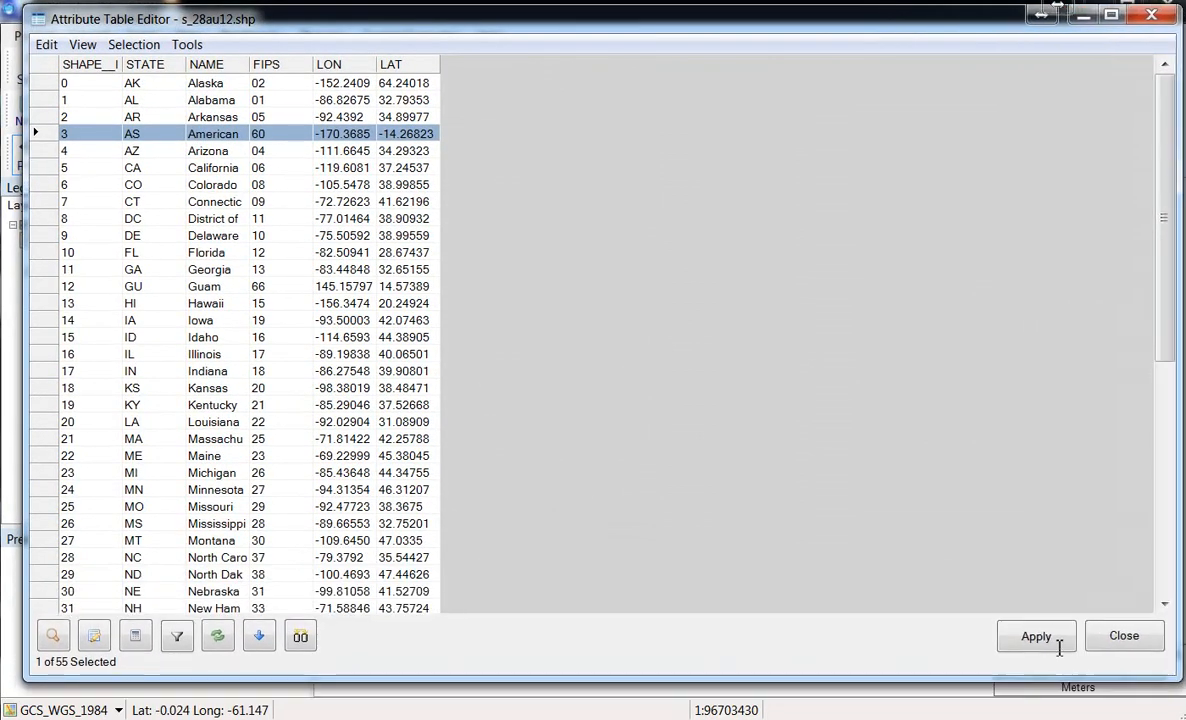
pyautogui.moveTo(204, 90)
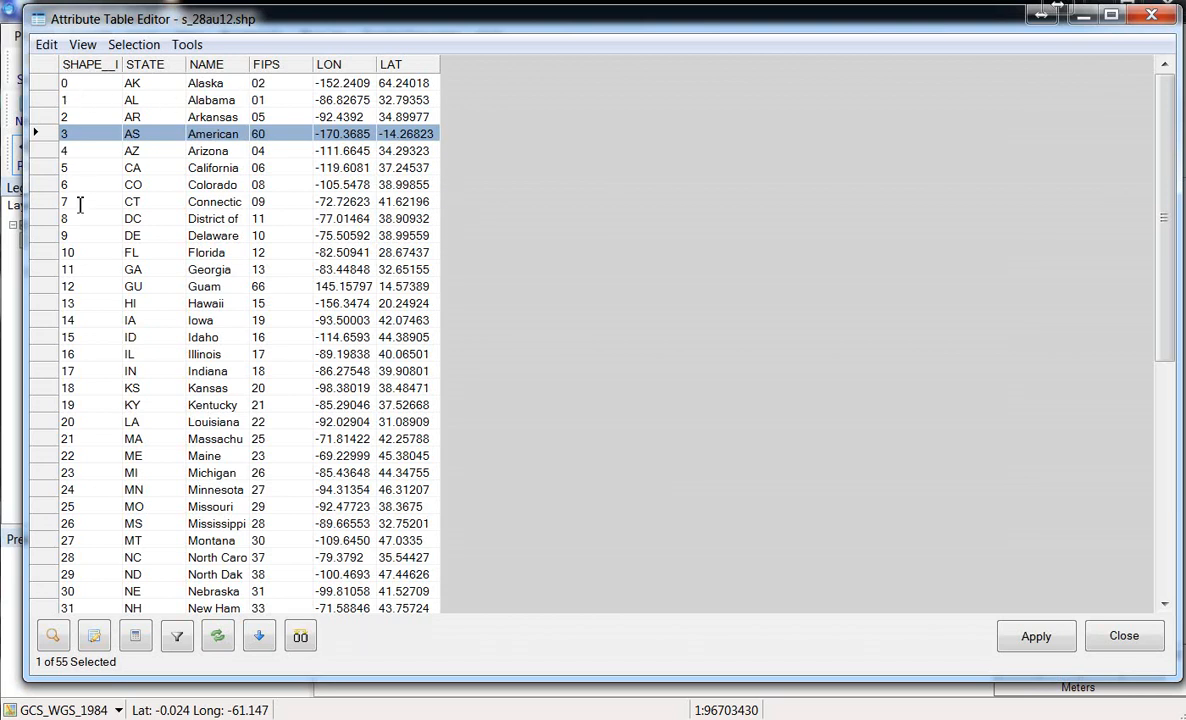
pyautogui.moveTo(82, 44)
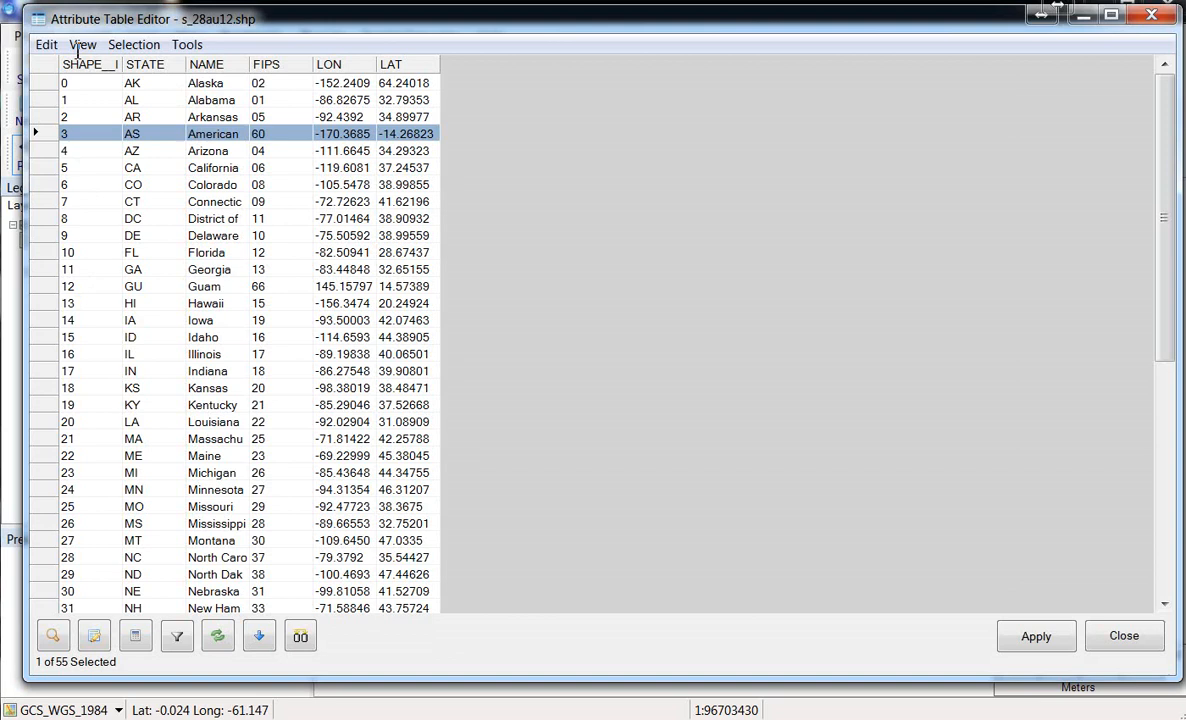
pyautogui.moveTo(210, 82)
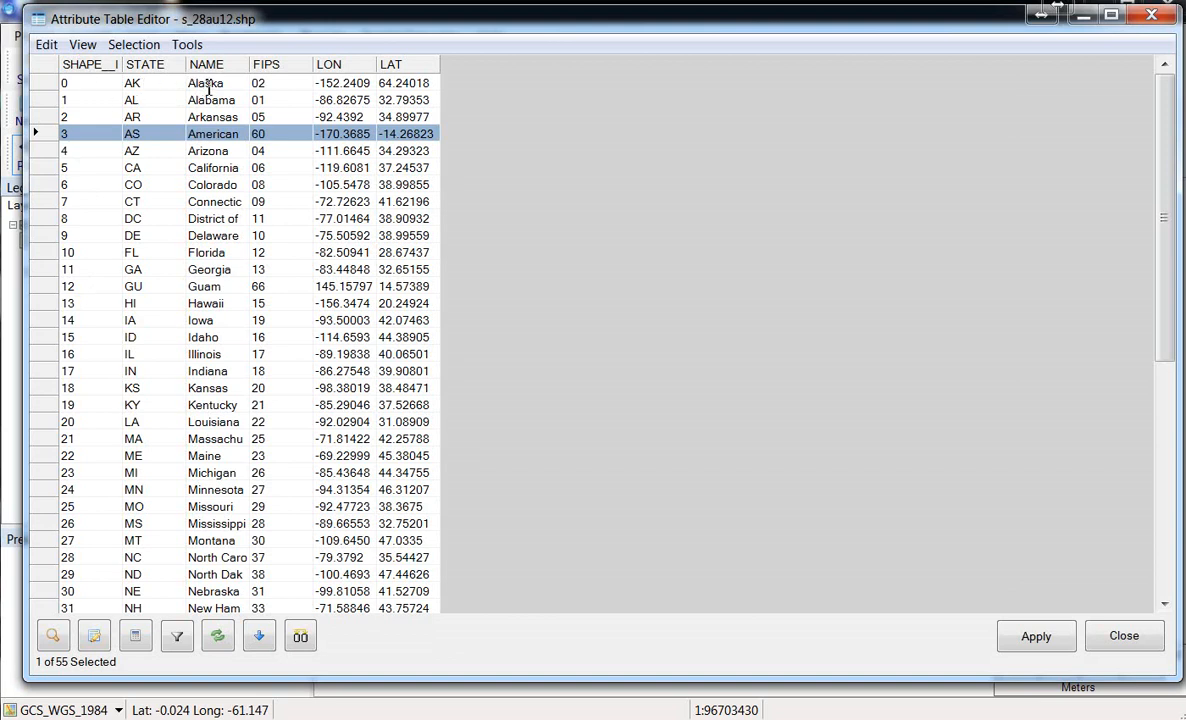
pyautogui.moveTo(280, 84)
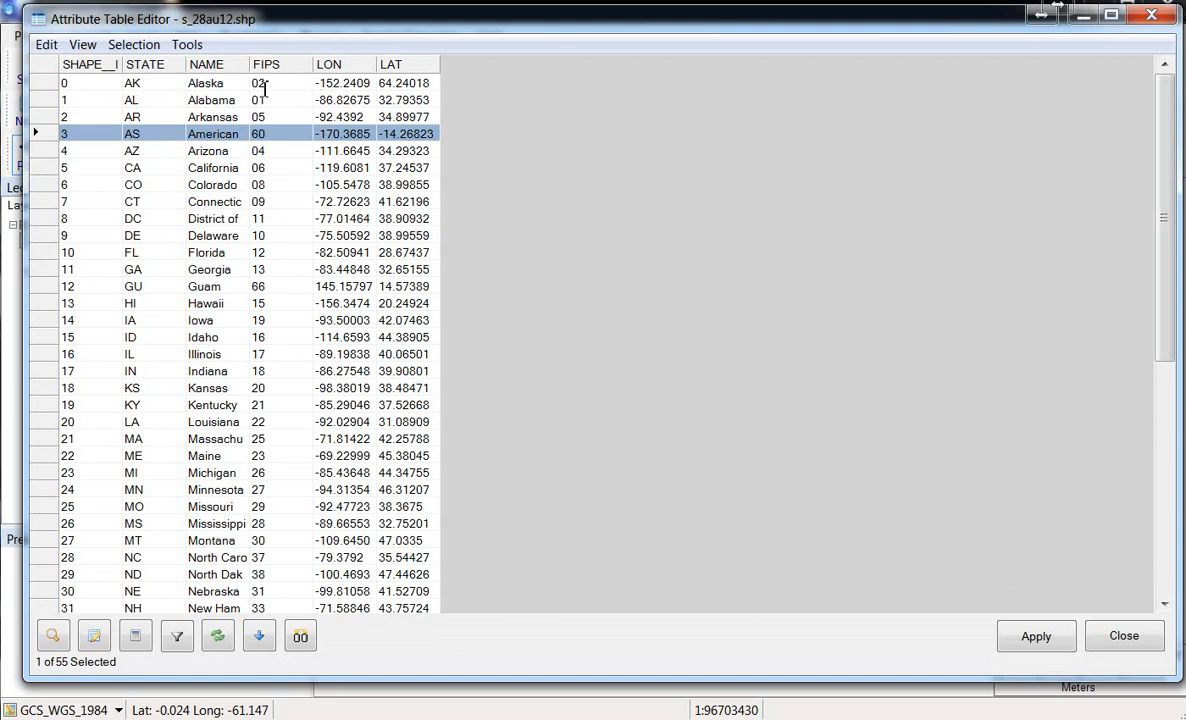
pyautogui.moveTo(292, 62)
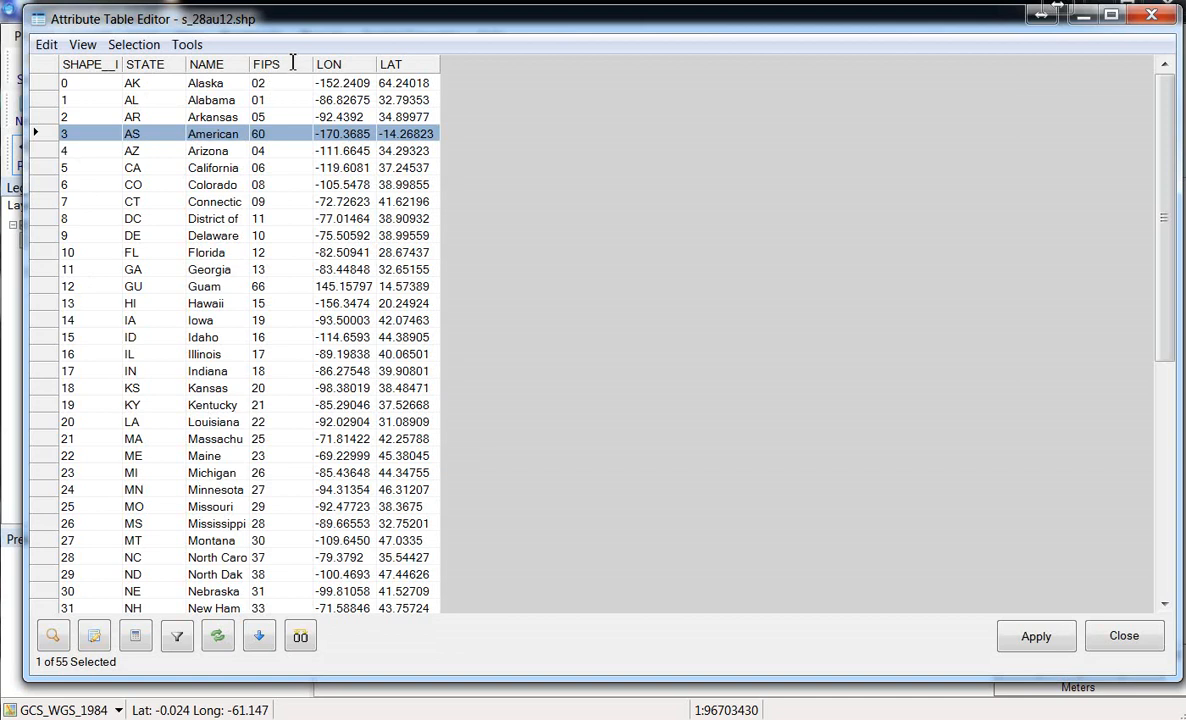
pyautogui.moveTo(268, 48)
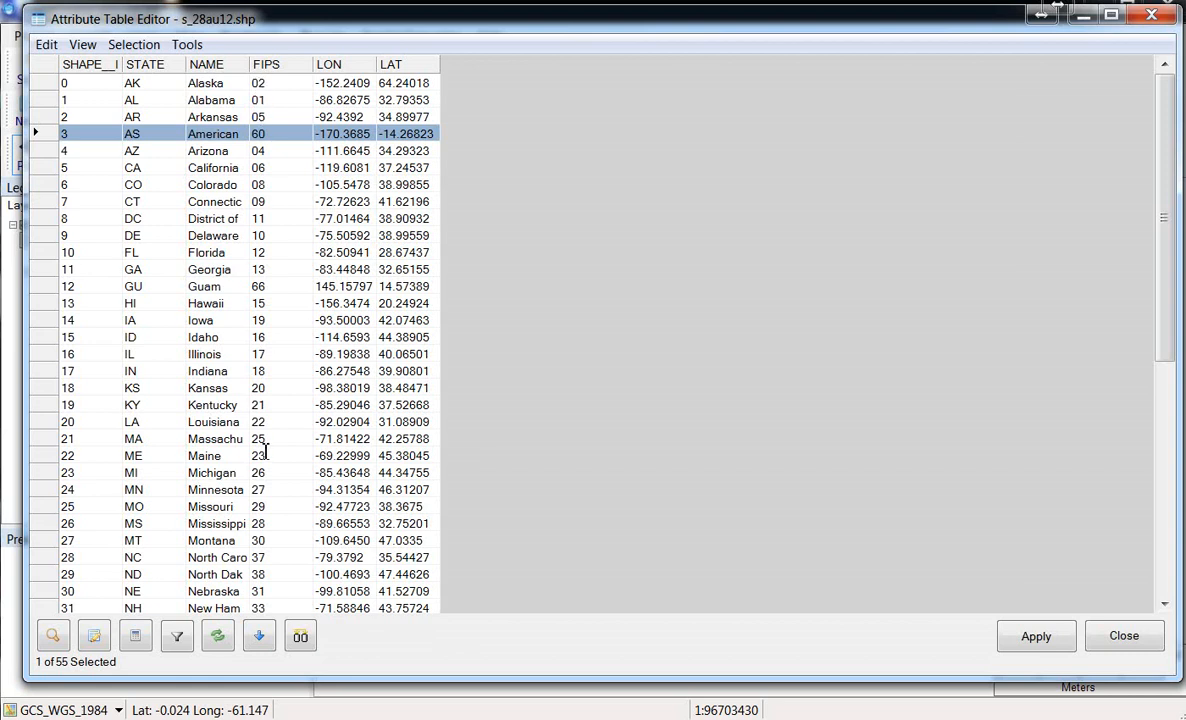
pyautogui.moveTo(258, 100)
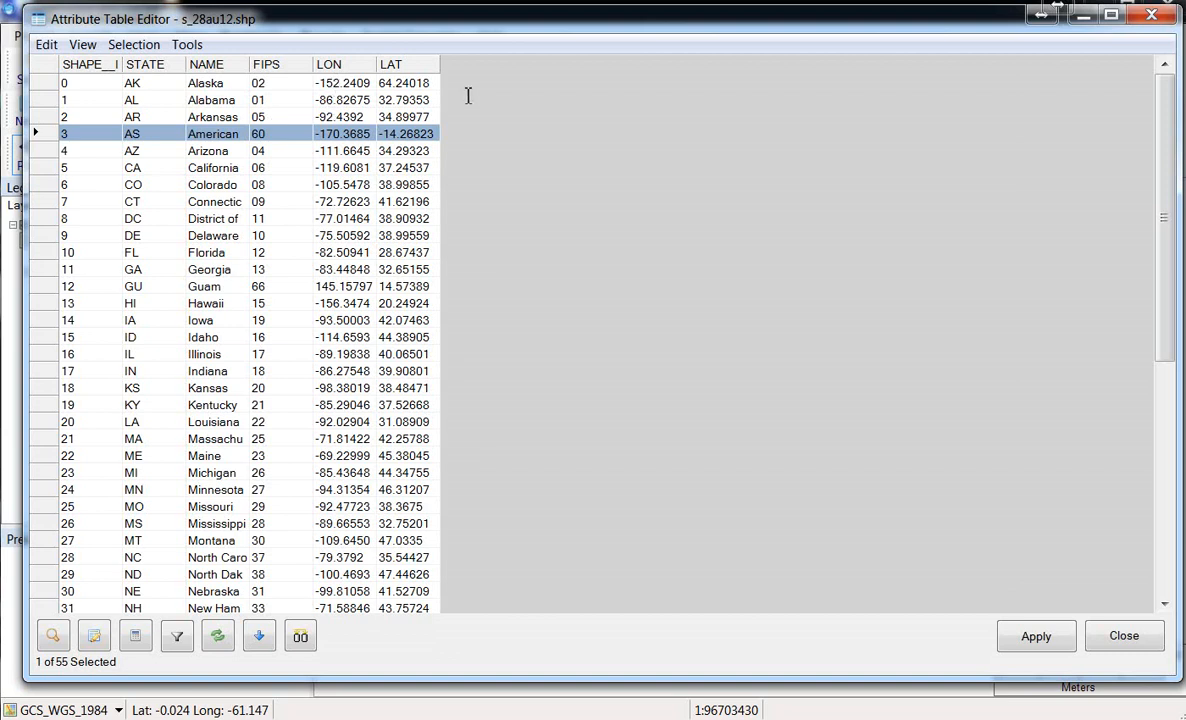
pyautogui.moveTo(400, 104)
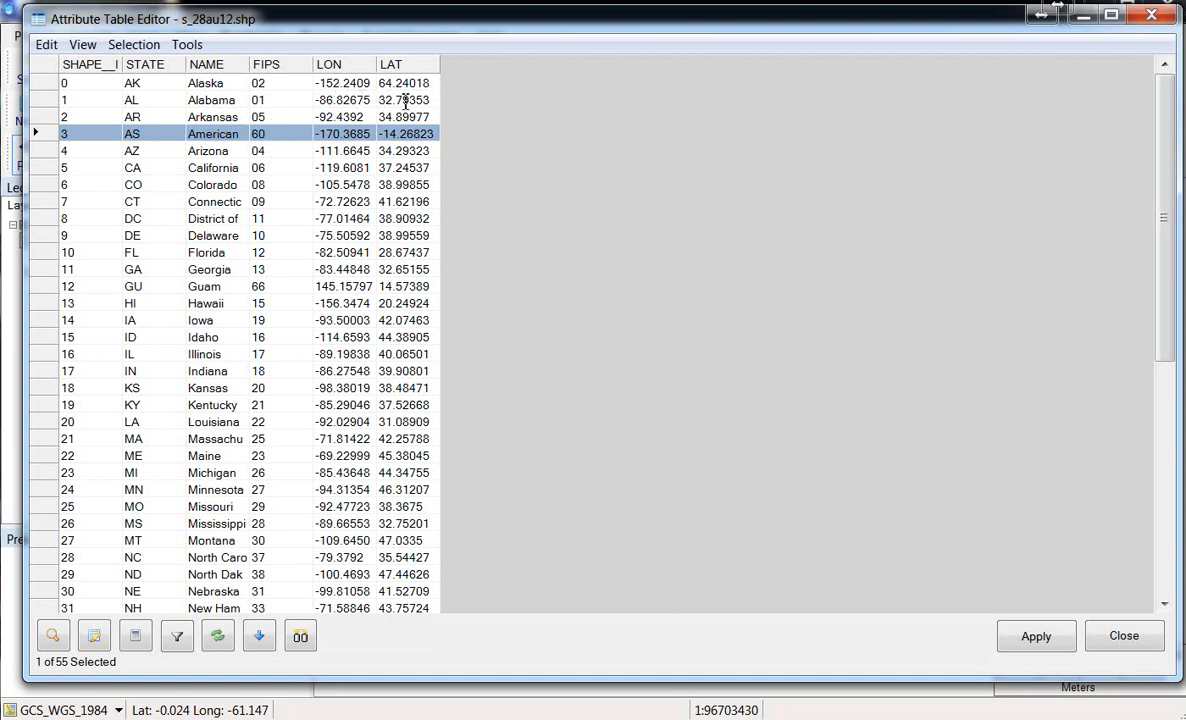
pyautogui.moveTo(286, 184)
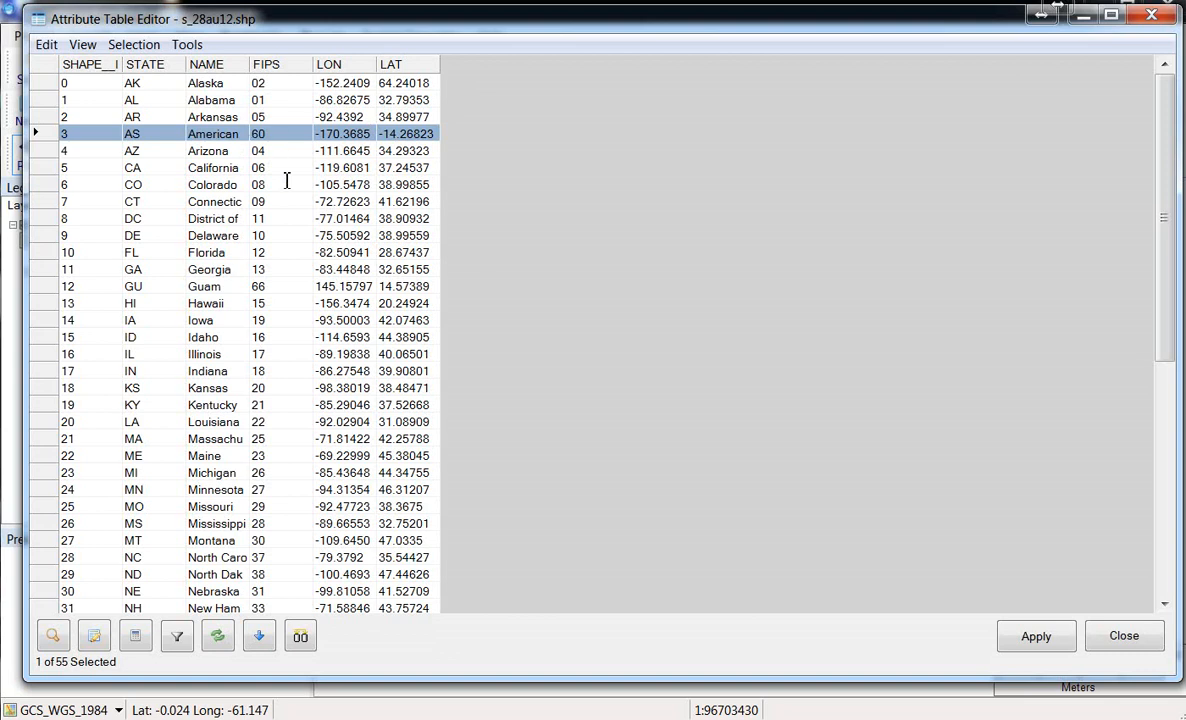
pyautogui.moveTo(372, 218)
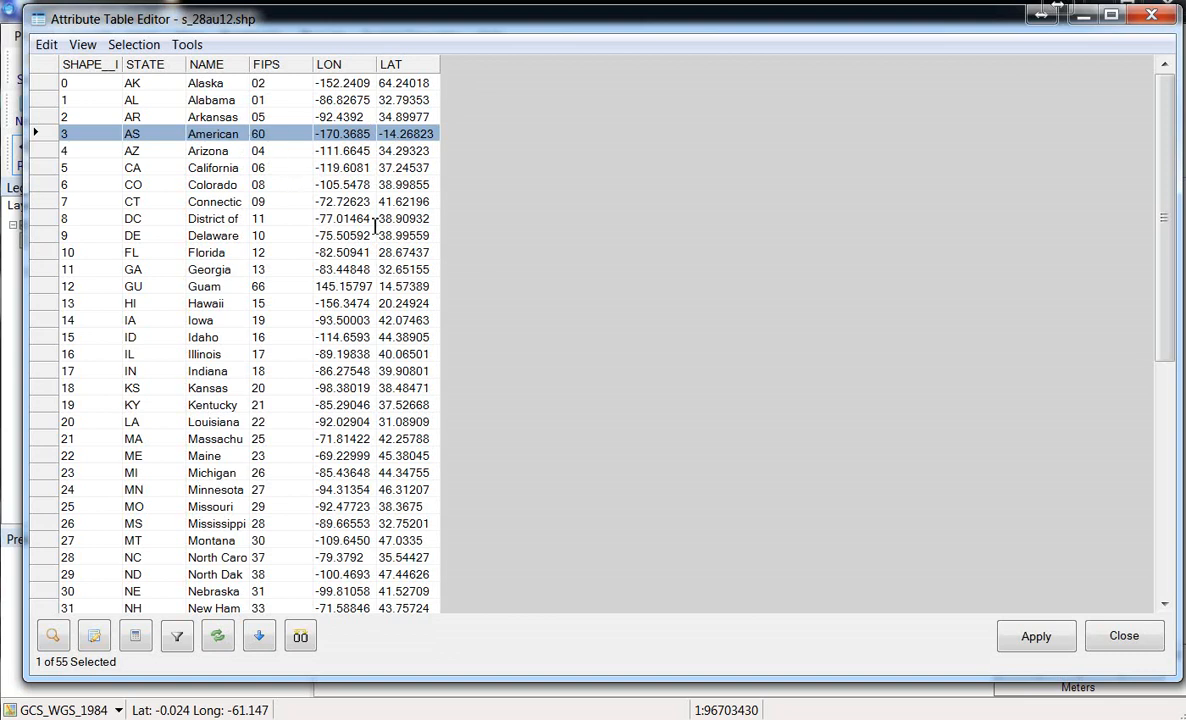
pyautogui.moveTo(384, 200)
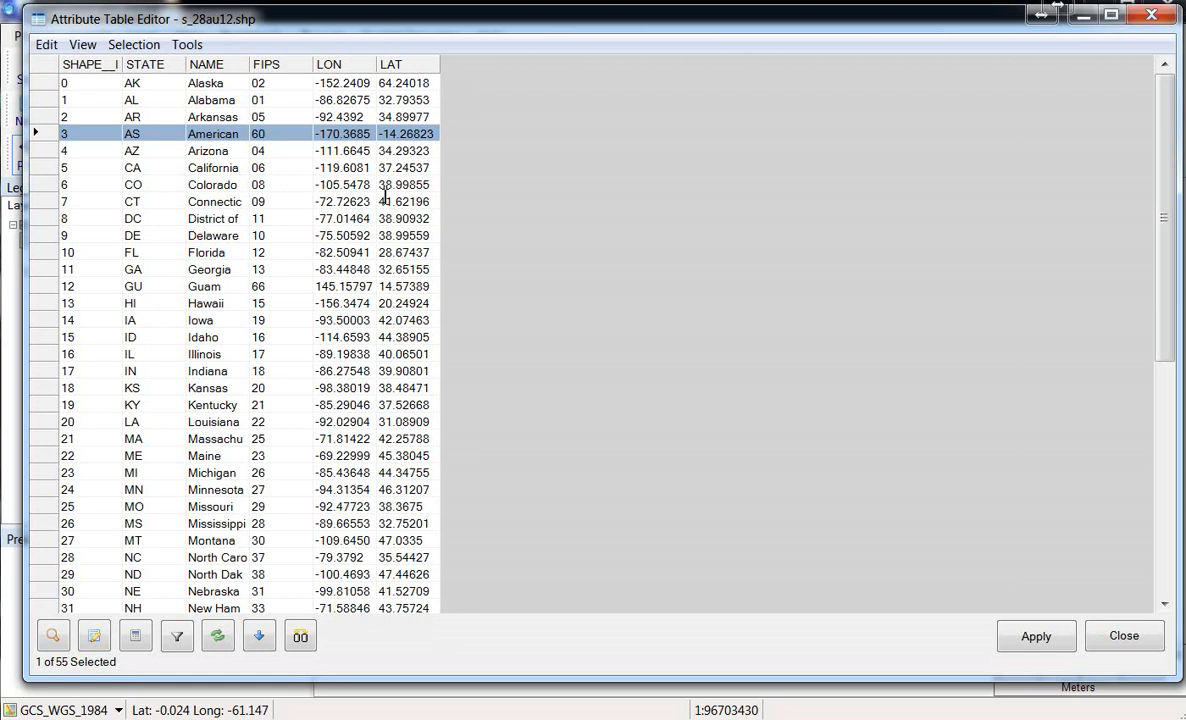
# Scroll the 55 records and widen the NAME column so full state names show.
pyautogui.scroll(-3)
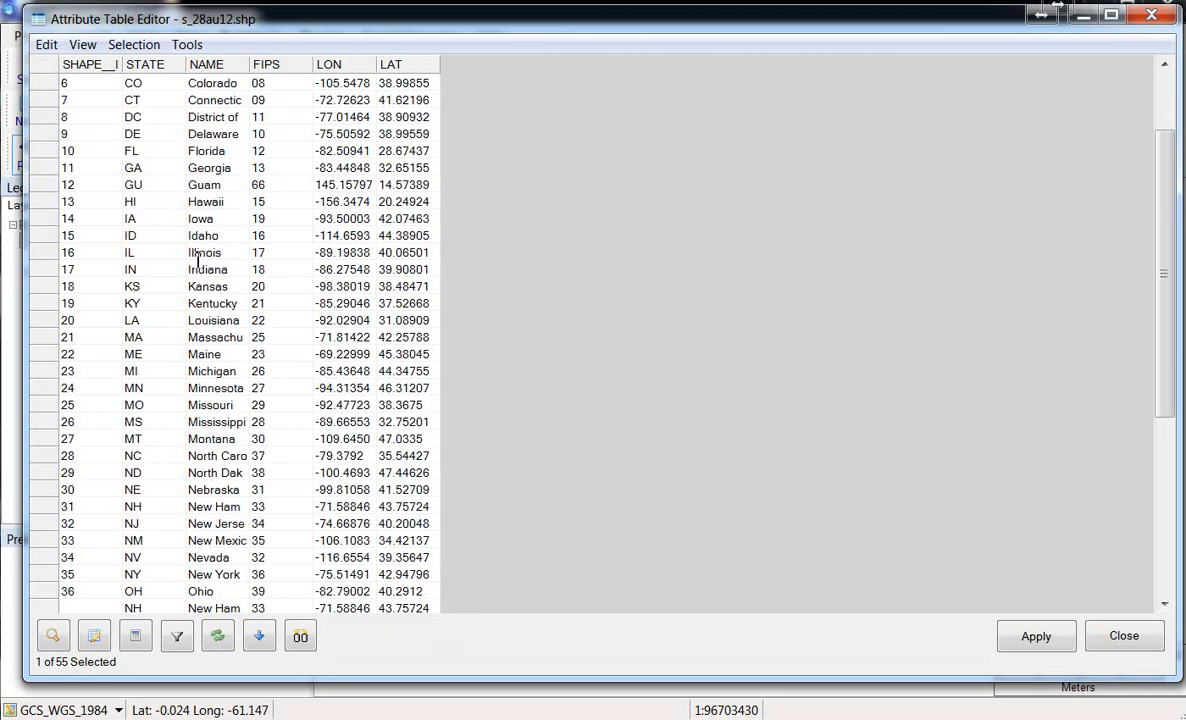
pyautogui.scroll(-3)
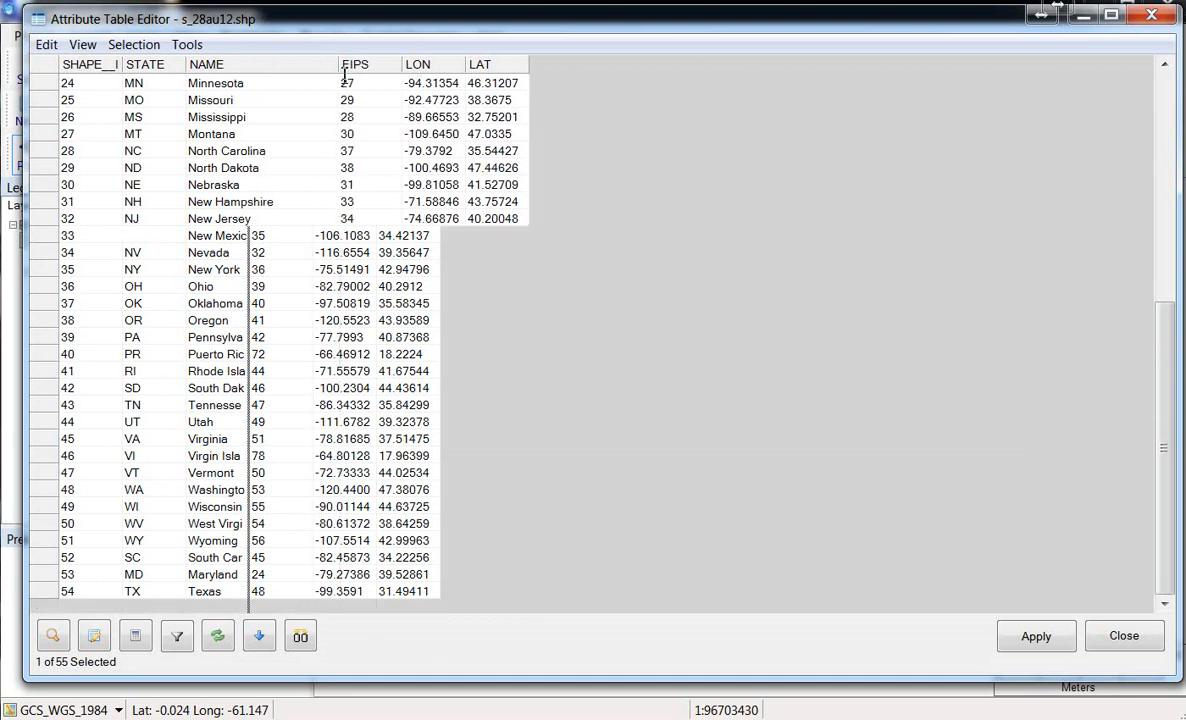
pyautogui.click(64, 354)
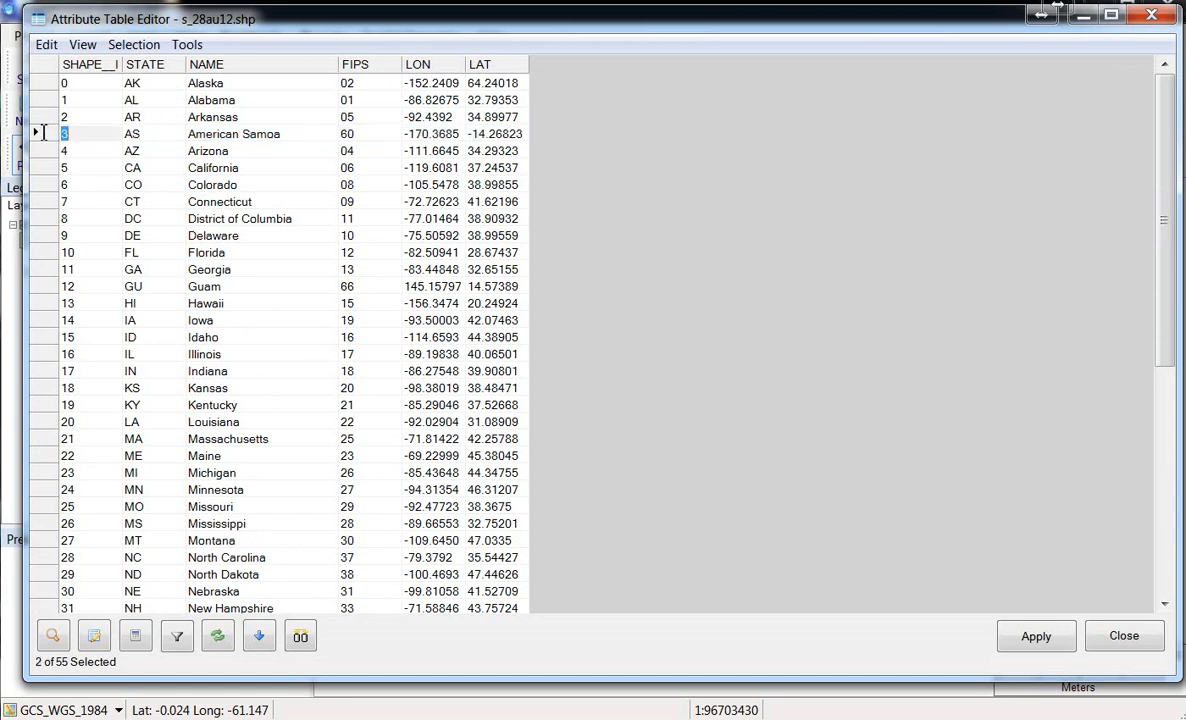
# Scroll through the table to review the five selected outlying-area records.
pyautogui.scroll(-3)
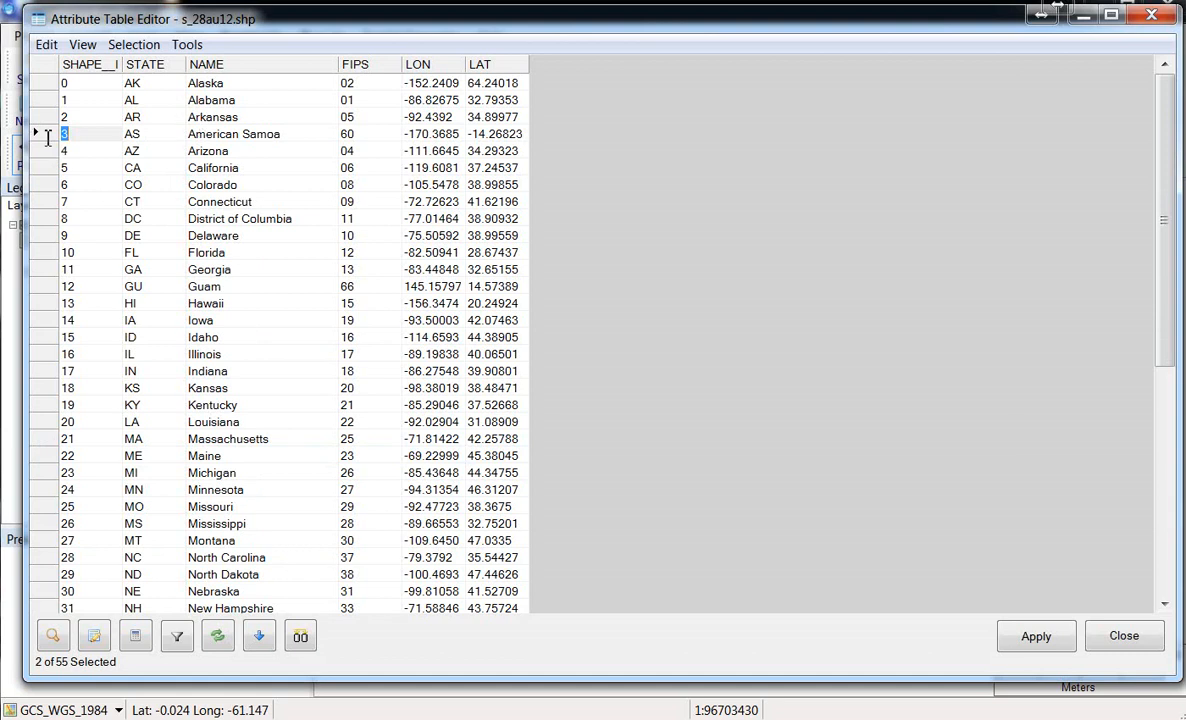
pyautogui.moveTo(448, 268)
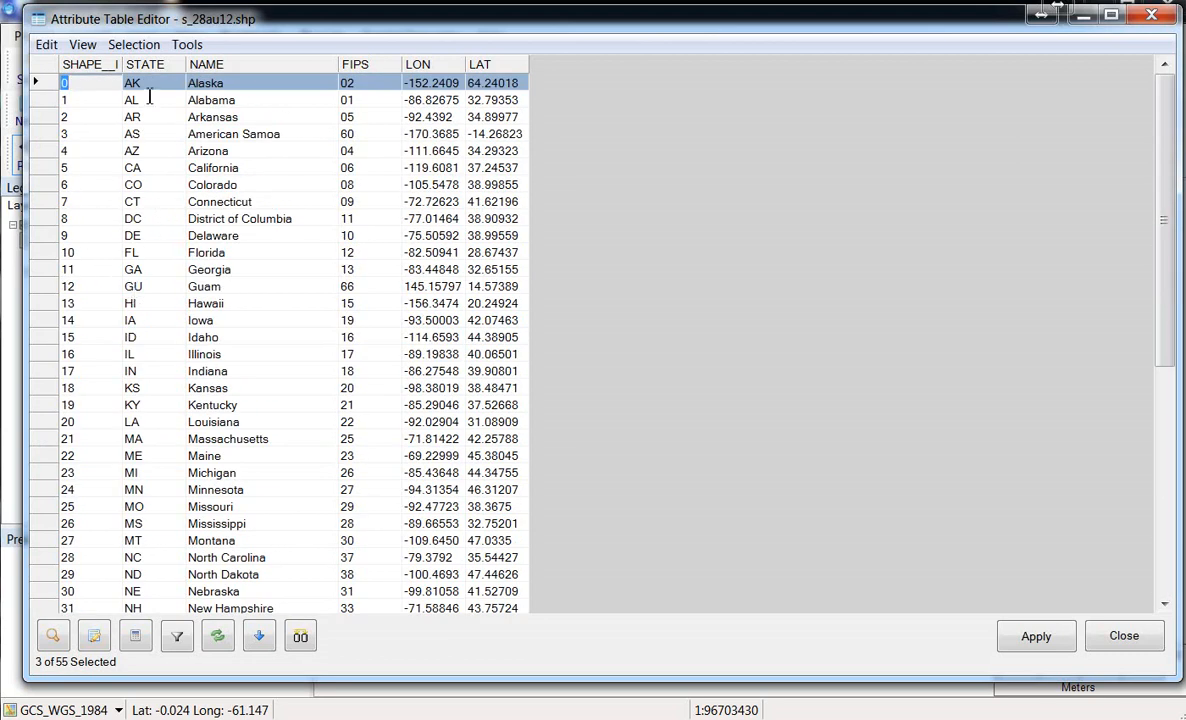
pyautogui.moveTo(76, 150)
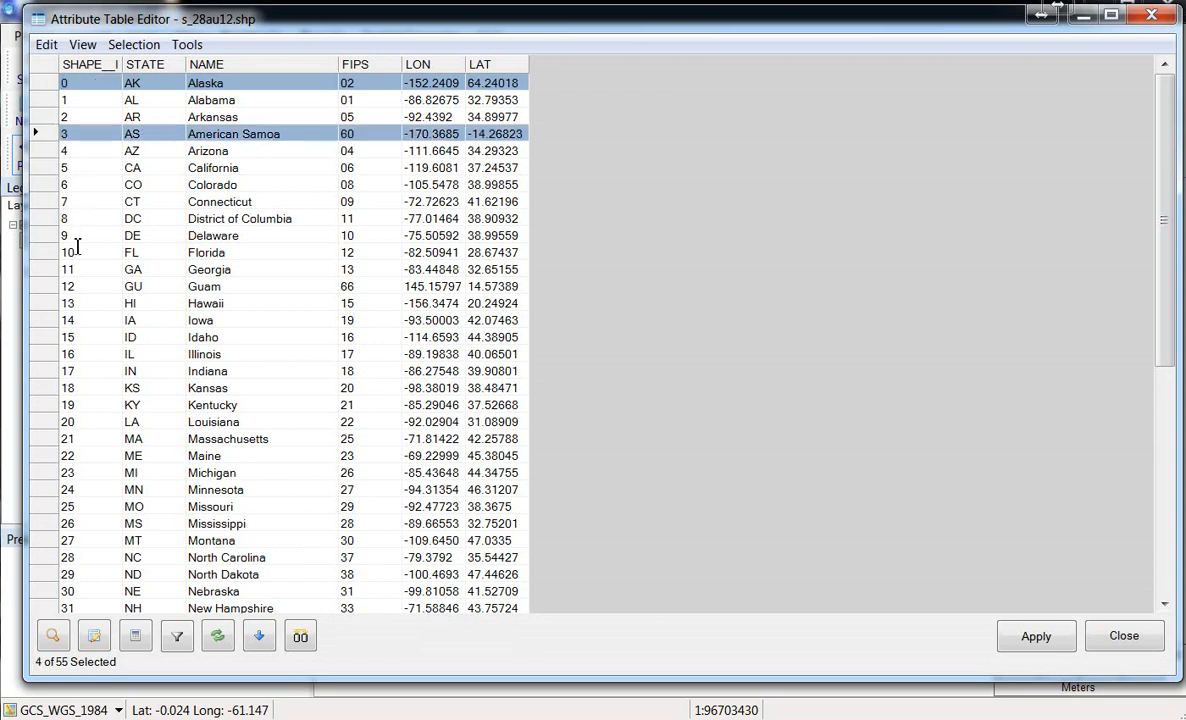
pyautogui.moveTo(116, 440)
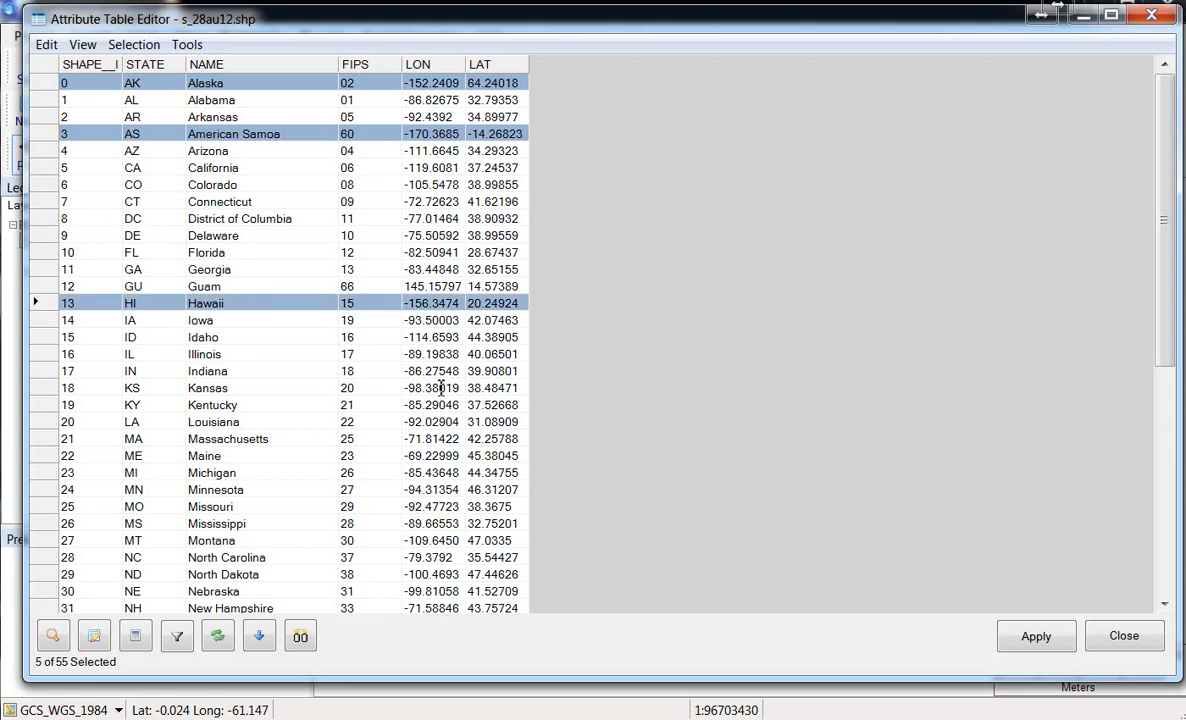
pyautogui.moveTo(552, 402)
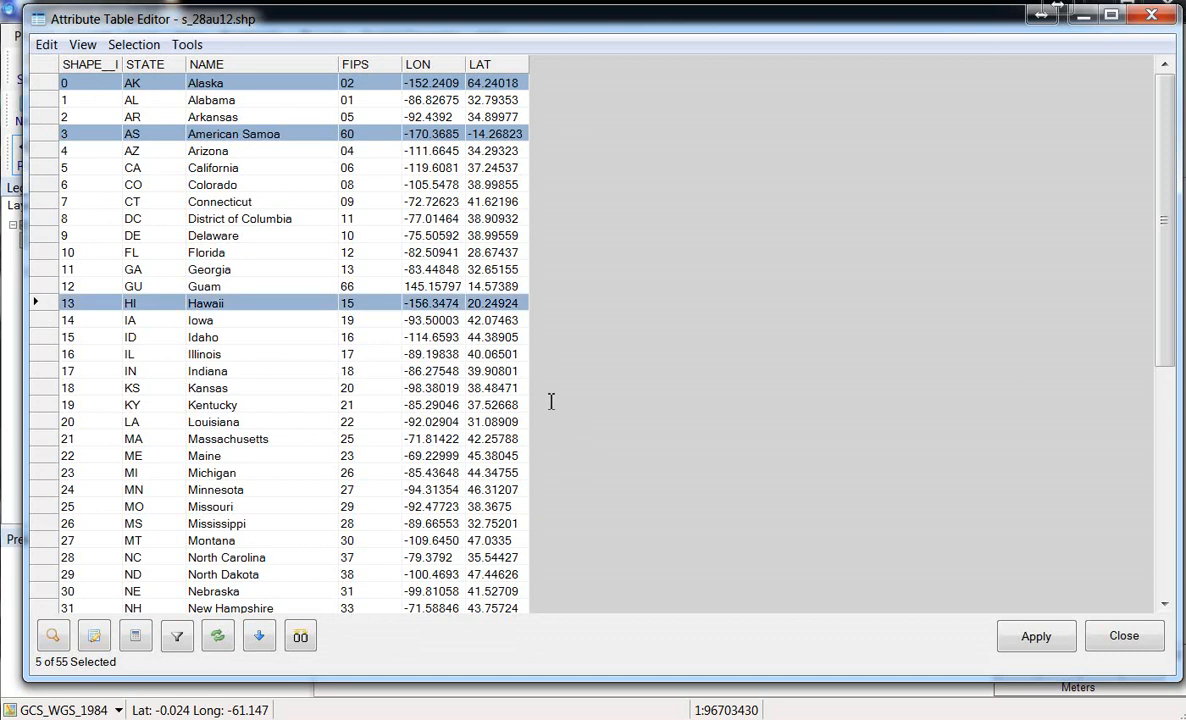
pyautogui.moveTo(148, 404)
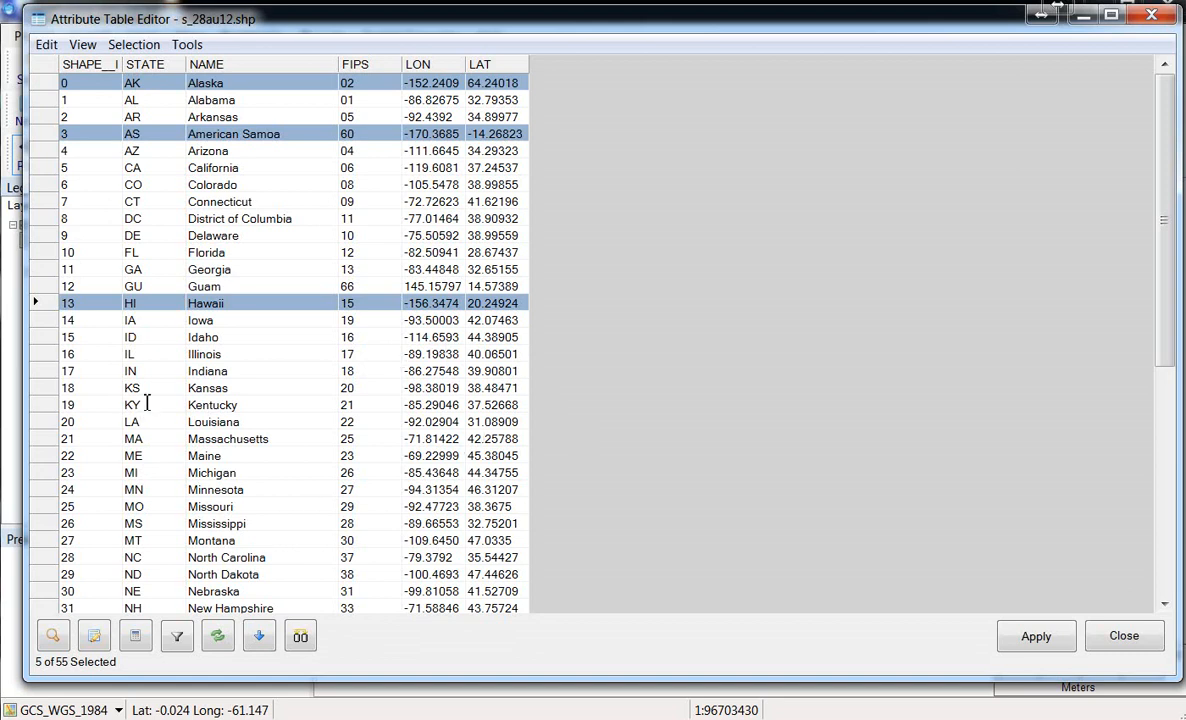
pyautogui.moveTo(234, 168)
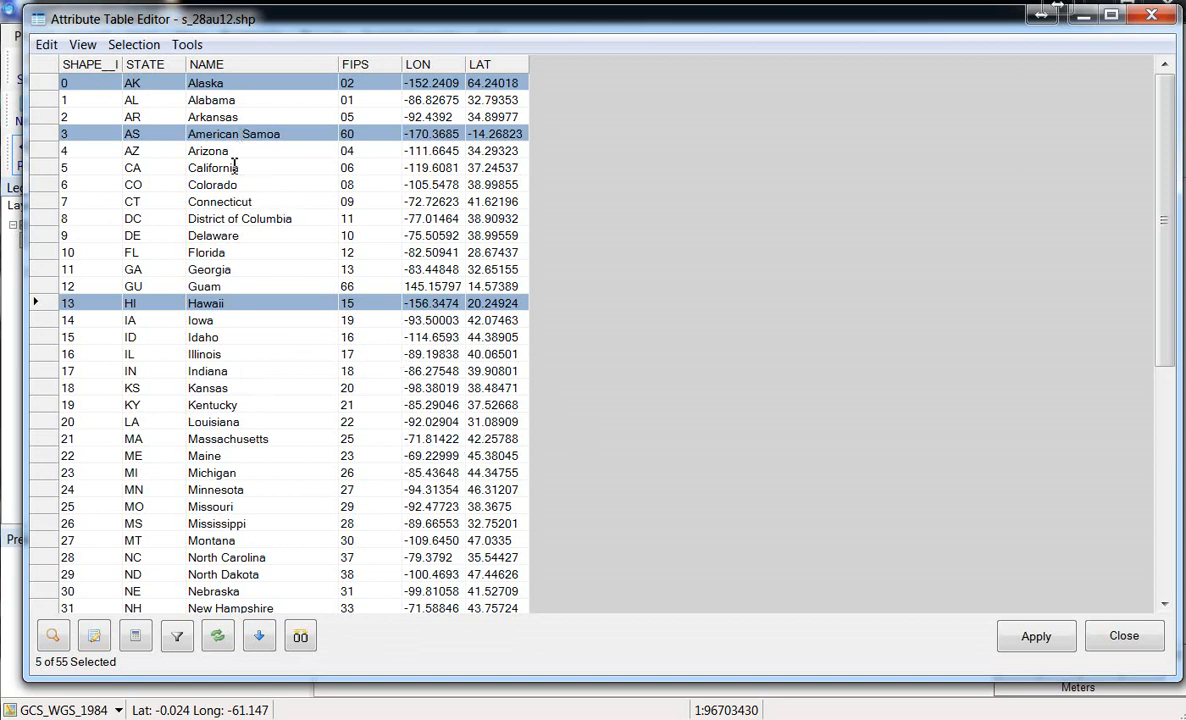
pyautogui.scroll(-3)
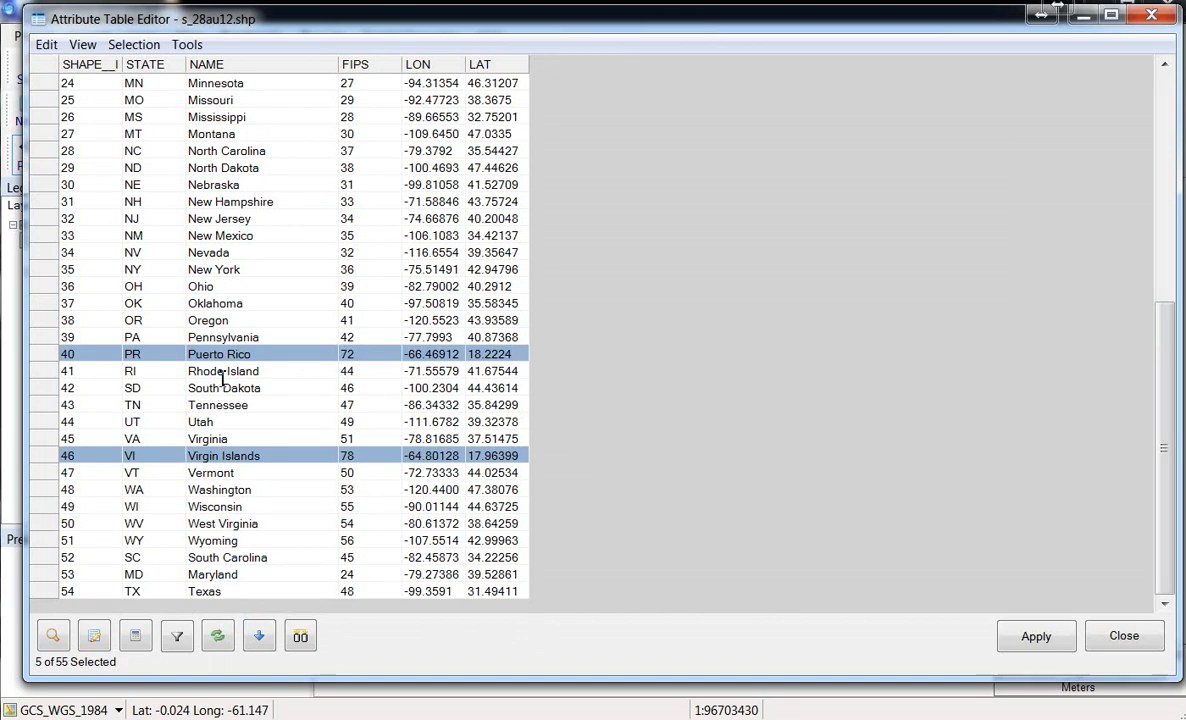
pyautogui.scroll(3)
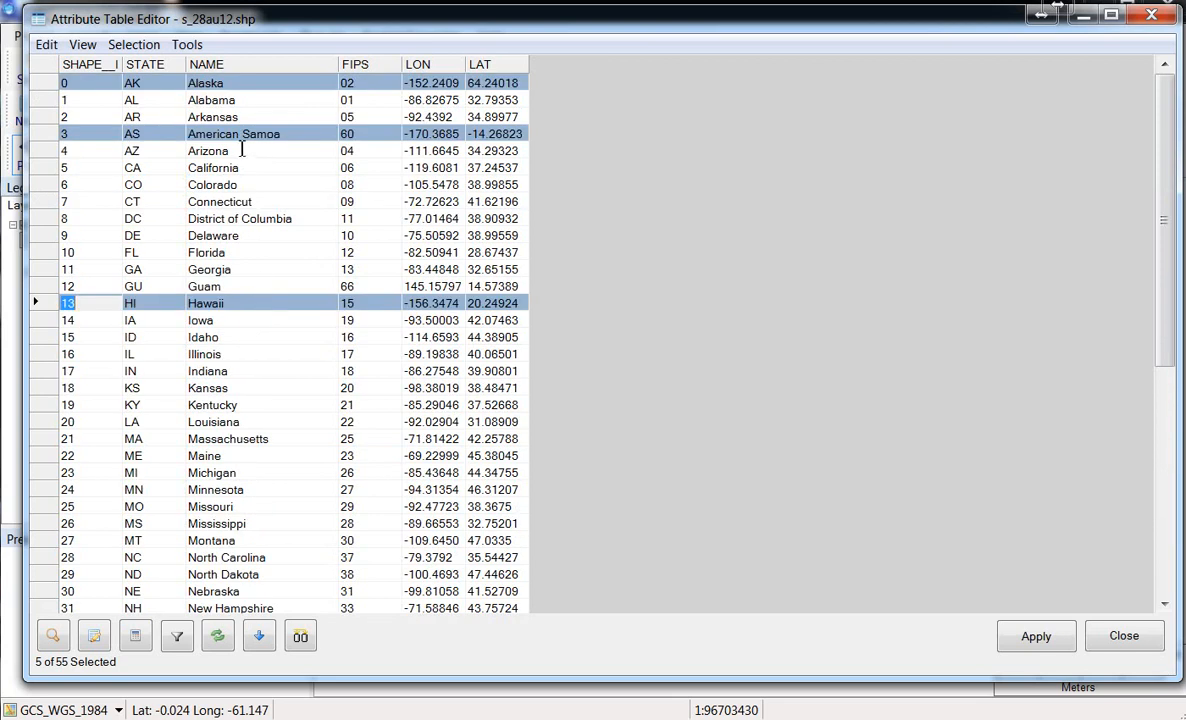
pyautogui.moveTo(232, 616)
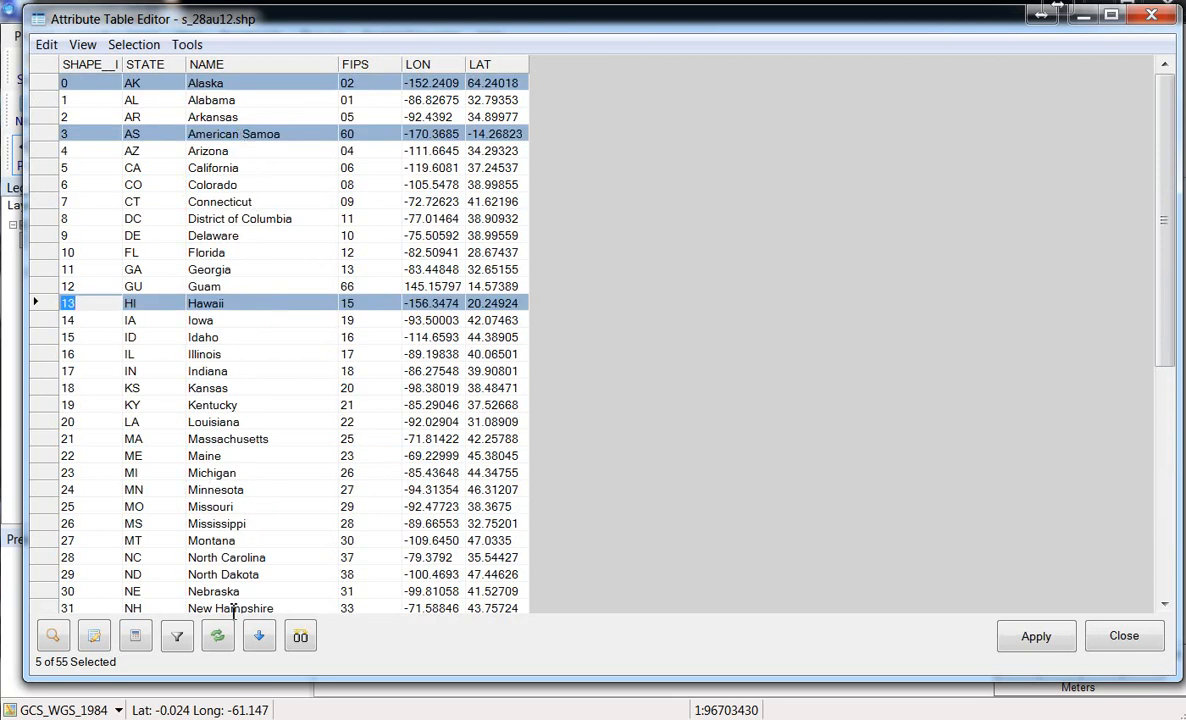
pyautogui.moveTo(176, 636)
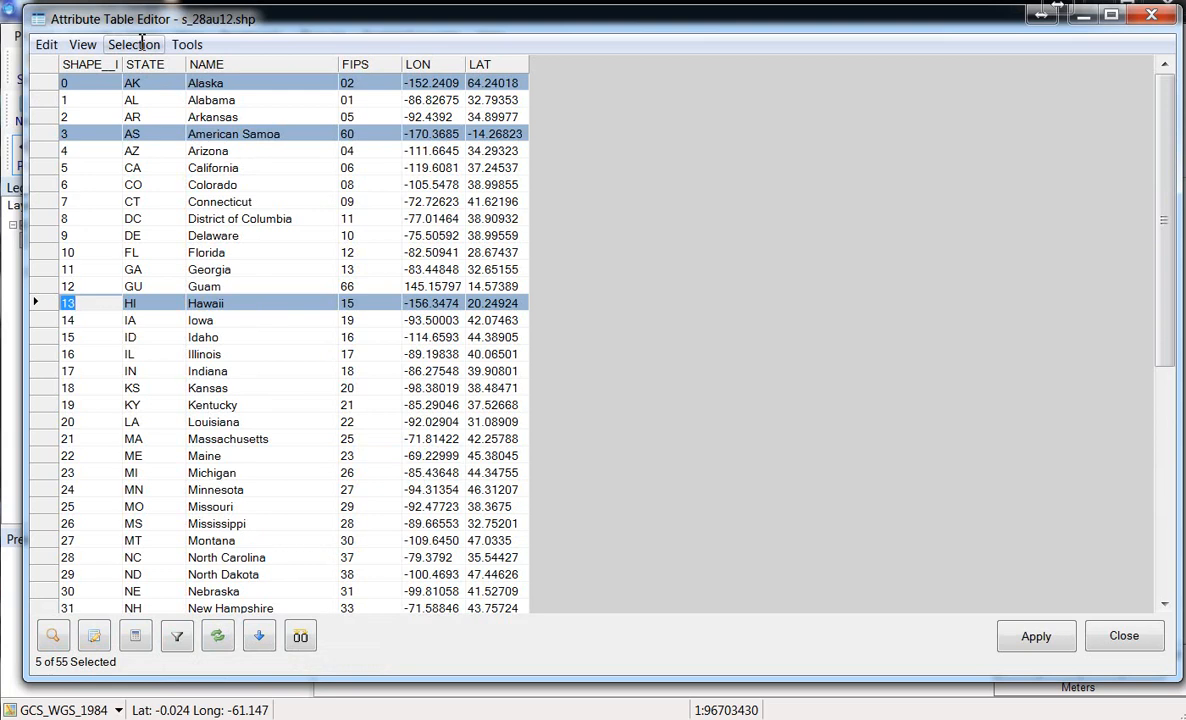
# Invert the selection to the other 50 records, then invert back to the five outlying areas.
pyautogui.click(132, 44)
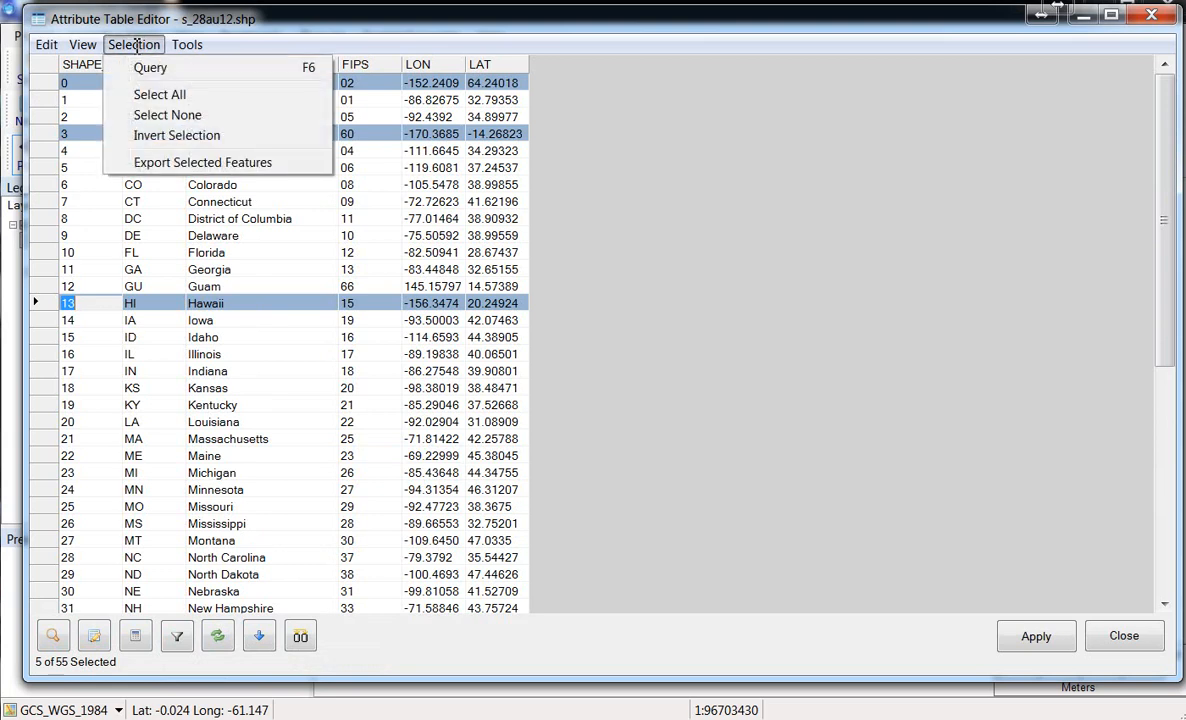
pyautogui.click(132, 44)
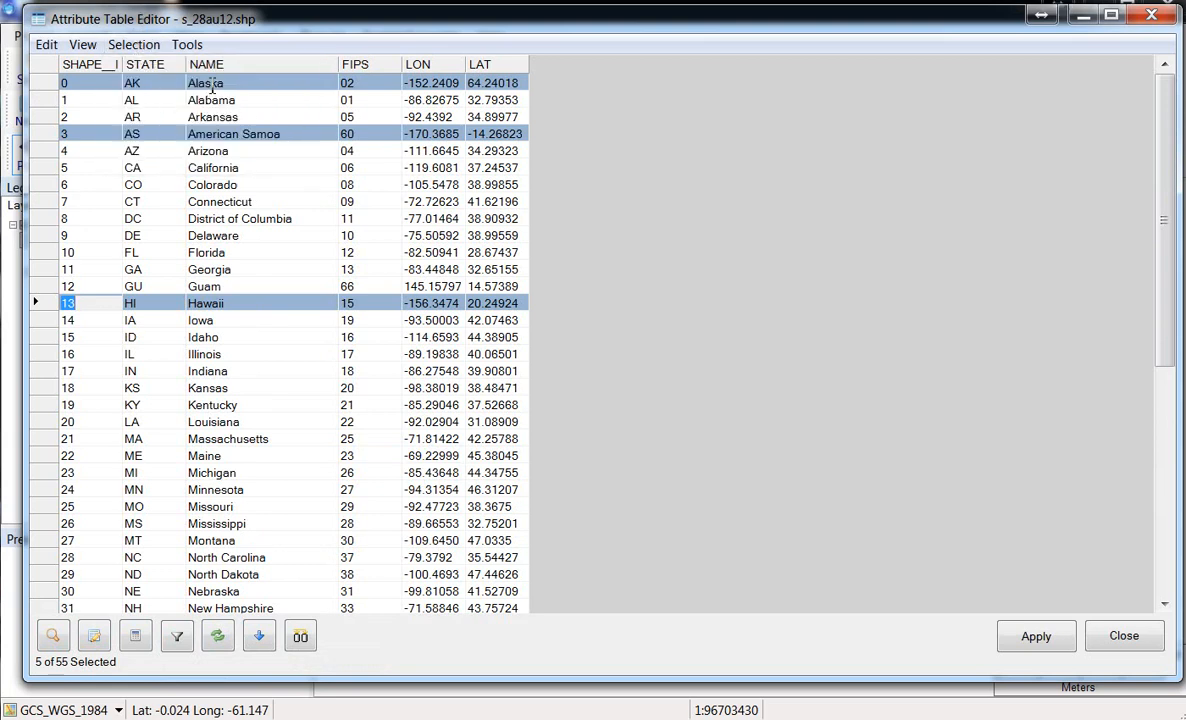
pyautogui.moveTo(210, 152)
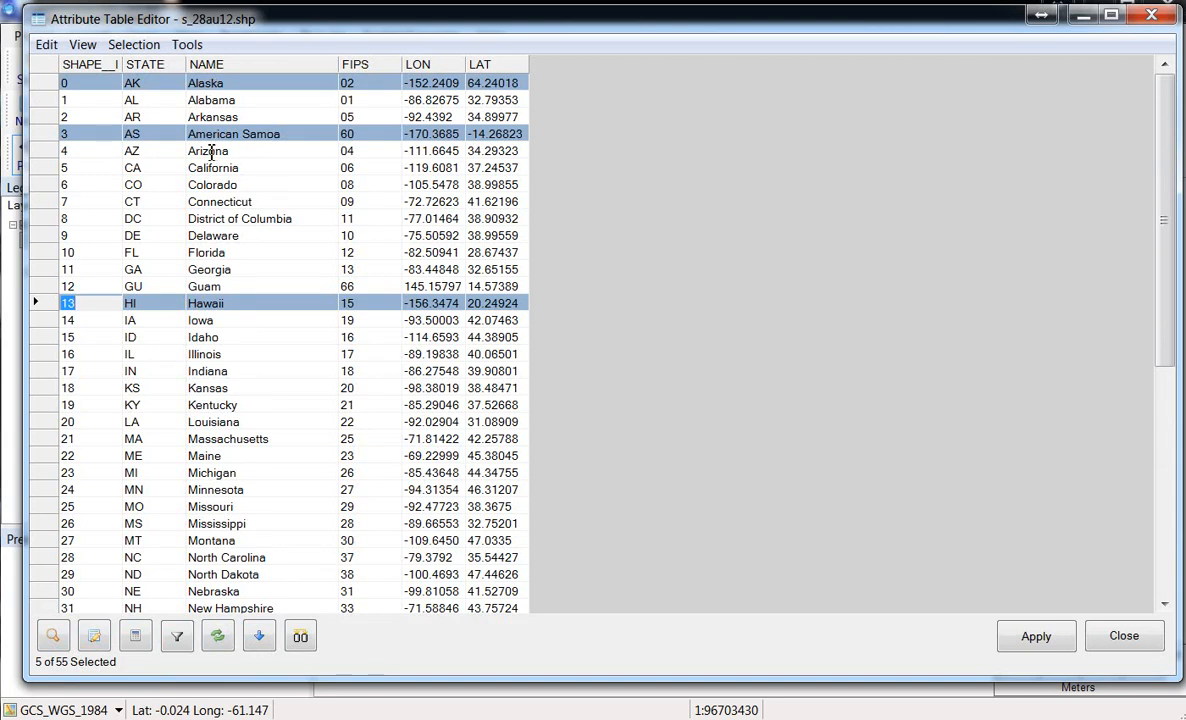
pyautogui.scroll(-3)
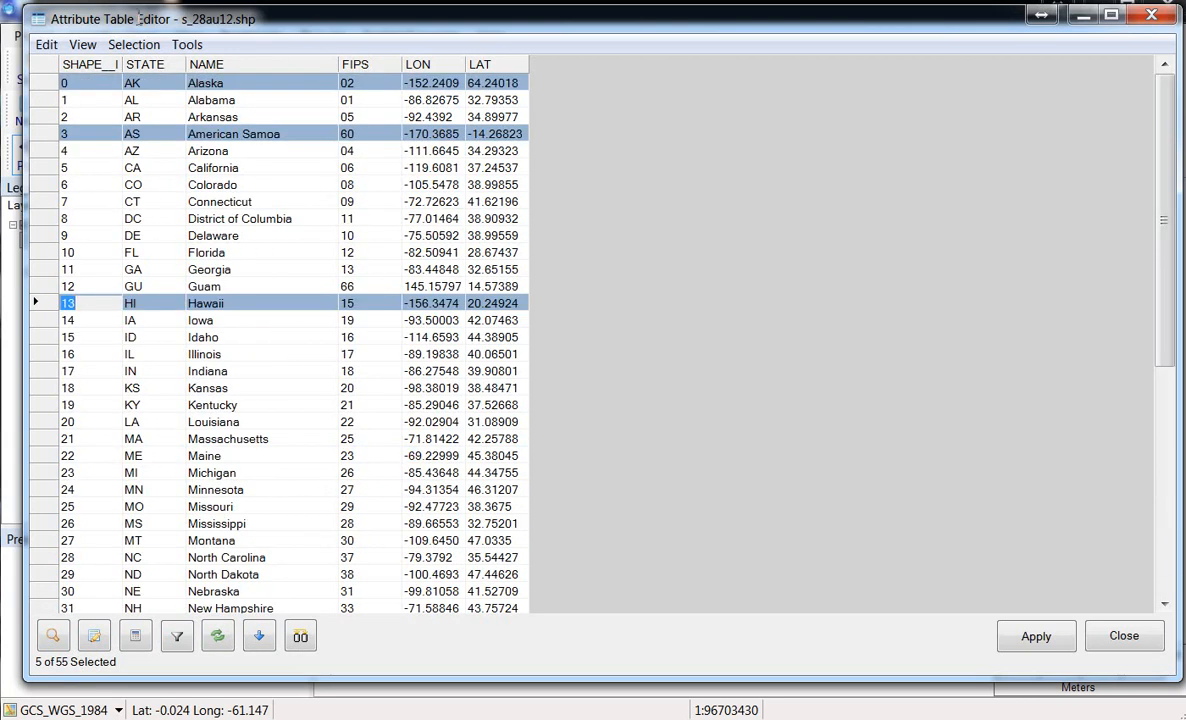
pyautogui.click(132, 44)
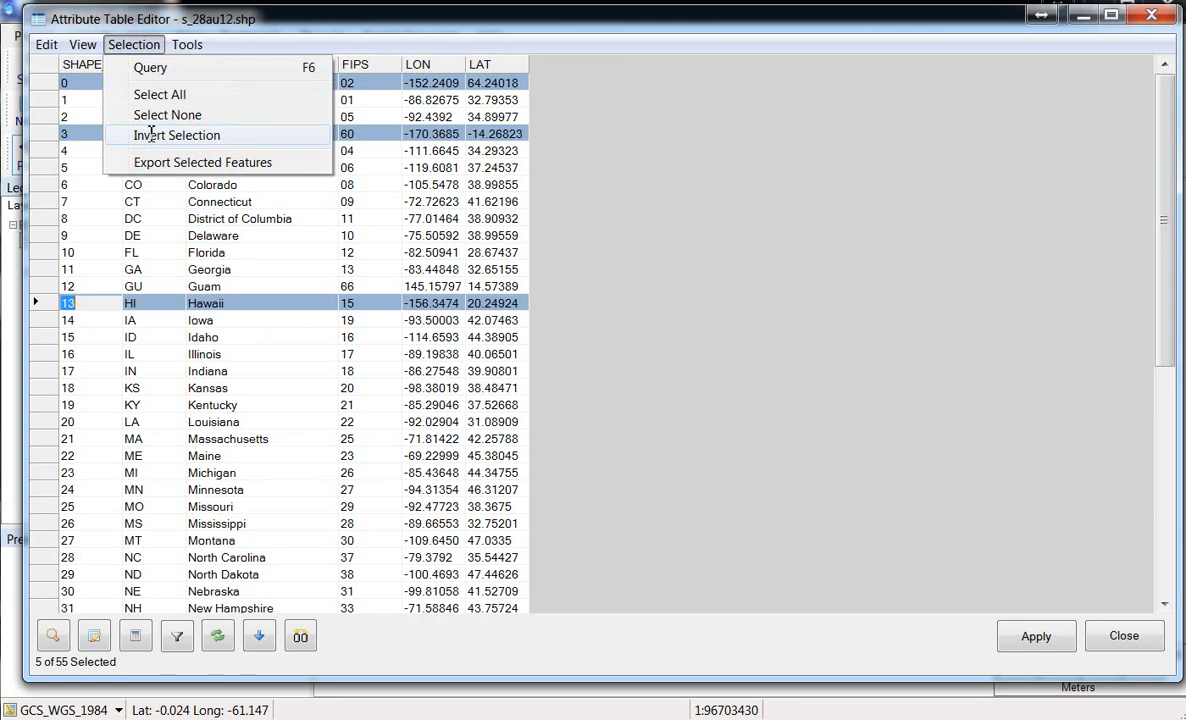
pyautogui.click(176, 136)
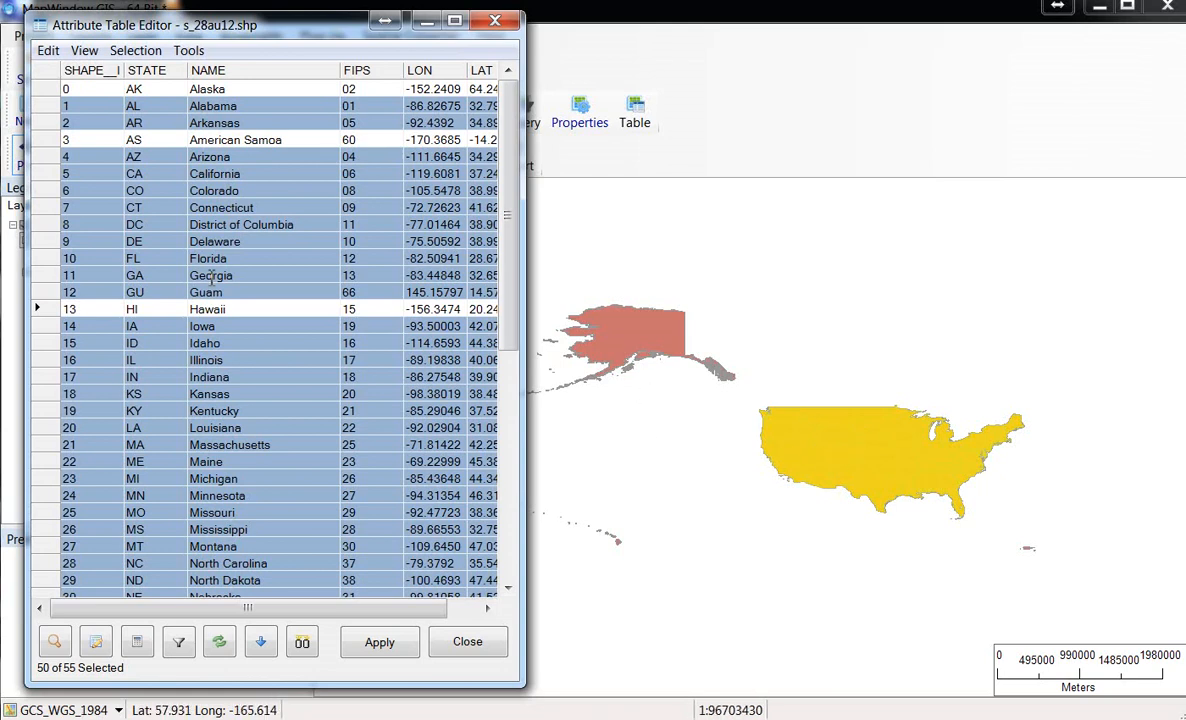
pyautogui.click(140, 48)
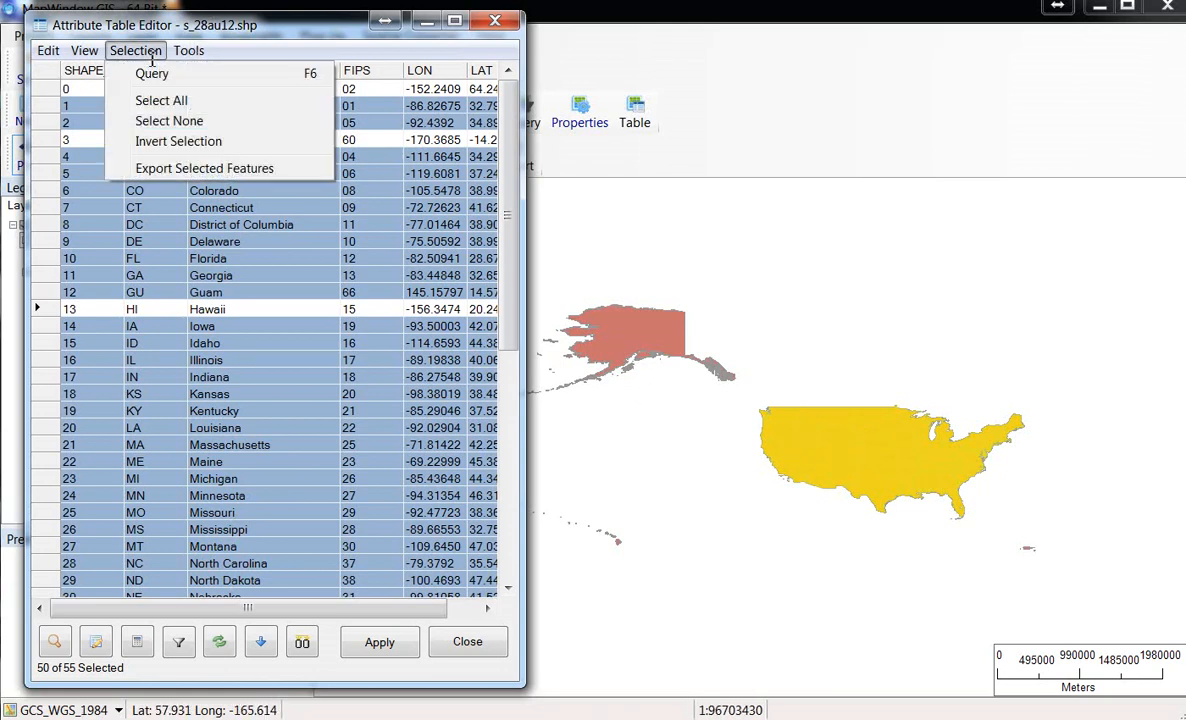
pyautogui.click(178, 140)
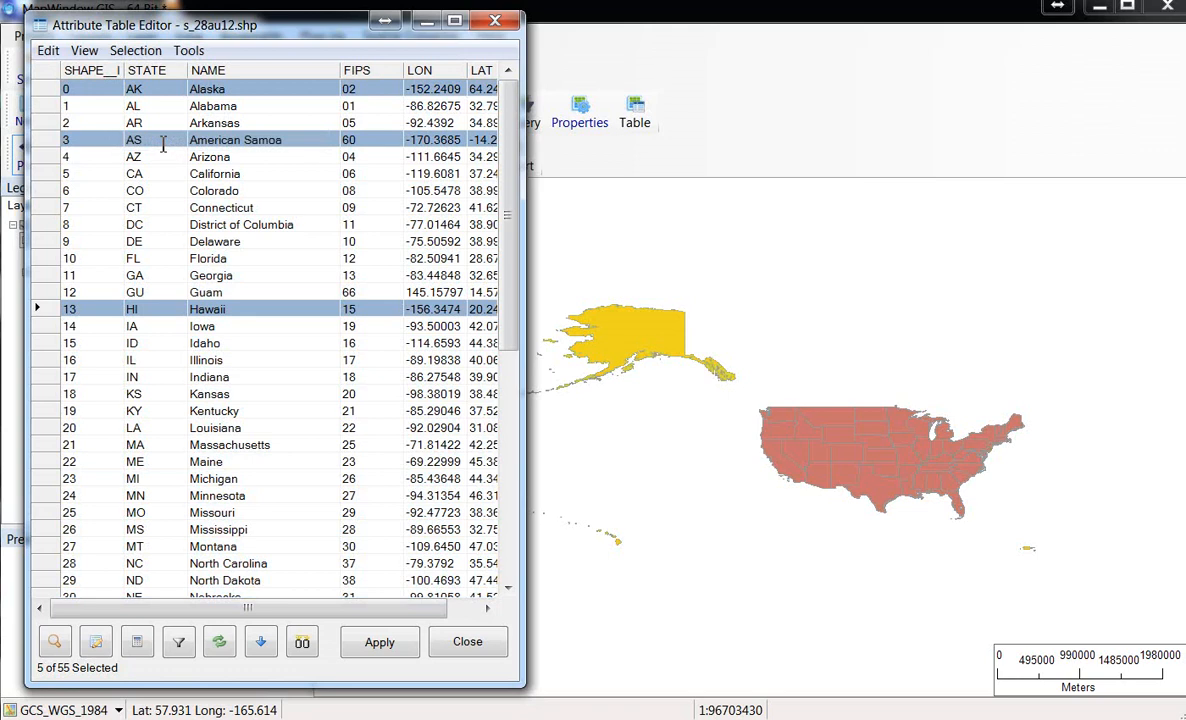
pyautogui.moveTo(968, 508)
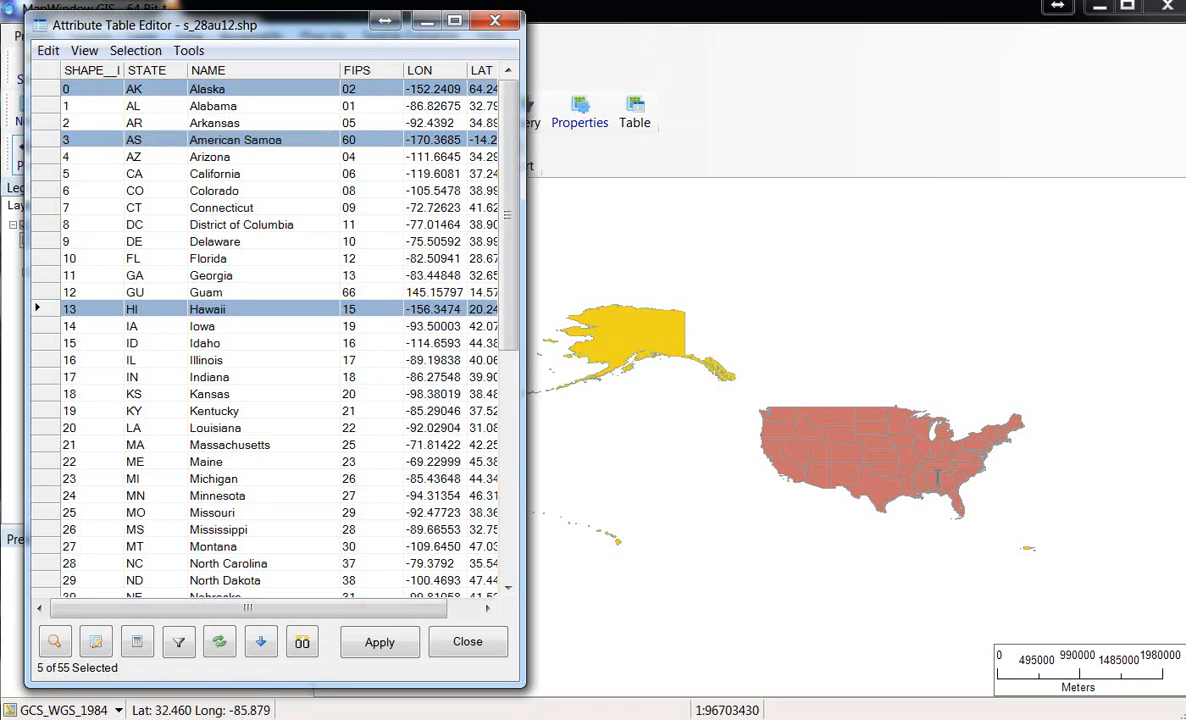
pyautogui.moveTo(664, 336)
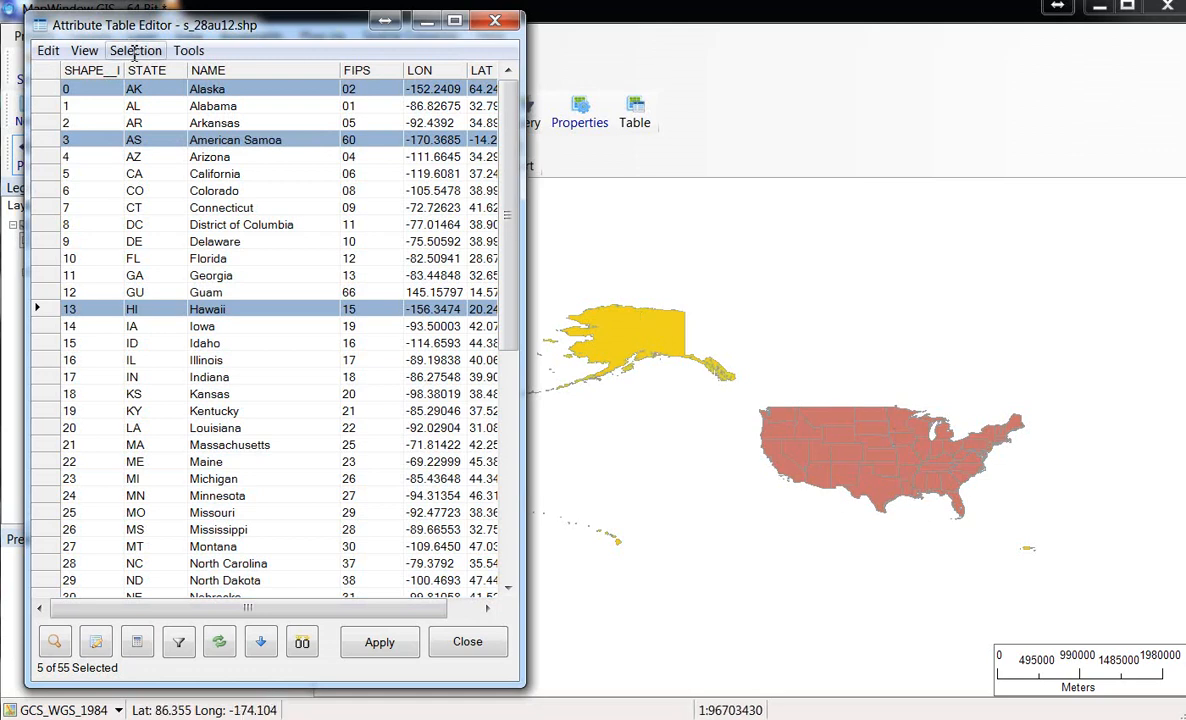
# Invert the selection so the 50 mainland records are selected instead of the five outliers.
pyautogui.click(136, 50)
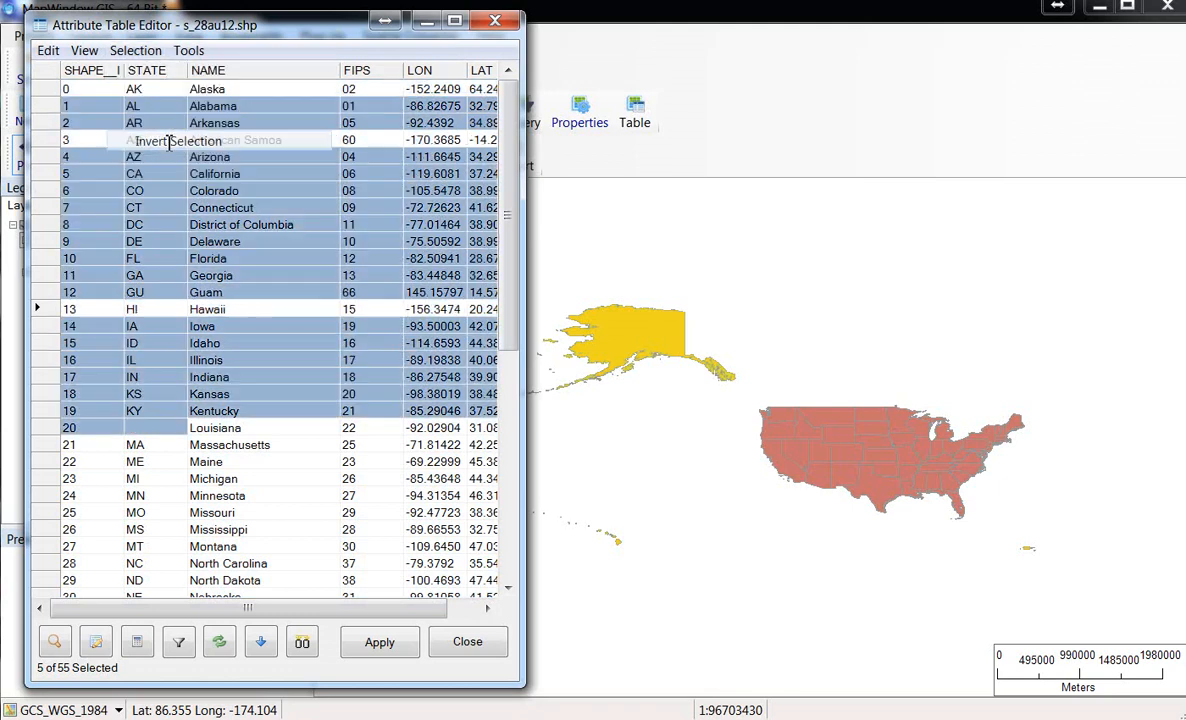
pyautogui.click(176, 140)
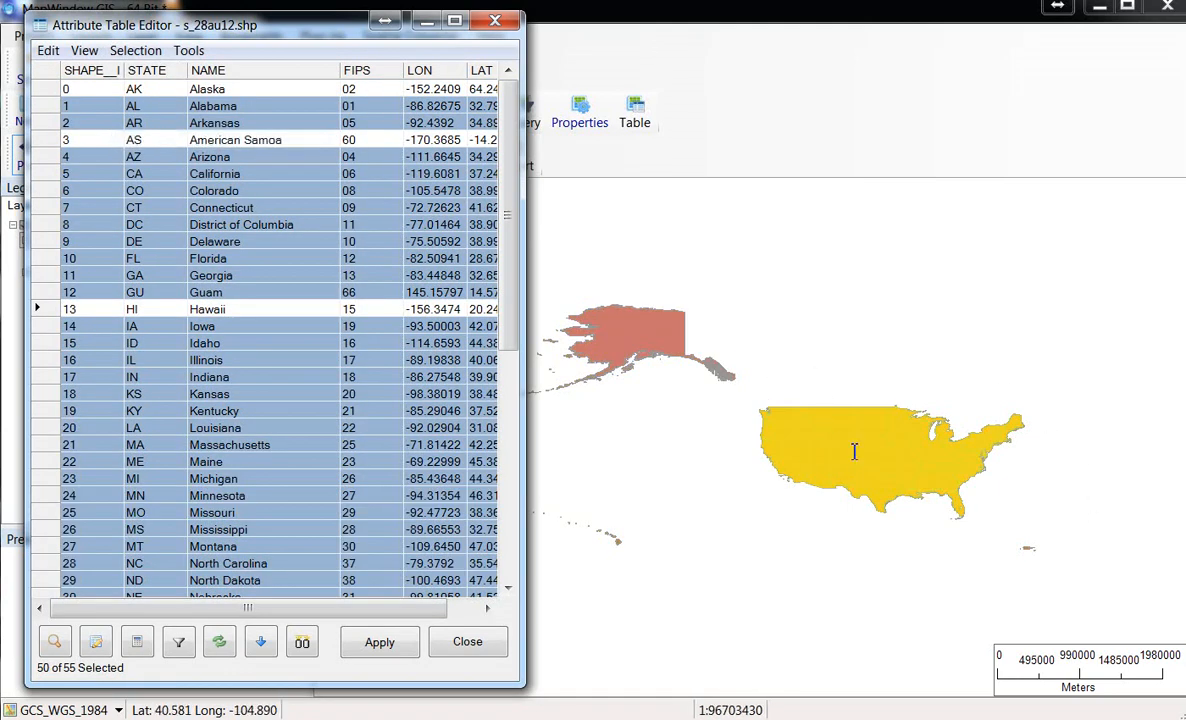
pyautogui.moveTo(576, 144)
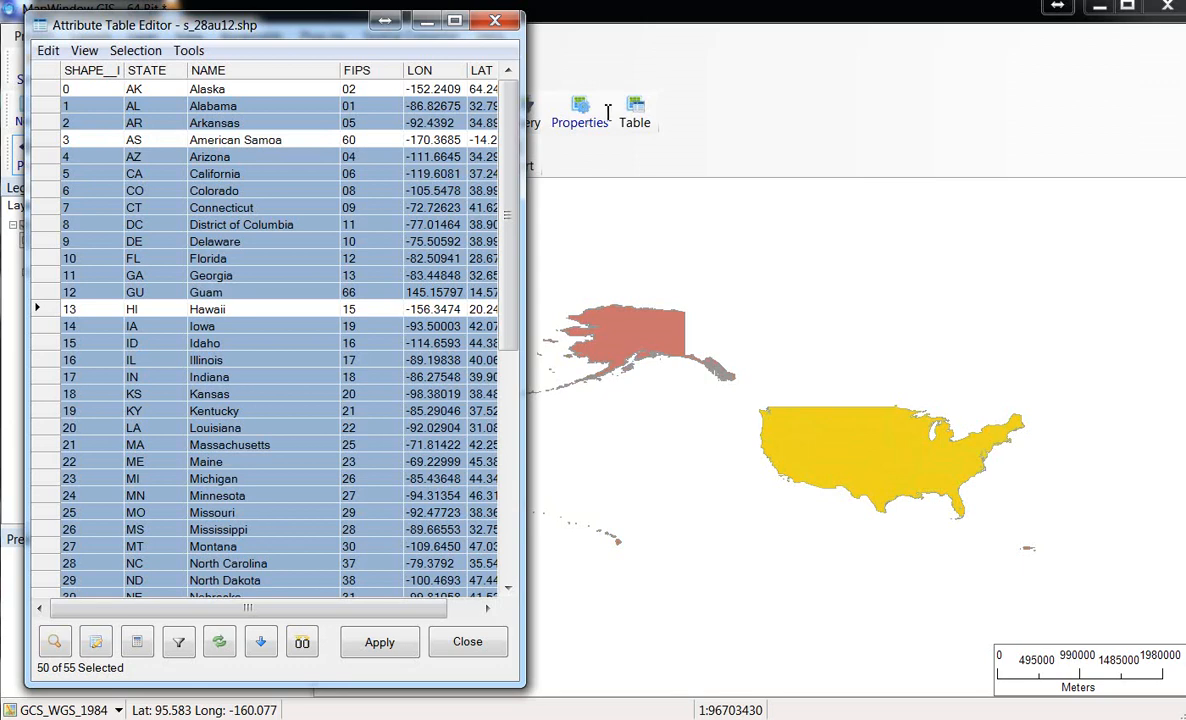
pyautogui.moveTo(112, 96)
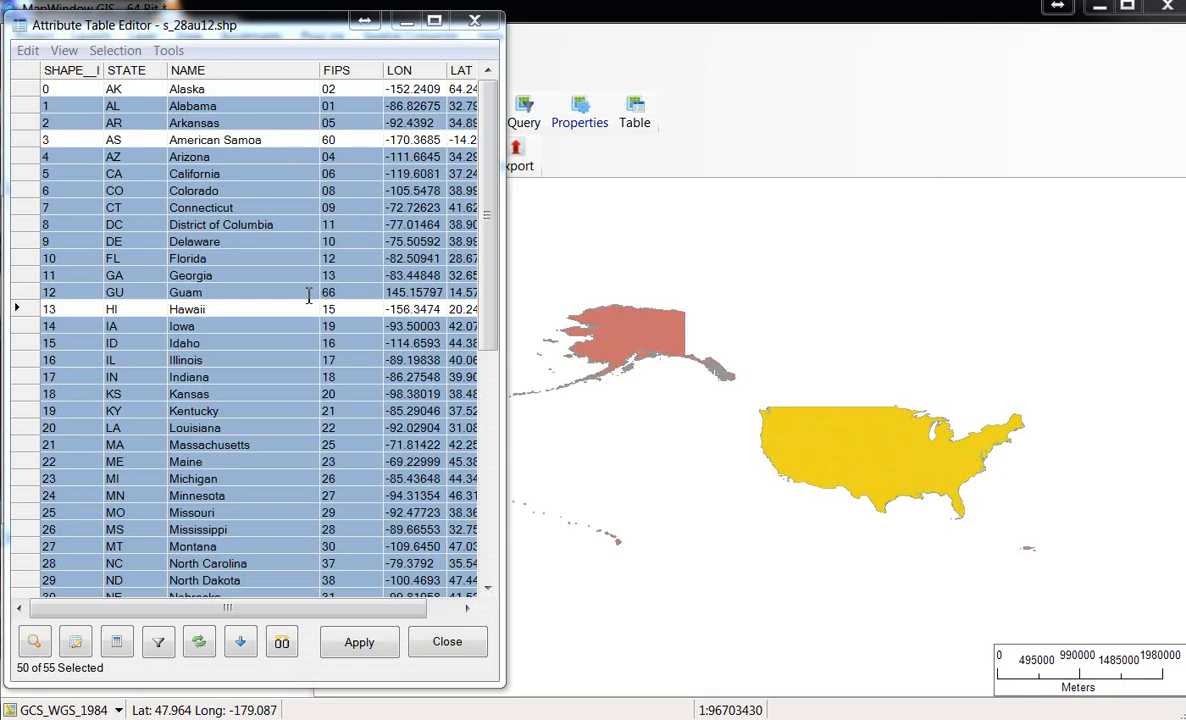
pyautogui.click(140, 56)
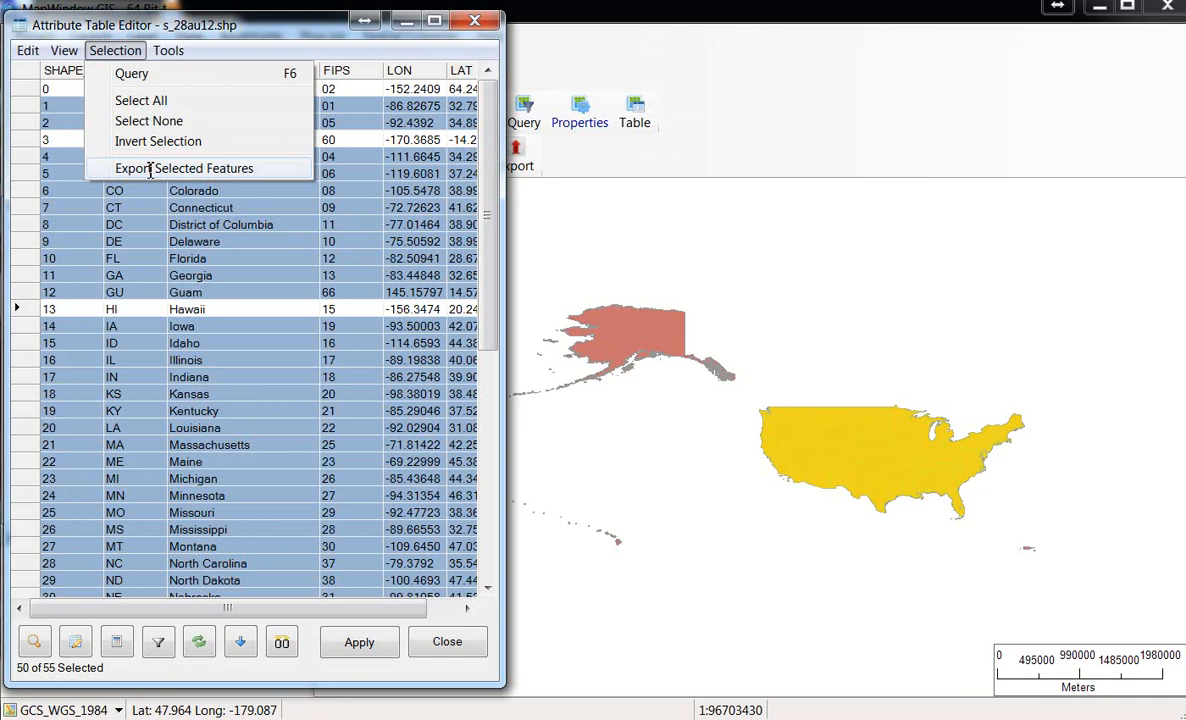
pyautogui.click(172, 50)
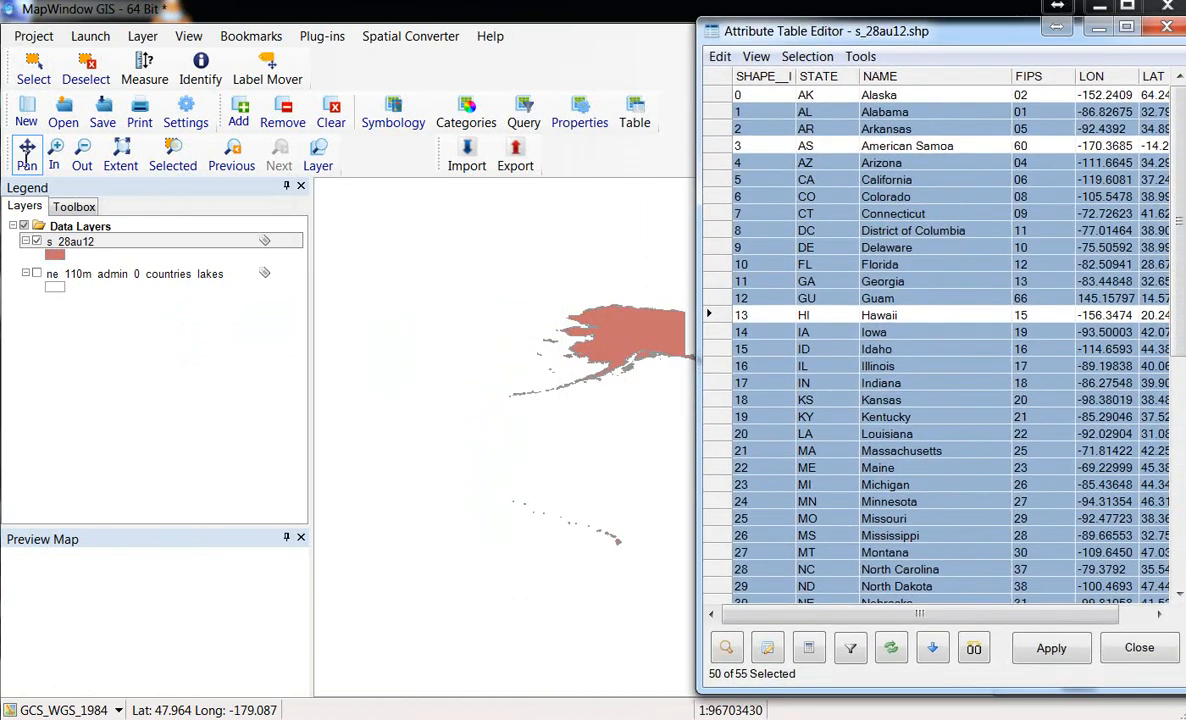
pyautogui.click(34, 36)
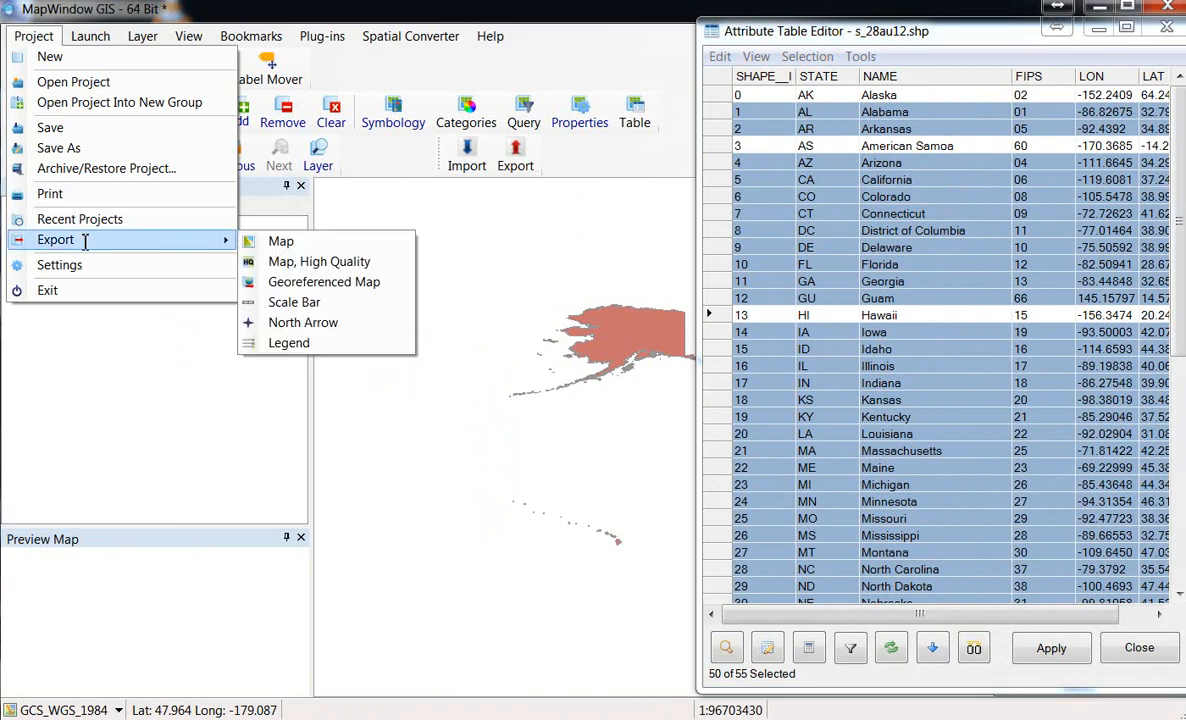
pyautogui.click(88, 36)
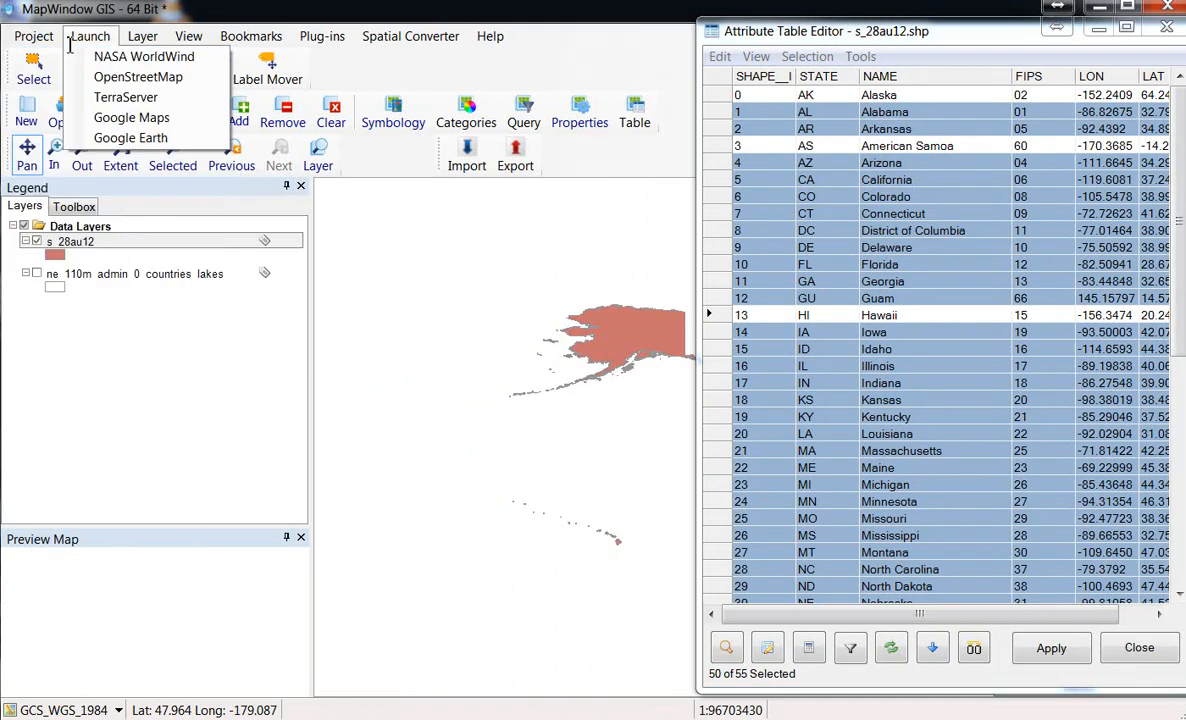
pyautogui.click(32, 36)
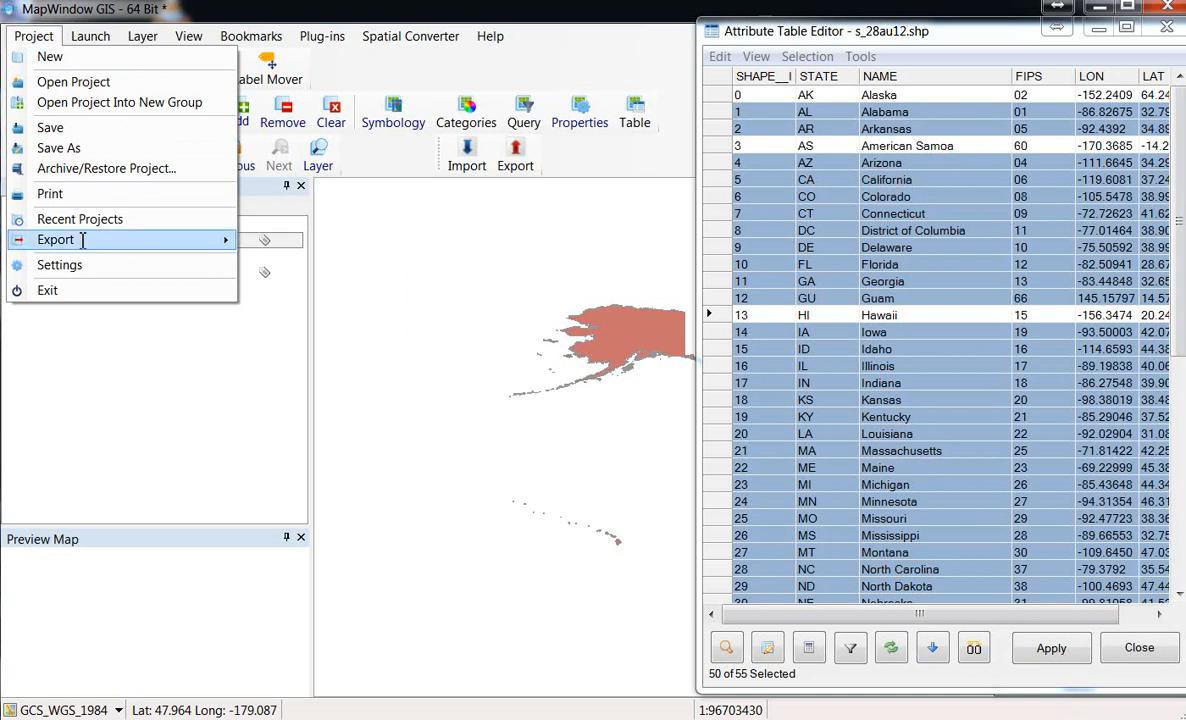
pyautogui.click(56, 240)
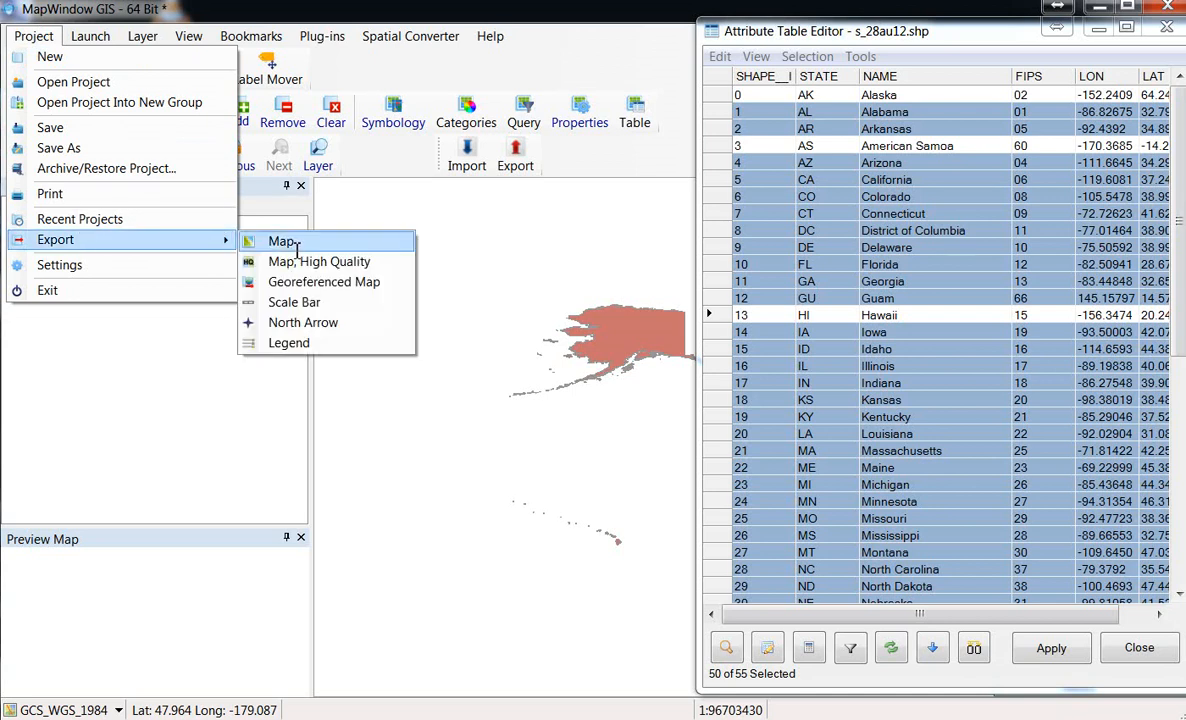
pyautogui.moveTo(292, 248)
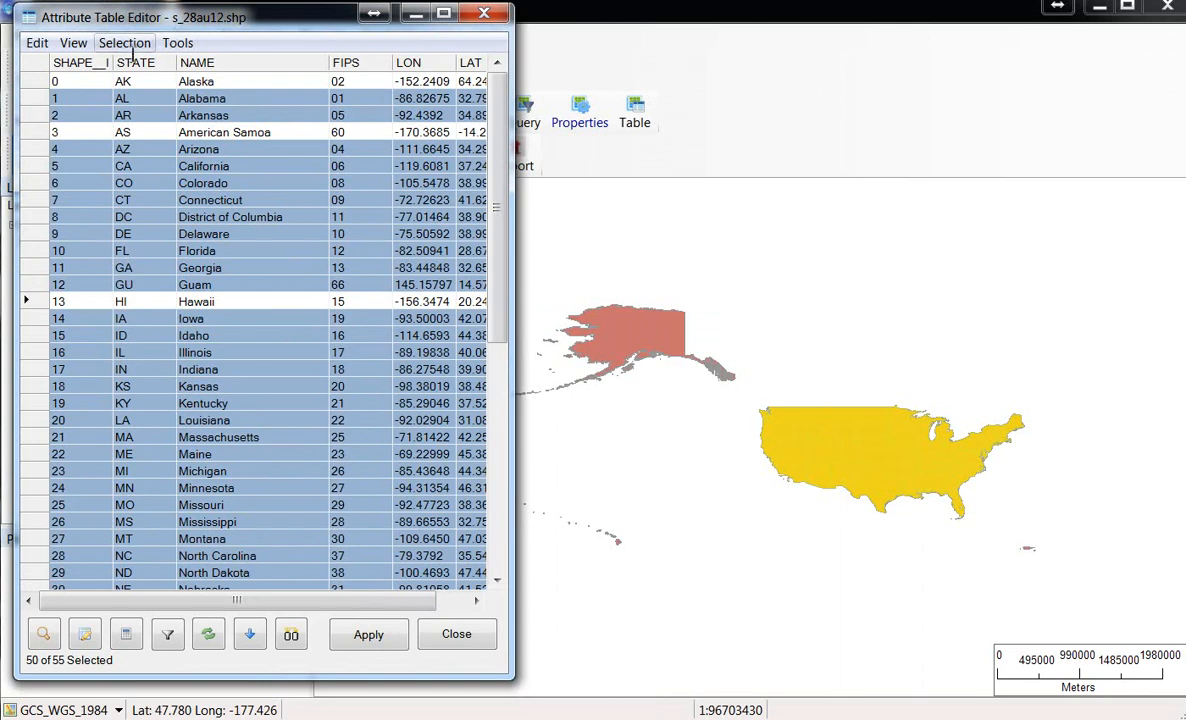
# Export the selected features as a new Lower48states shapefile and load it into the map.
pyautogui.click(124, 42)
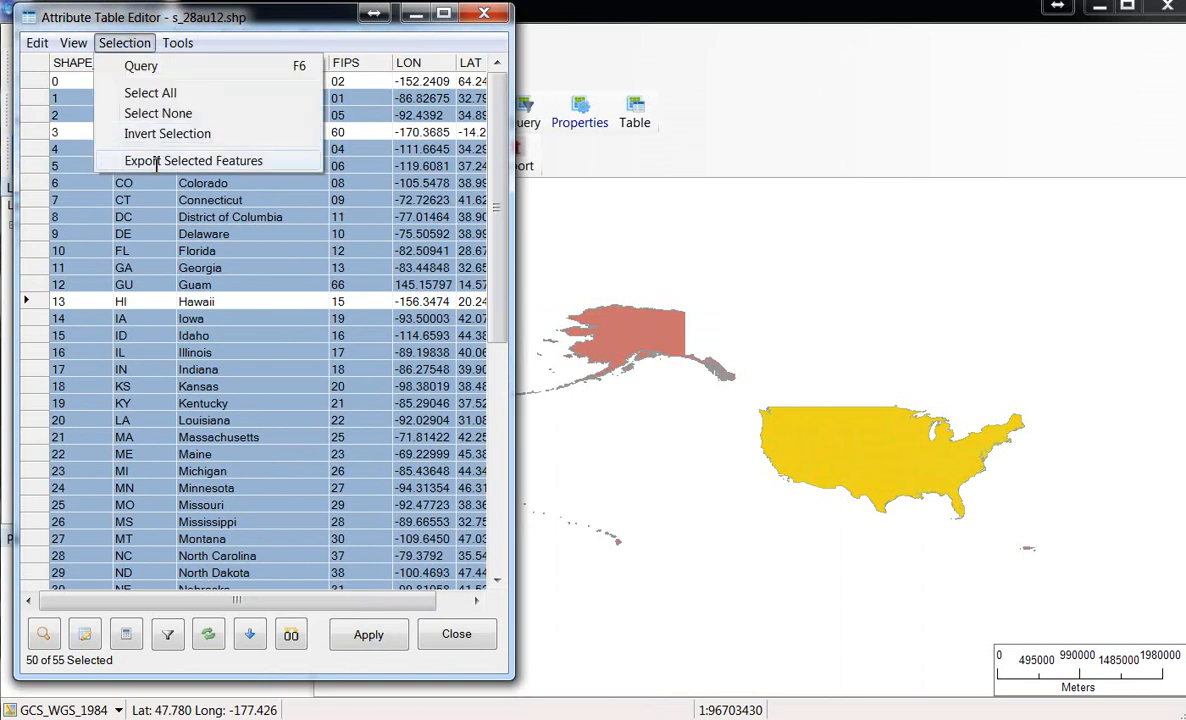
pyautogui.click(208, 160)
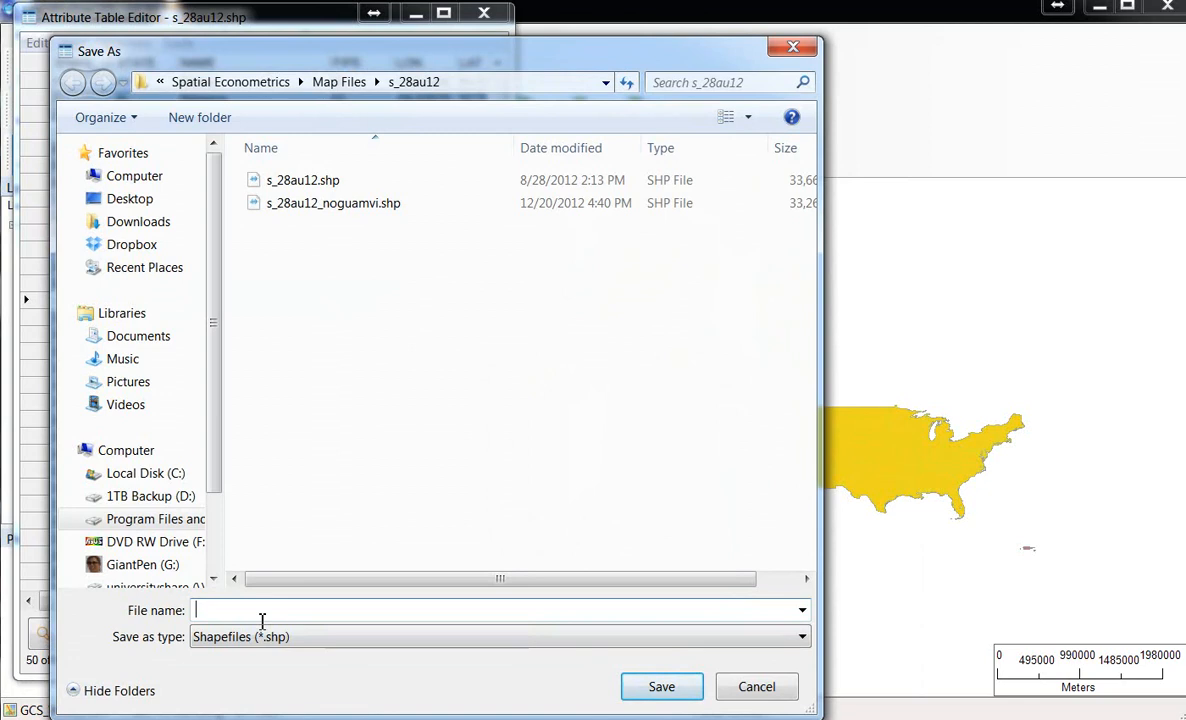
pyautogui.write('Lower48states')
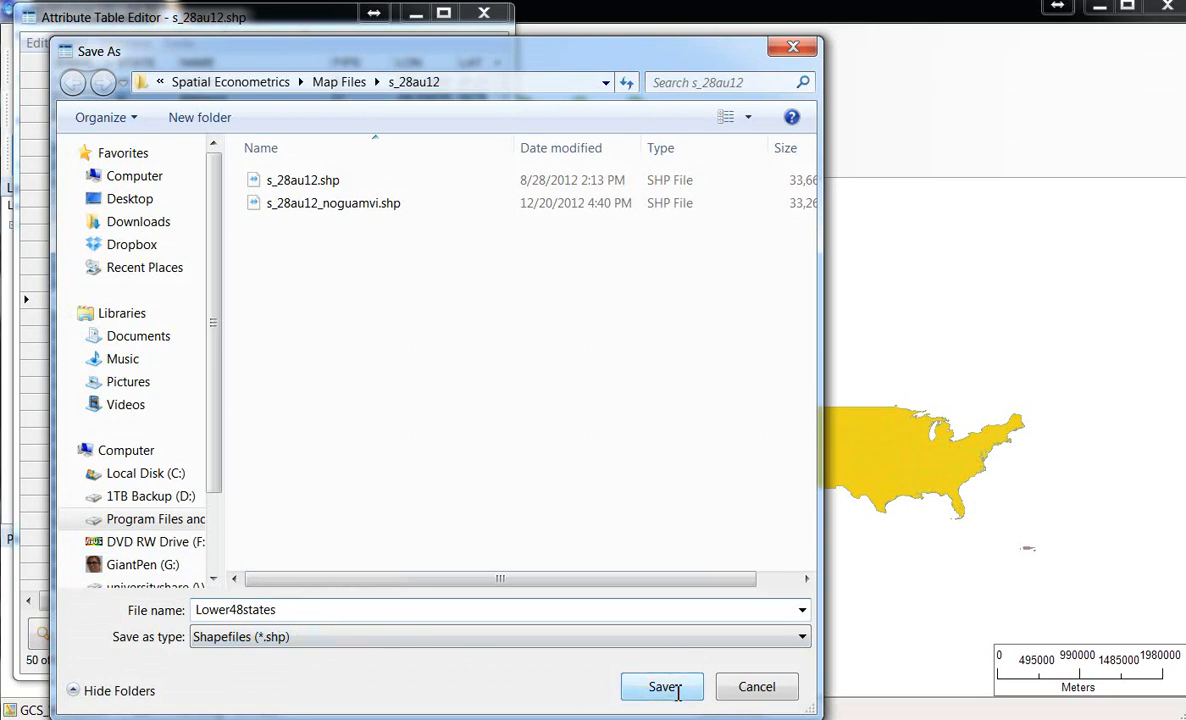
pyautogui.click(660, 686)
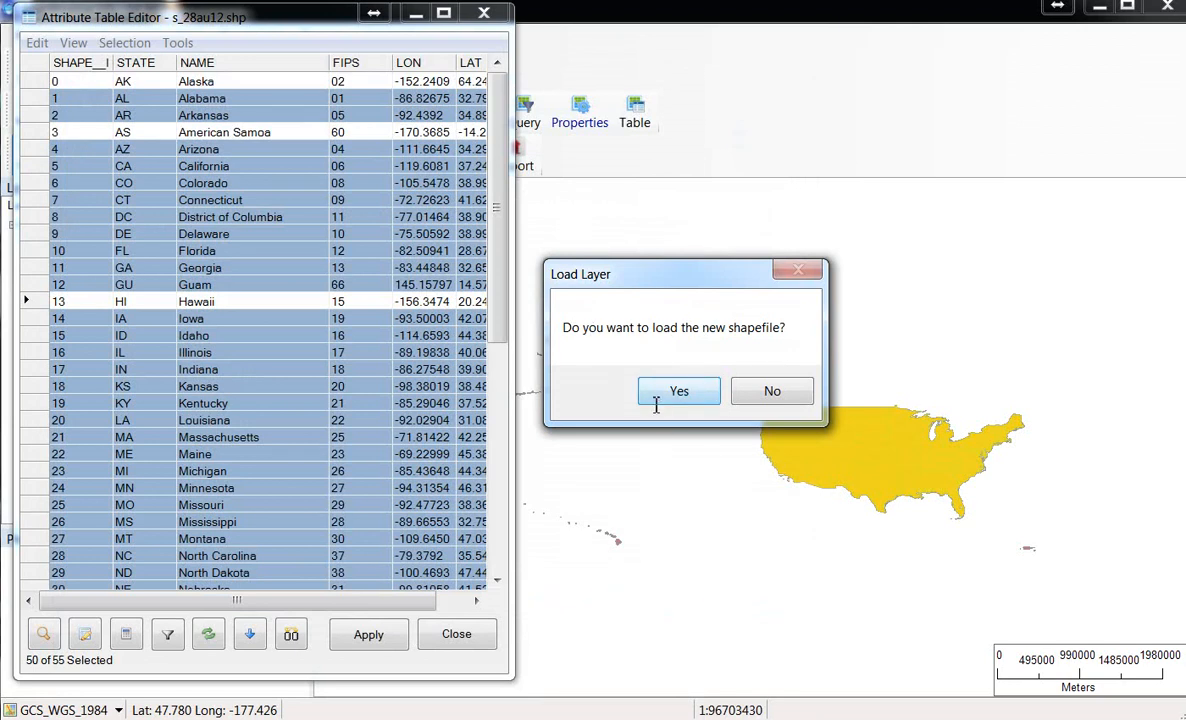
pyautogui.click(678, 390)
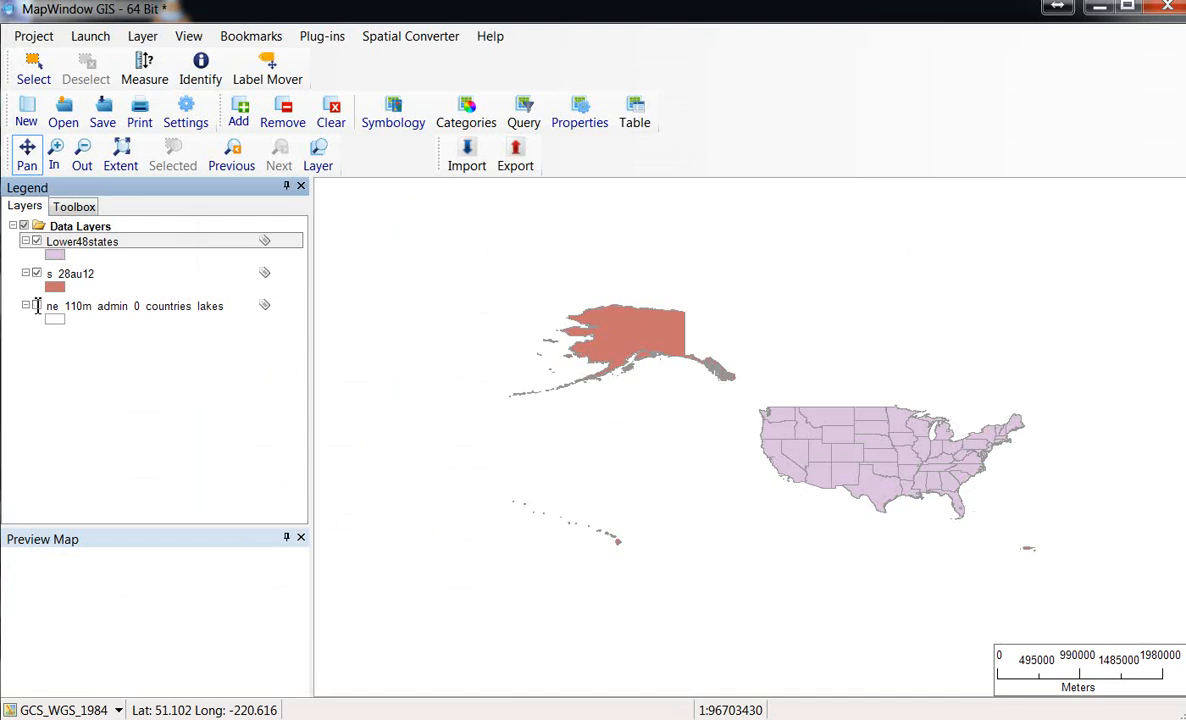
# Hide the original s_28au12 layer and zoom out beyond the mainland.
pyautogui.click(36, 272)
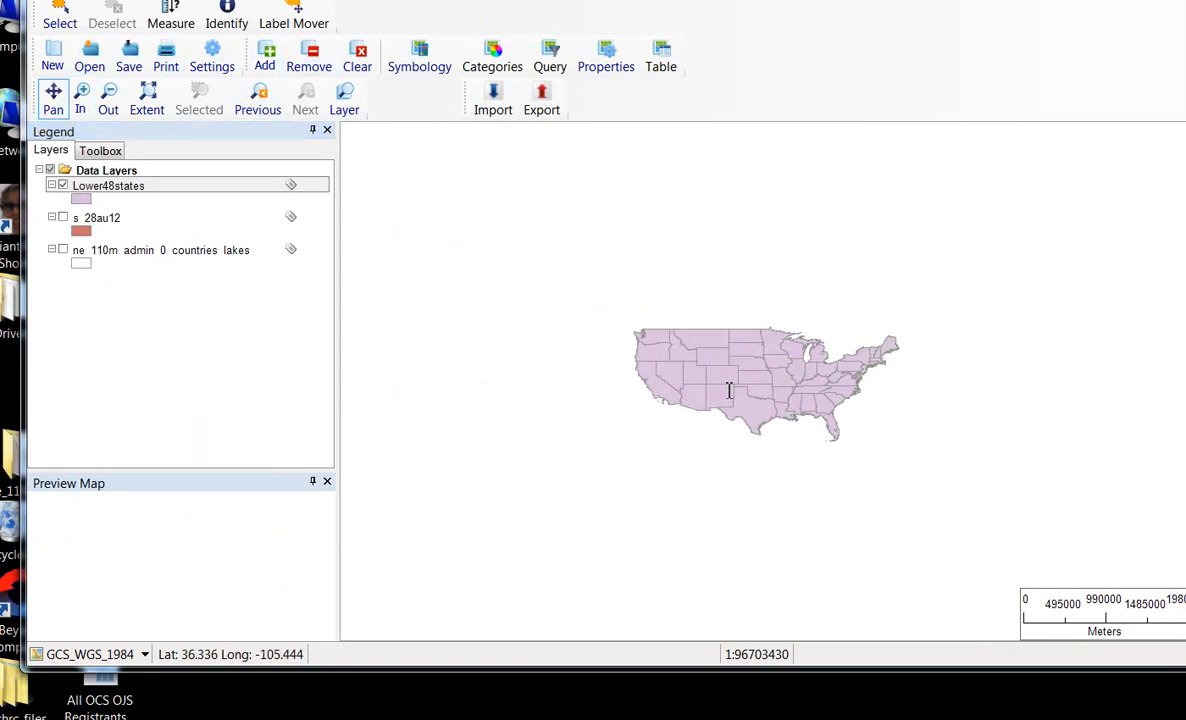
pyautogui.click(108, 92)
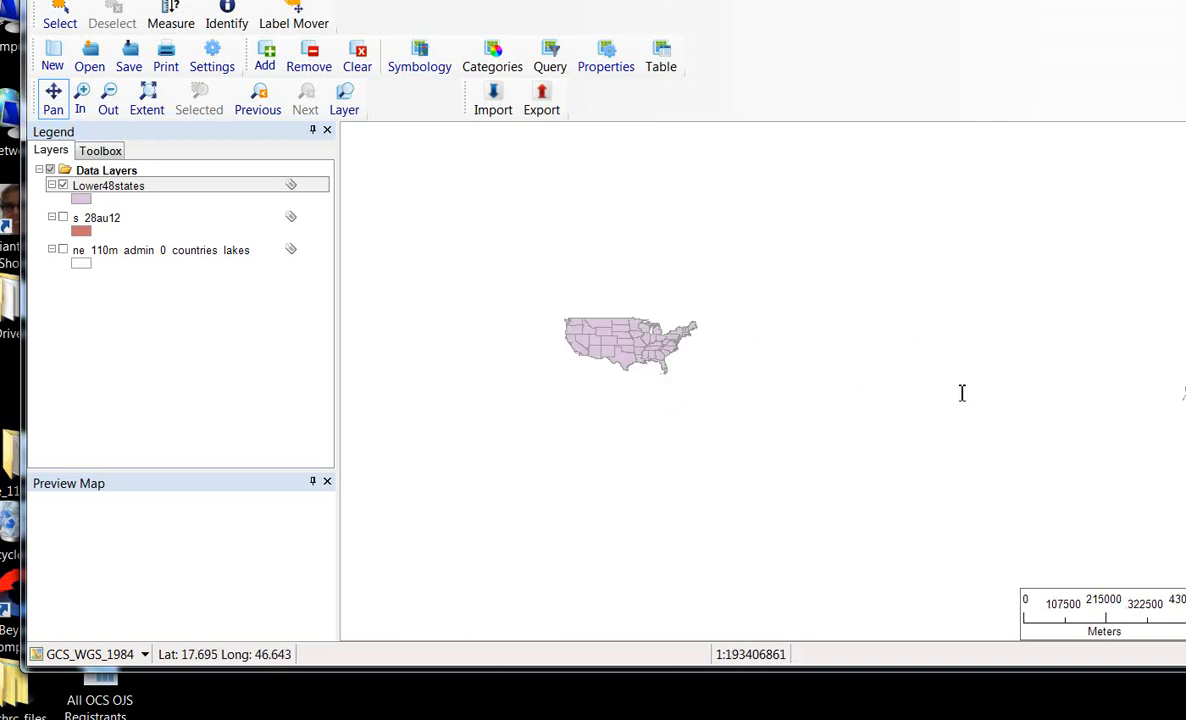
pyautogui.click(108, 88)
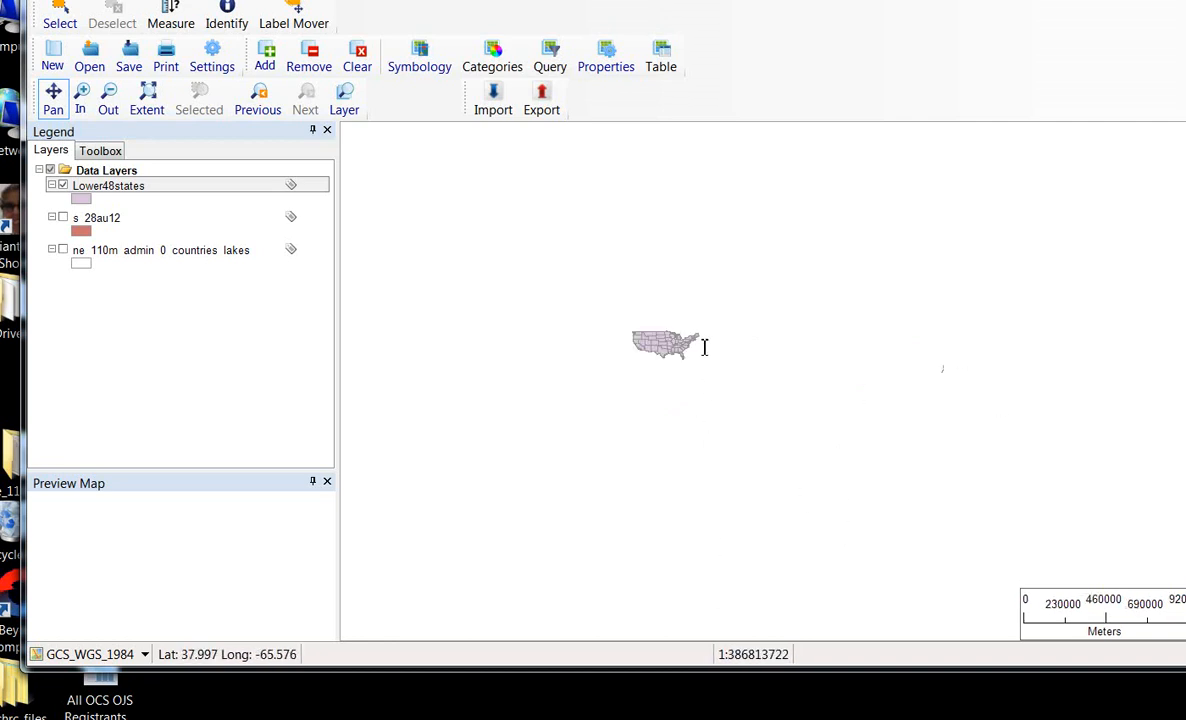
pyautogui.rightClick(108, 184)
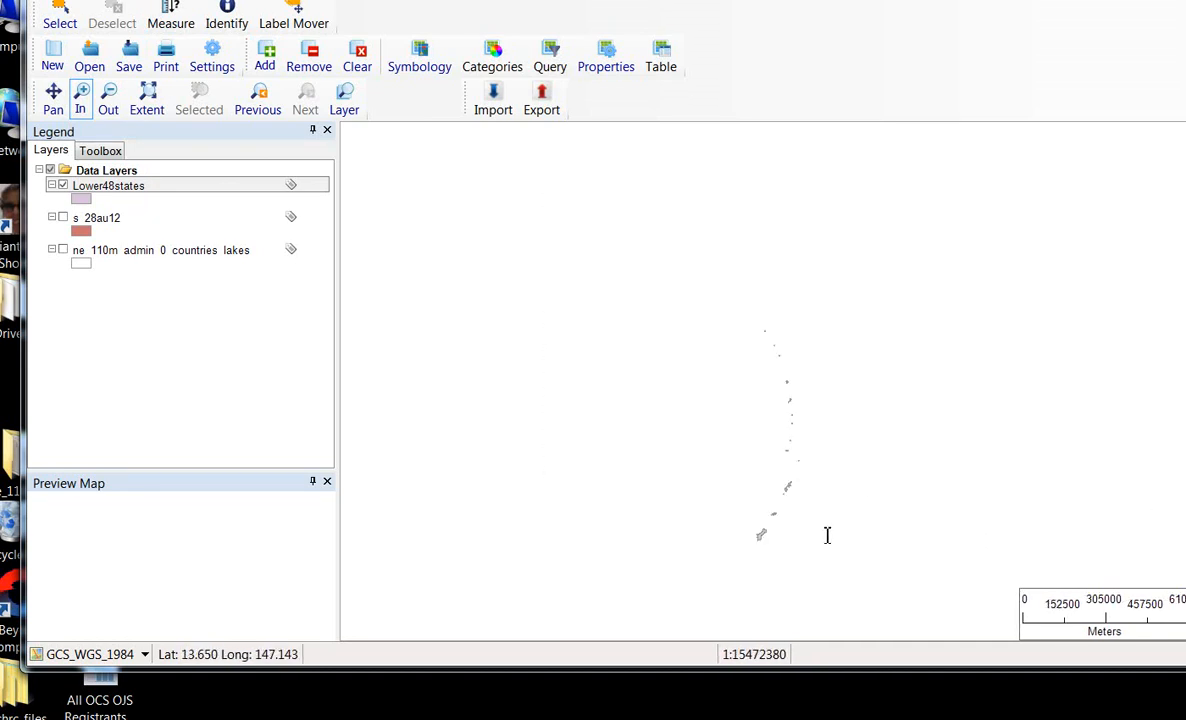
# Identify the scattered Pacific island feature as Guam (GU, FIPS 66).
pyautogui.click(168, 12)
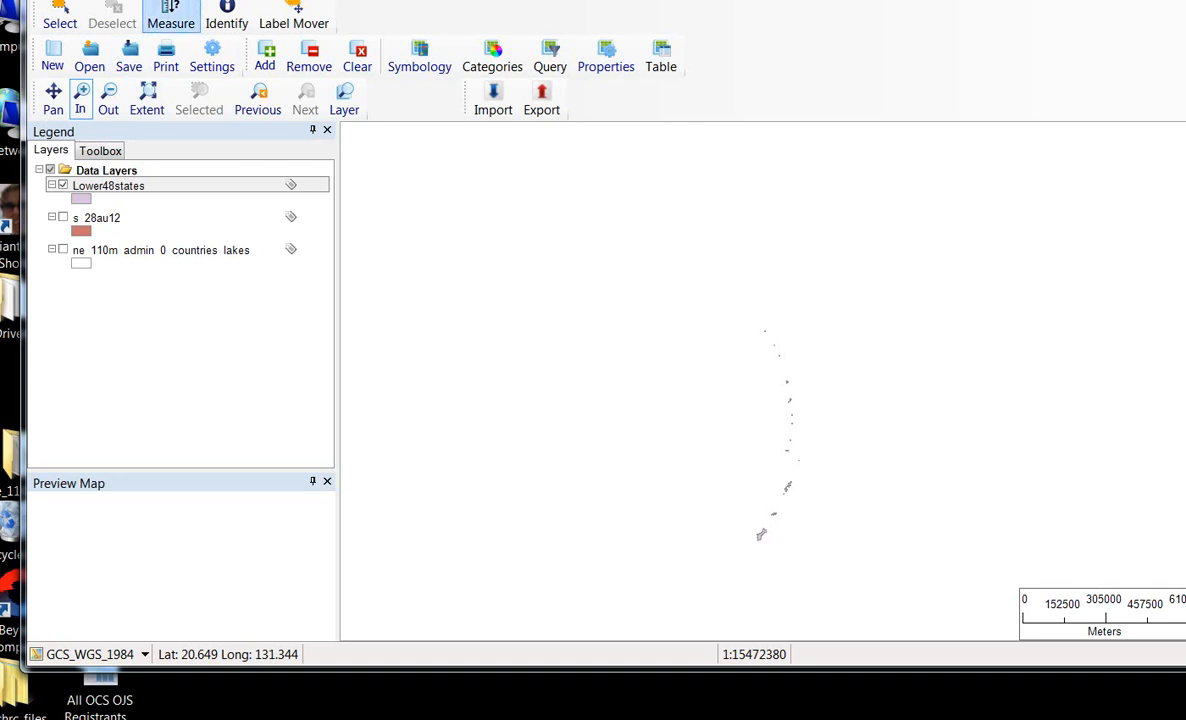
pyautogui.click(228, 12)
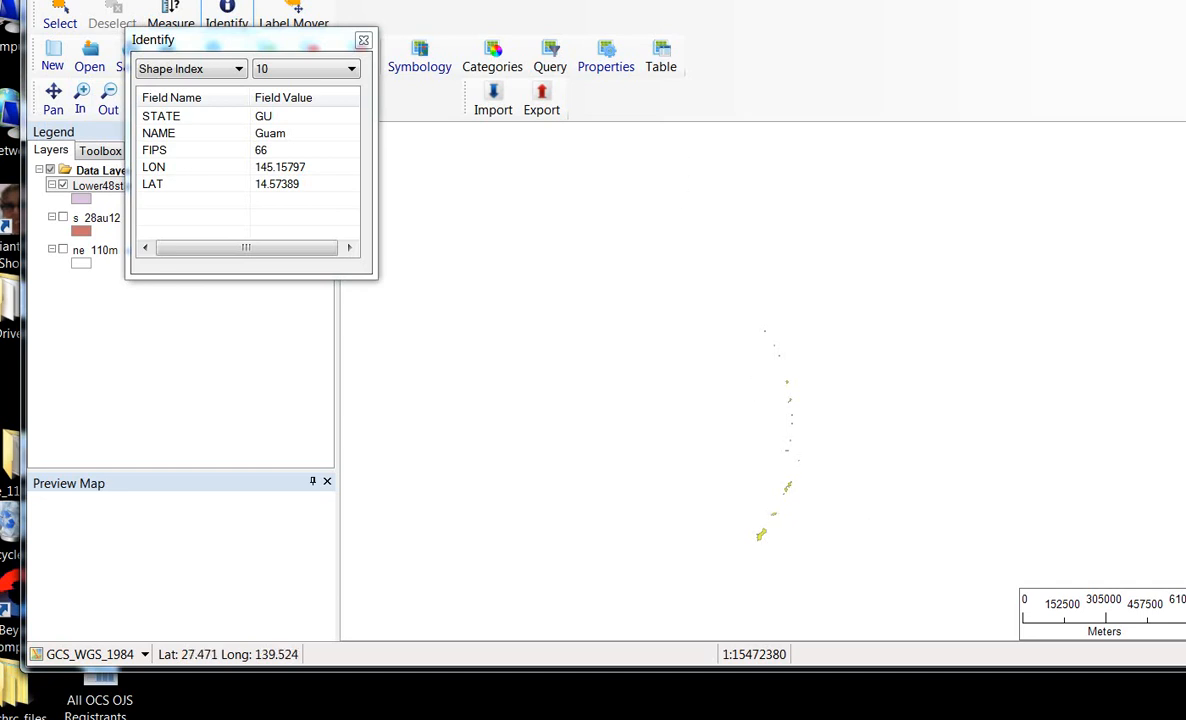
pyautogui.click(360, 40)
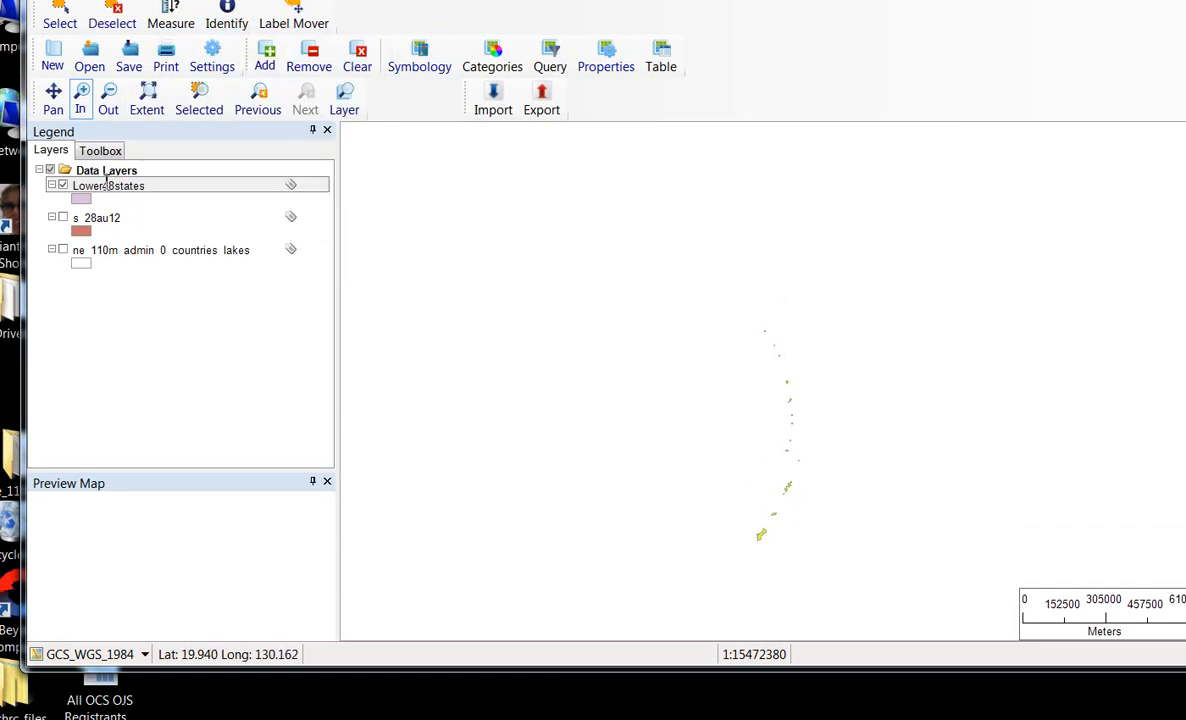
# Export the selected Lower48states records (all except Guam) as a new Lower48New shapefile.
pyautogui.rightClick(108, 184)
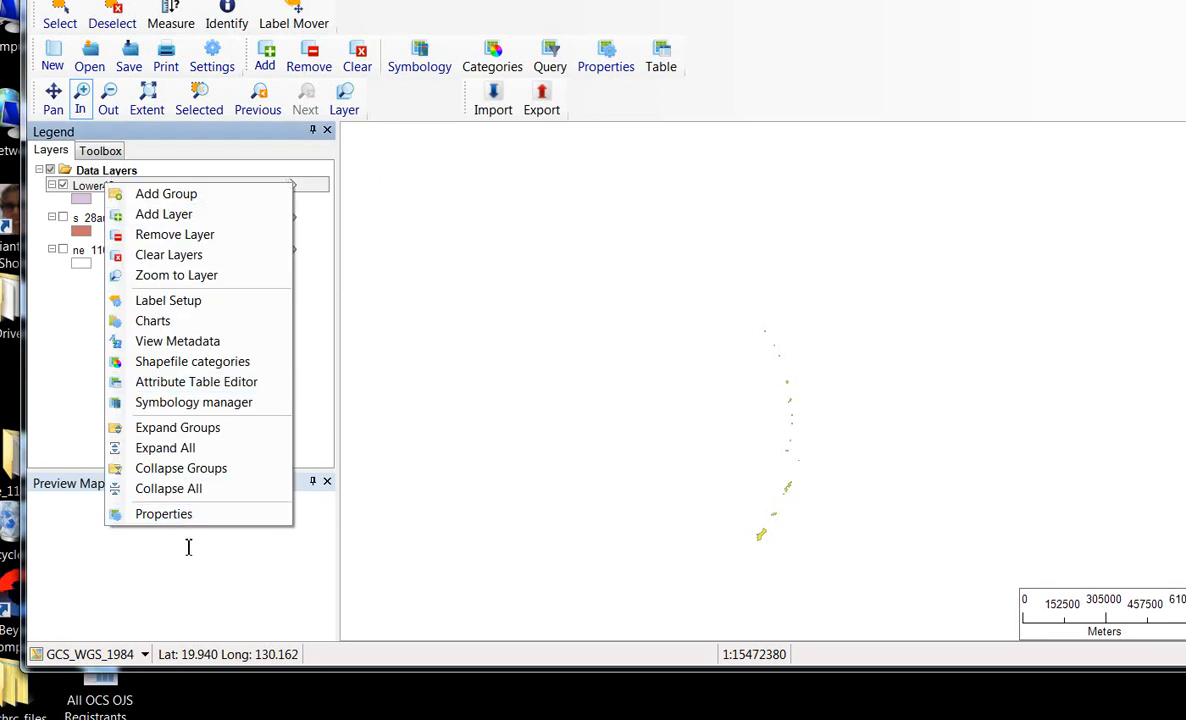
pyautogui.moveTo(196, 380)
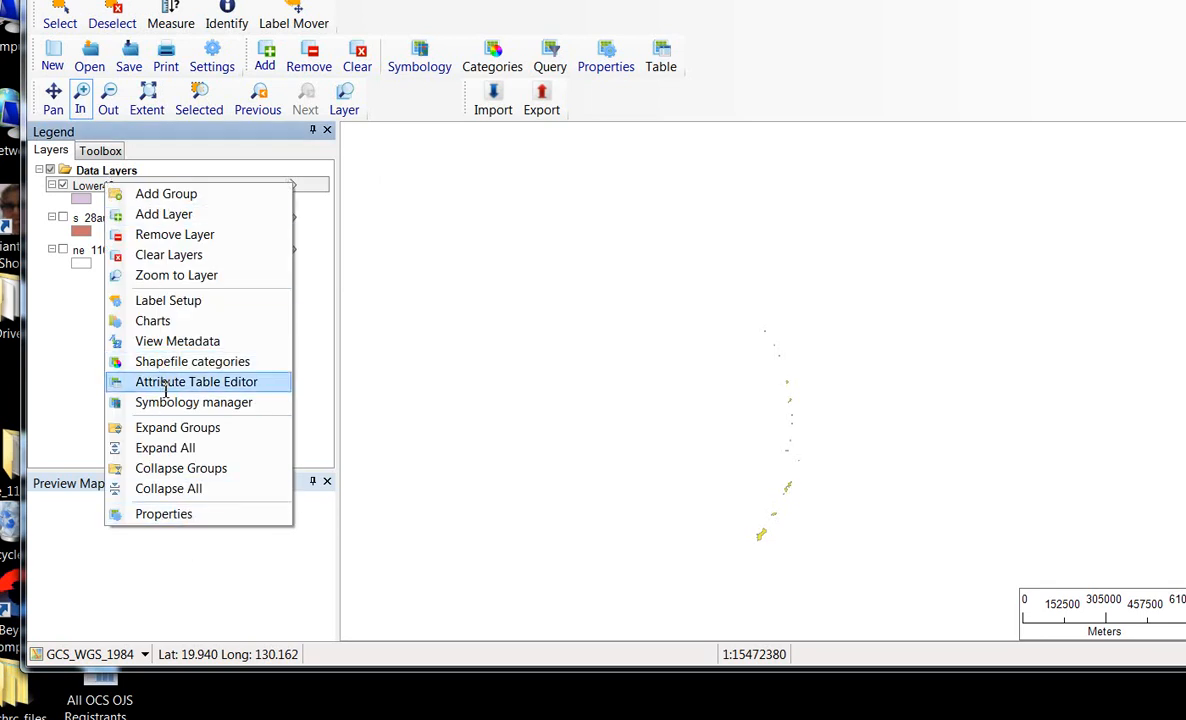
pyautogui.click(196, 382)
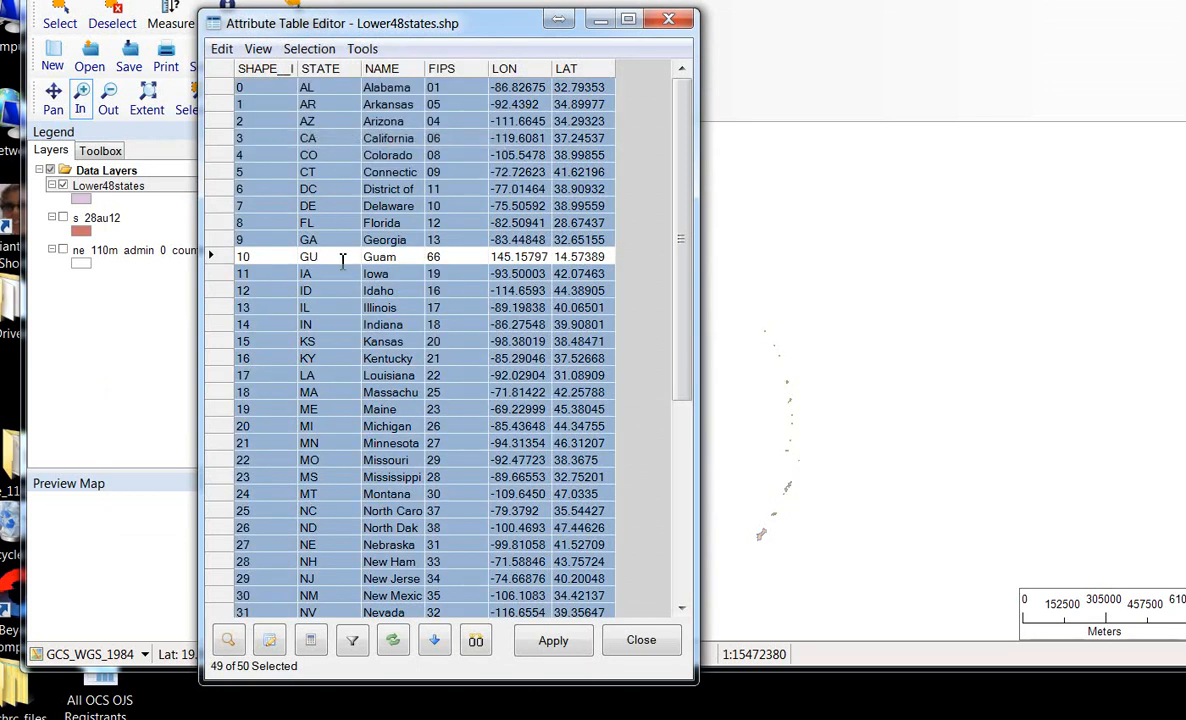
pyautogui.click(308, 48)
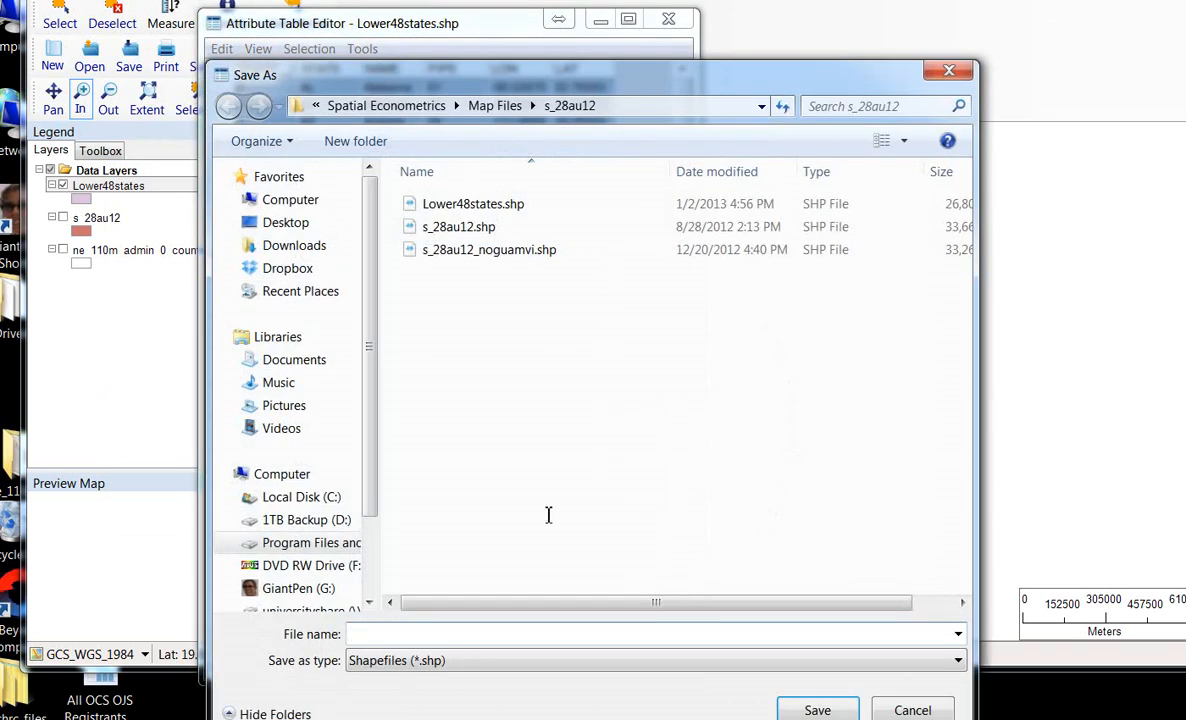
pyautogui.moveTo(510, 540)
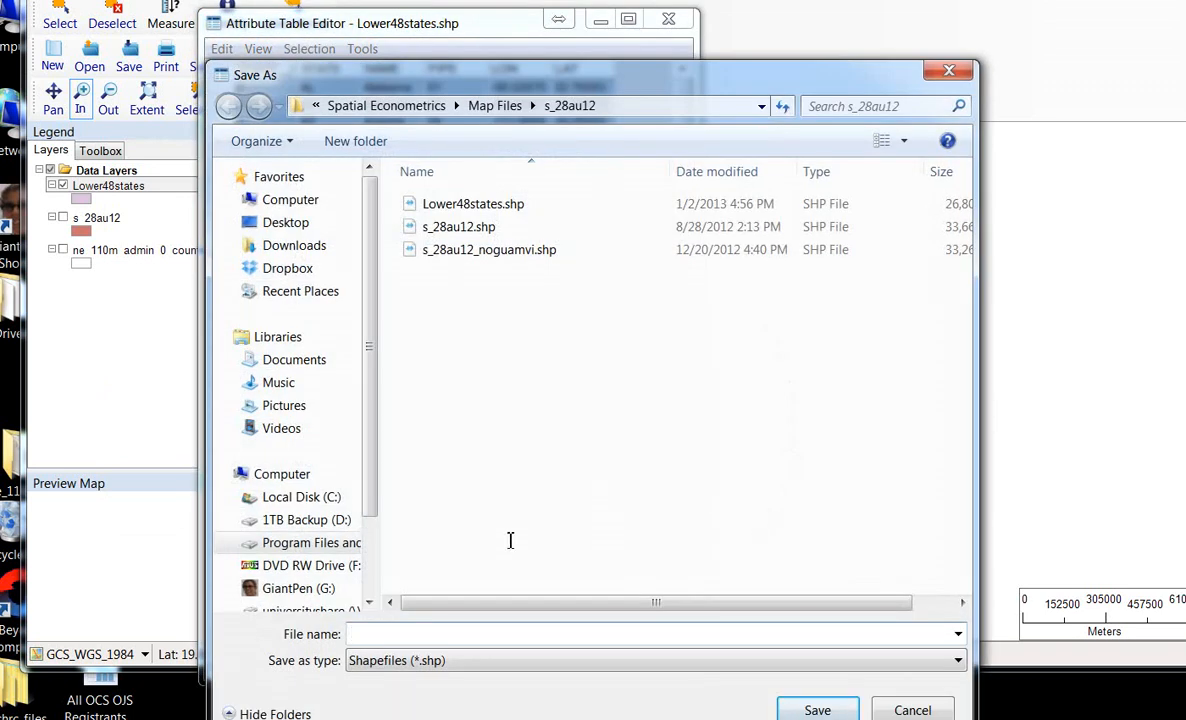
pyautogui.write('Lowewr')
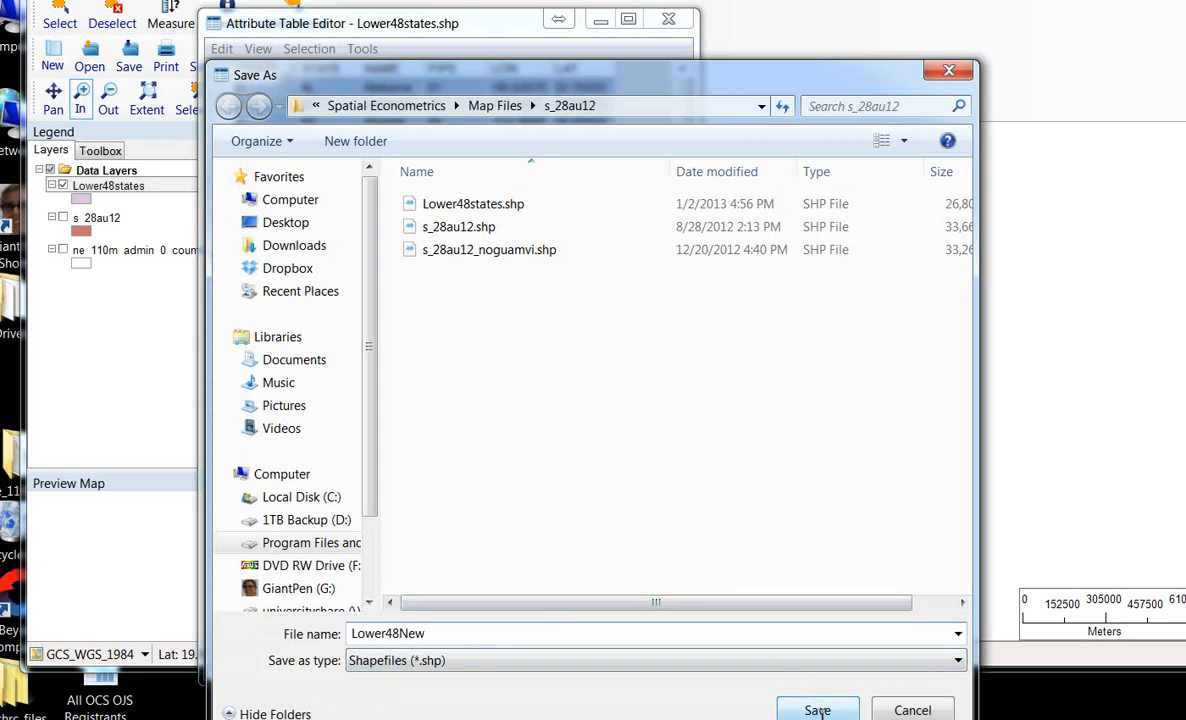
pyautogui.click(820, 708)
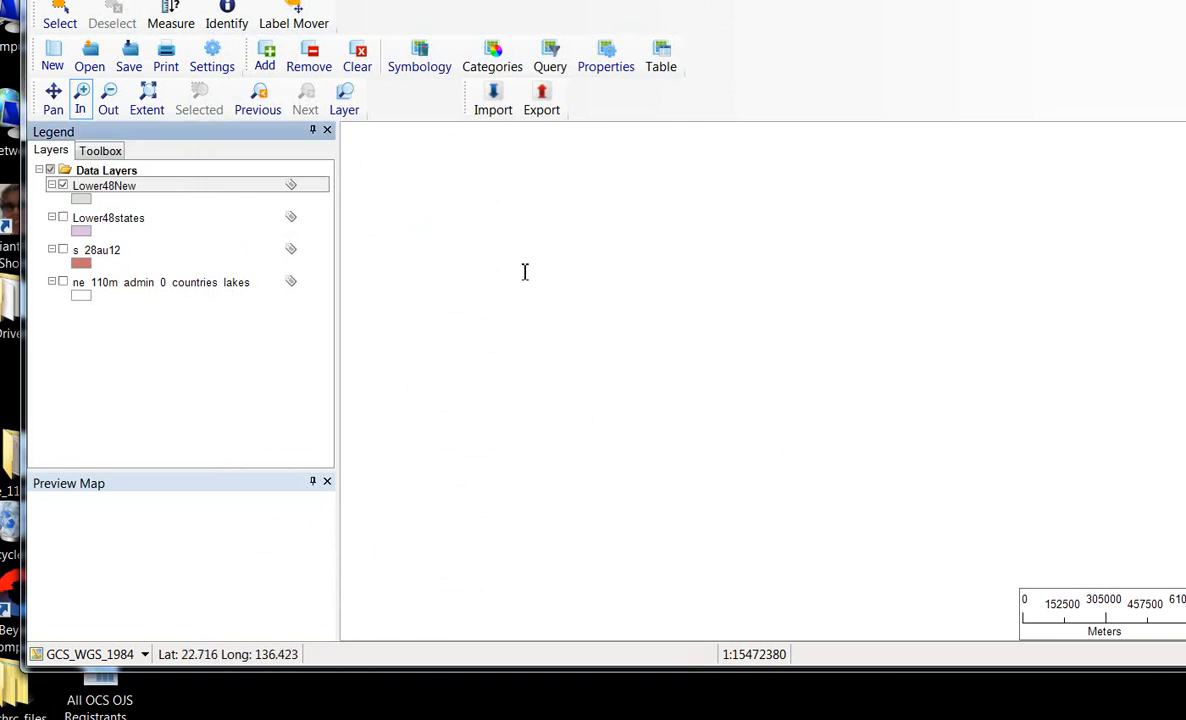
pyautogui.moveTo(106, 92)
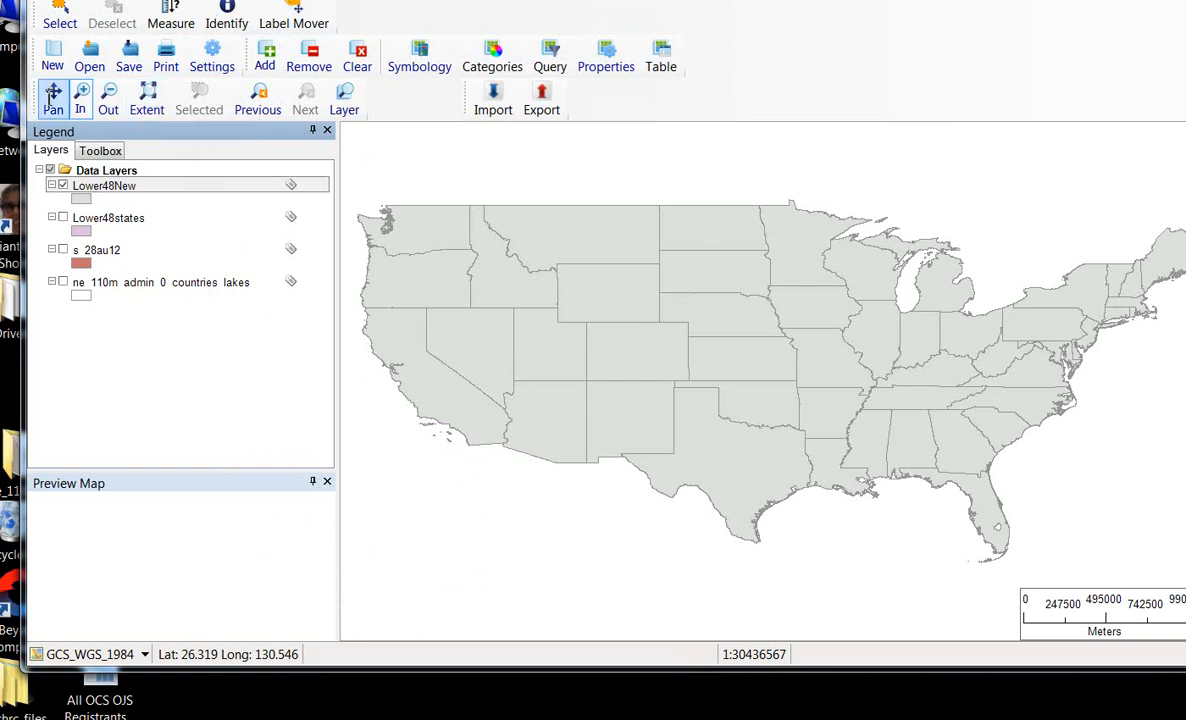
pyautogui.moveTo(146, 92)
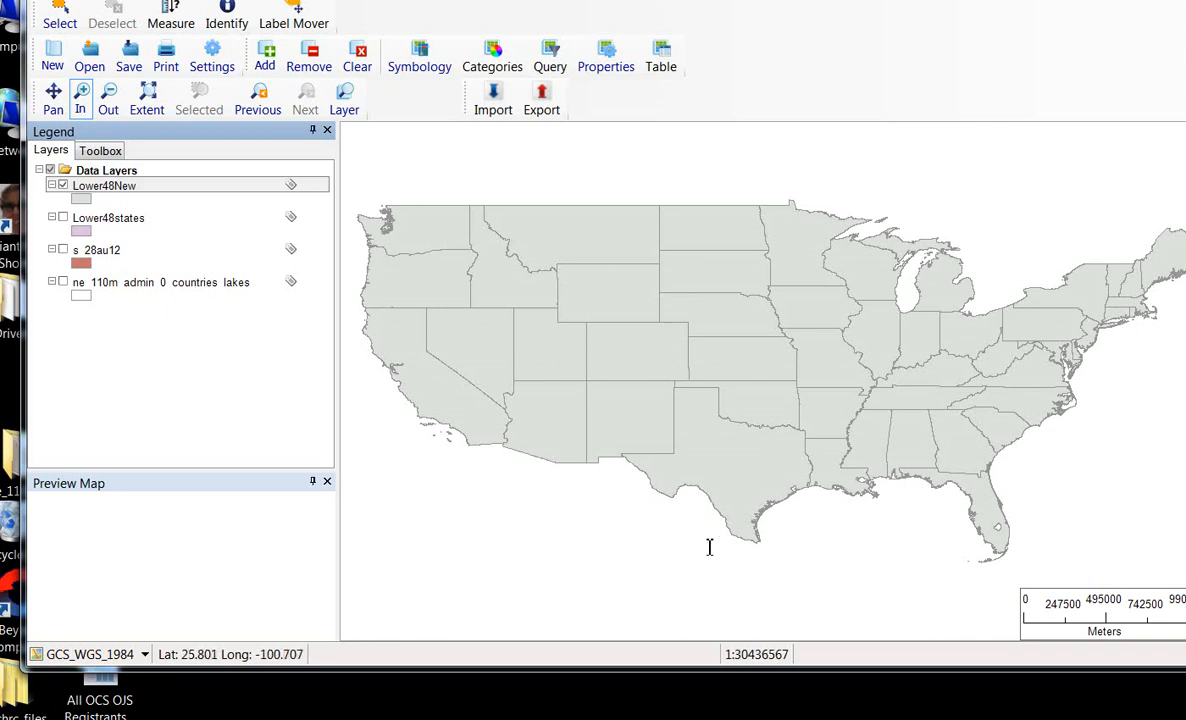
pyautogui.moveTo(144, 92)
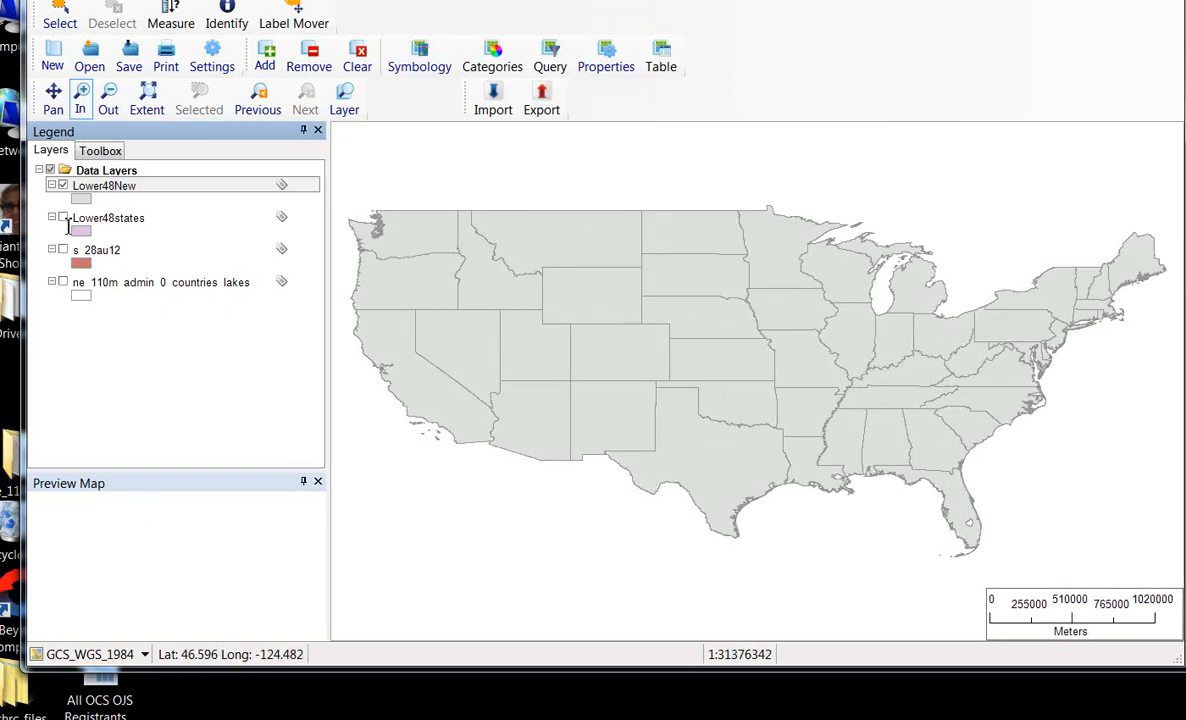
# Load Lower48New and zoom the map to the contiguous 48 states.
pyautogui.click(60, 216)
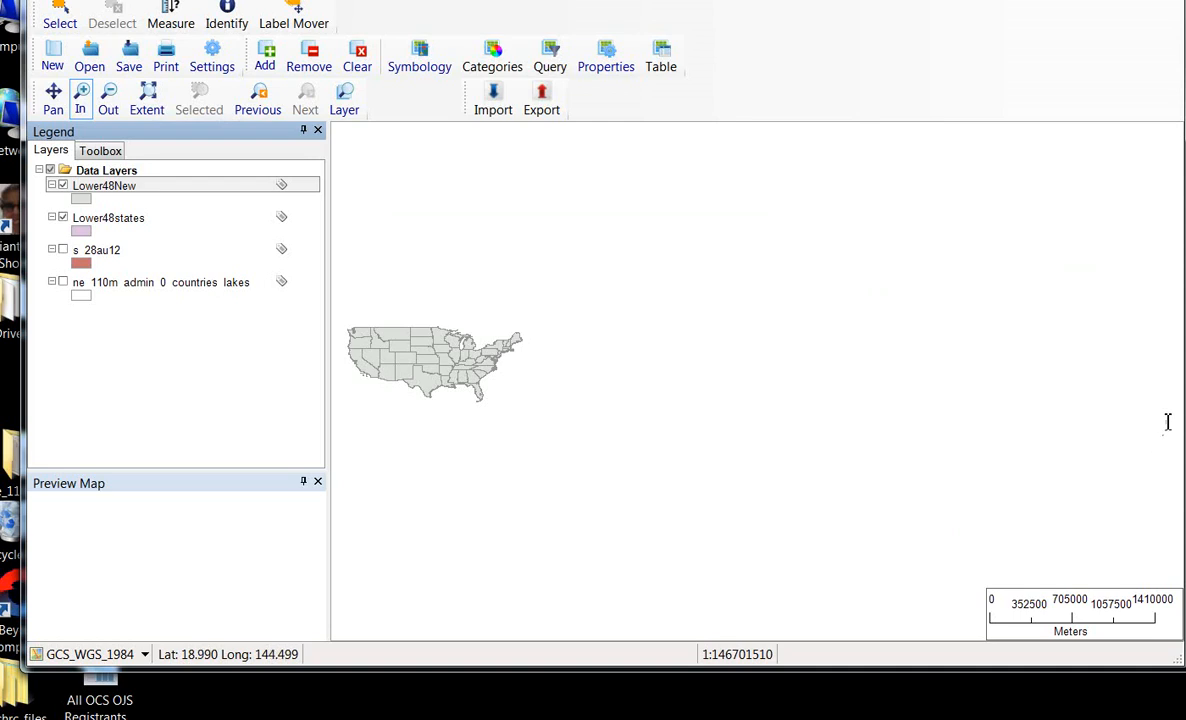
pyautogui.moveTo(1148, 458)
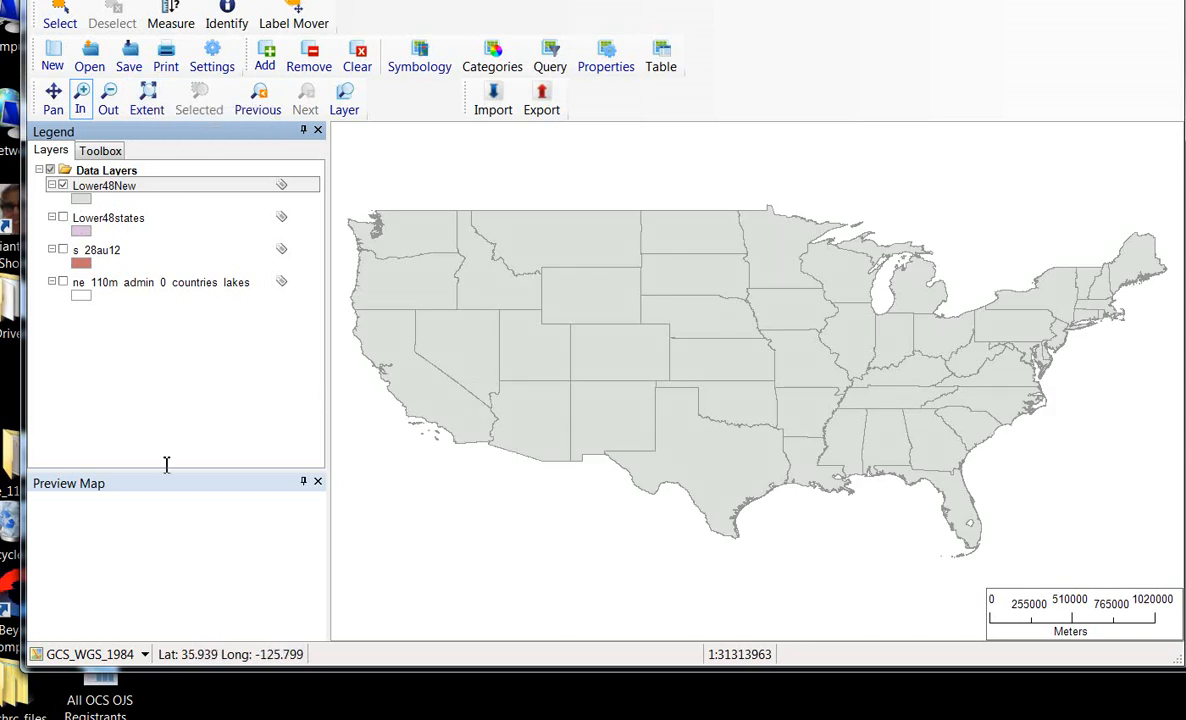
pyautogui.moveTo(524, 252)
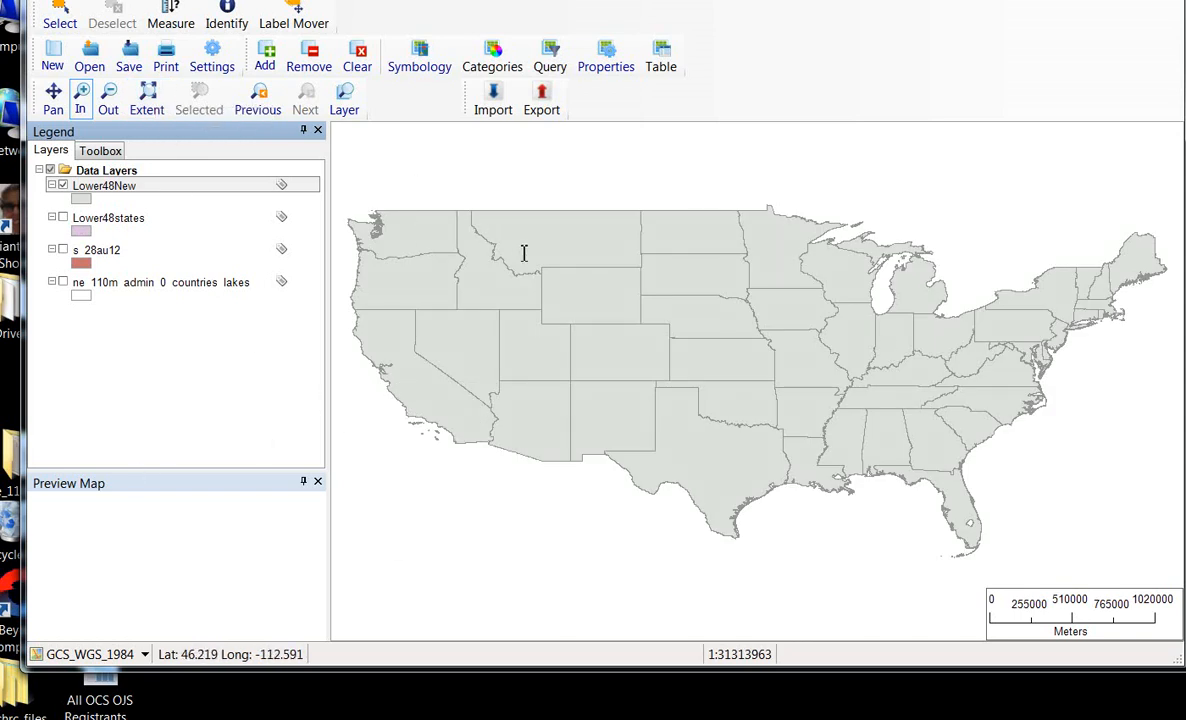
pyautogui.moveTo(354, 172)
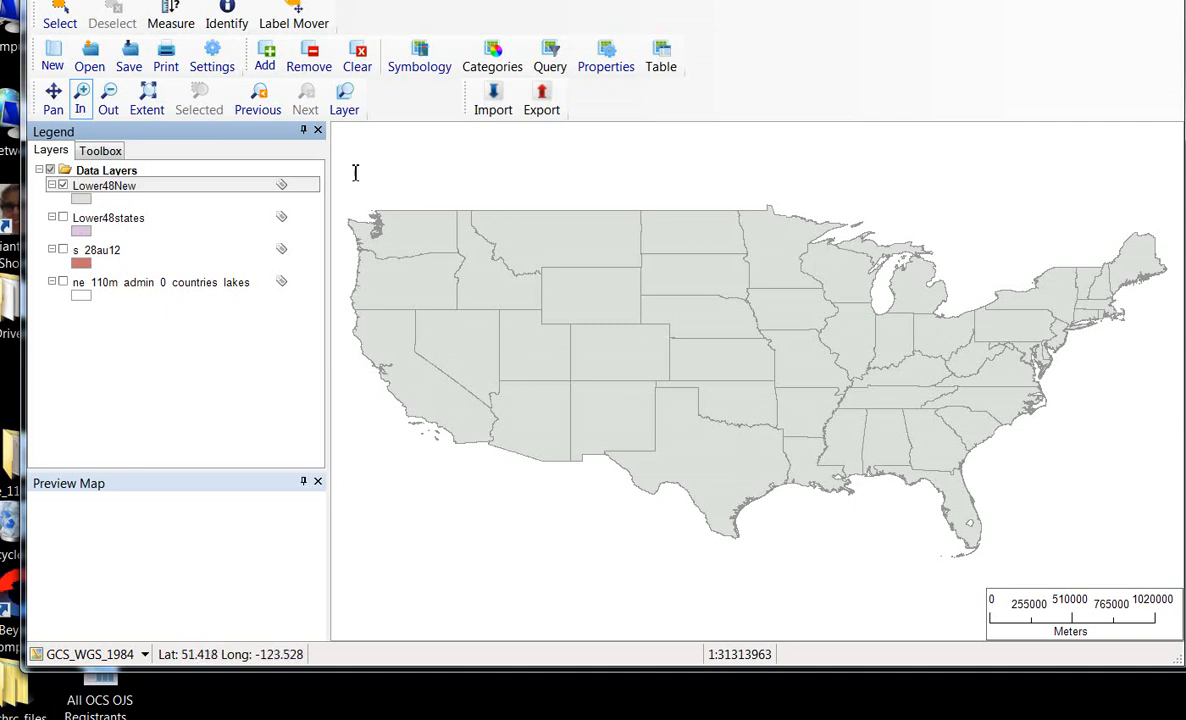
pyautogui.moveTo(572, 538)
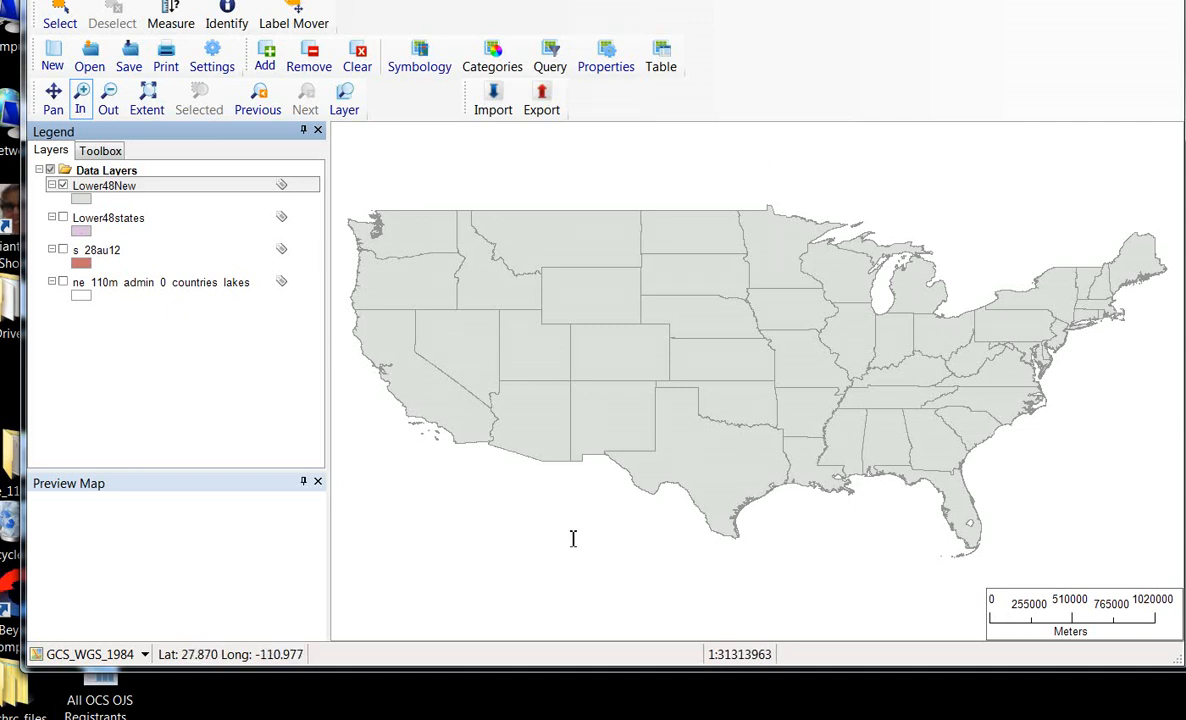
pyautogui.moveTo(618, 130)
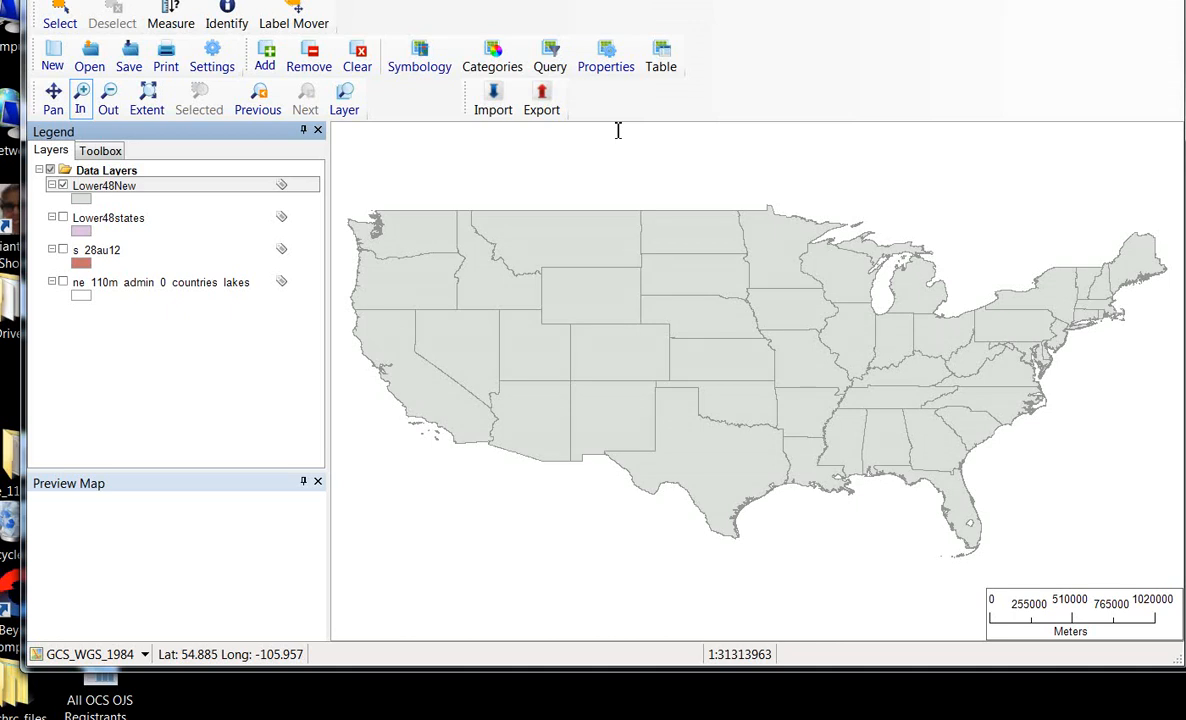
pyautogui.moveTo(676, 108)
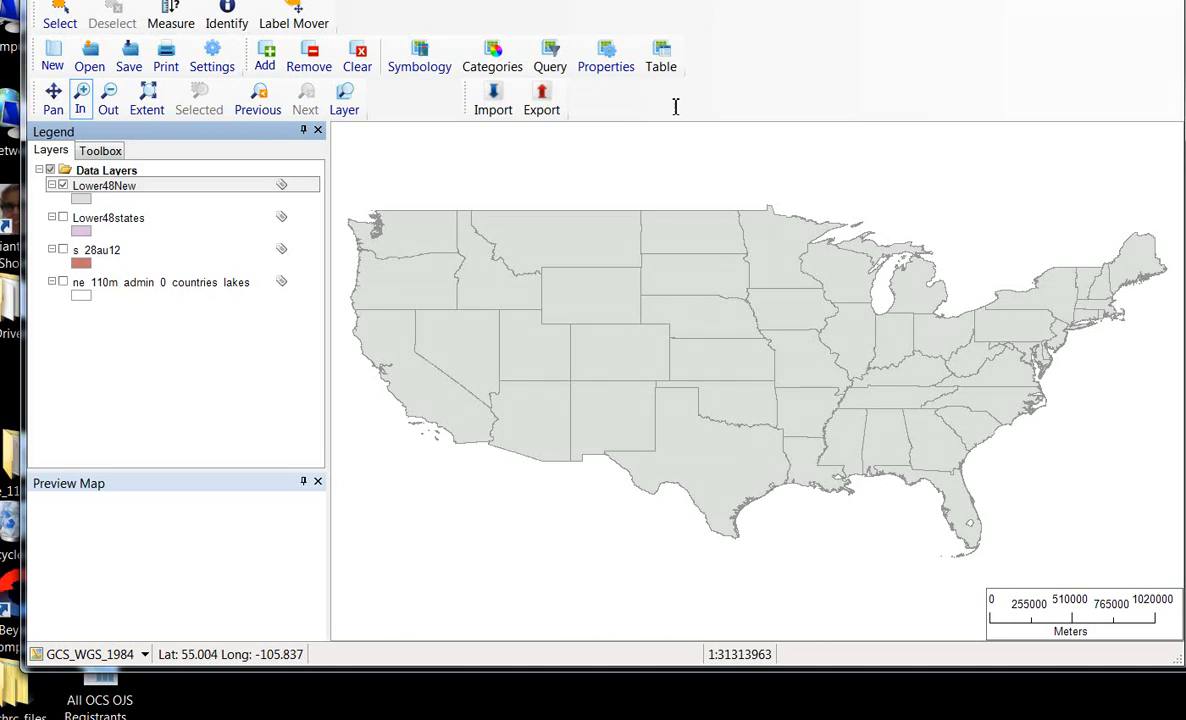